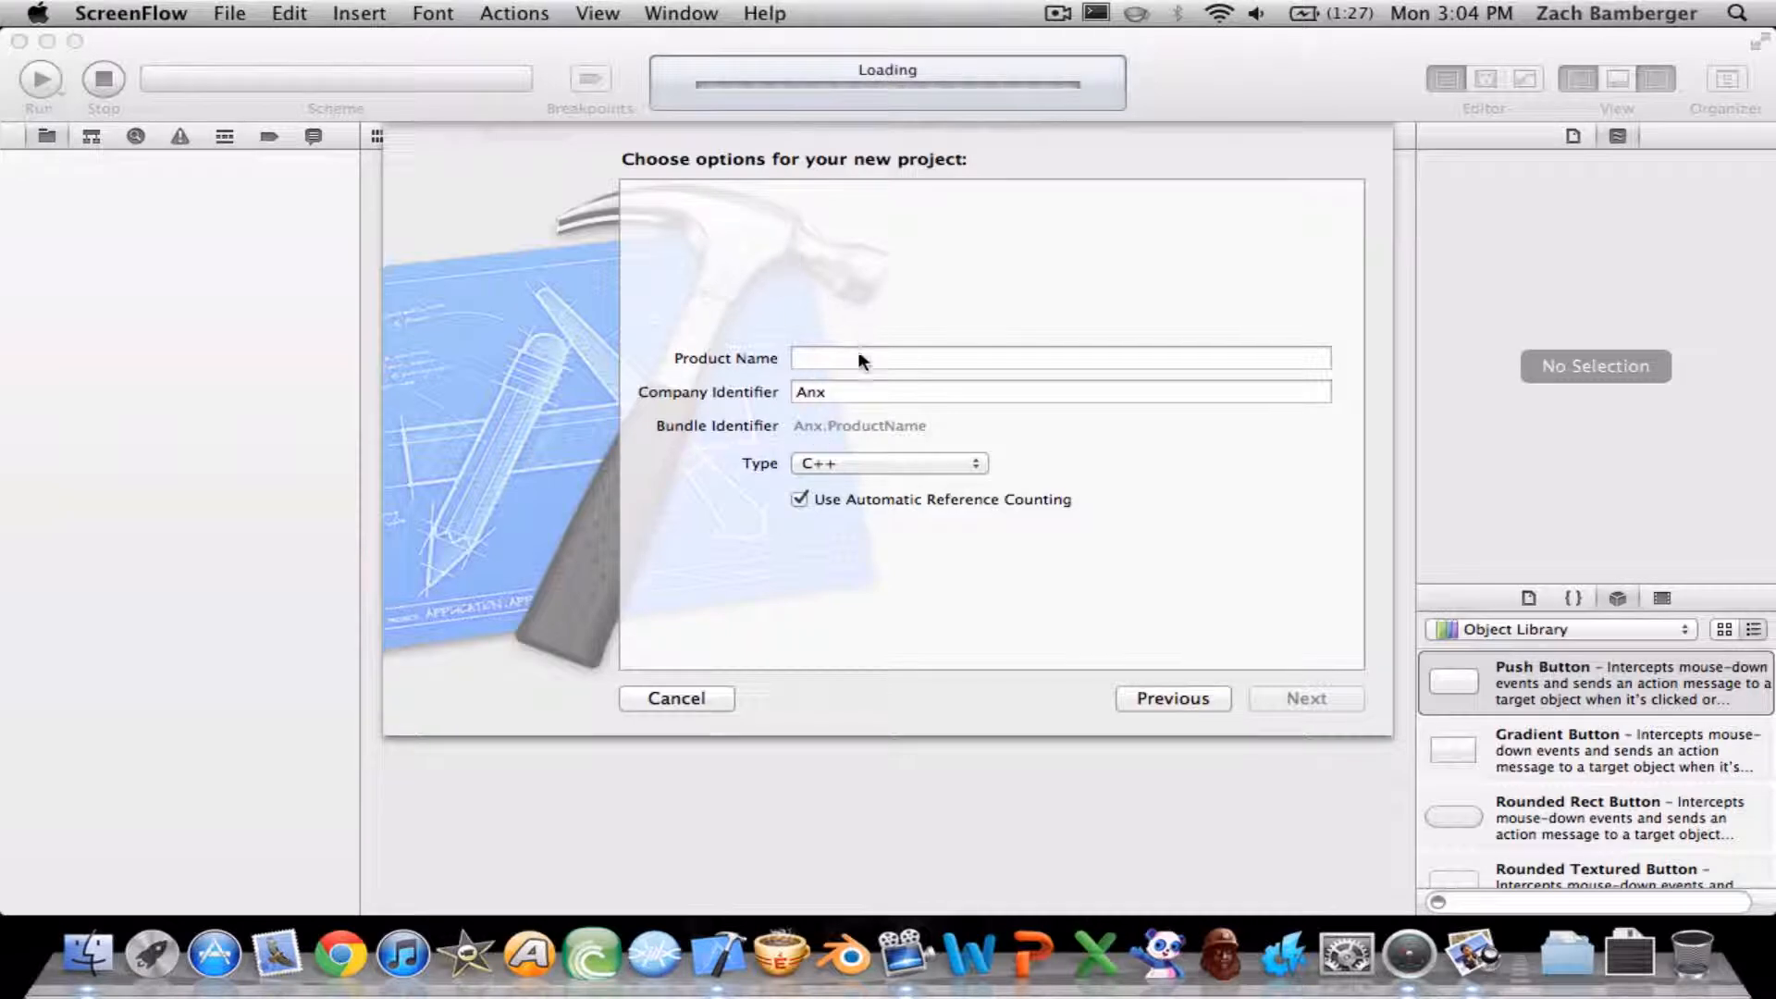
mouse_move(843, 364)
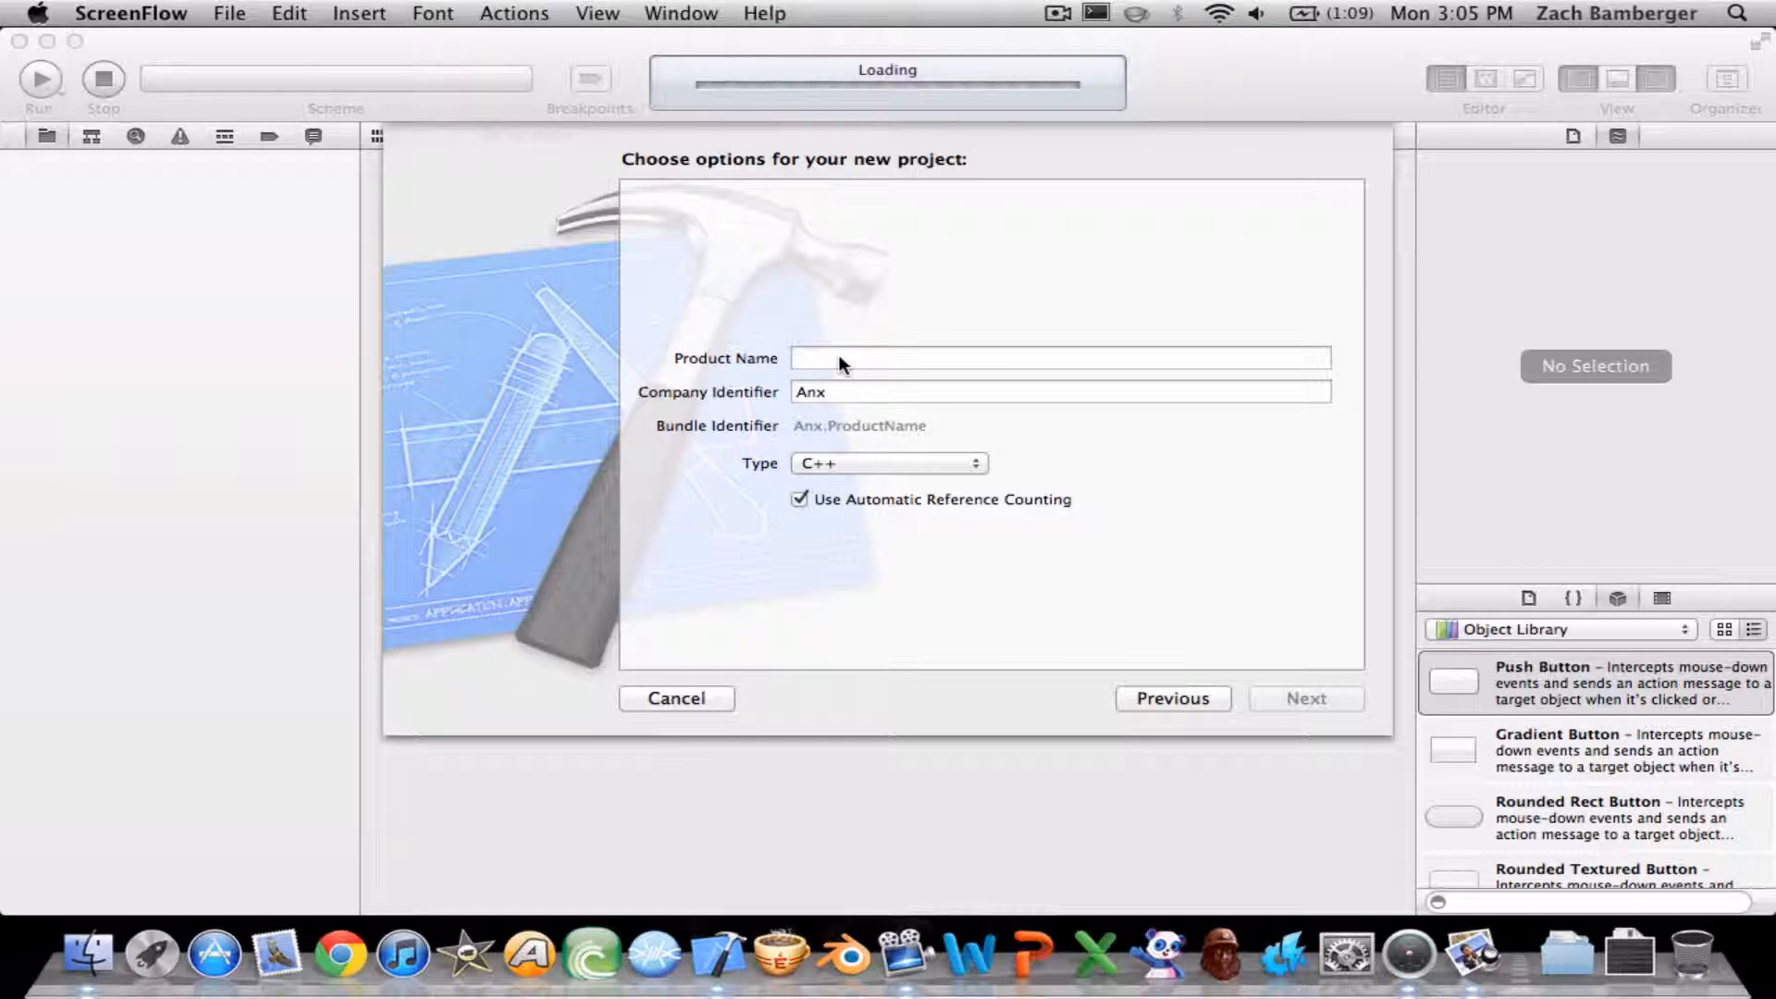
Create the C++ project GuessMyNumber1 in the Apps folder, renaming it after the conflict alert.
click(1059, 357)
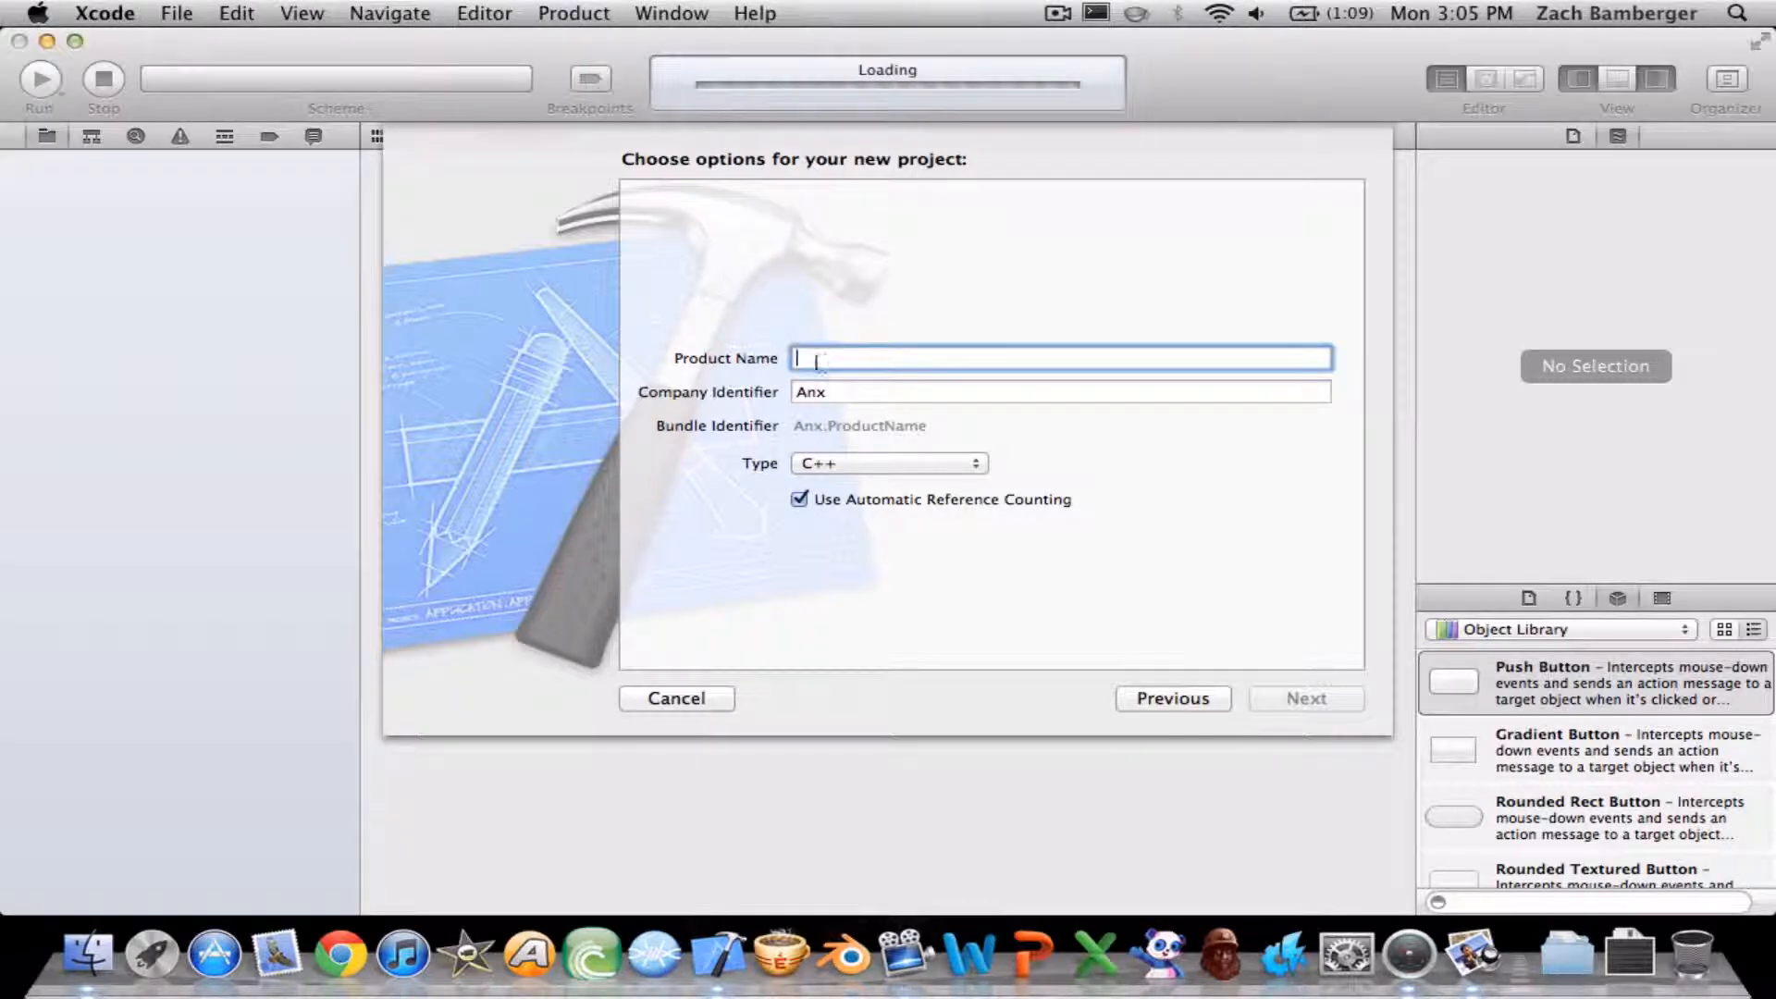
text(GuessMy)
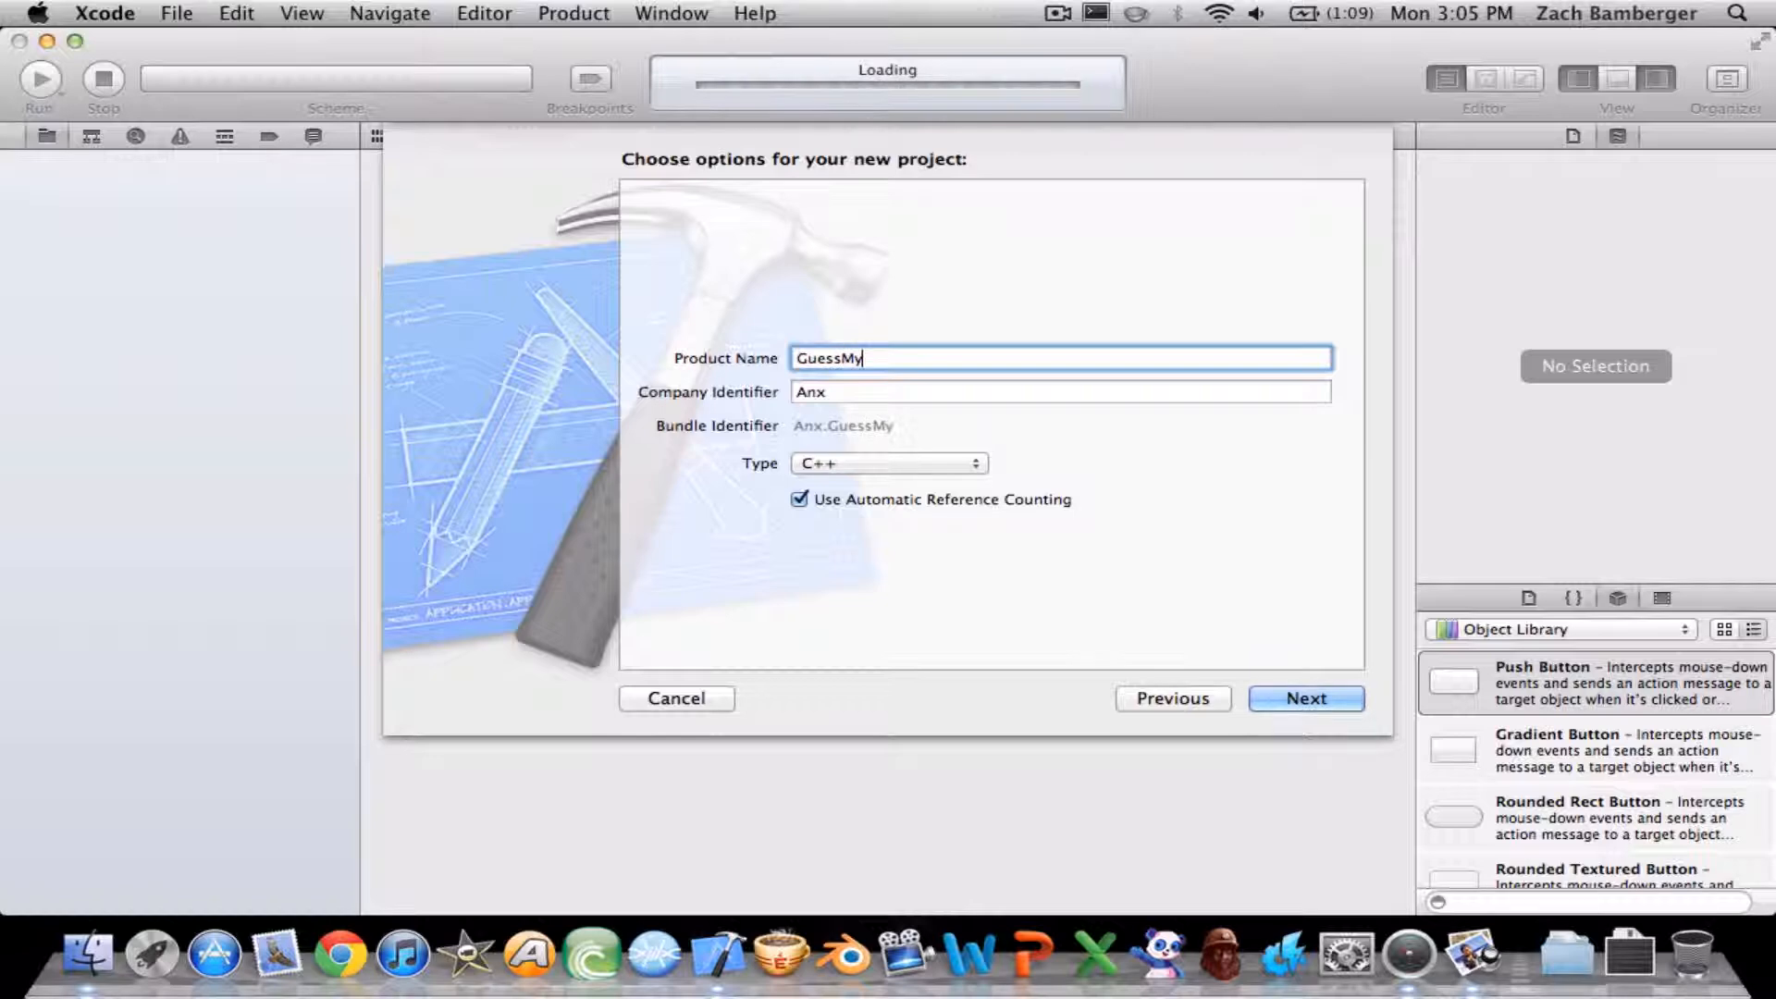
click(1304, 698)
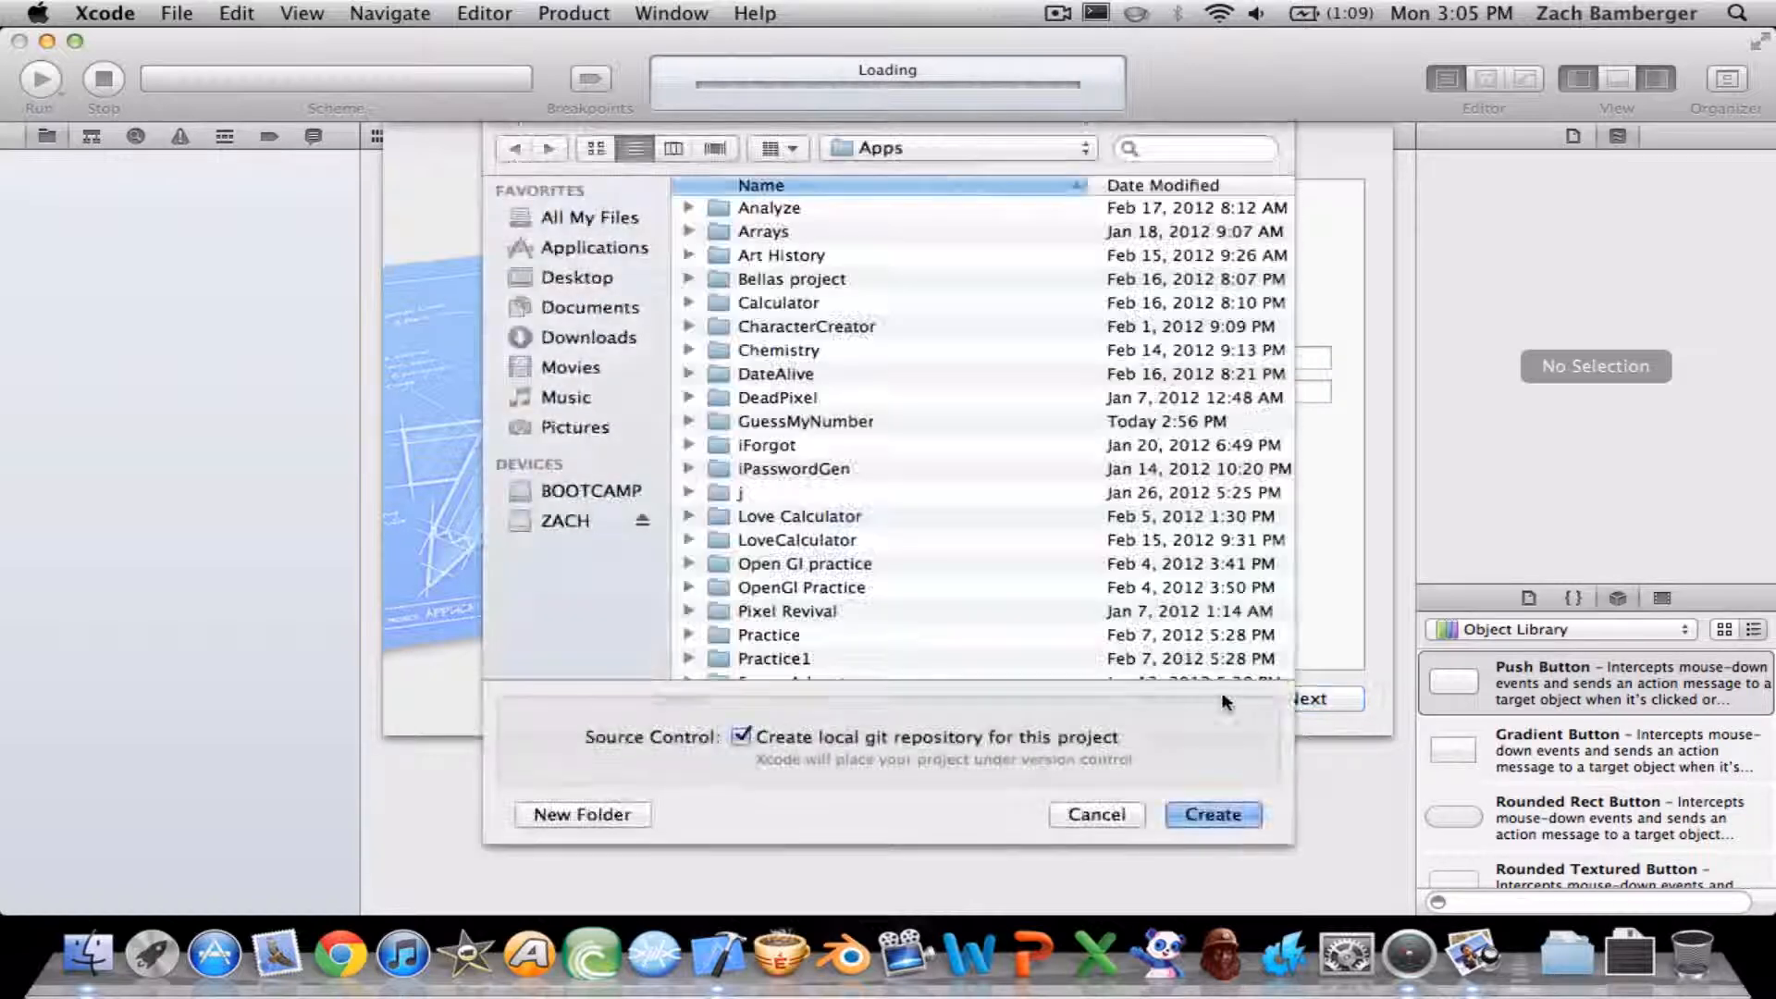
click(1212, 813)
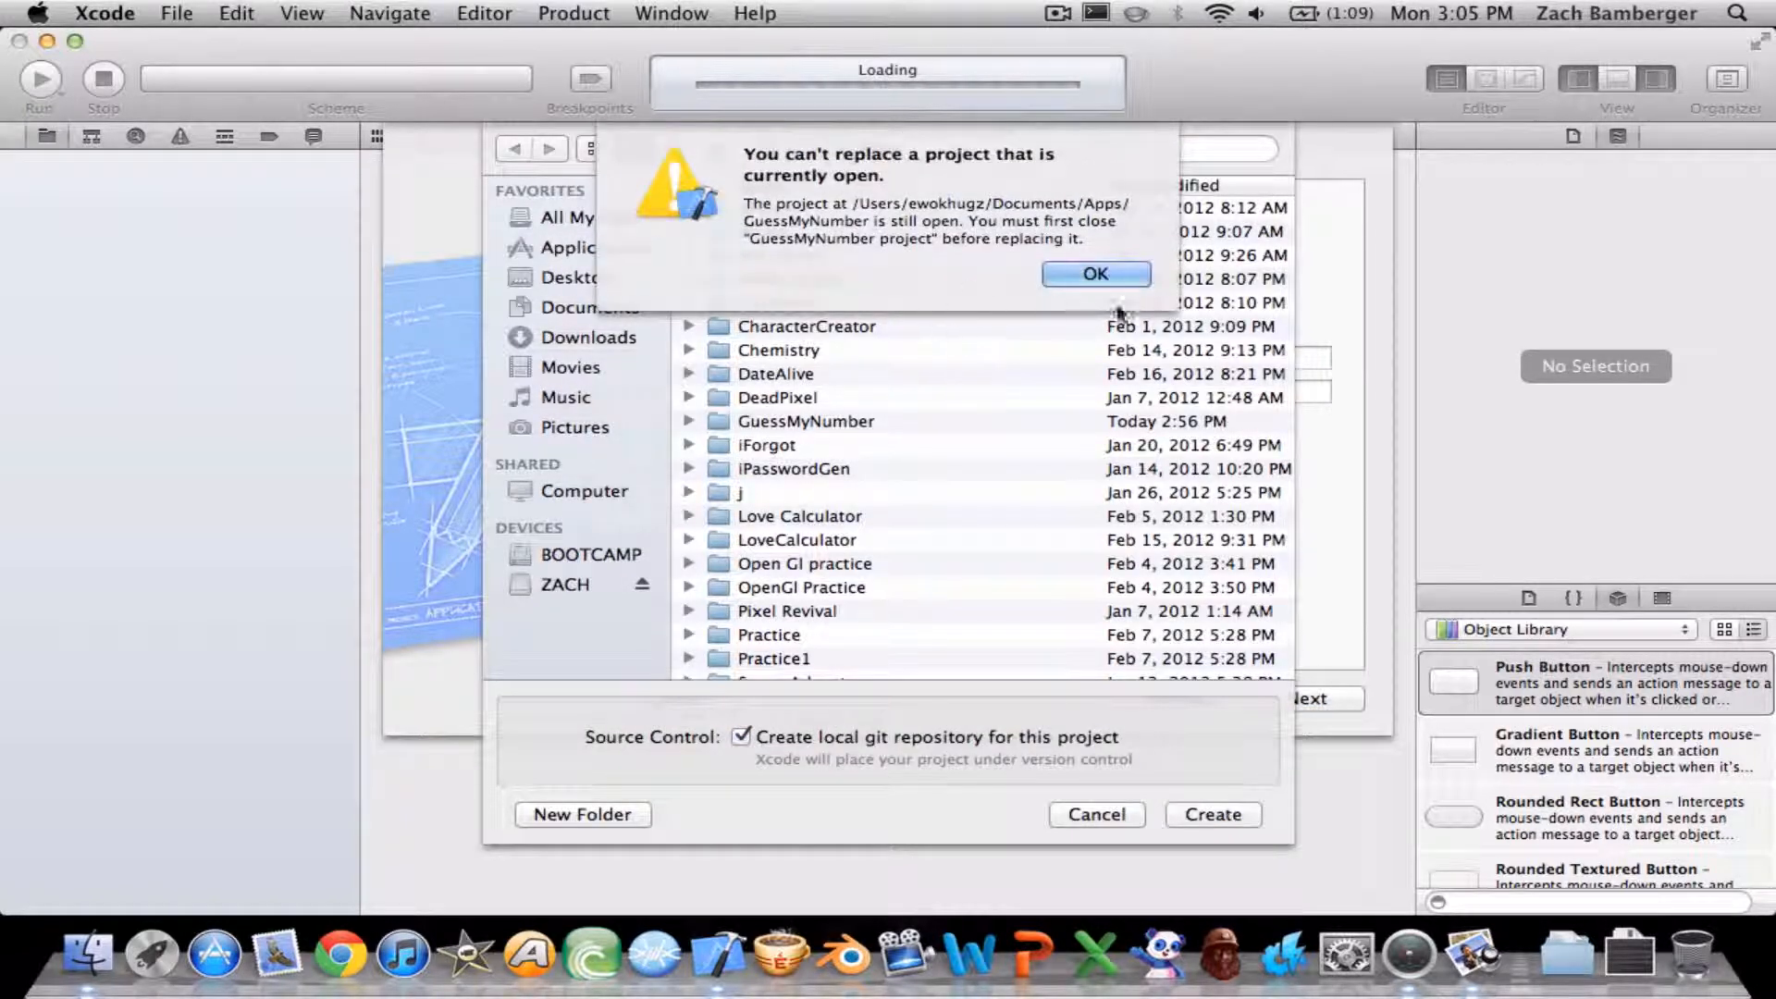
click(1094, 273)
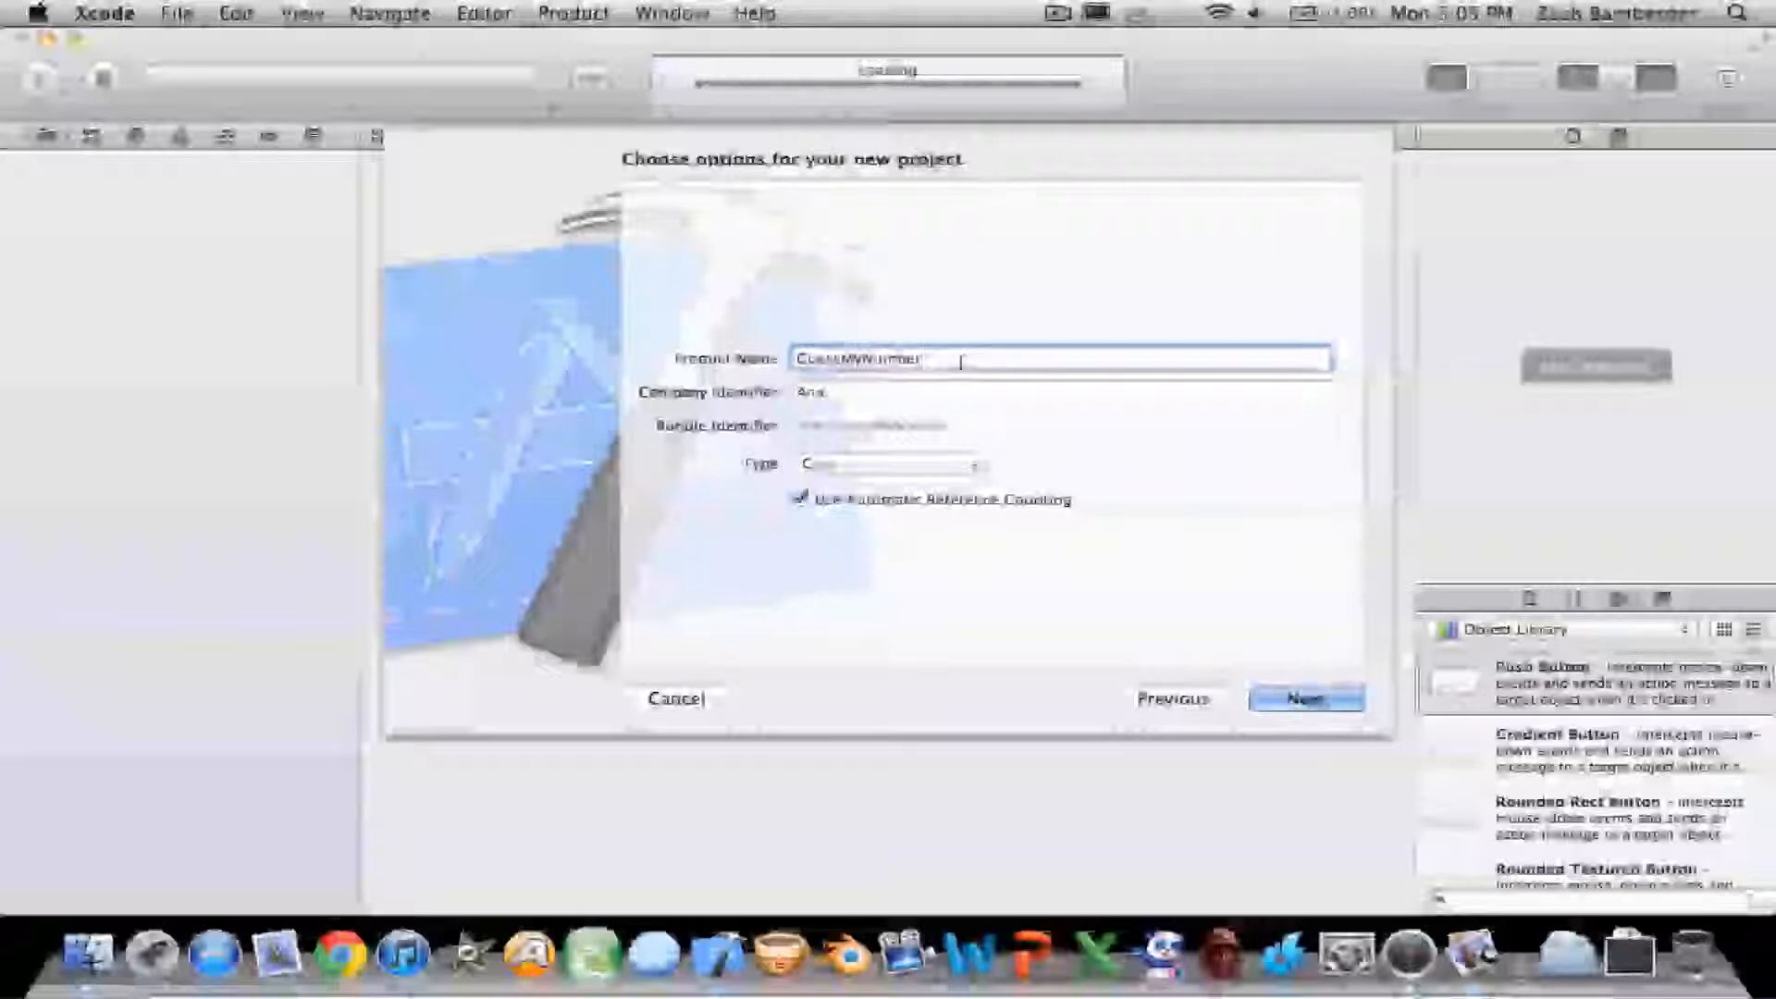
click(1306, 700)
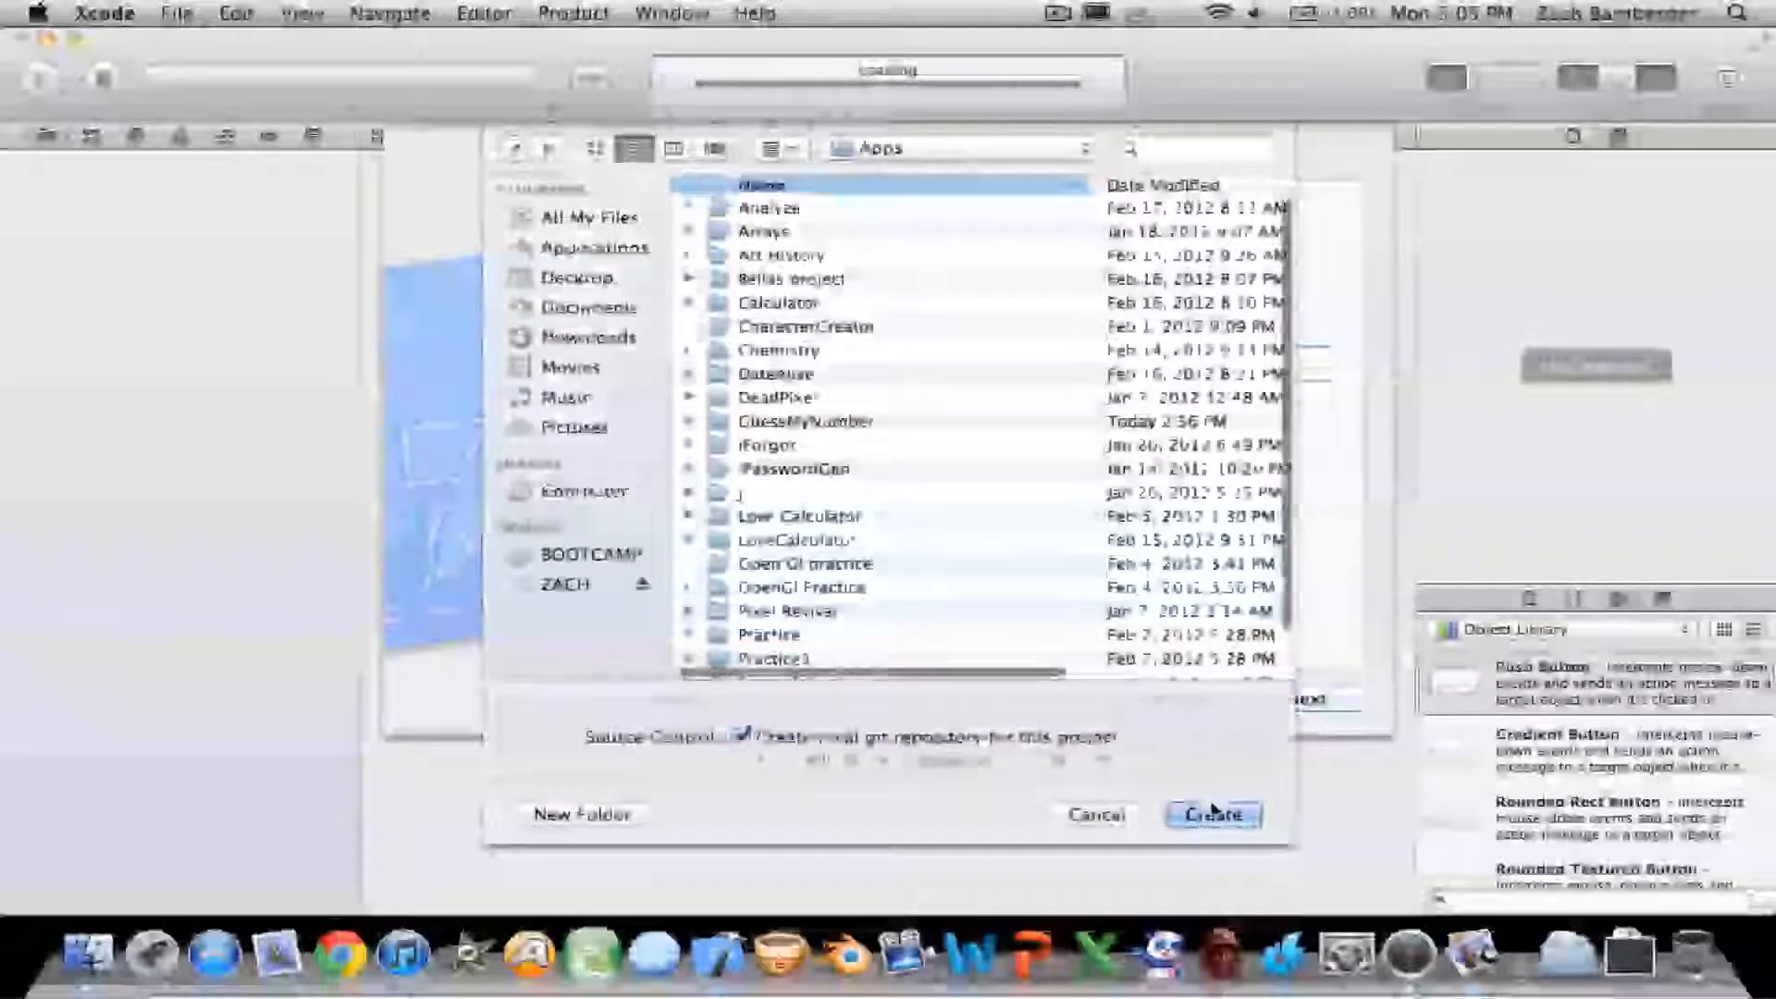
click(1212, 814)
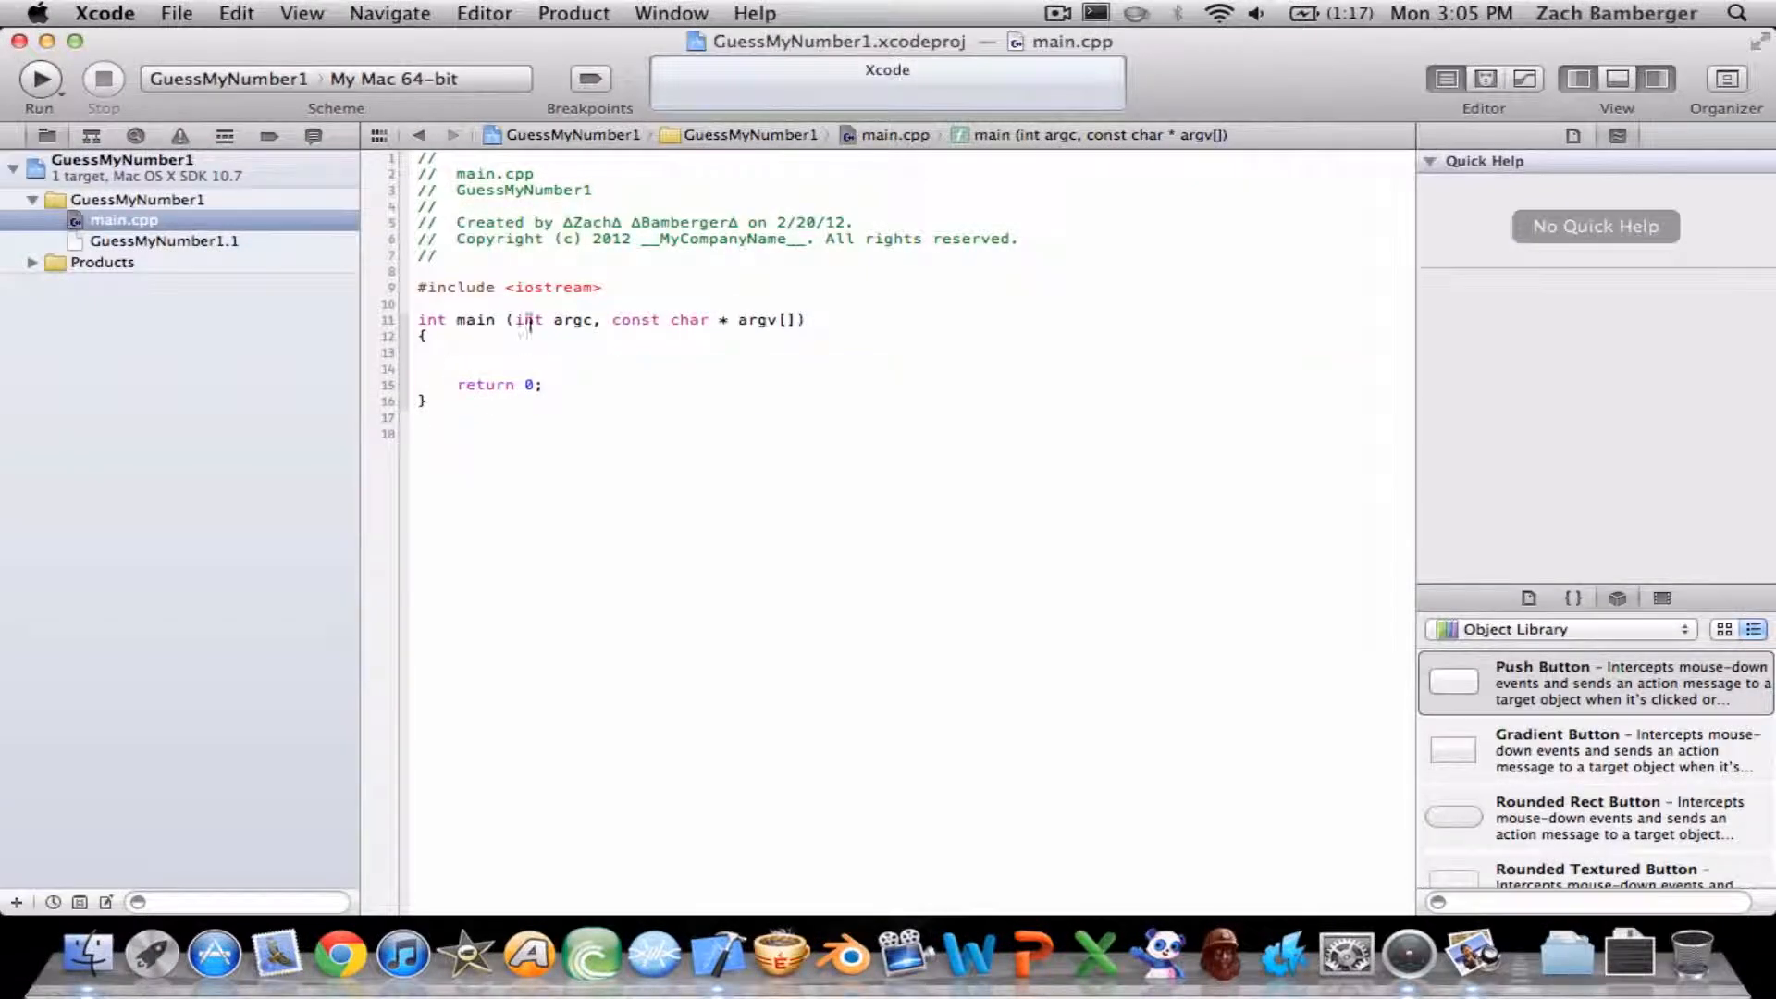
Add #include <ctime> below the iostream include.
click(601, 287)
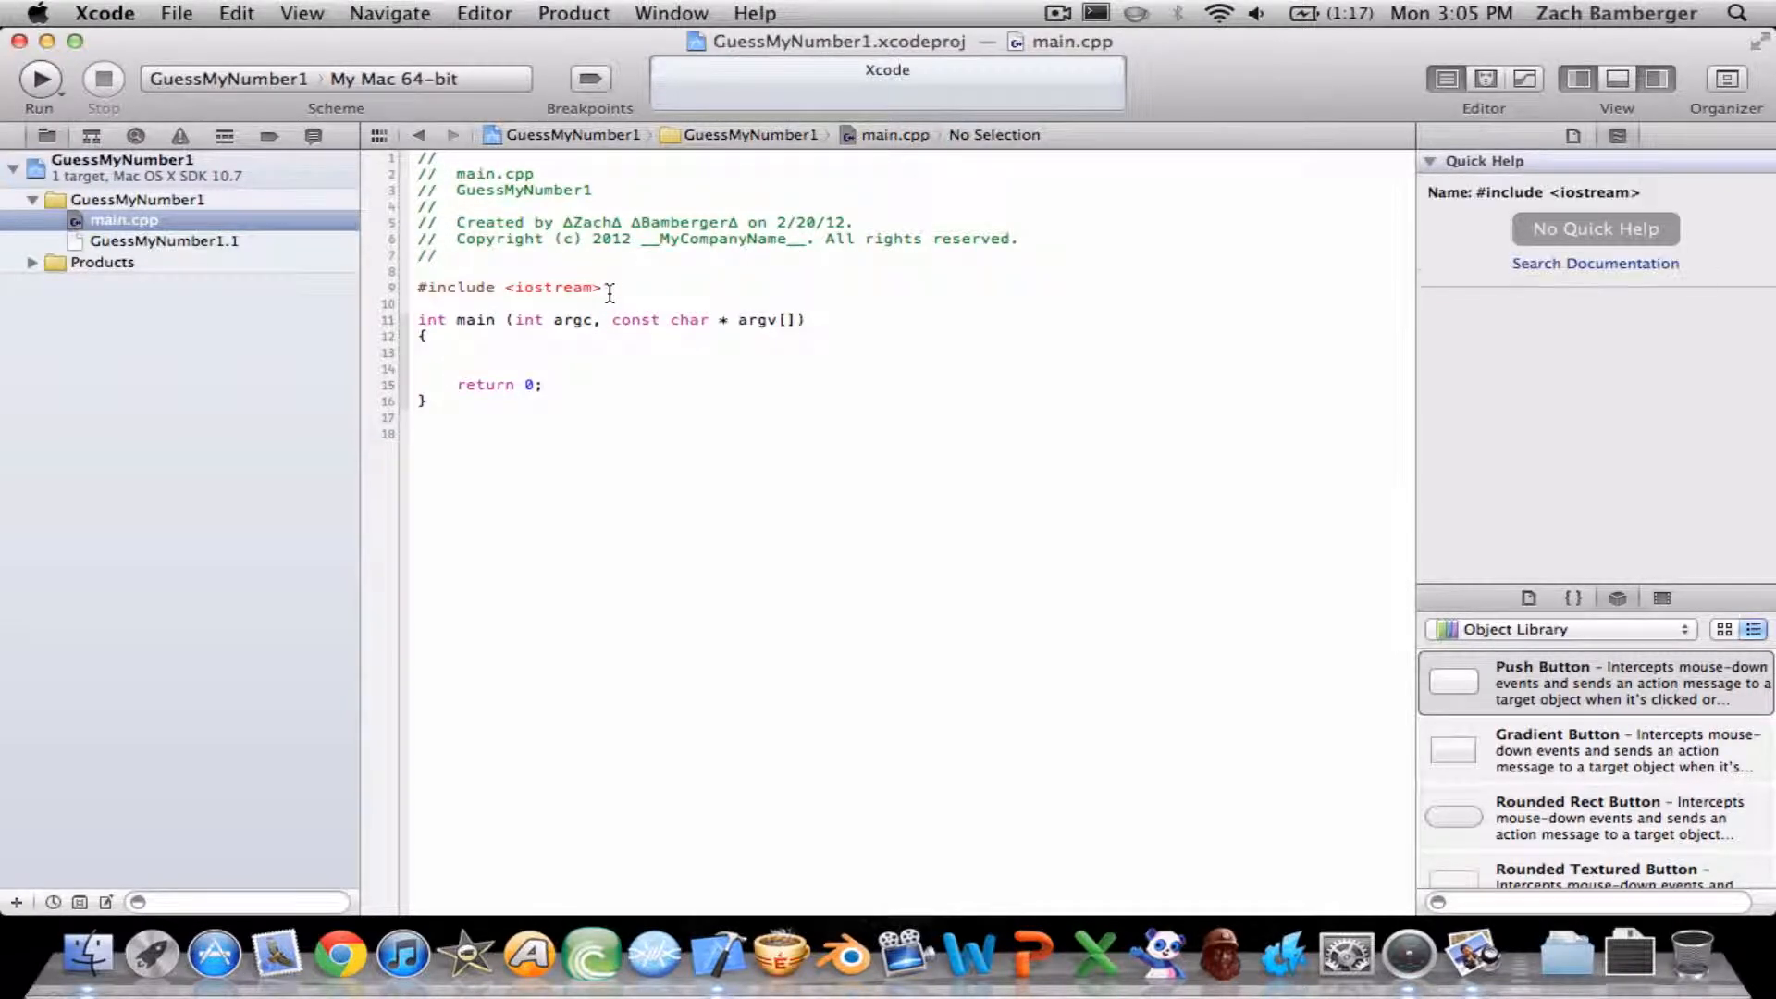
text(#include "header")
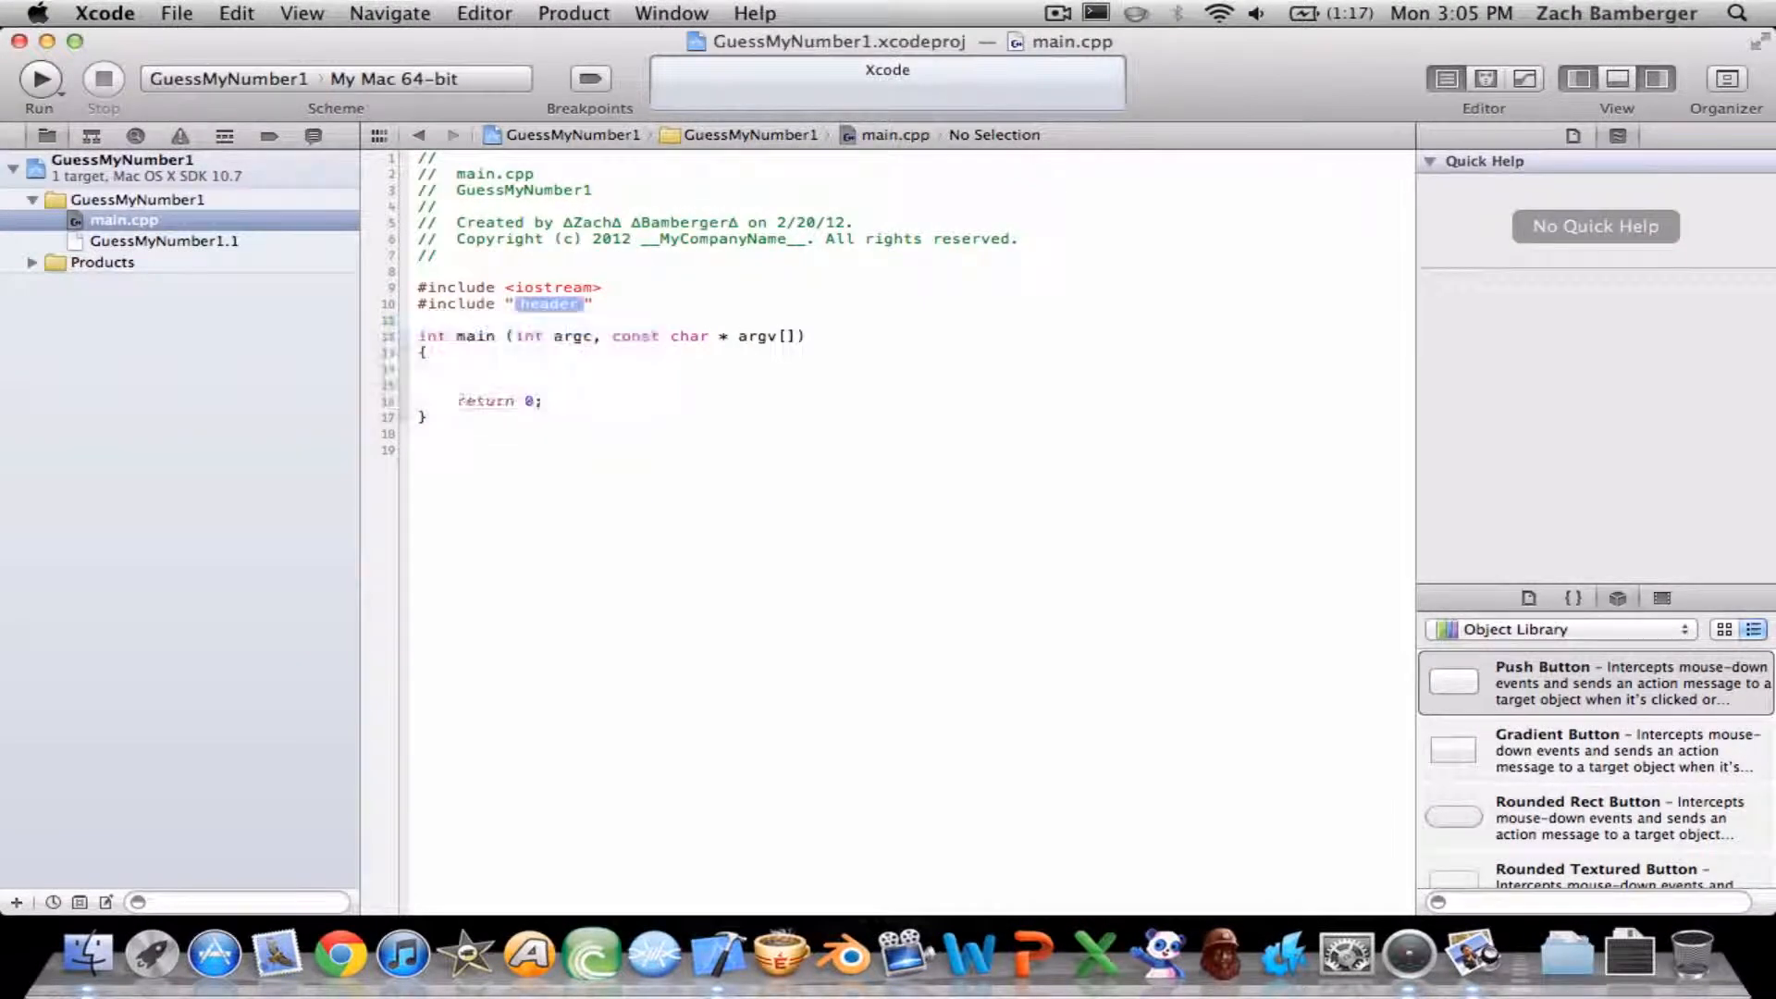
click(551, 304)
text(<>)
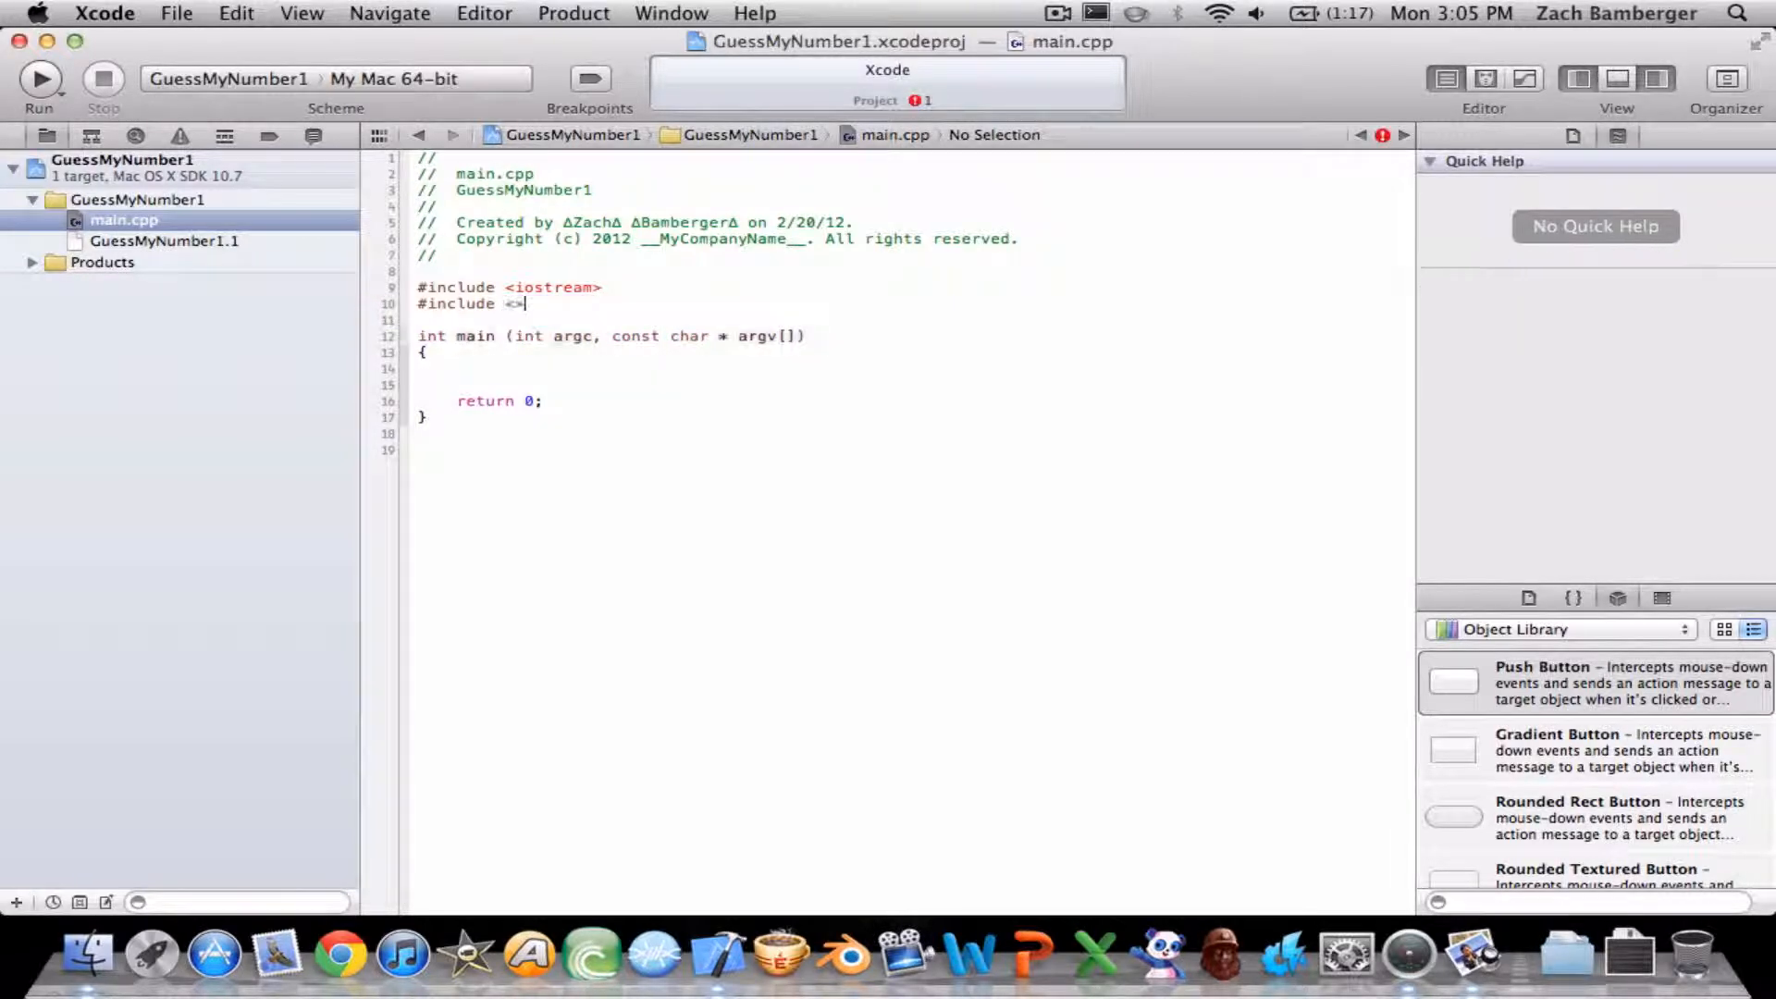
text(t)
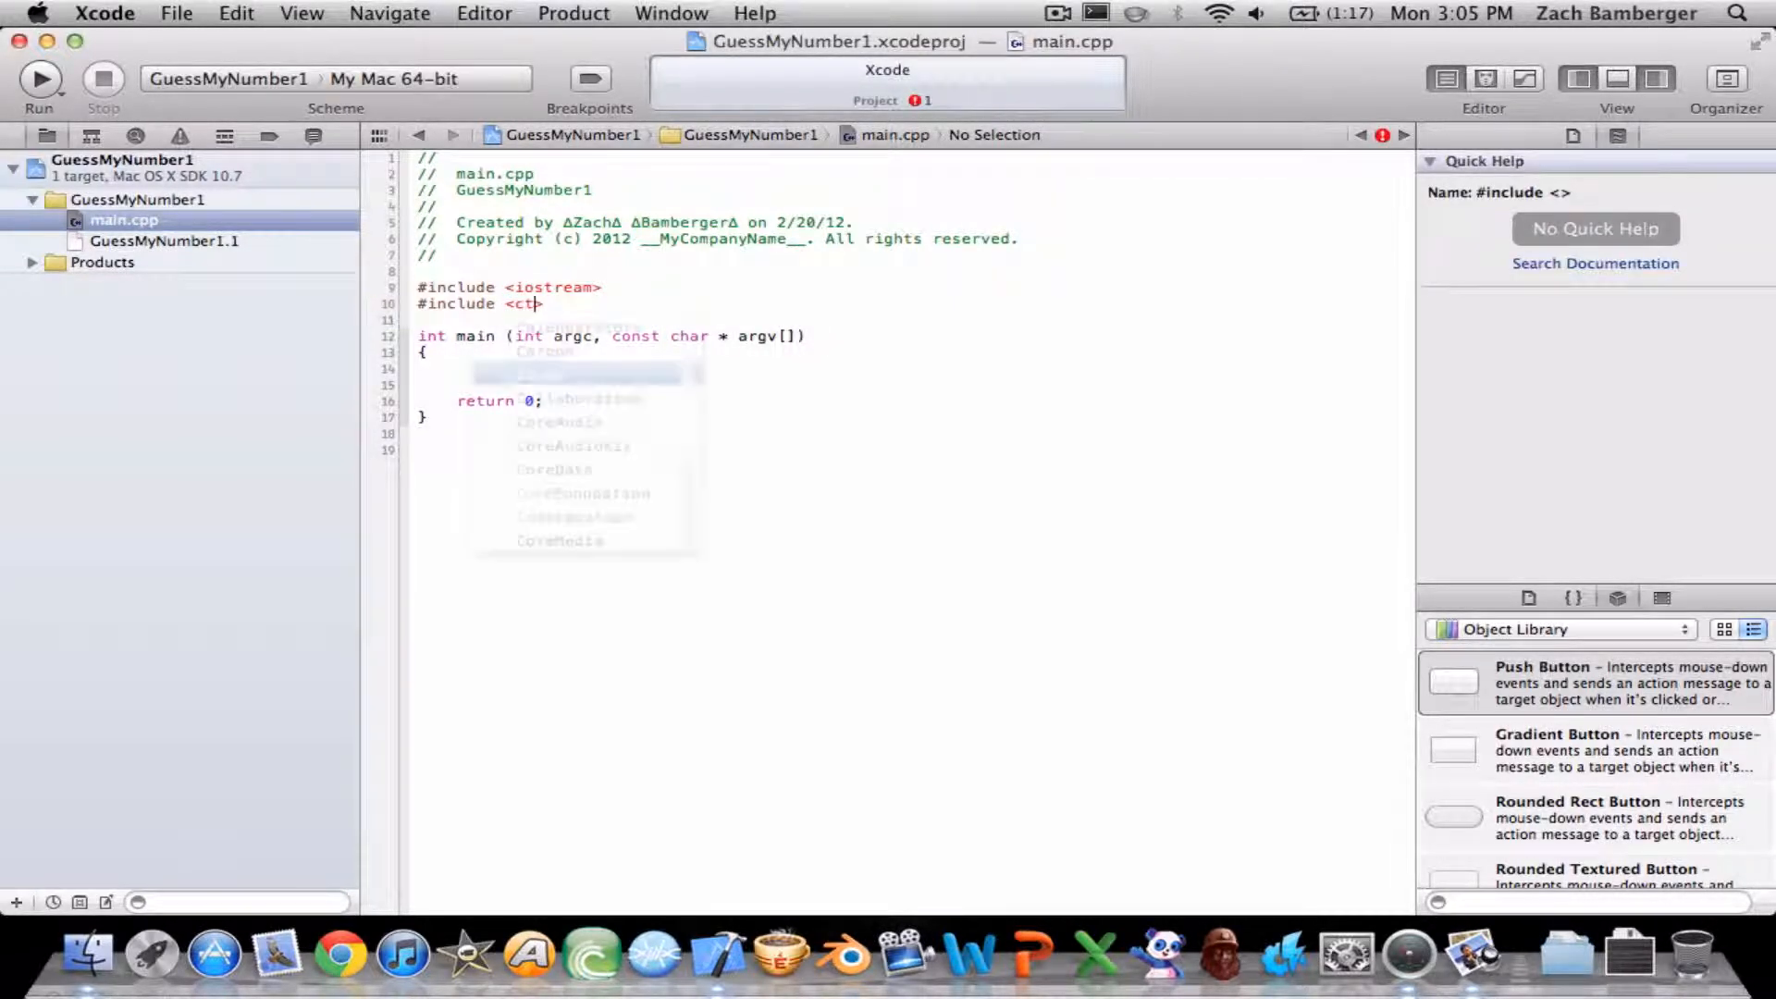
text(ime>)
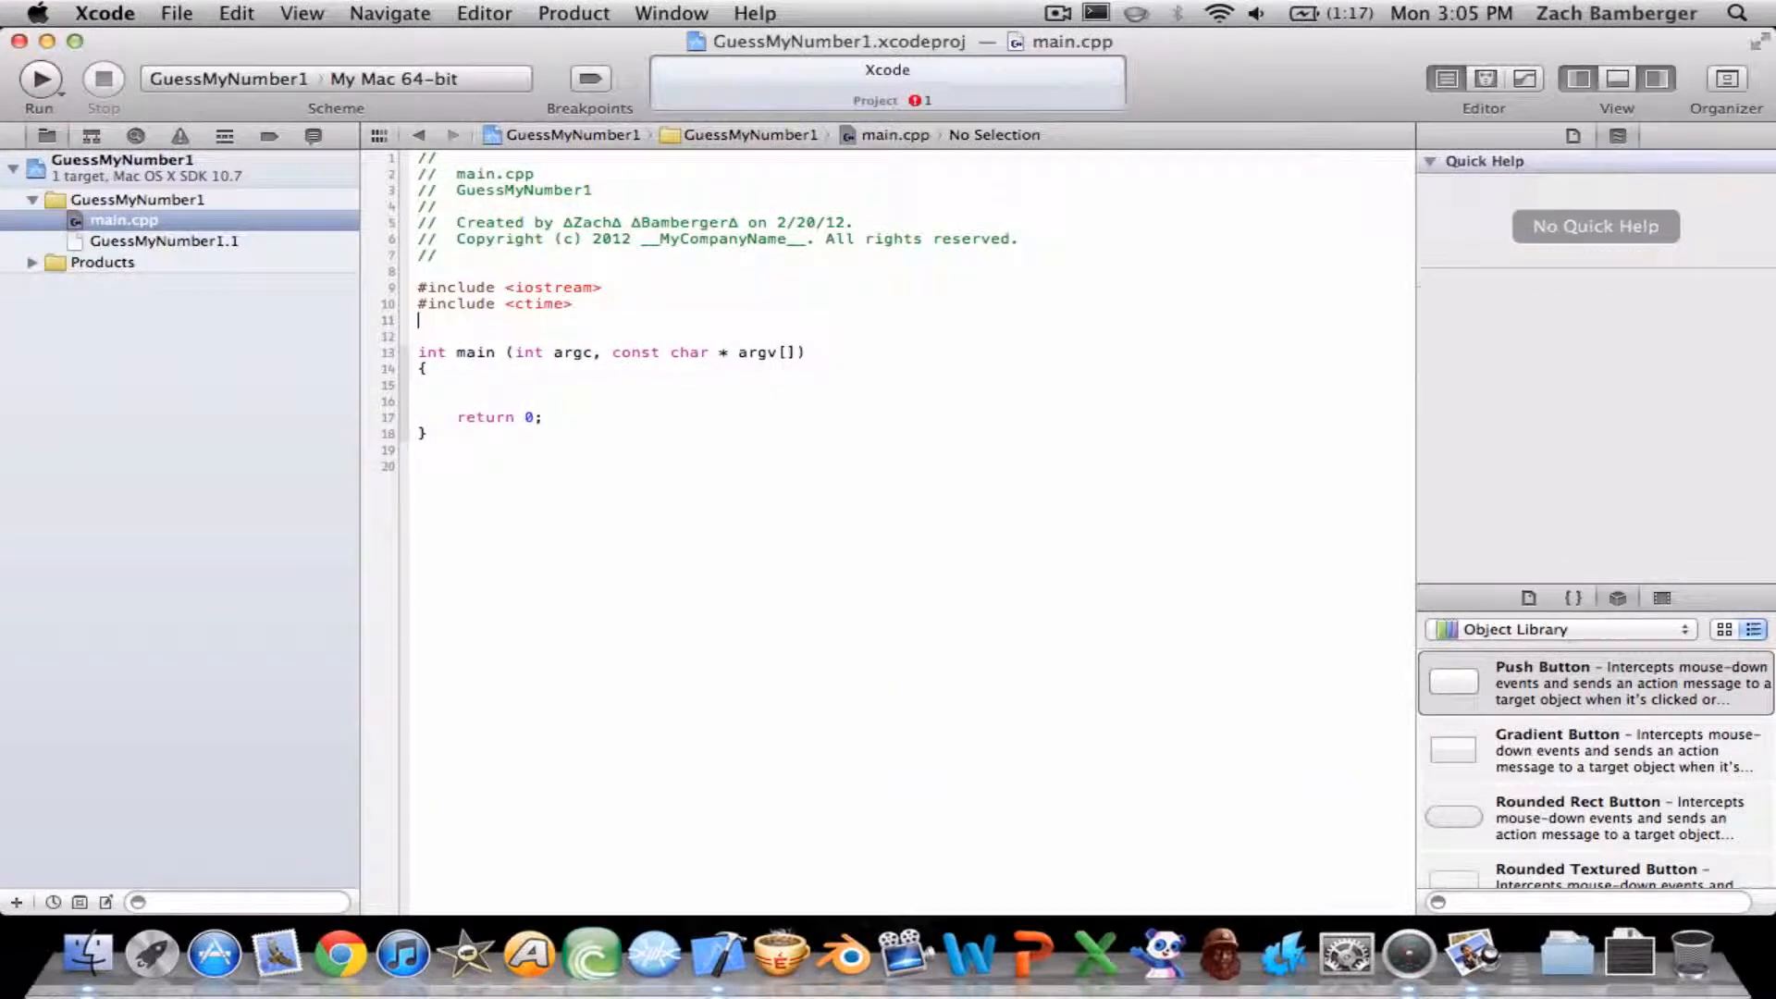
Add #include <cstdlib> on the following line.
text(#i)
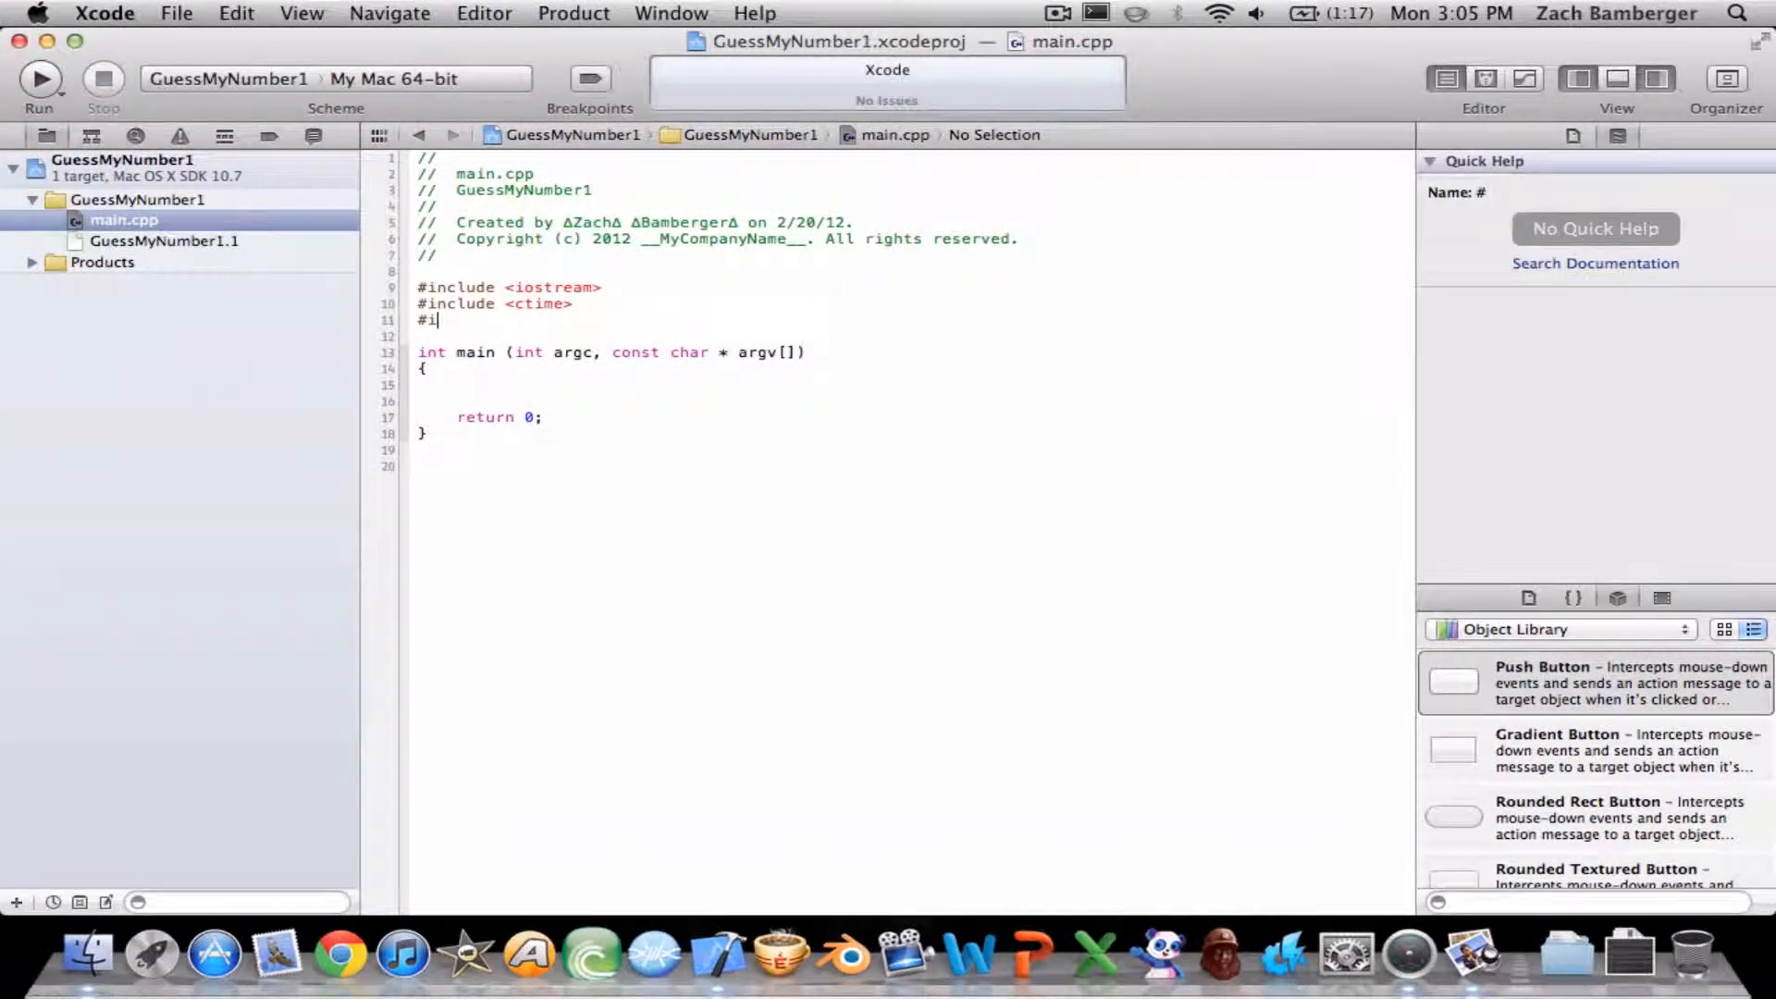
text(include "header")
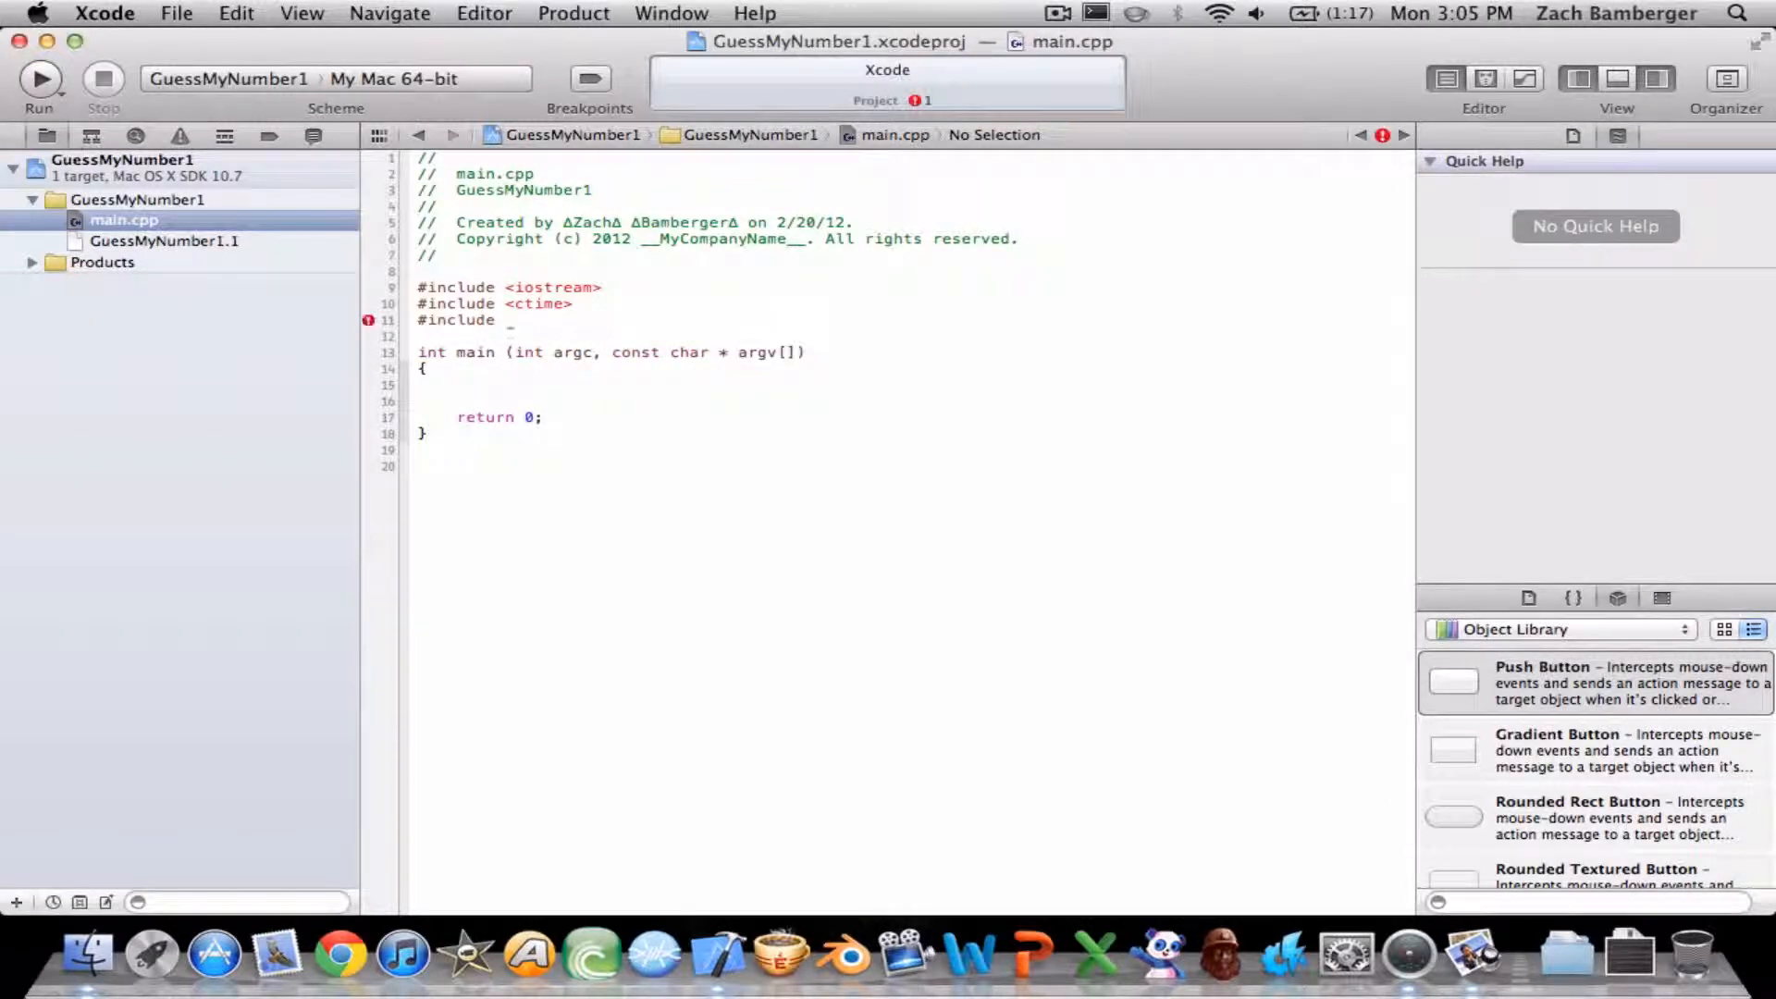
text(<>)
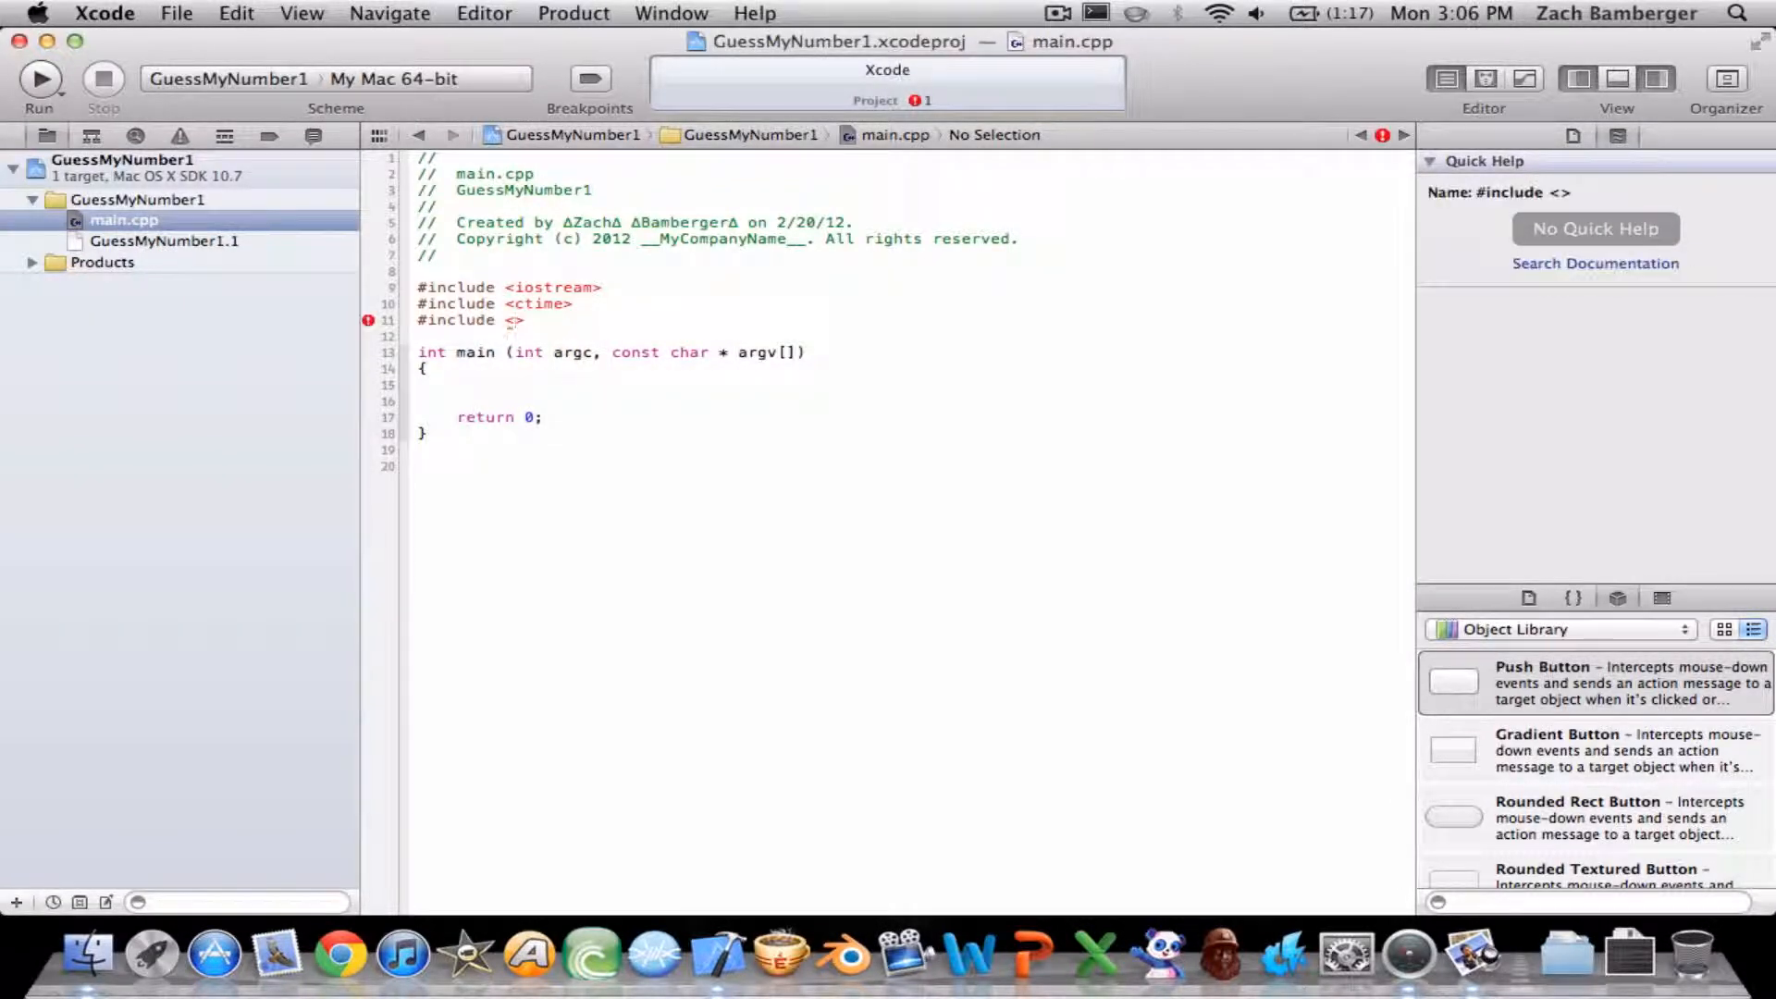
text(cstdlib)
click(914, 384)
text(srand(time()
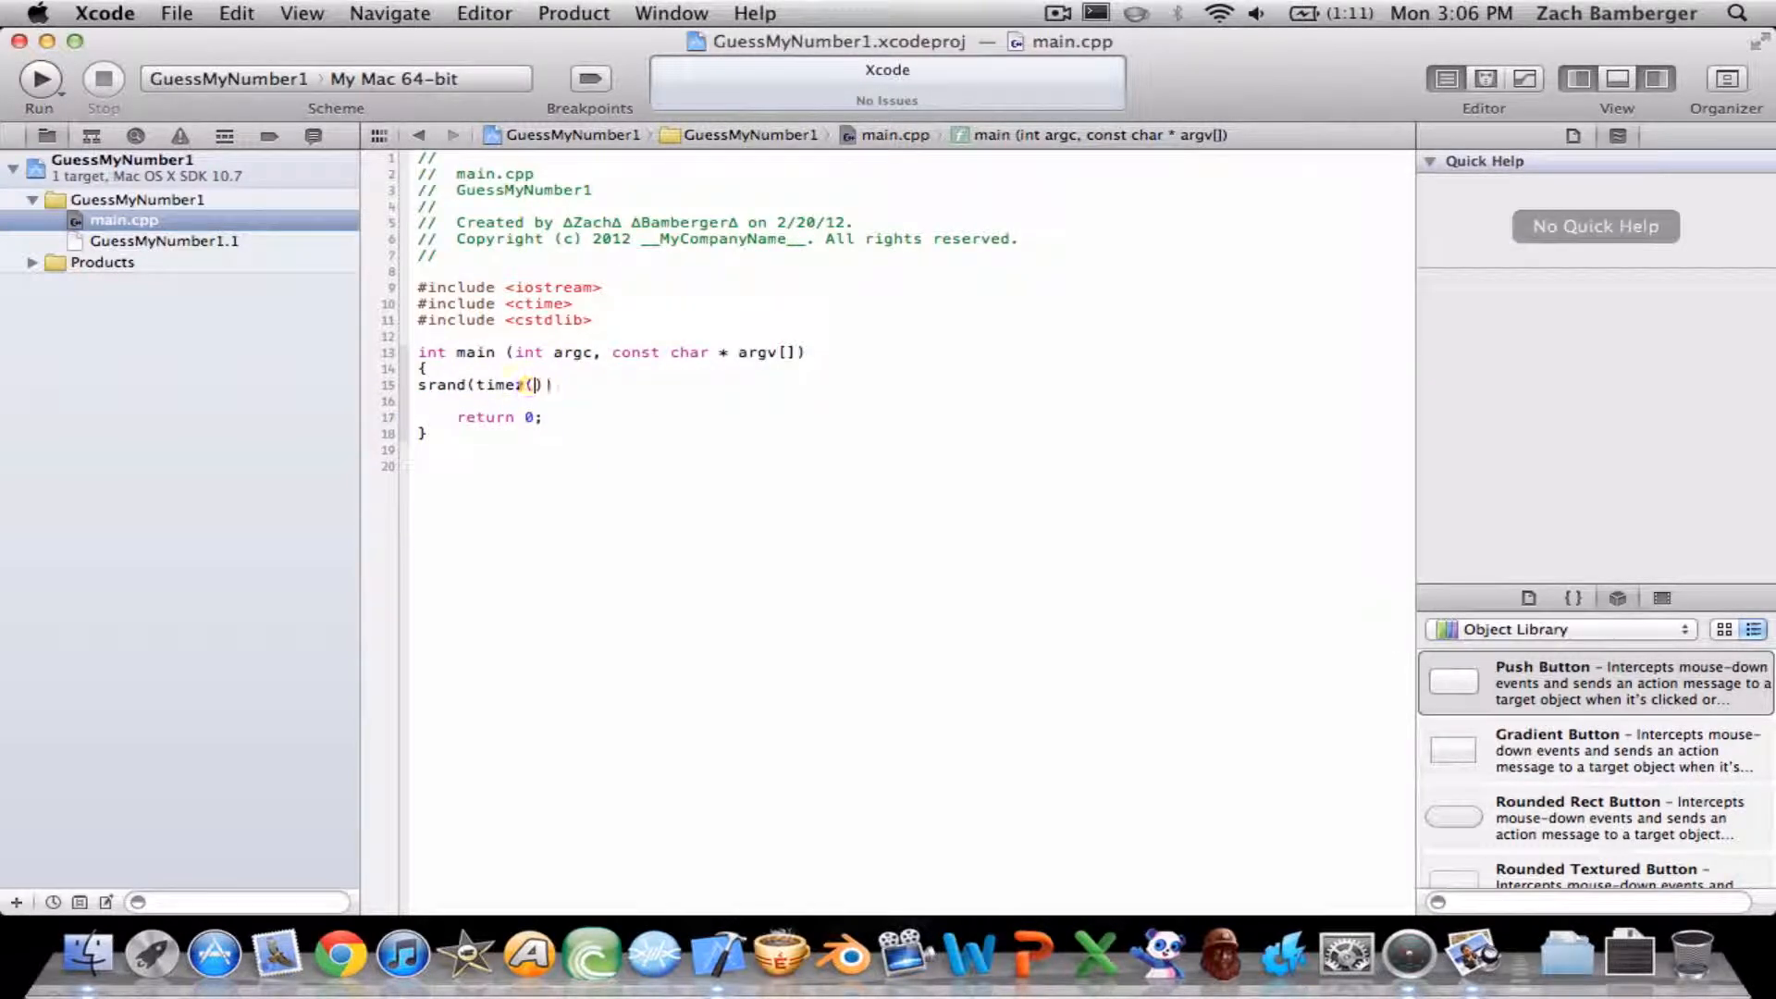
Seed rand with srand(time(0)) and set int number = rand()%100+1.
text(0)
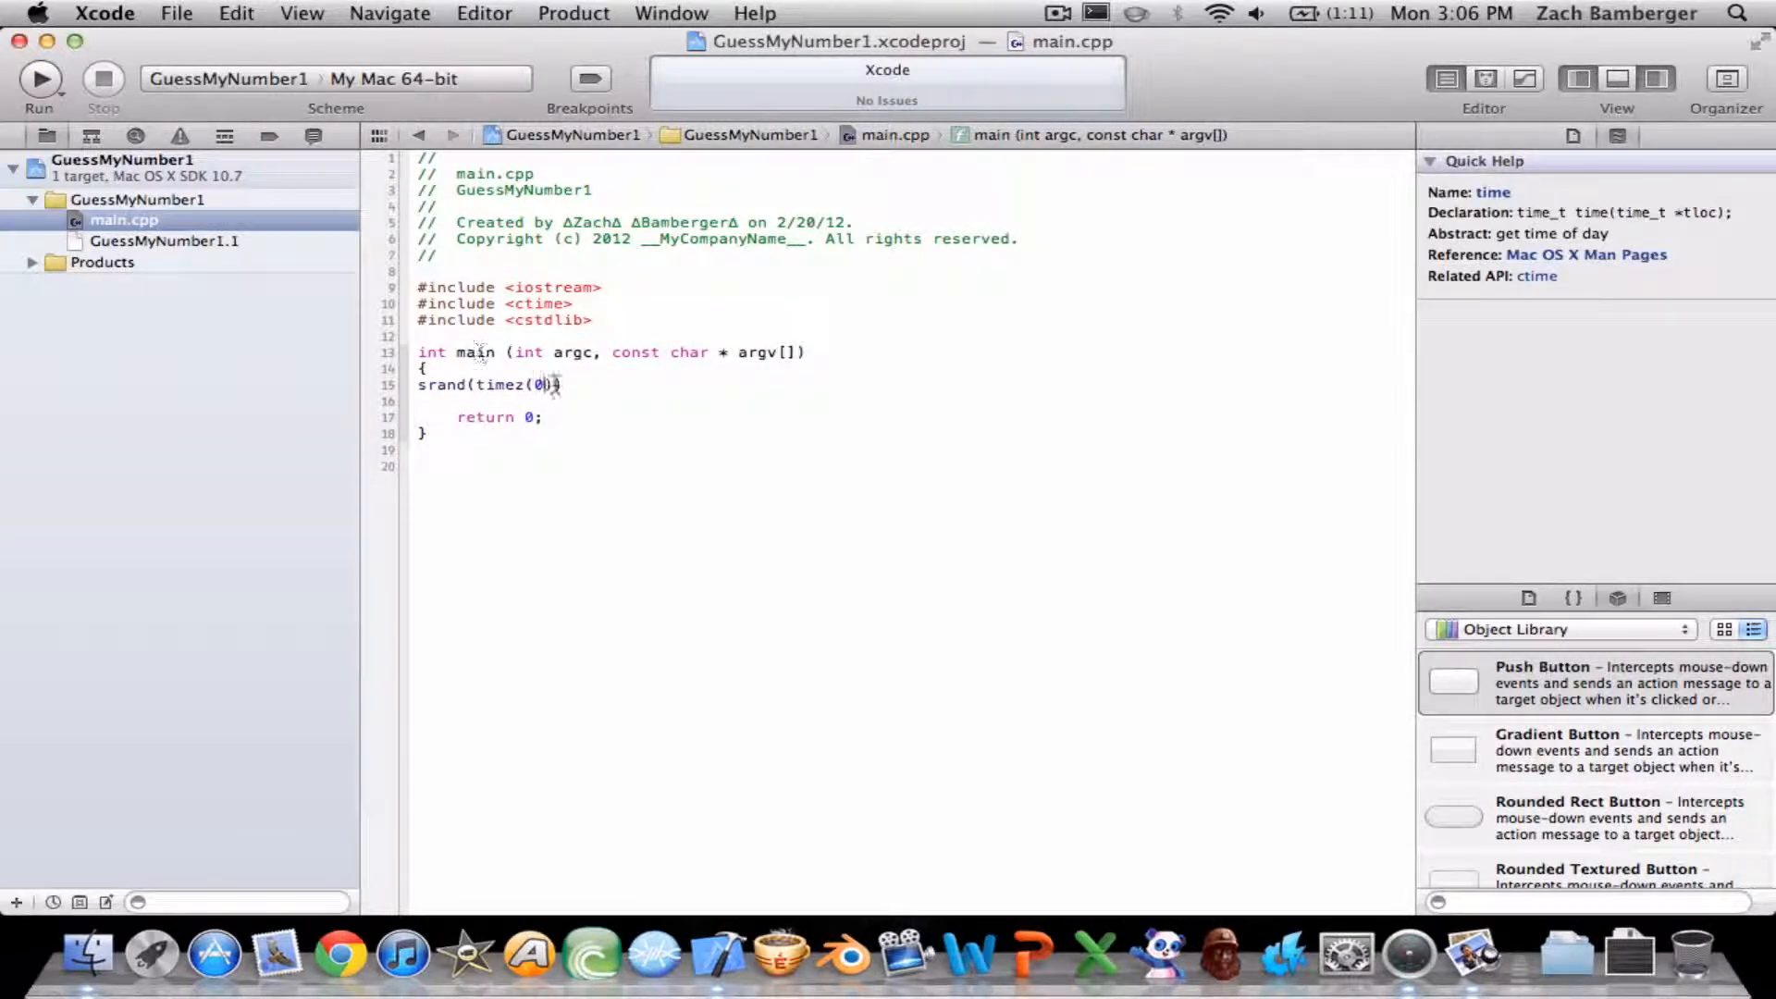
key(Backspace)
text(;)
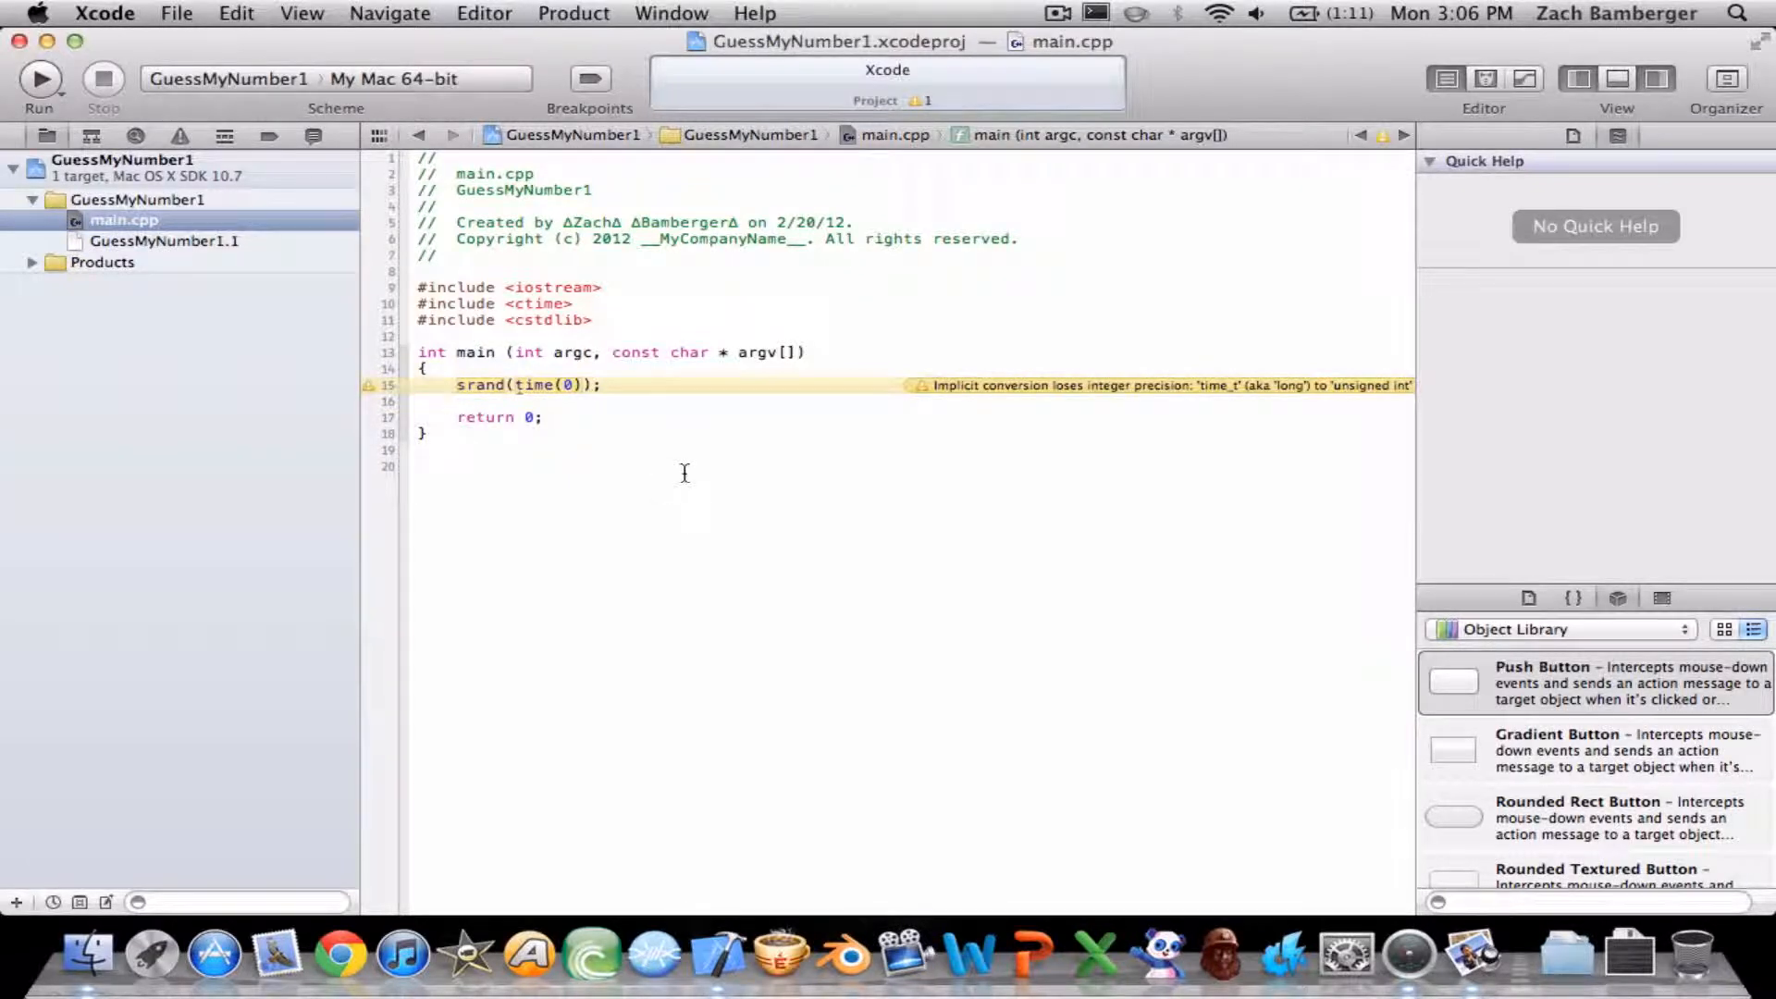
text(number)
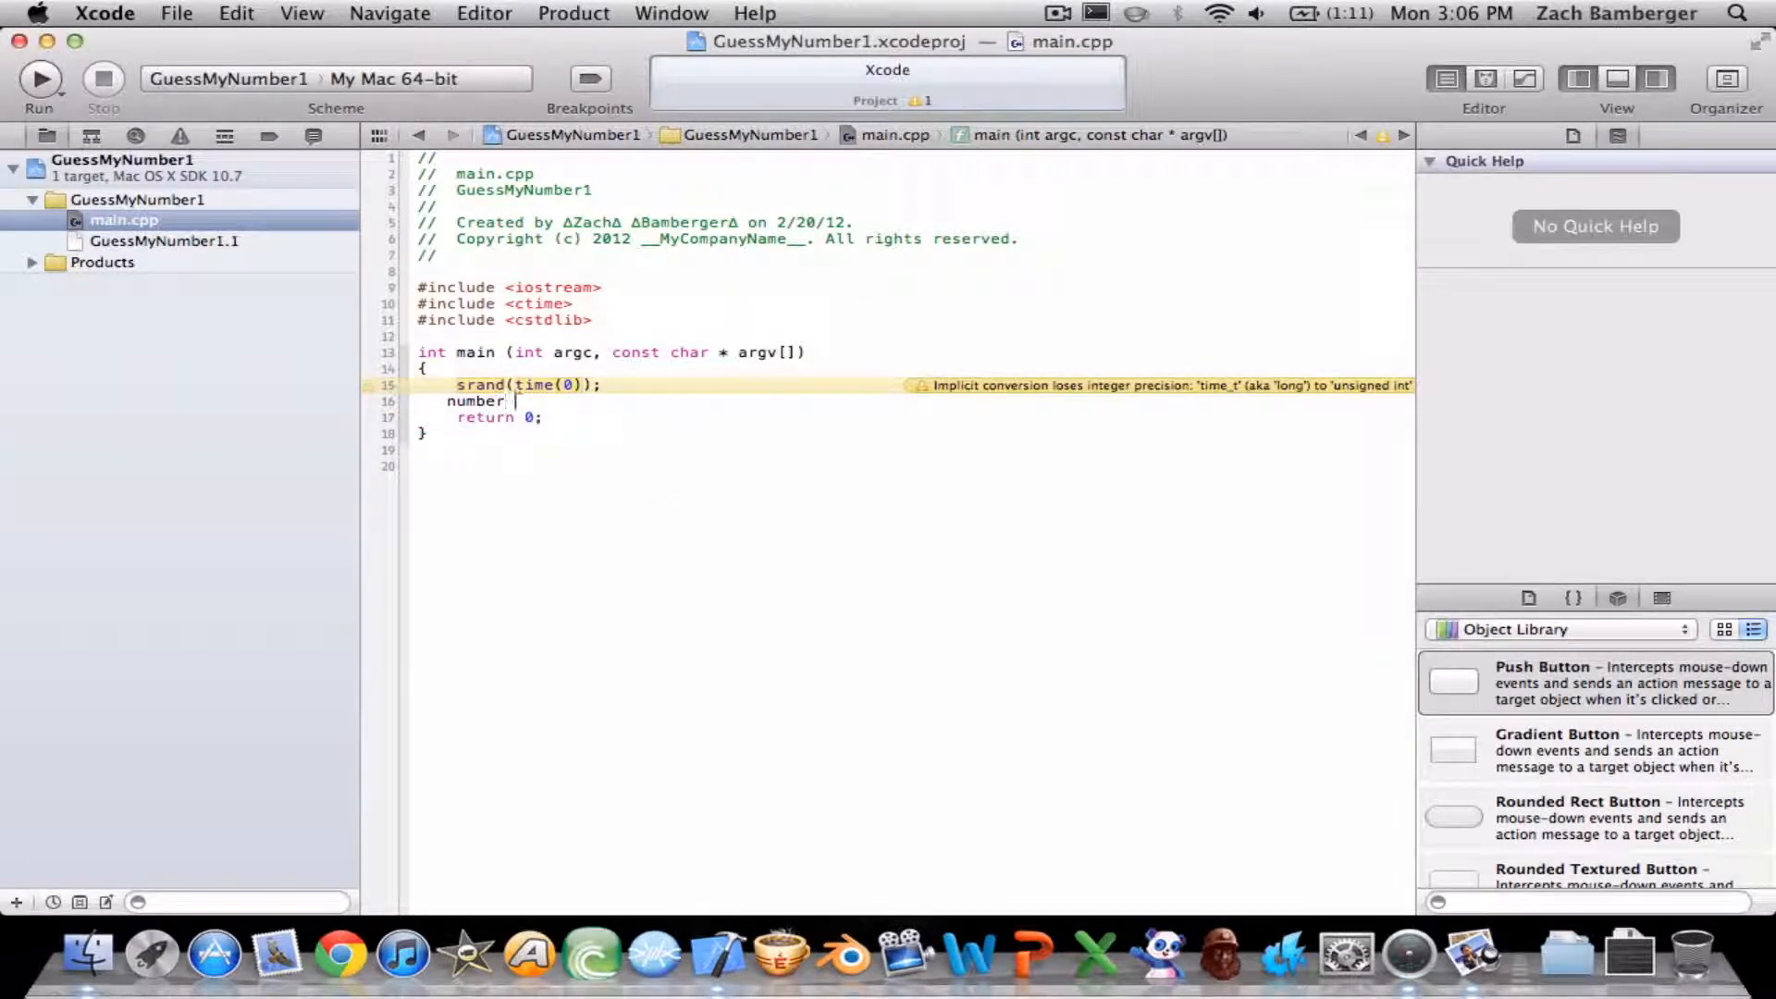
text(=)
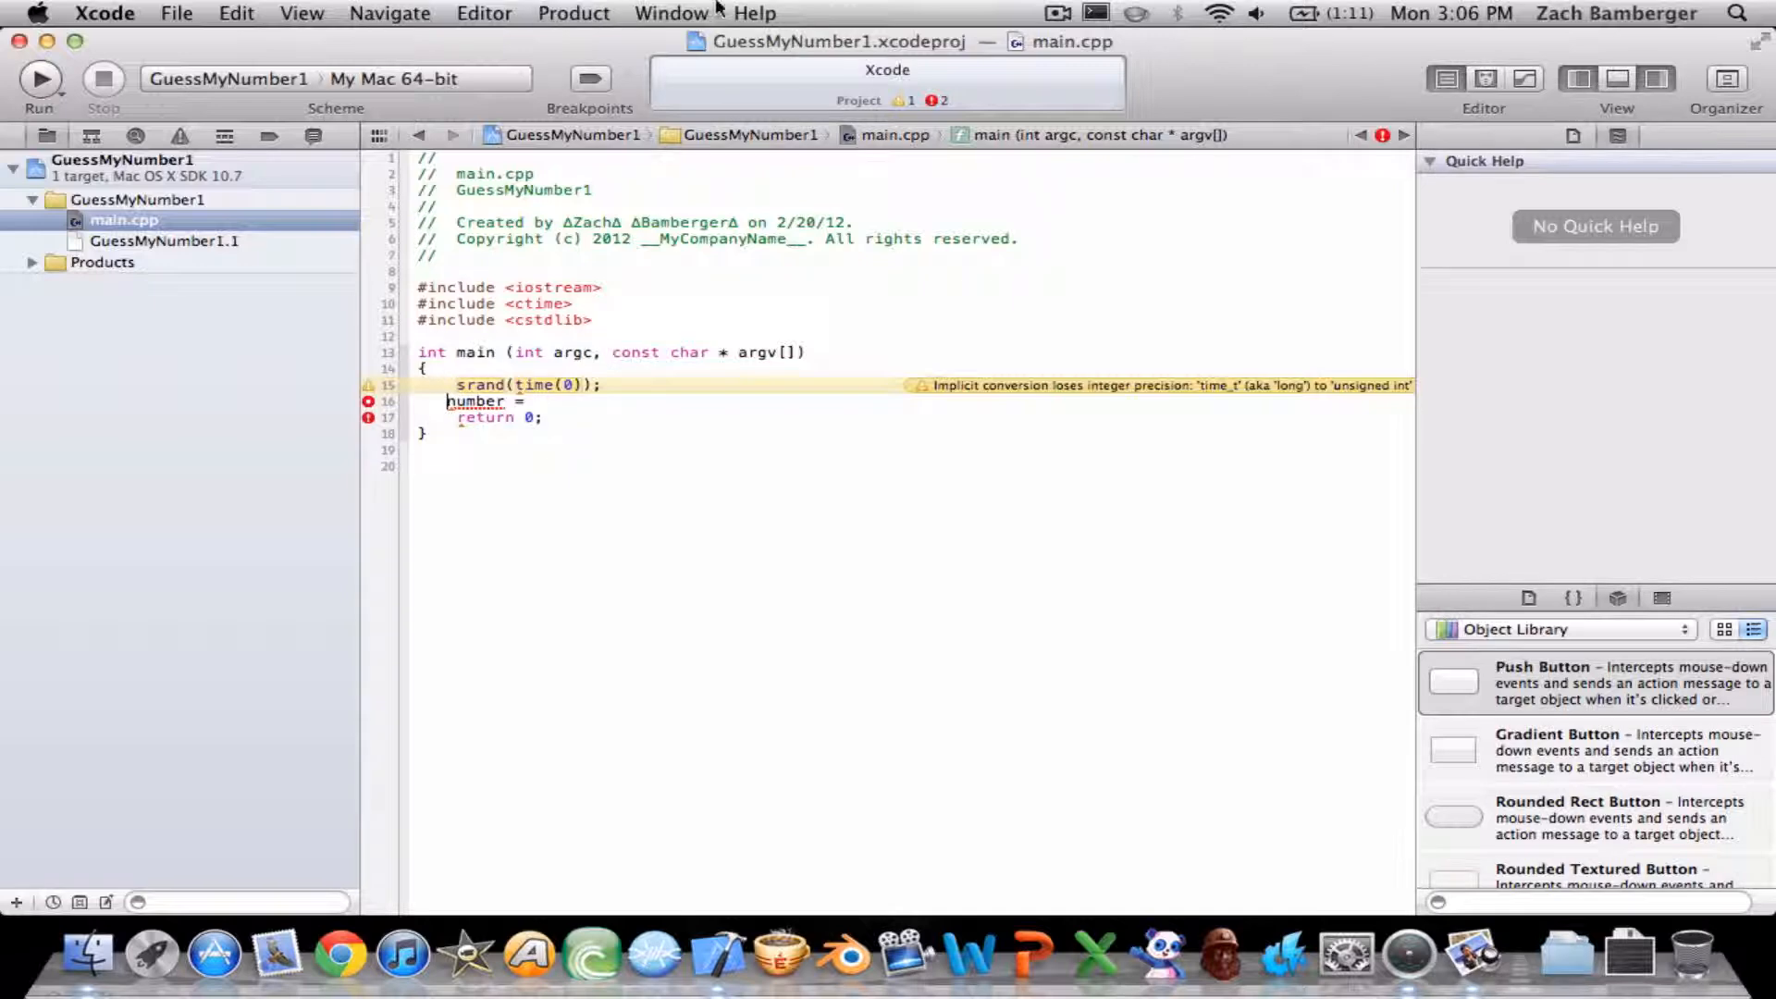
text(int)
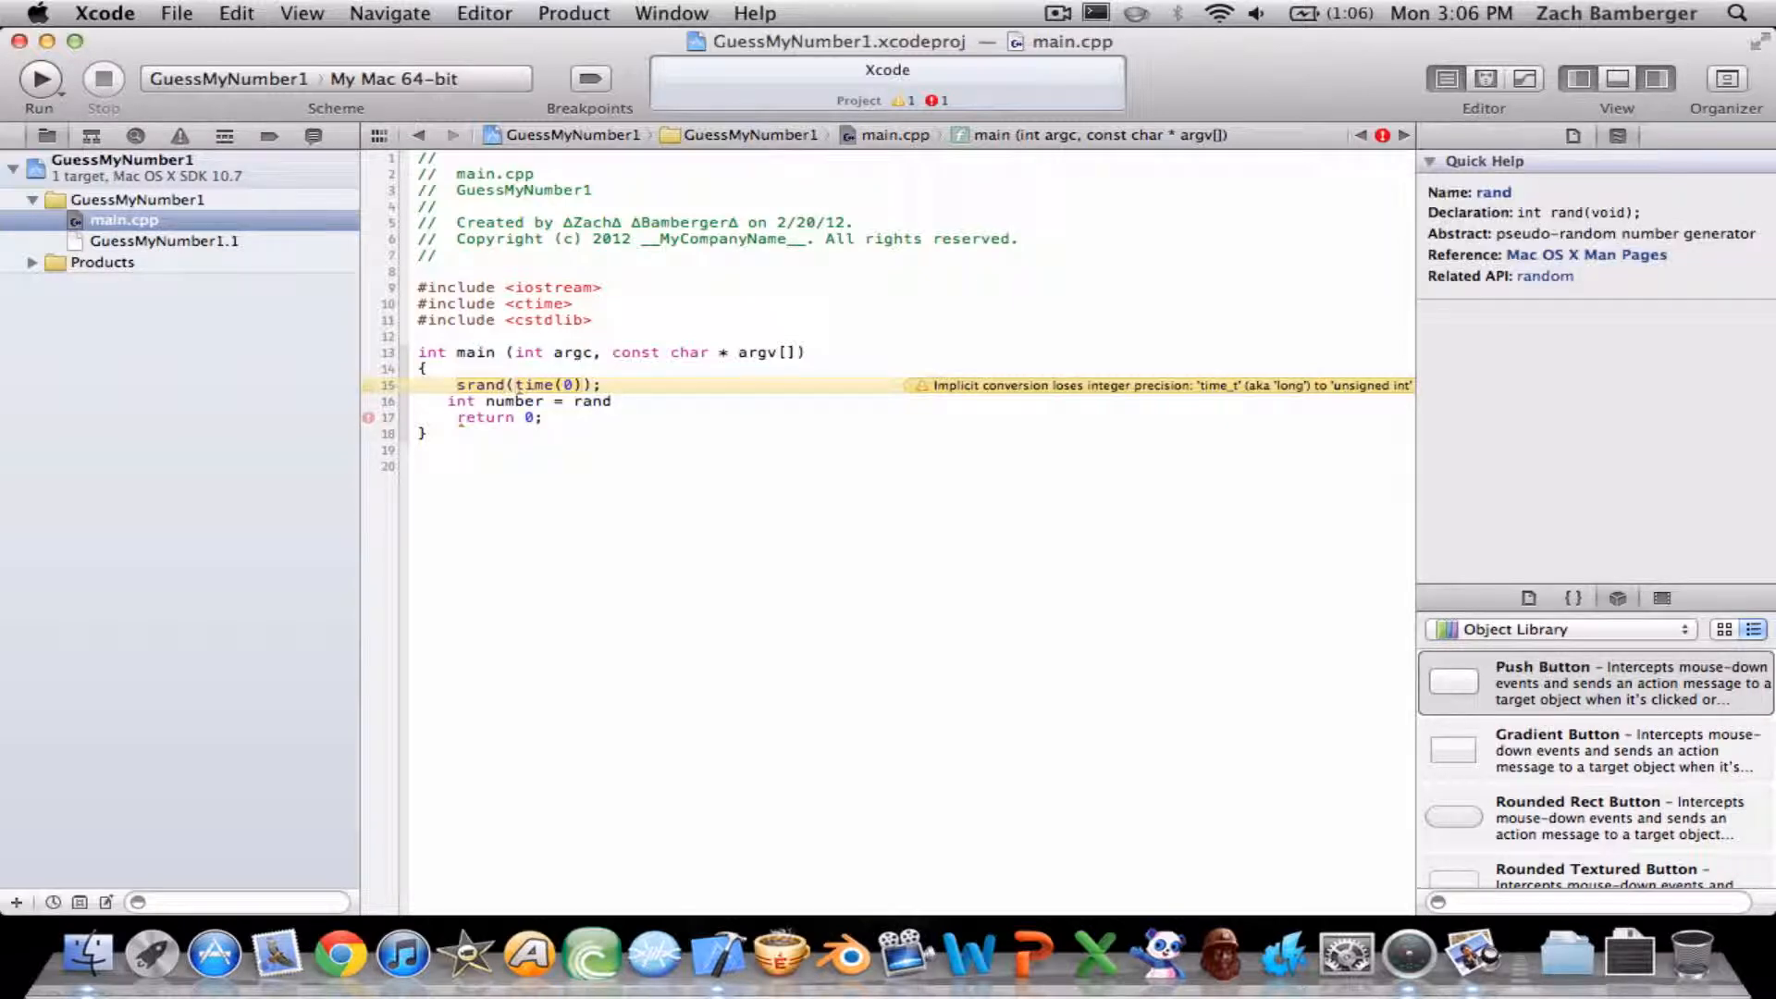
text(())
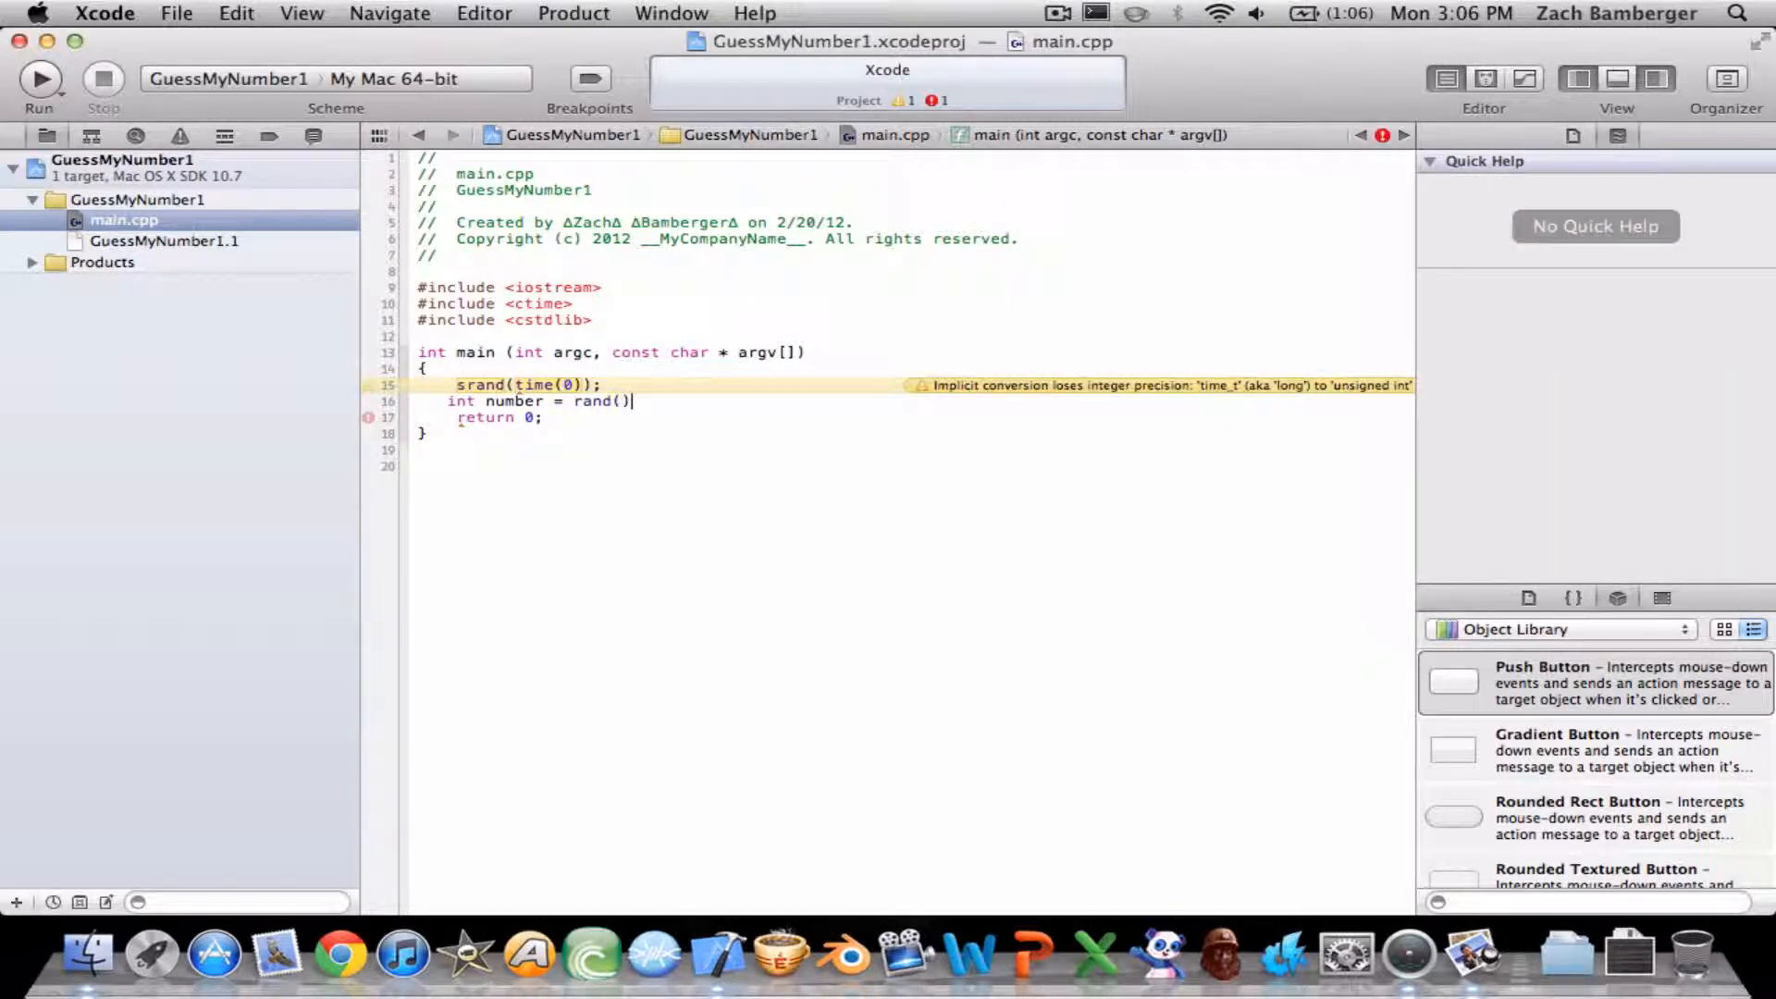
text(%100)
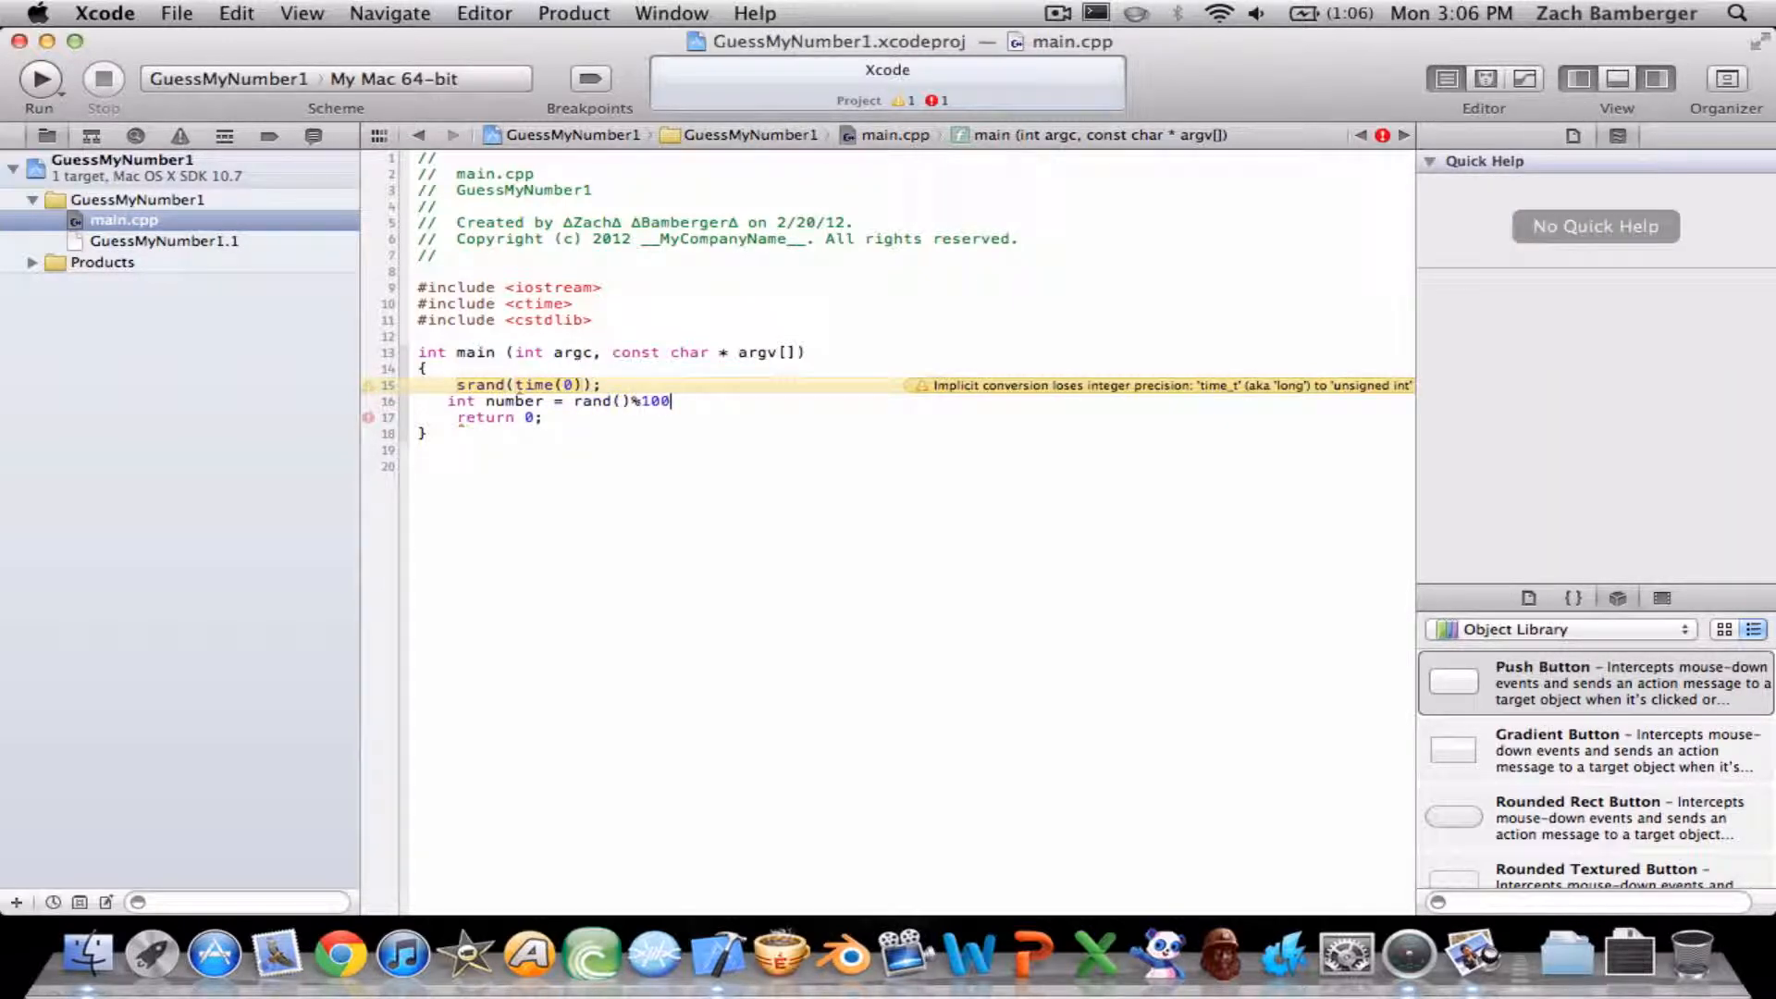
text(+1)
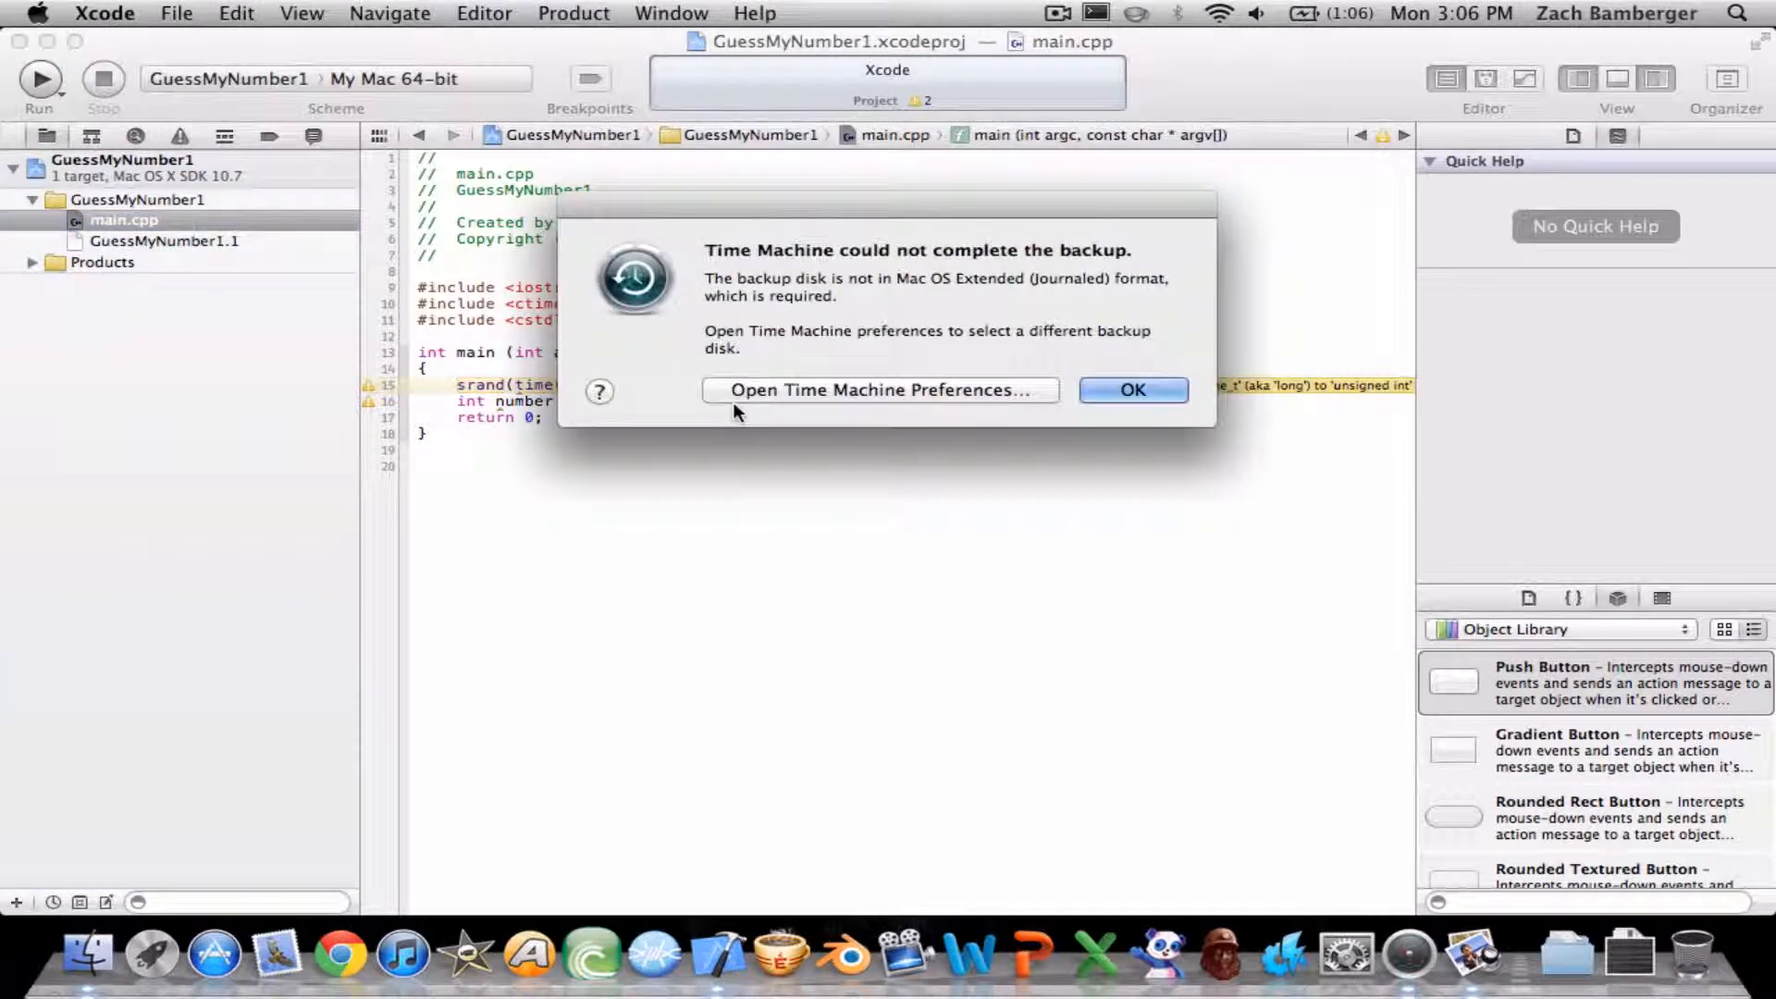
Dismiss the Time Machine backup alert with OK.
click(1130, 390)
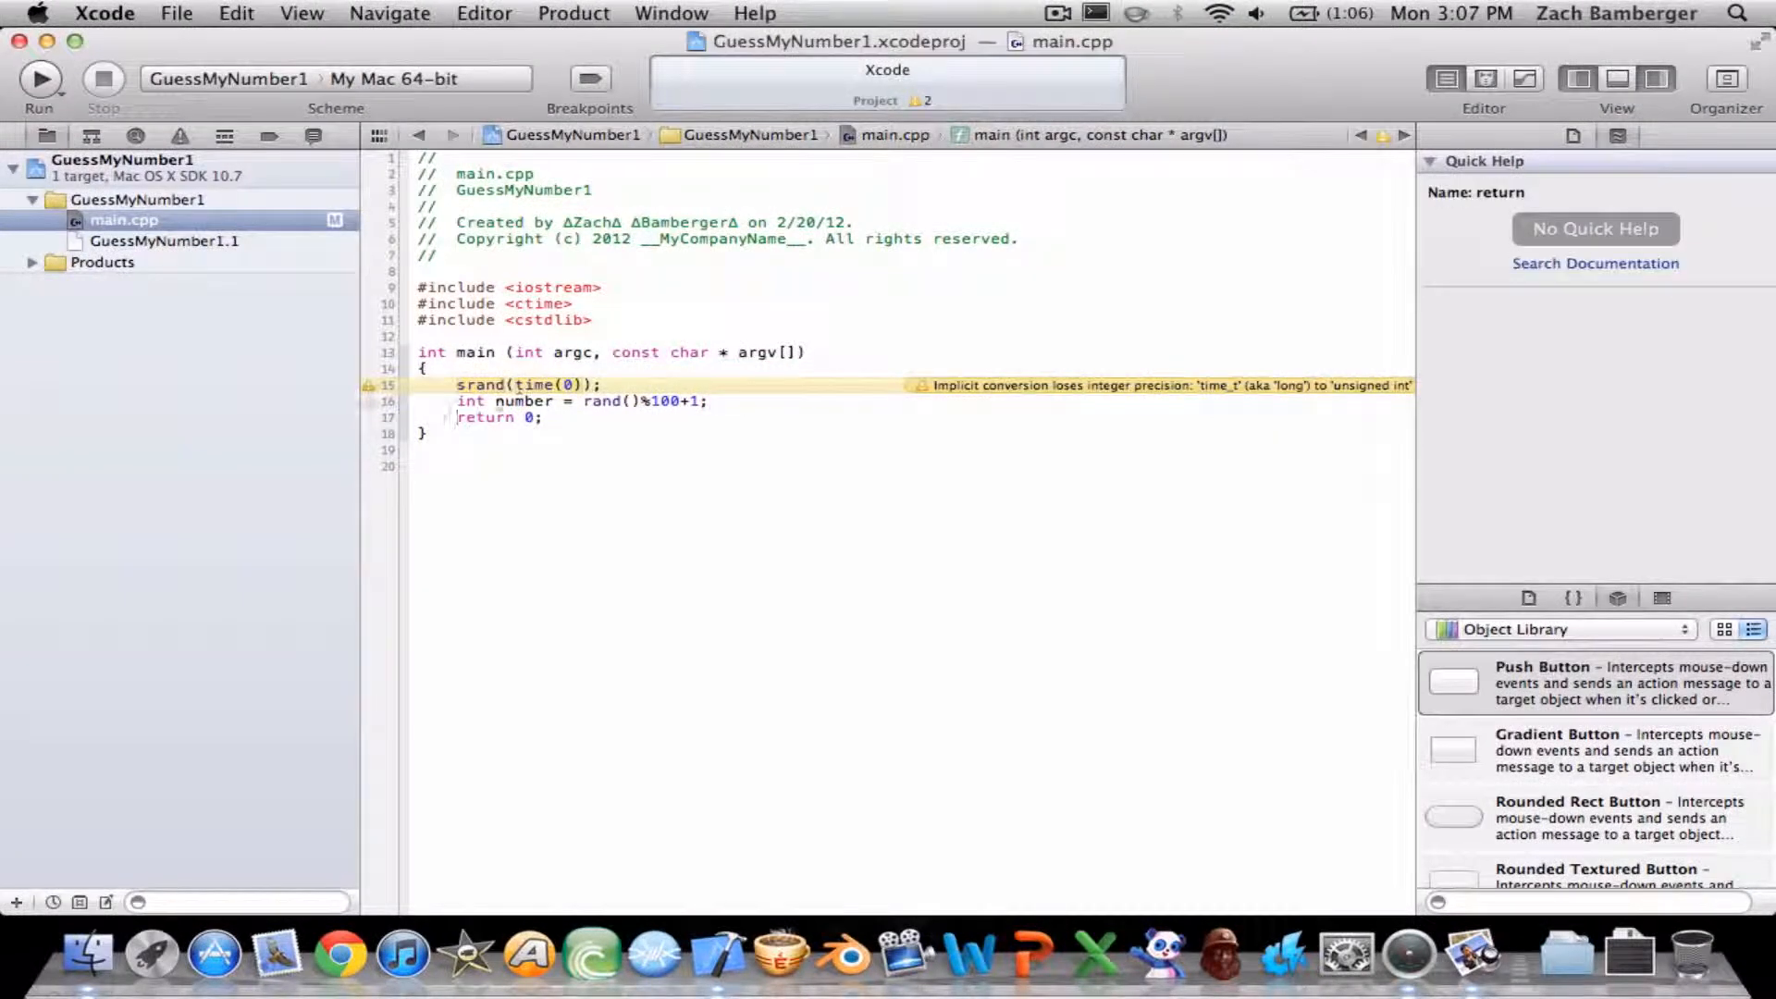
Type 'int tries, guess;' on the line below the random number.
text(in)
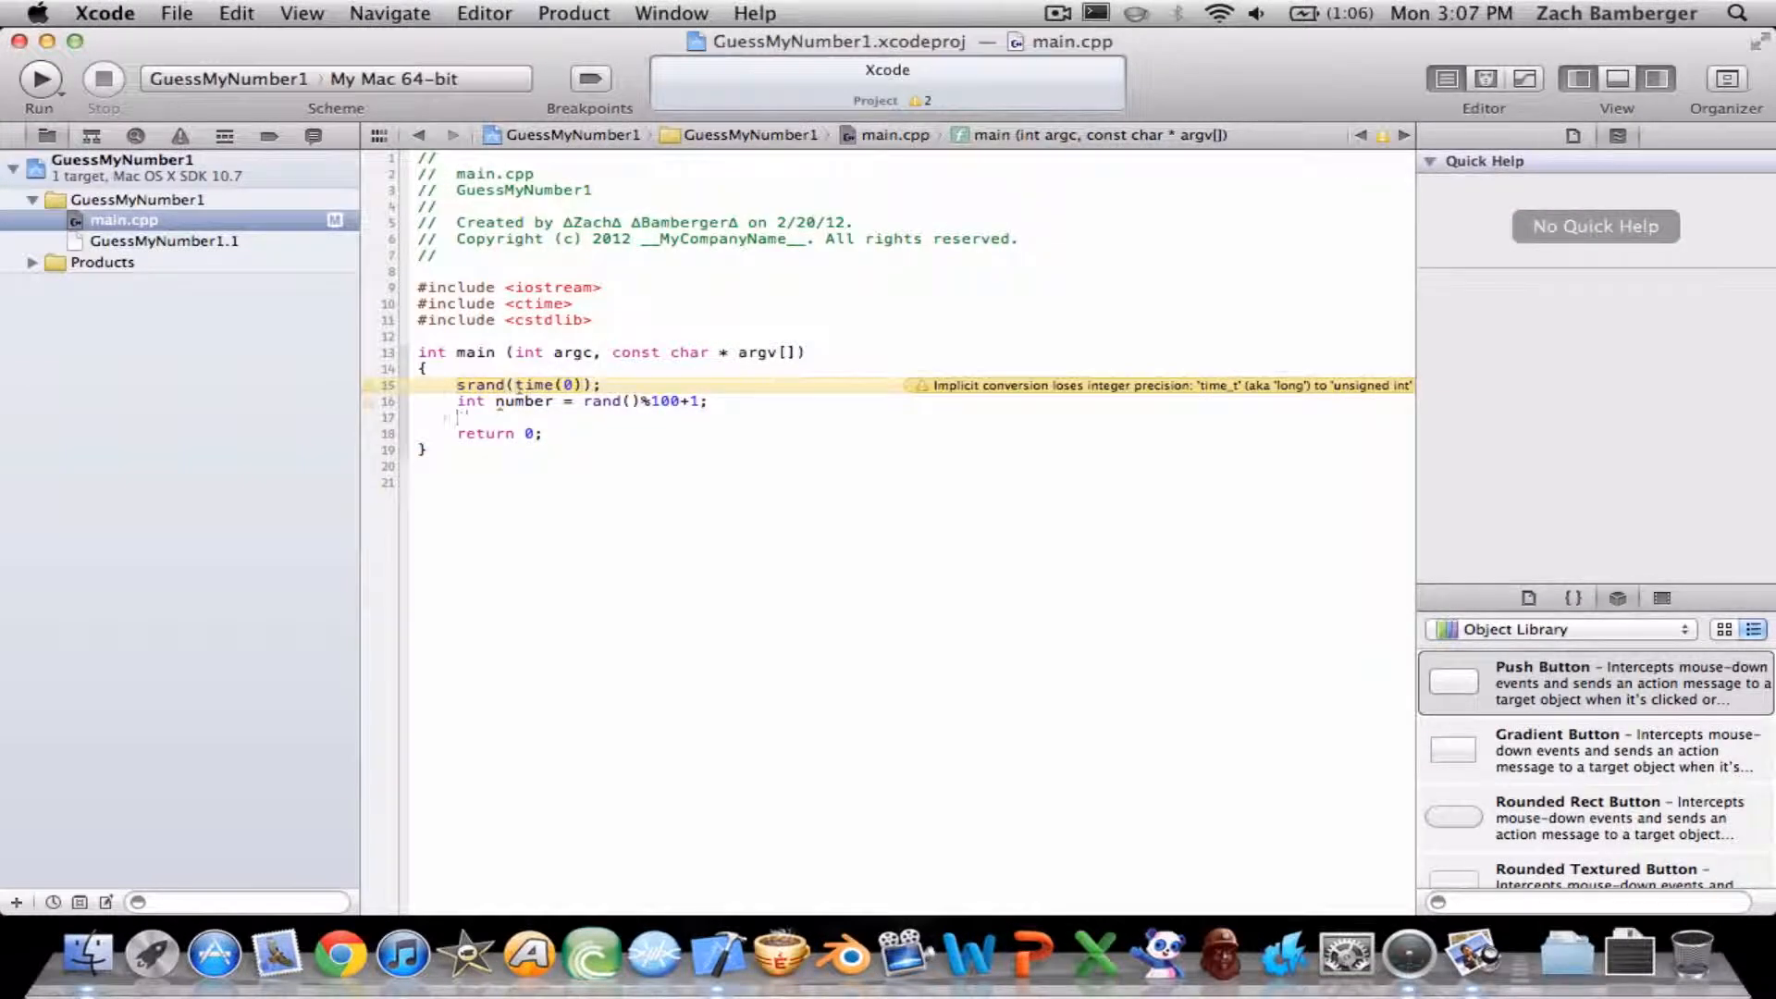
text(int t)
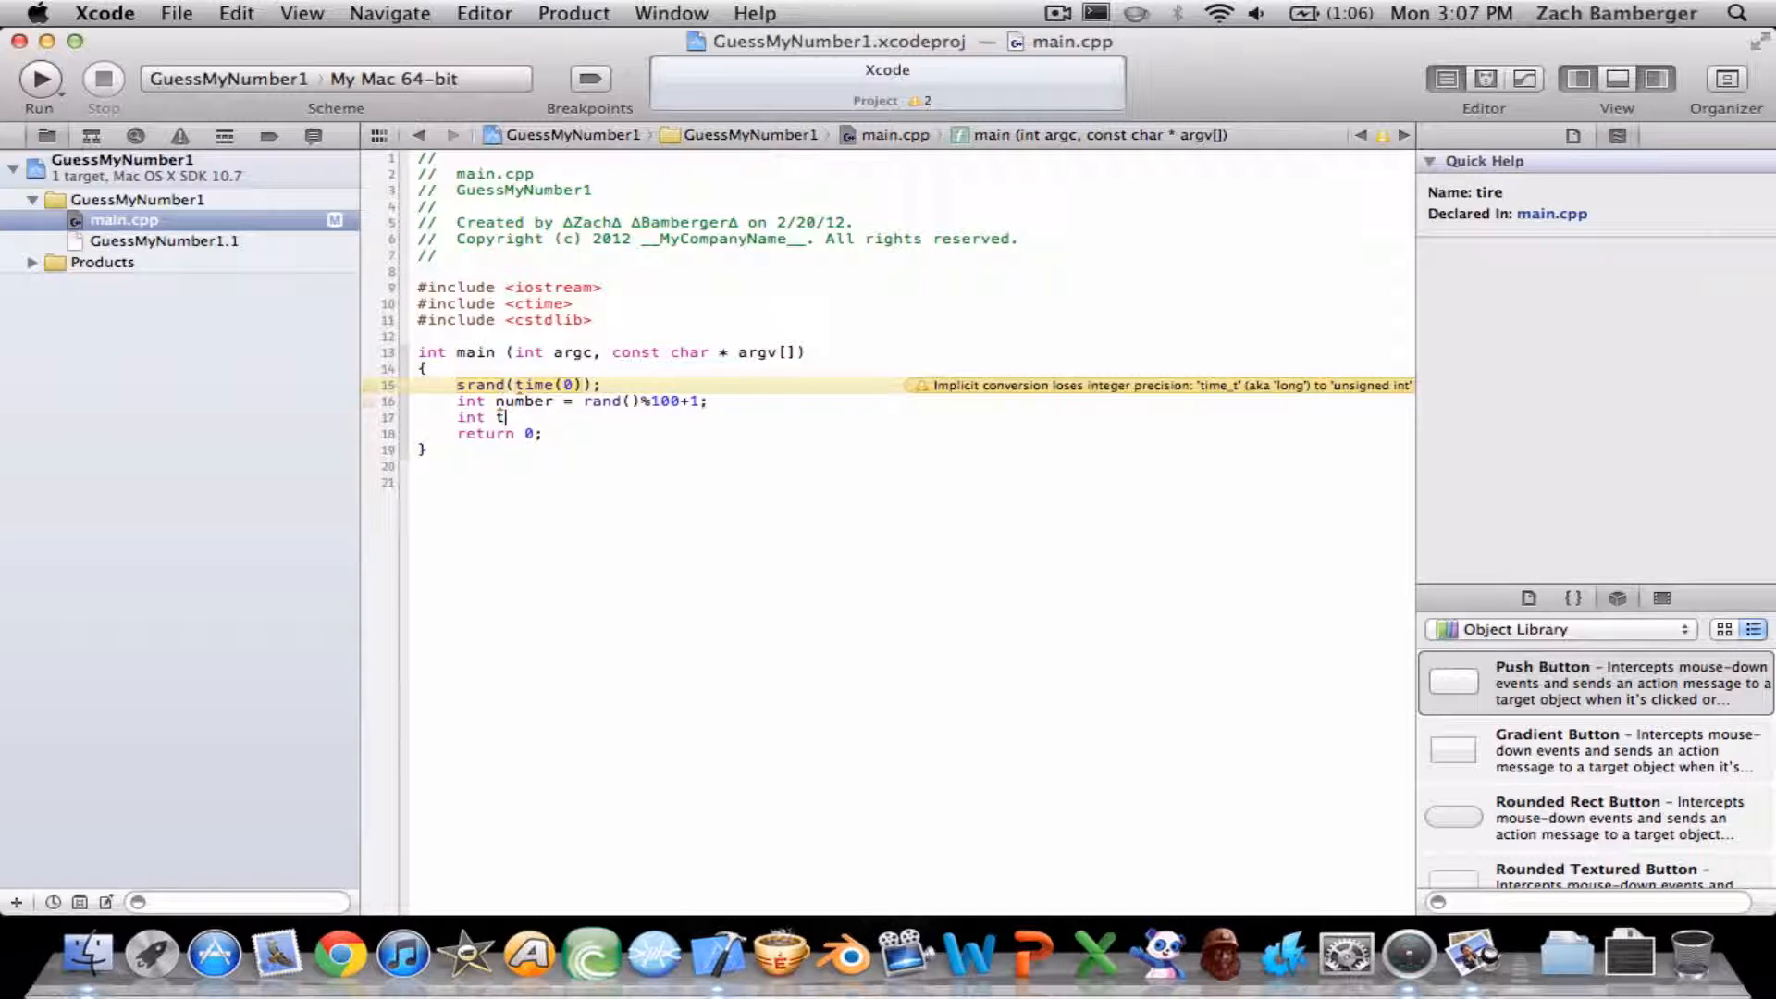
text(ries,)
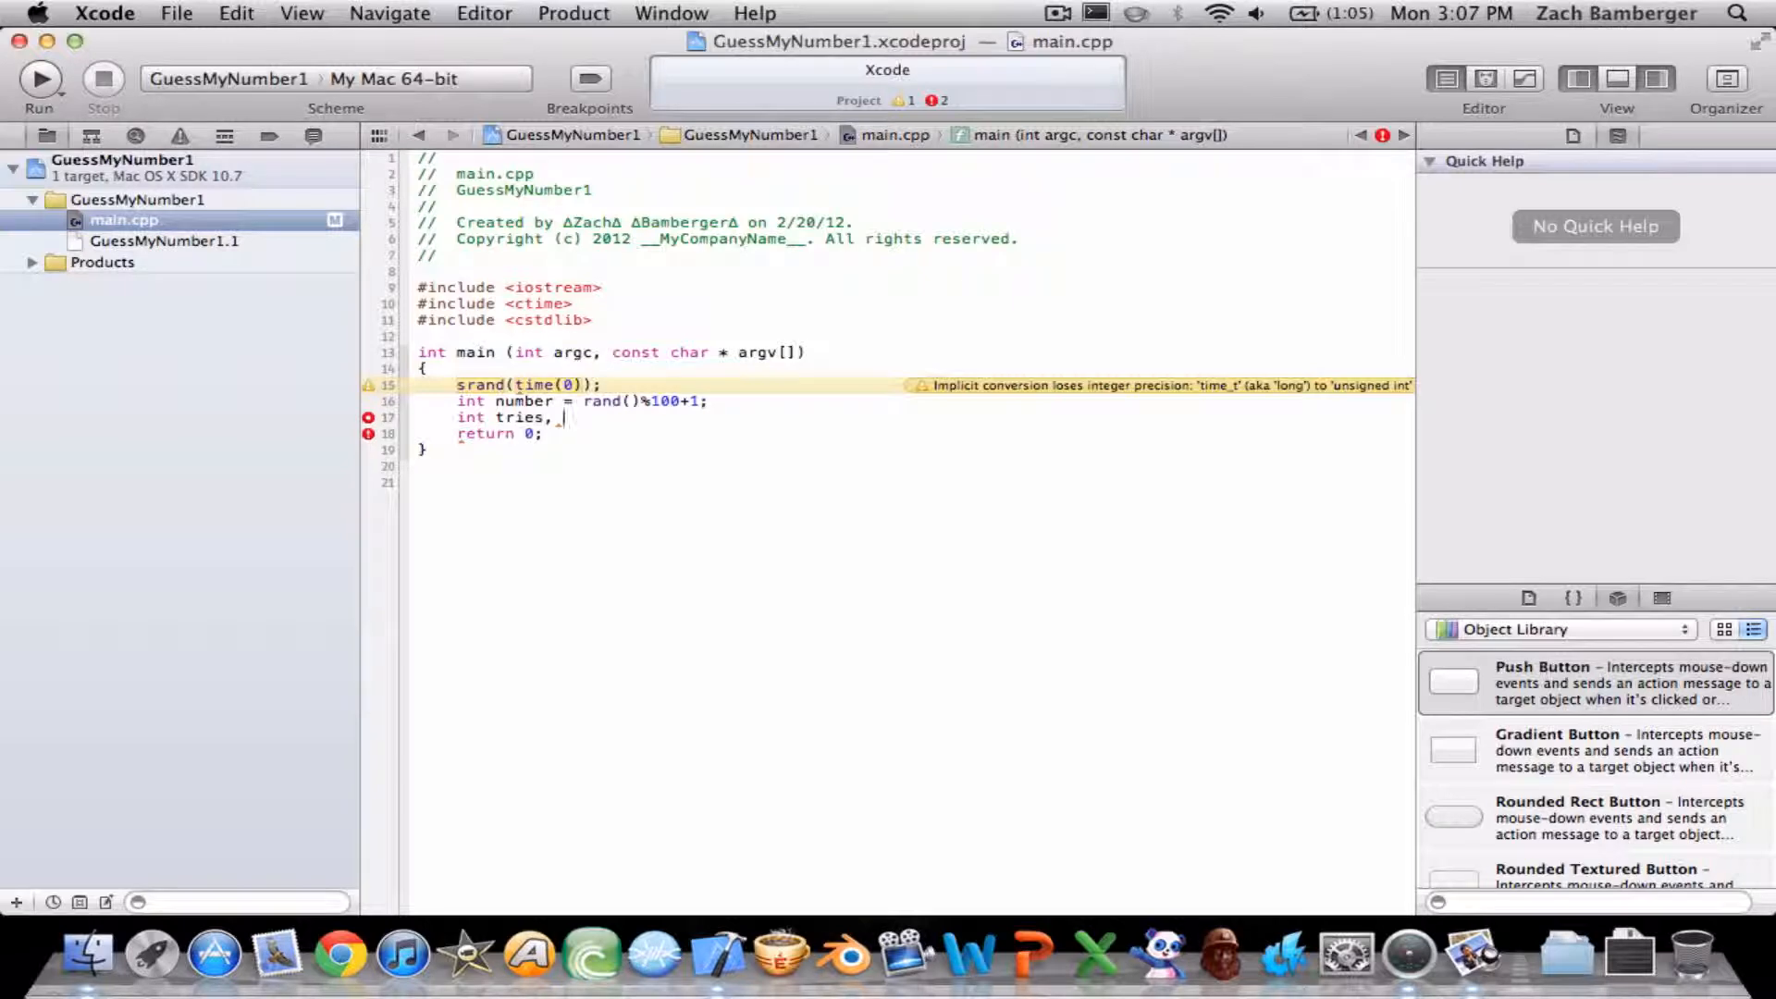
text(gues)
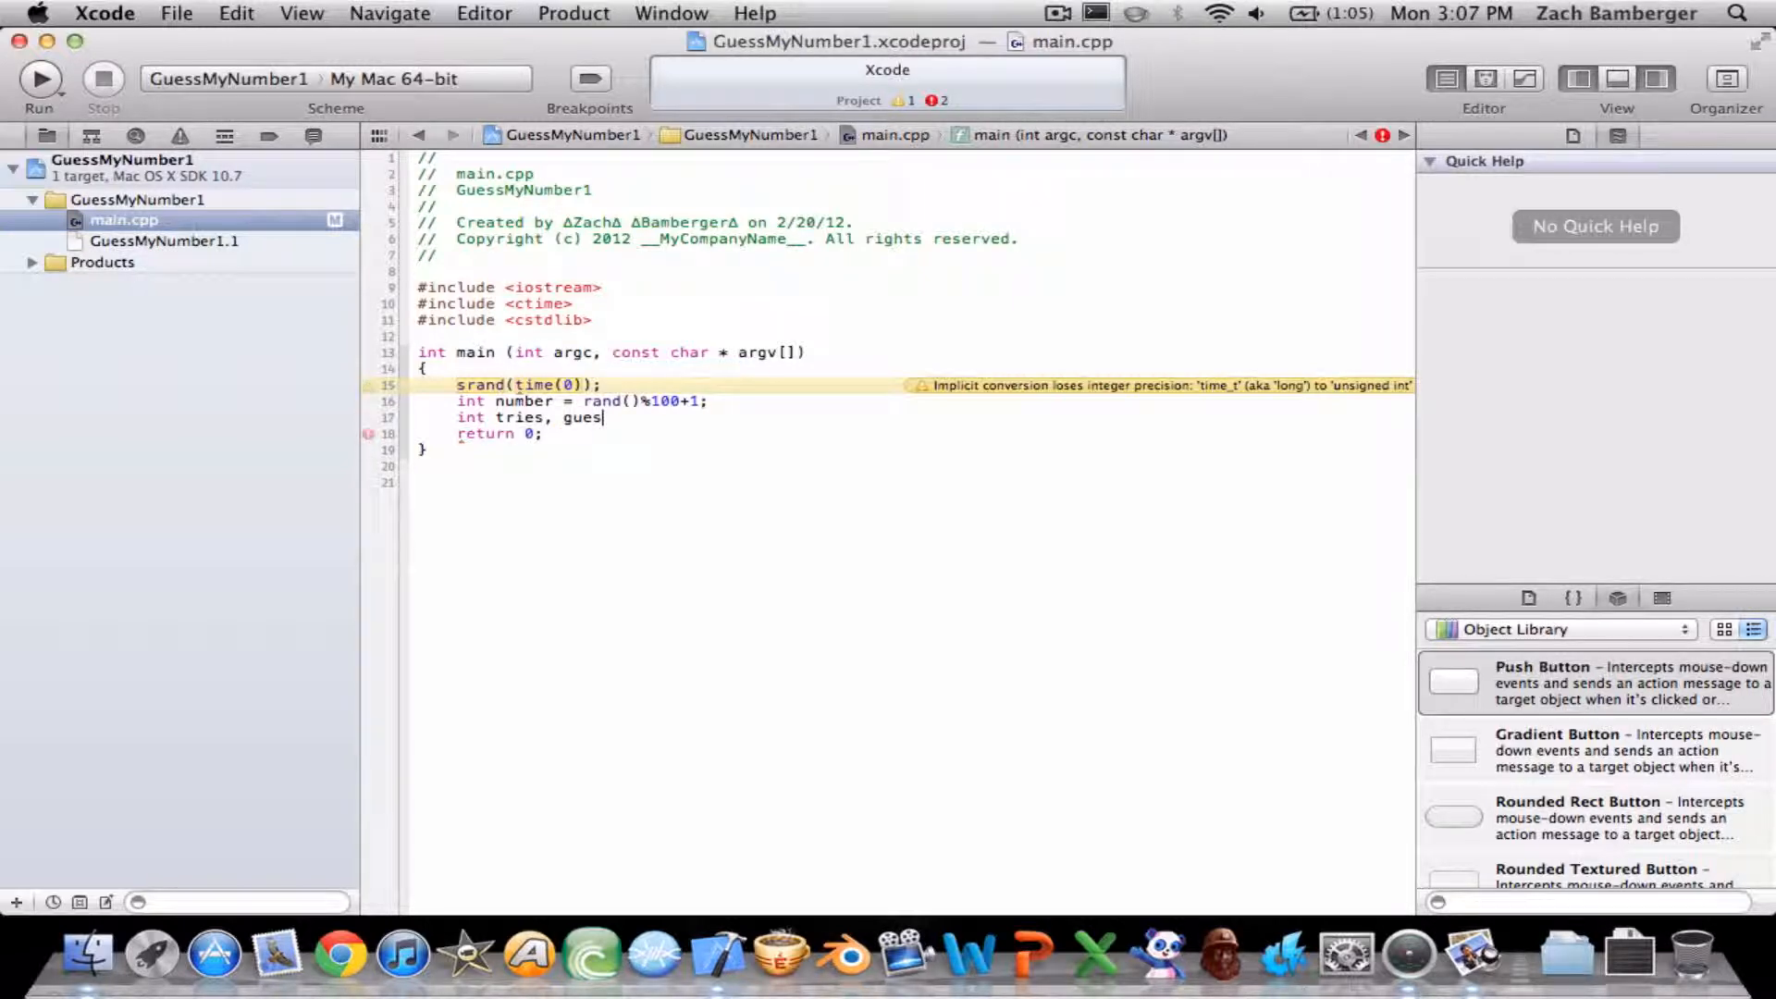
text(s;)
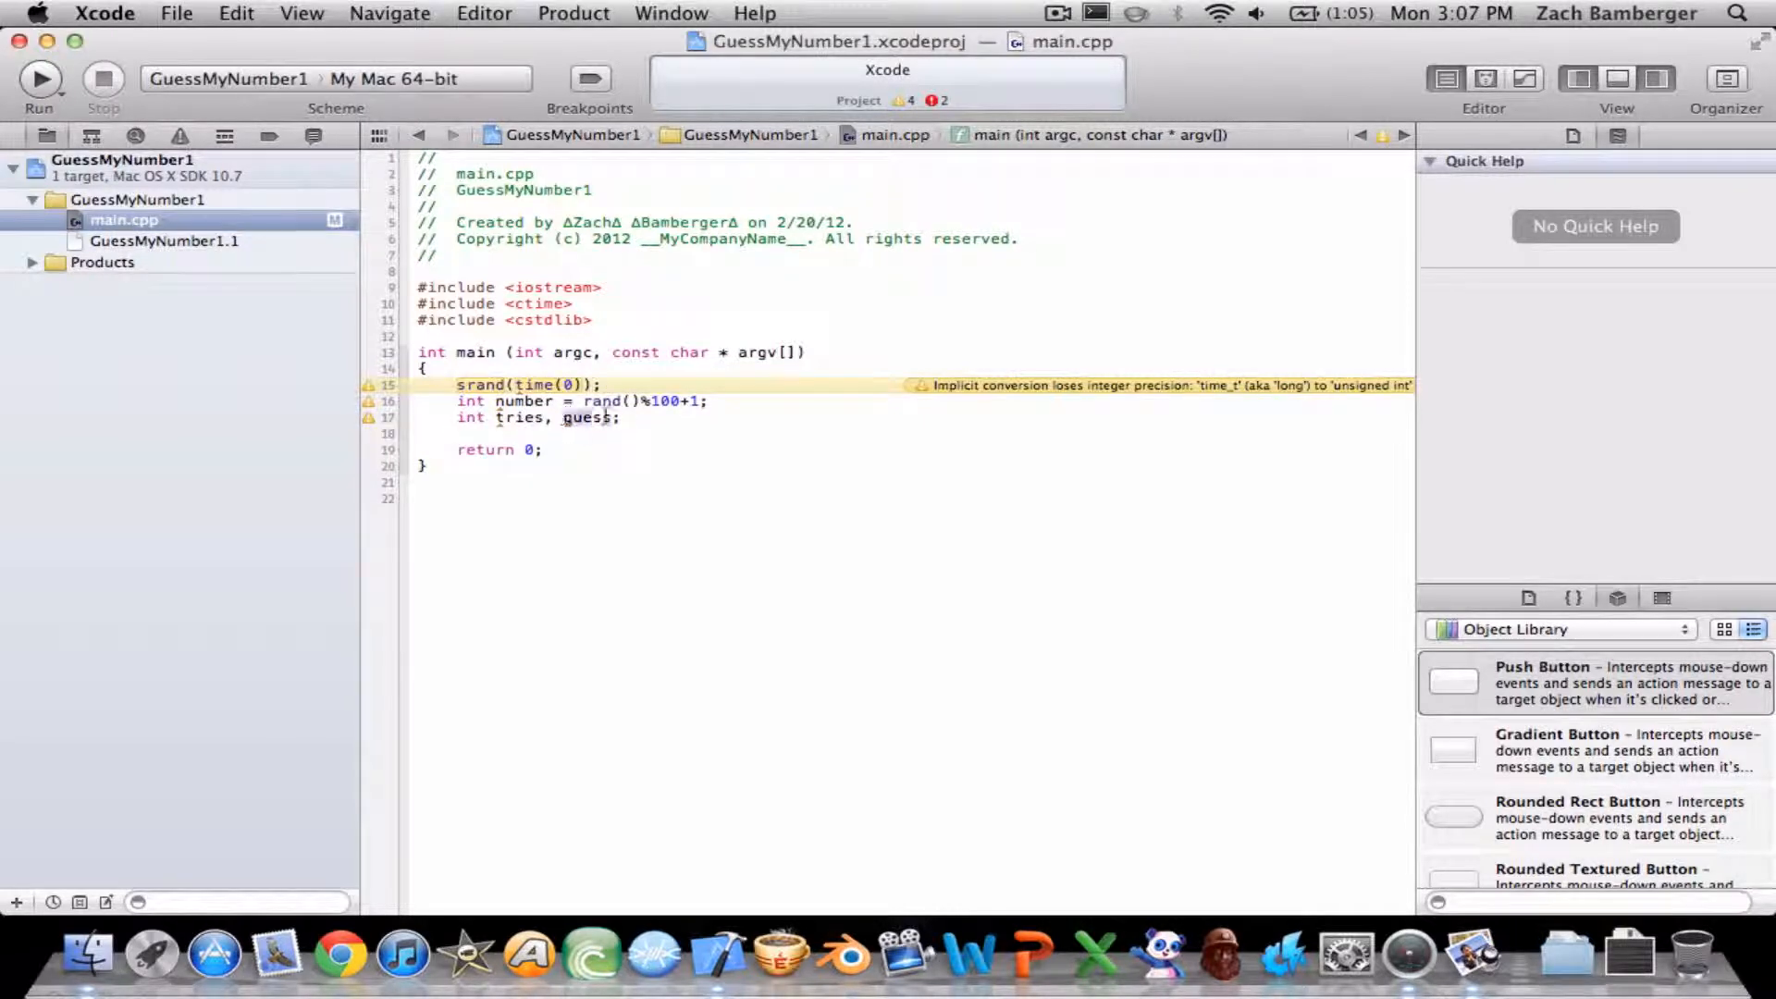
click(585, 417)
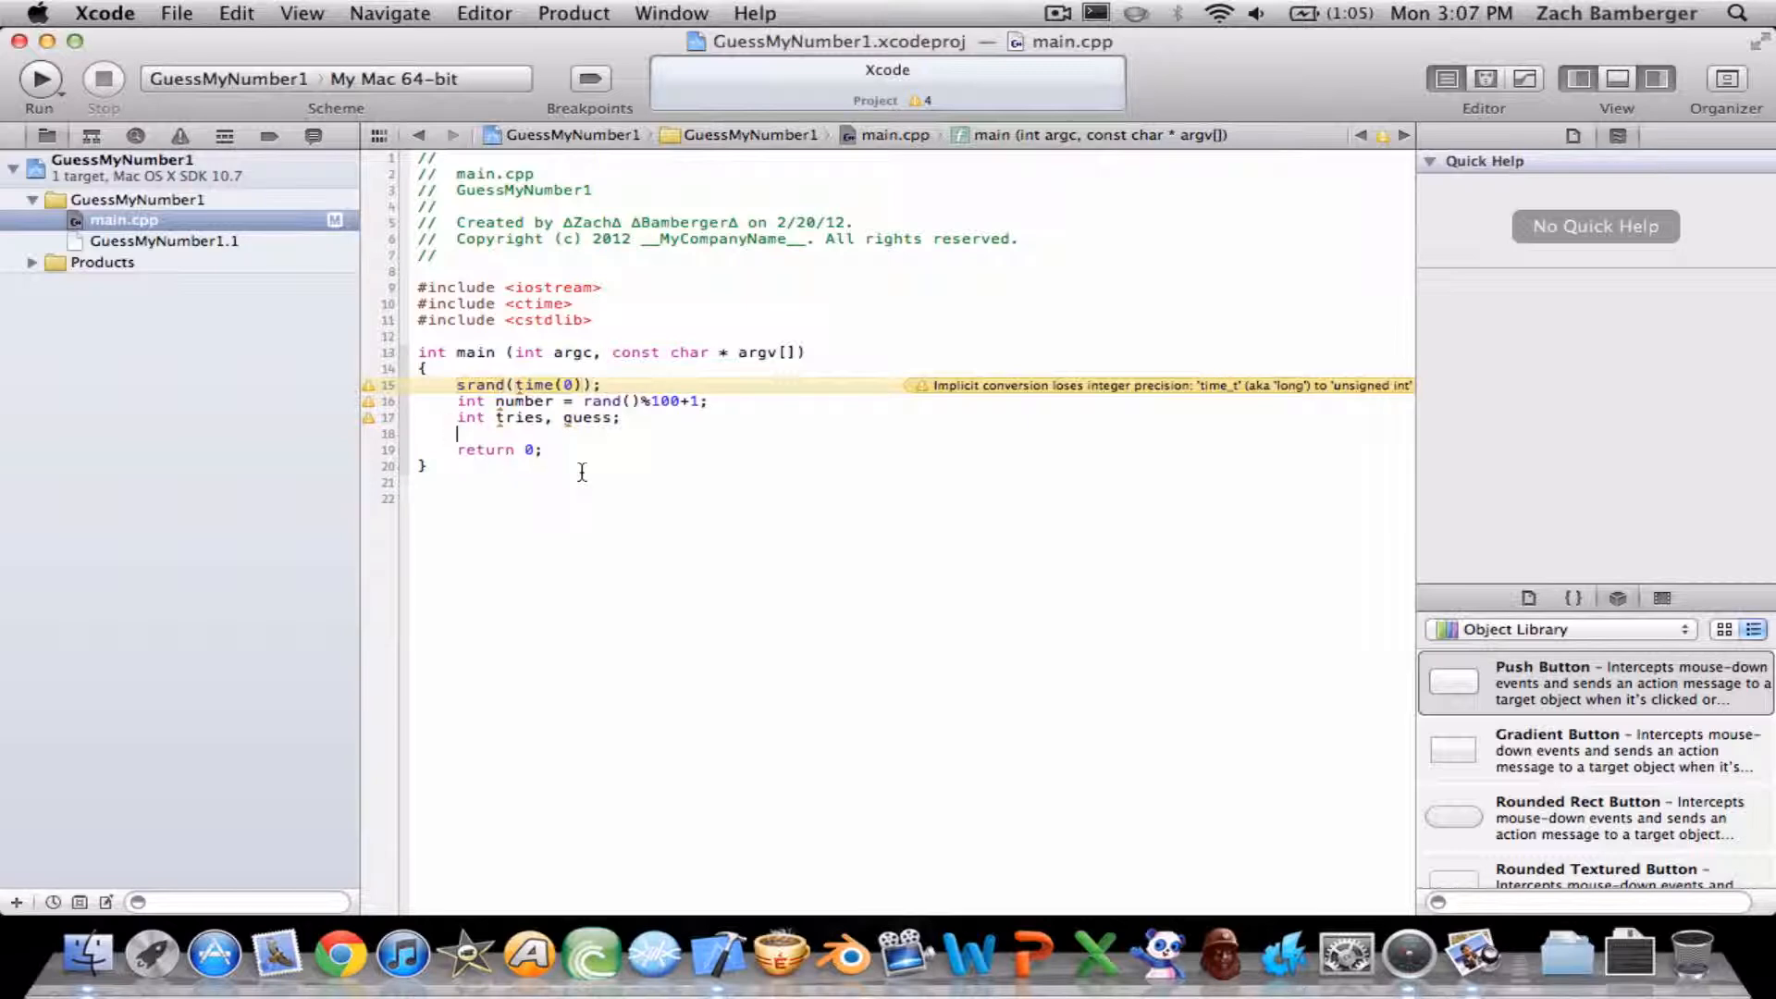
Write an empty do { } while (guess != number); loop.
text(do)
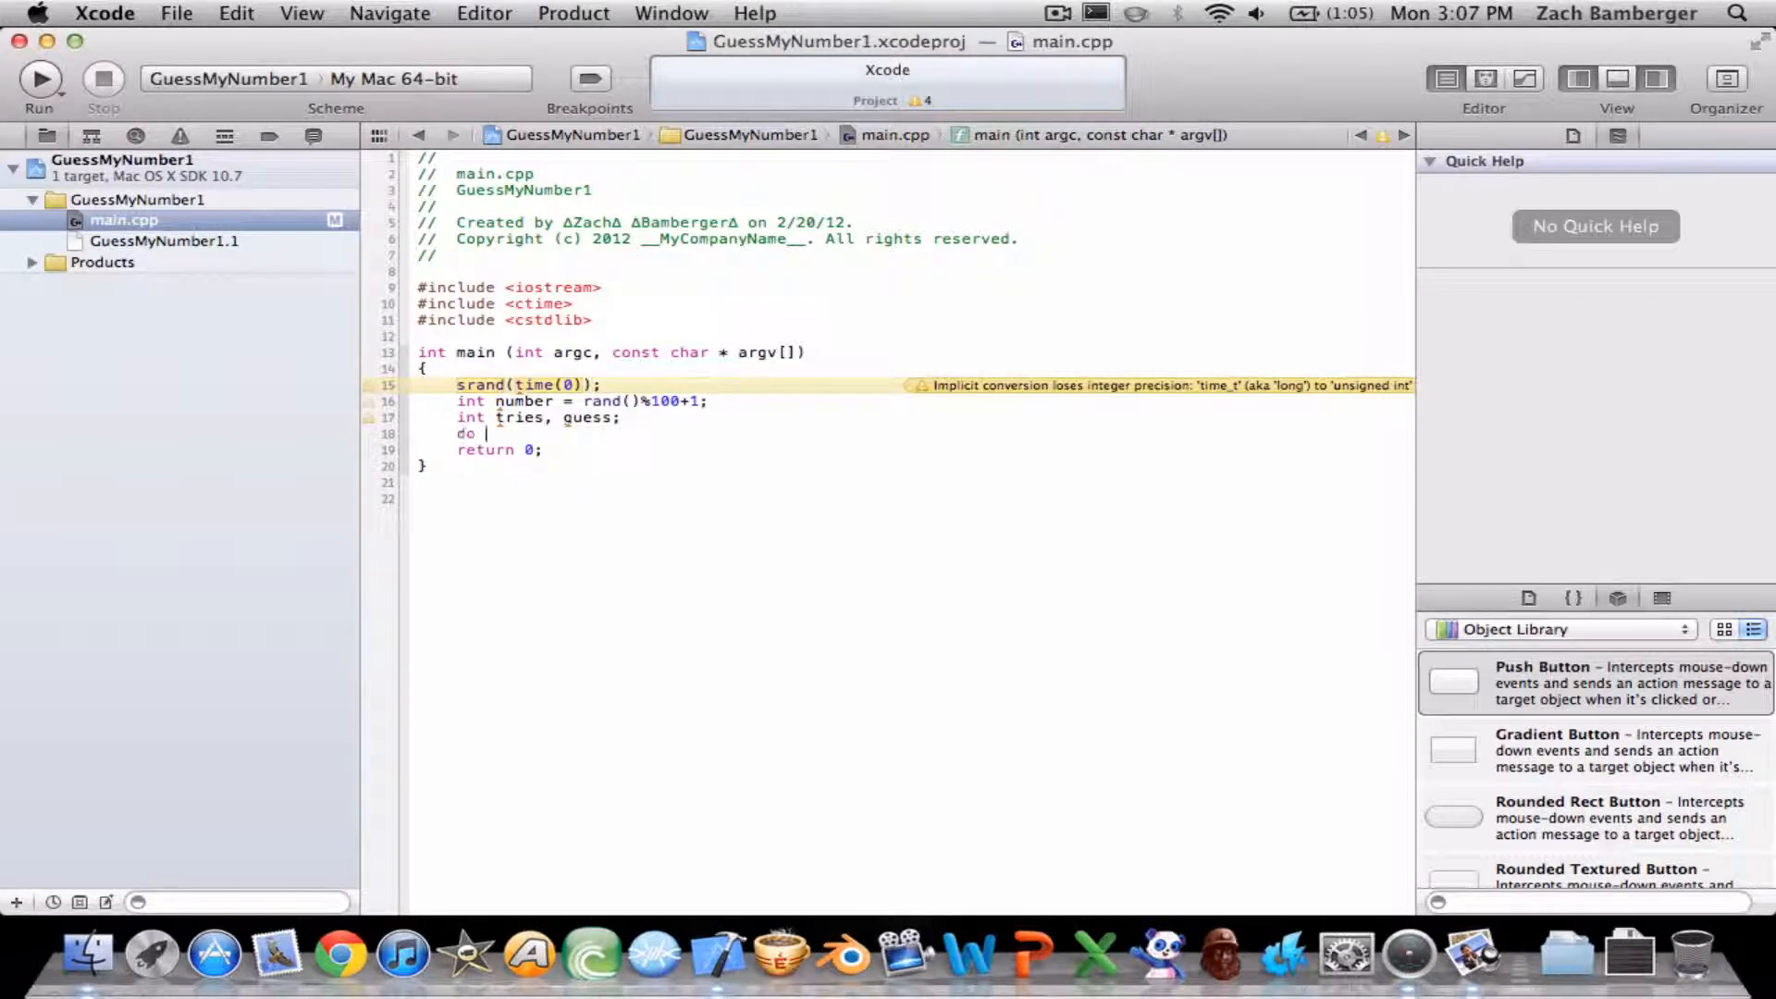
text({)
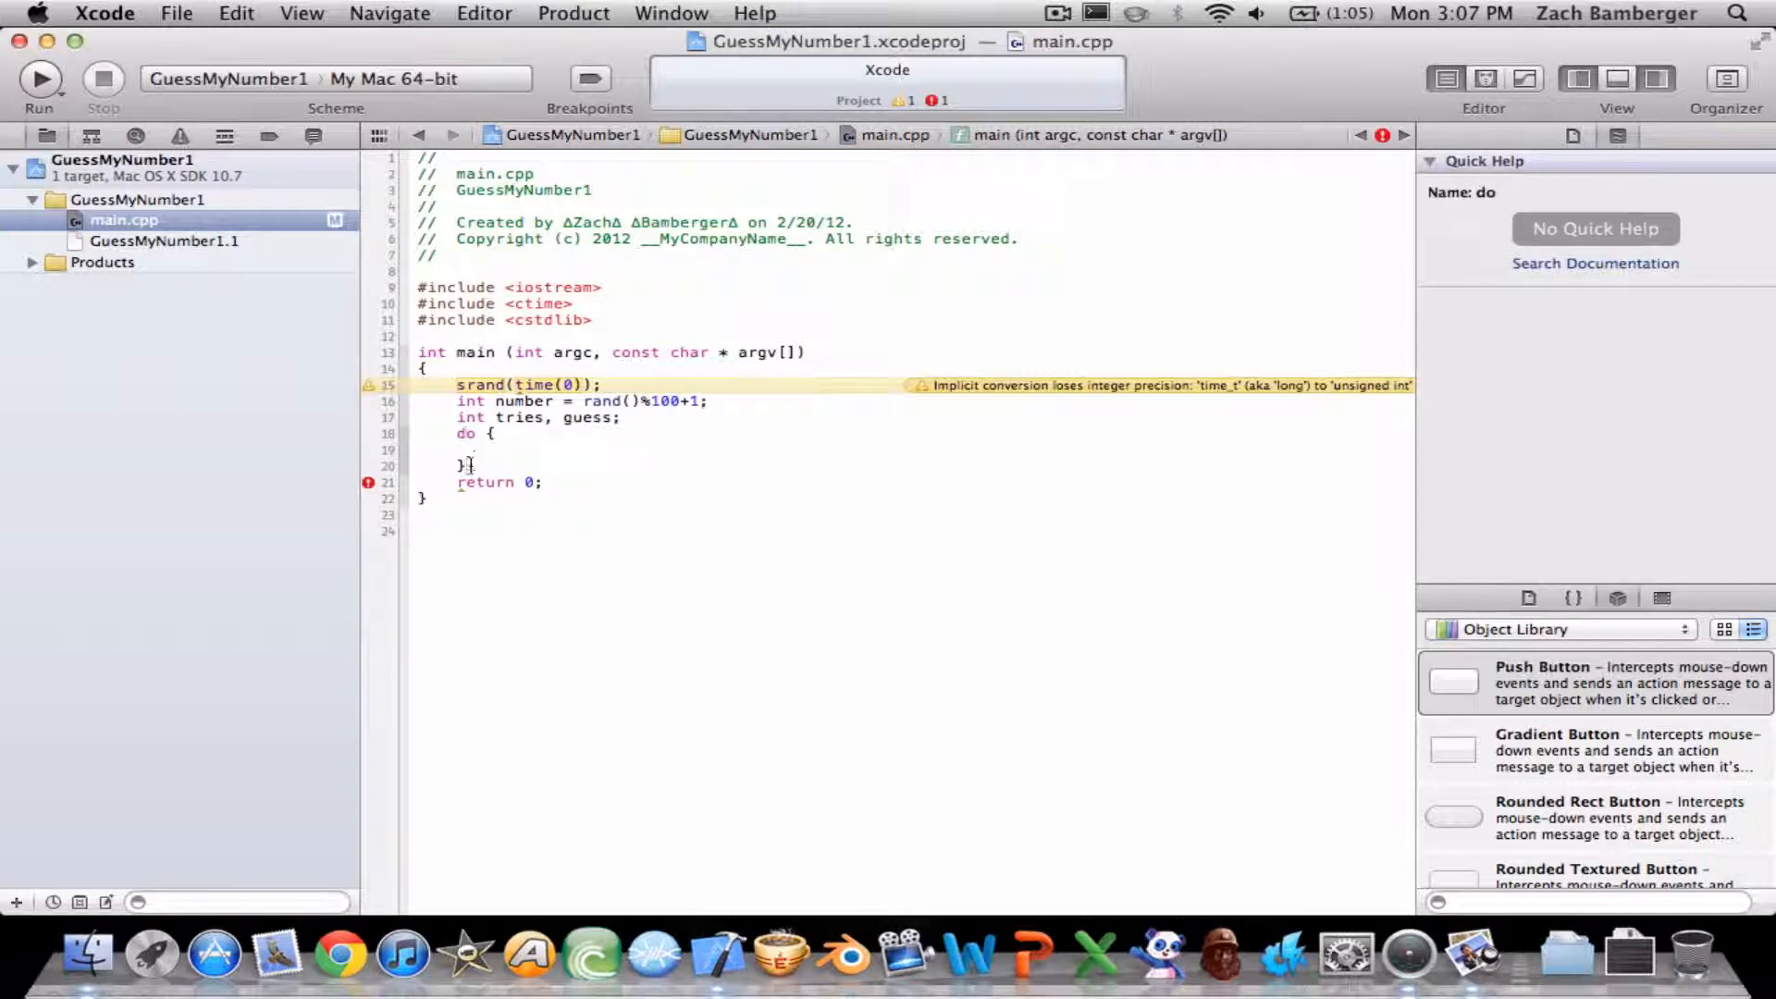
text(while)
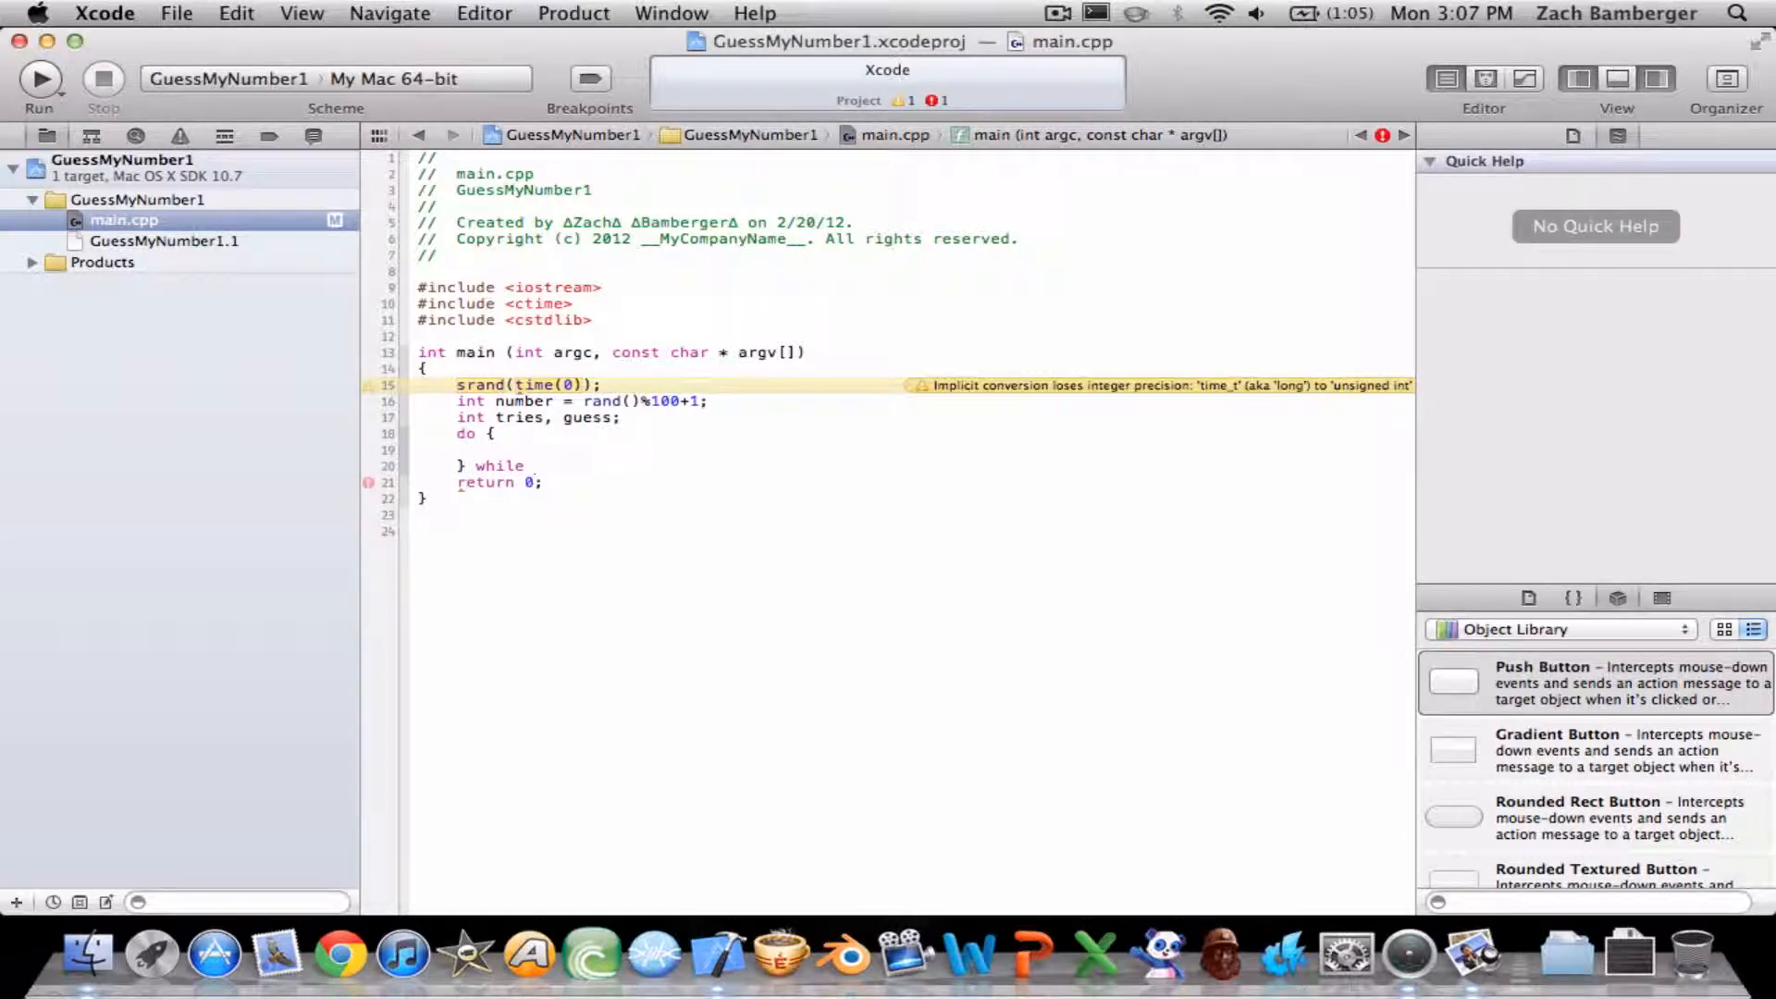
text((number)
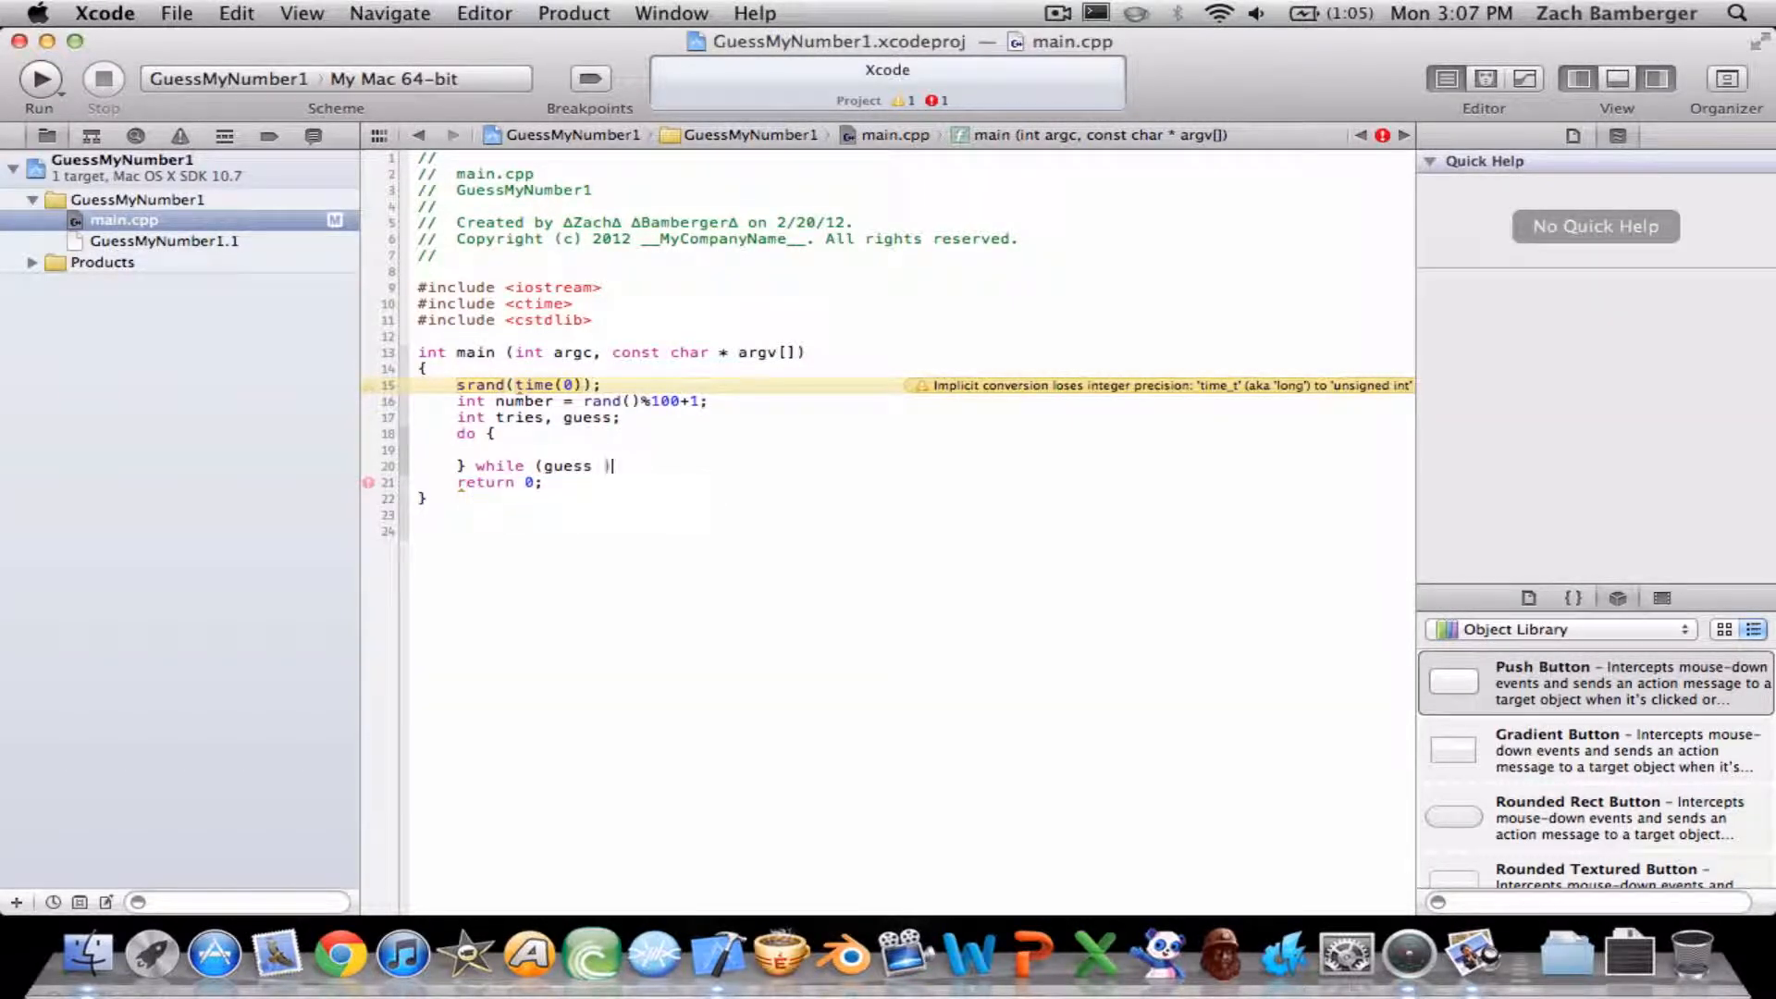
text(!= number)
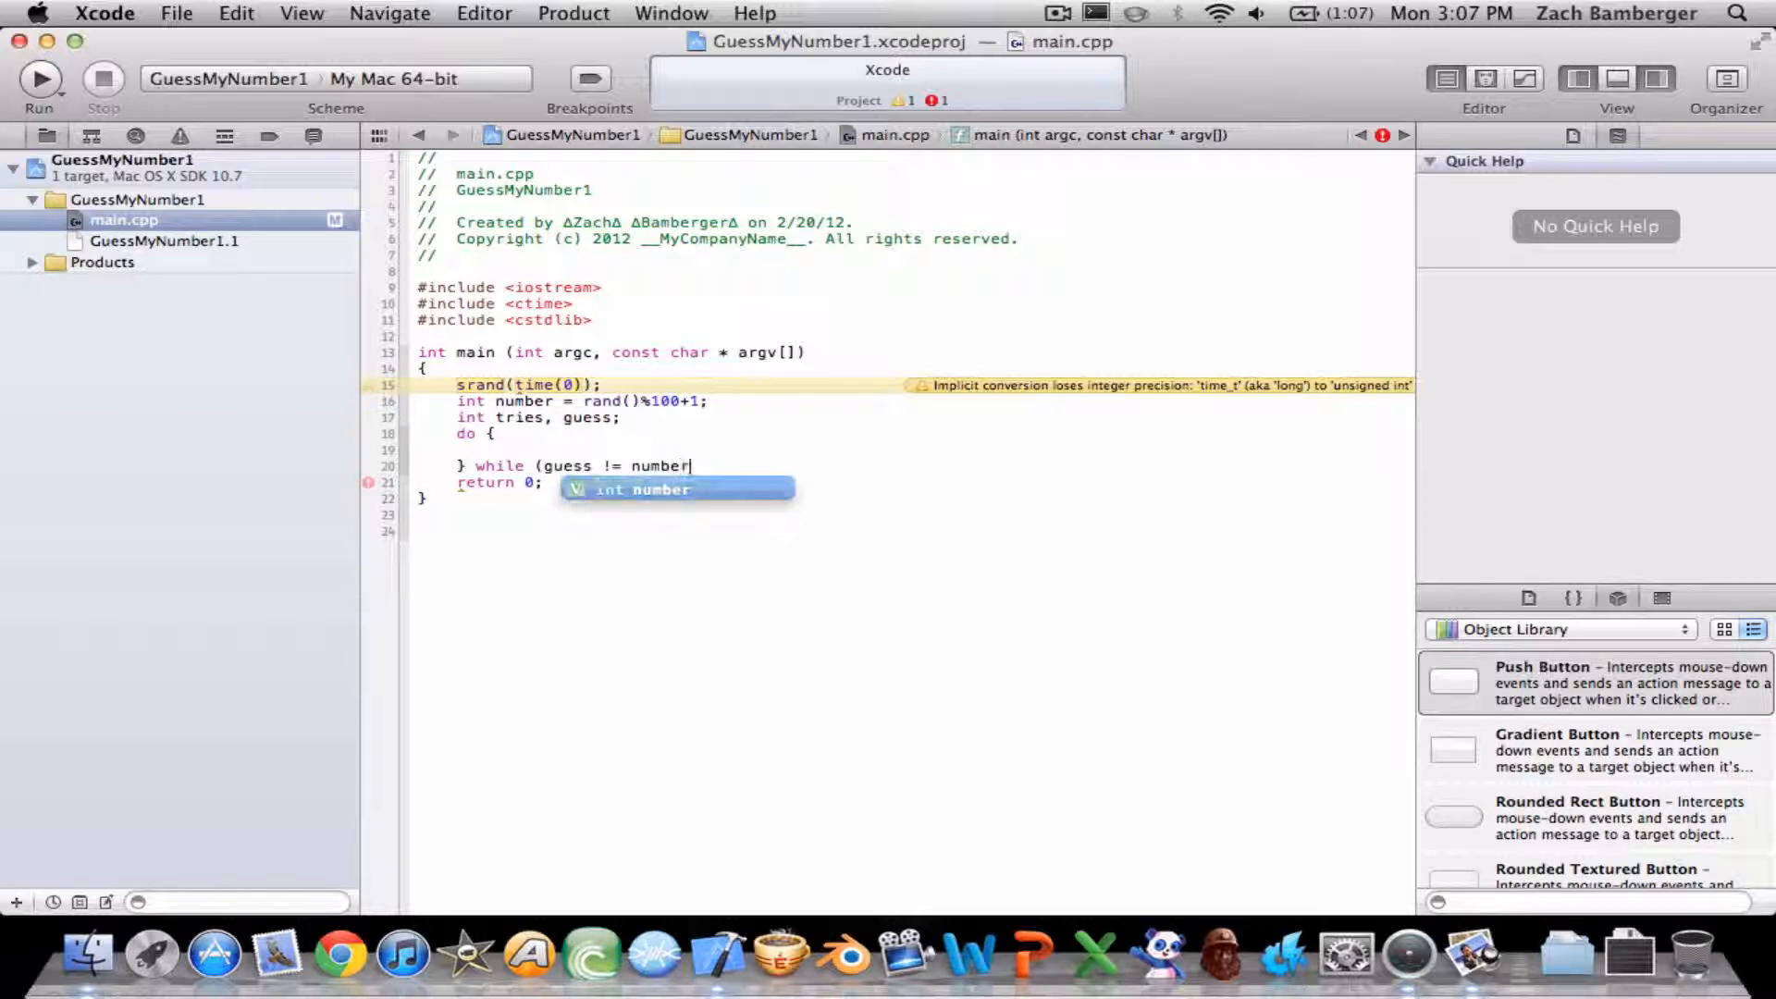
text();)
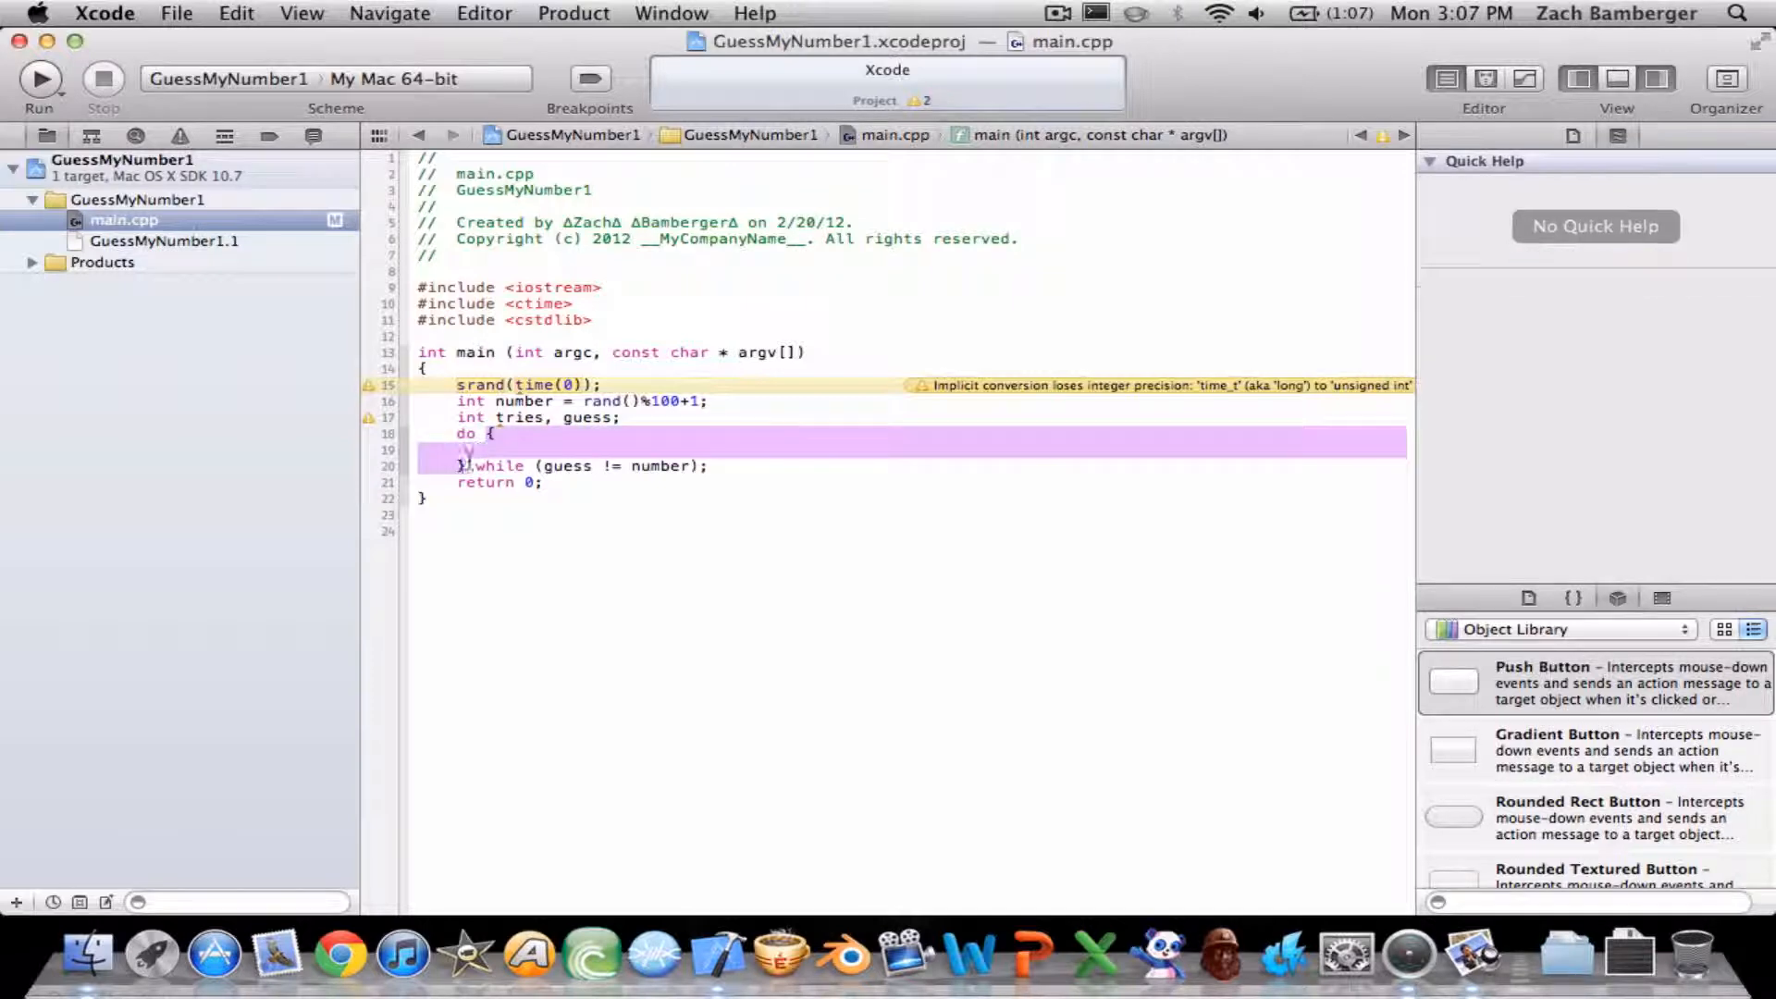
click(493, 449)
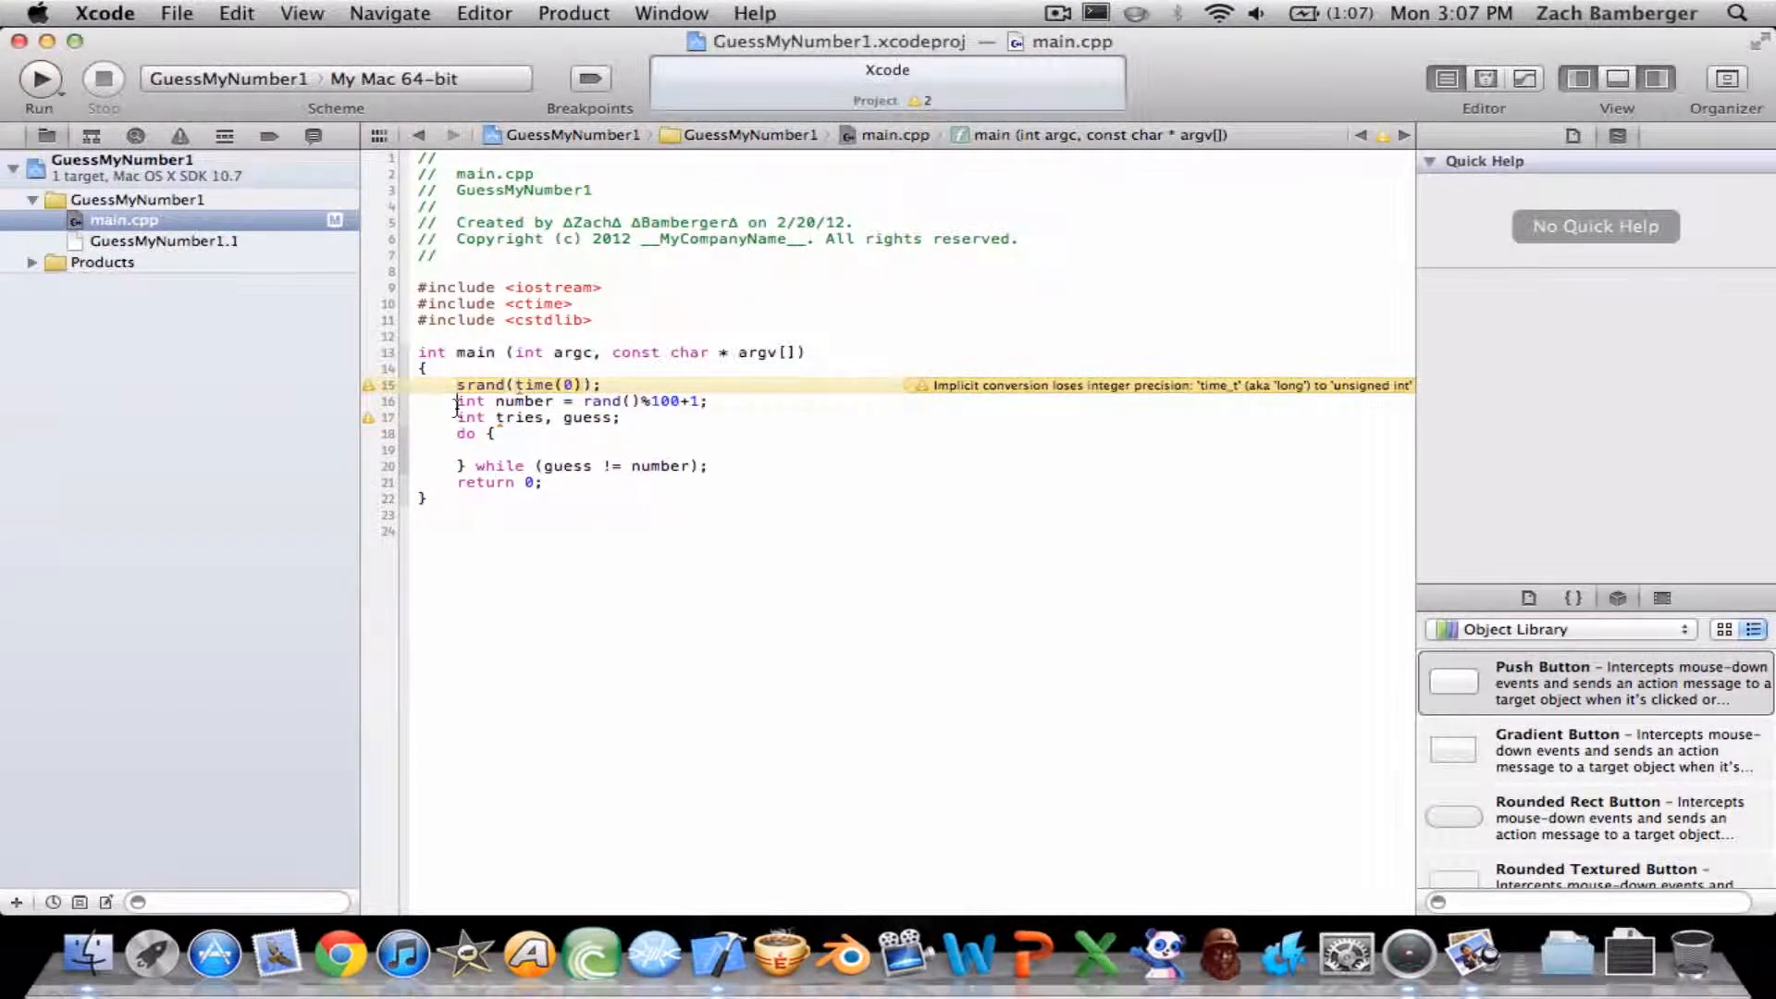
Add 'using namespace std;' after the includes.
triple_click(566, 401)
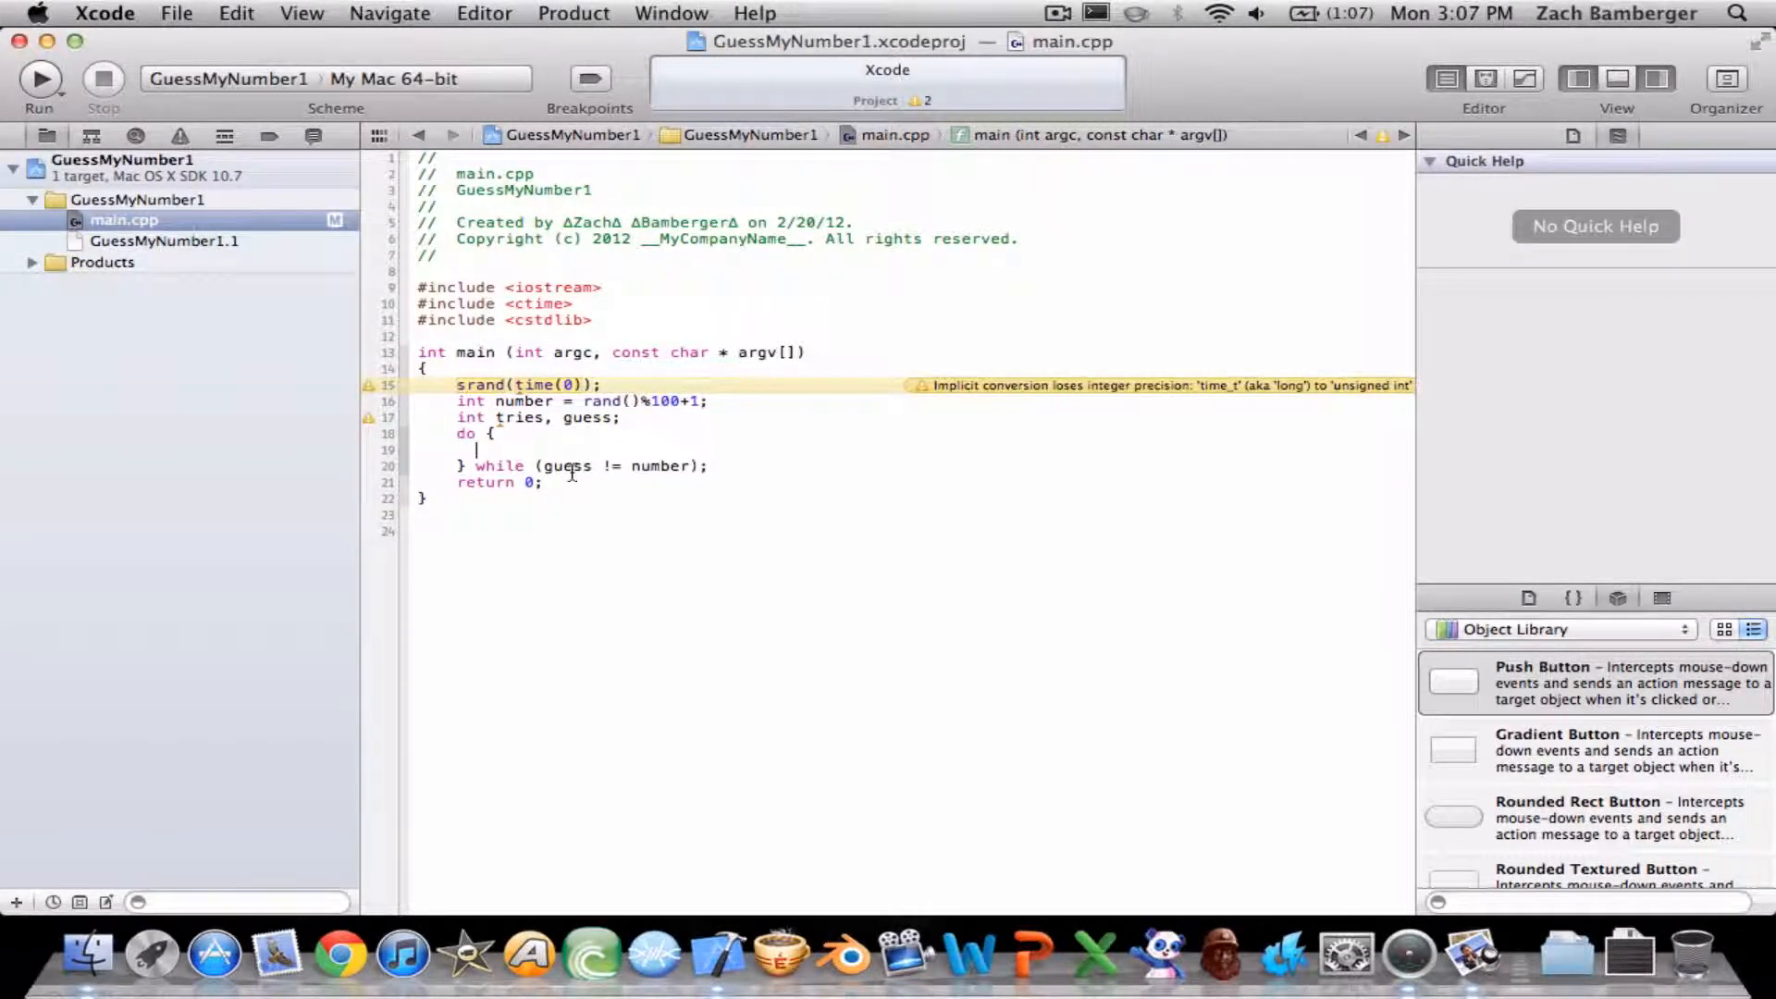
text(c)
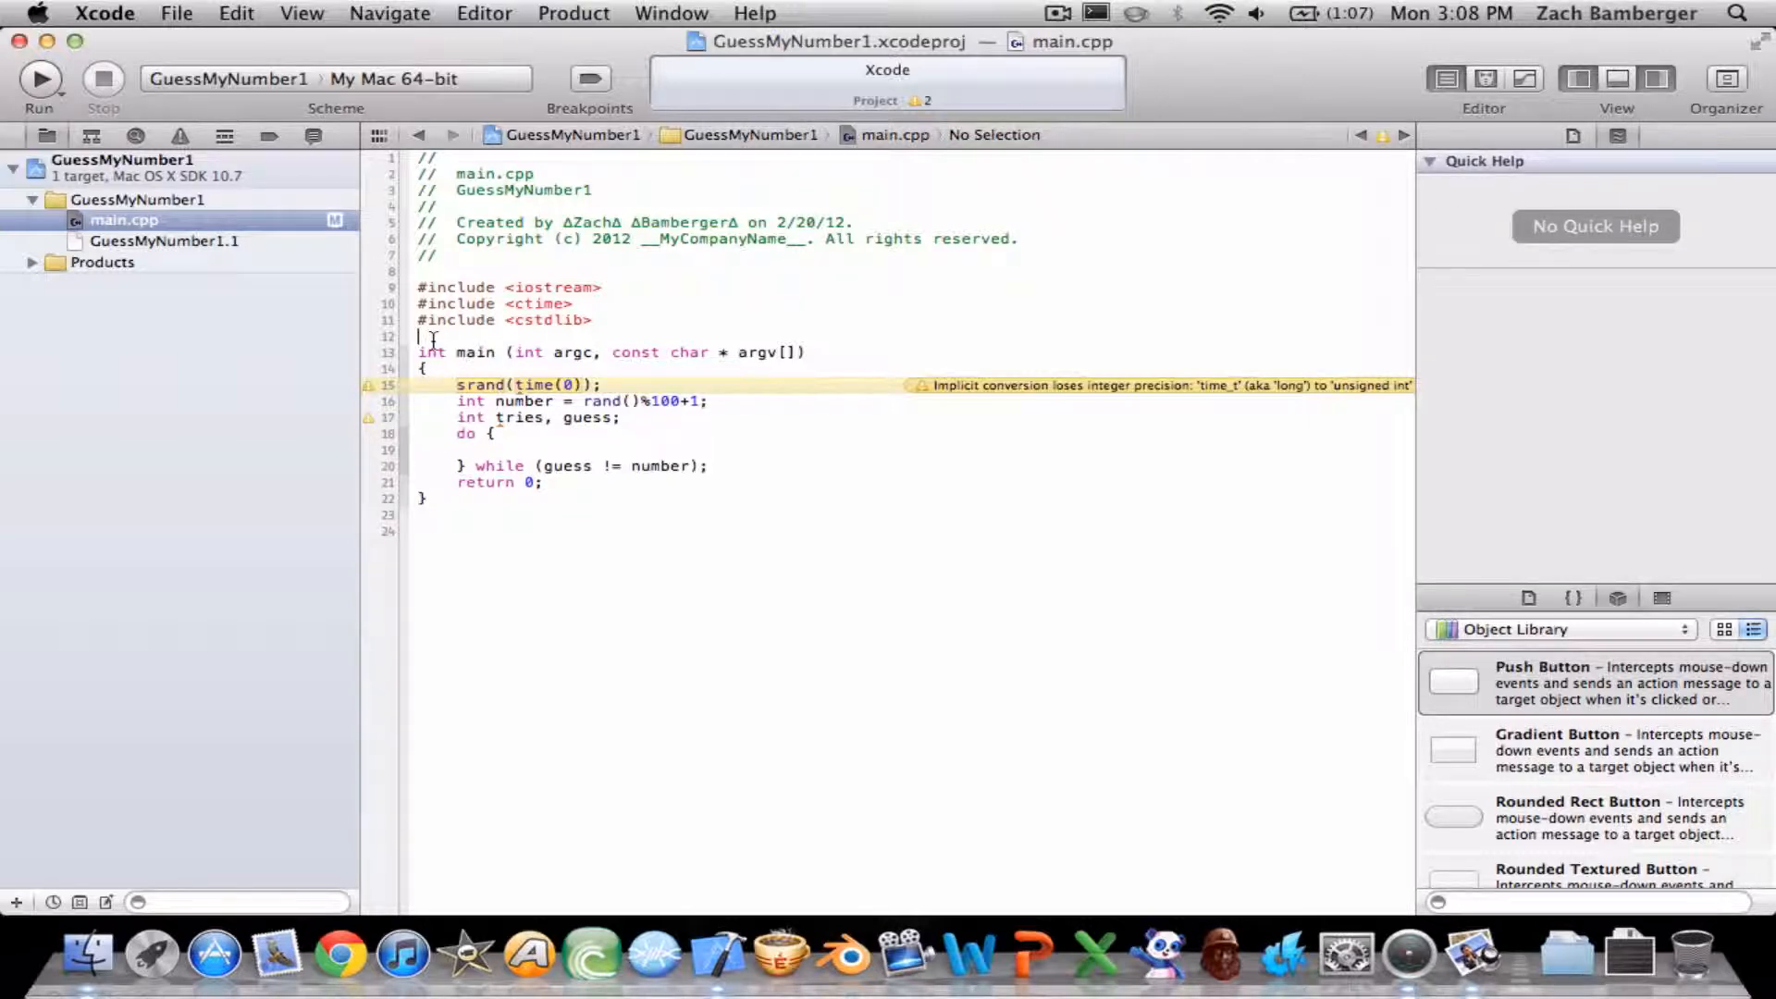
text(using namespace s)
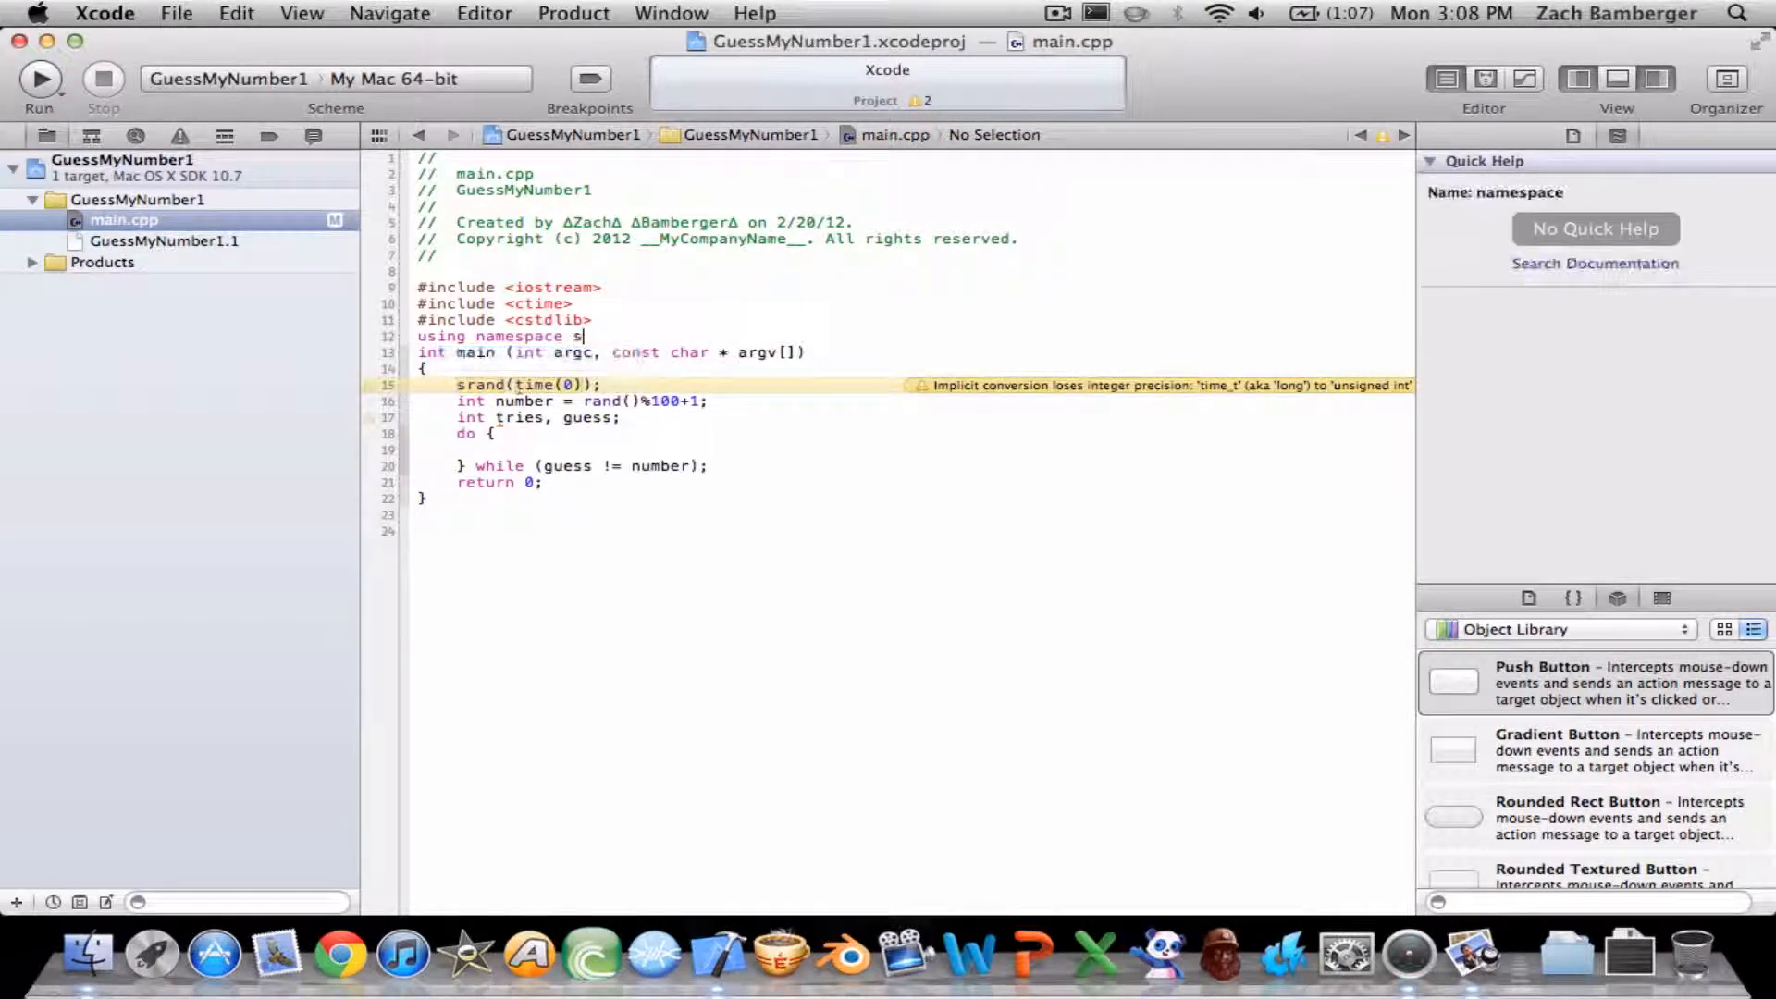
text(td;)
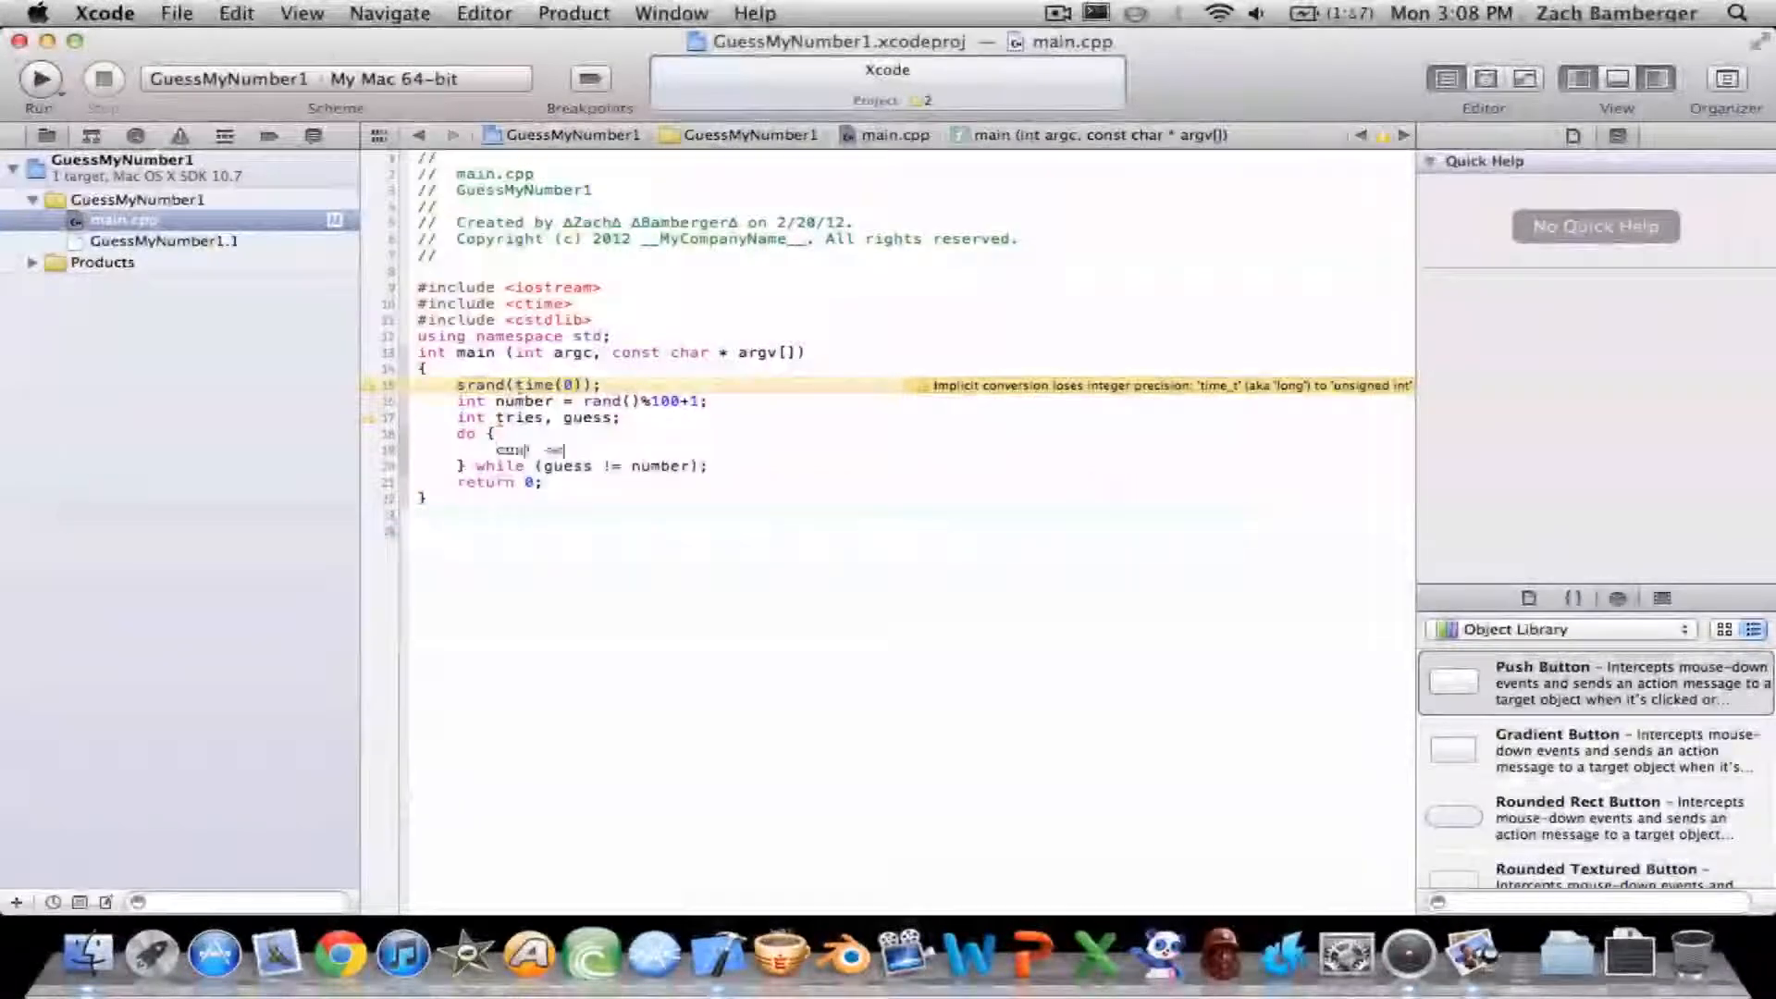
Fill the loop with cout "Guess a number!" << endl, cin >> guess, and ++tries.
text(cout << "GG)
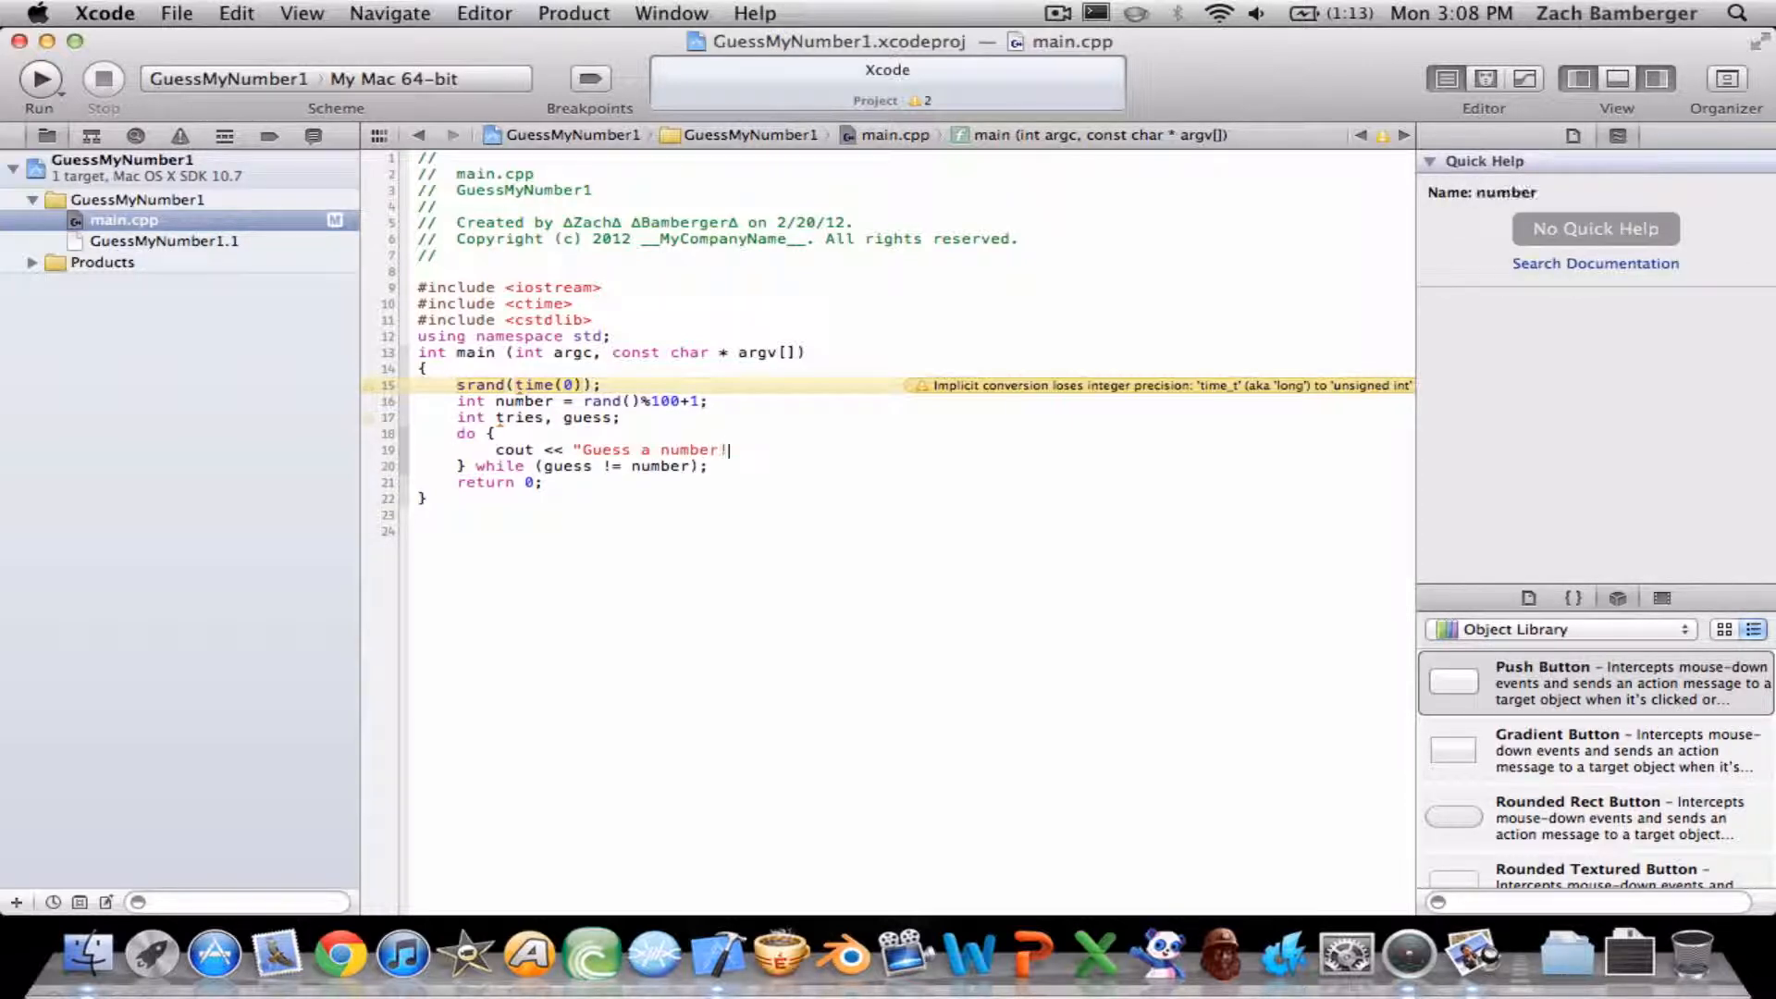
text(")
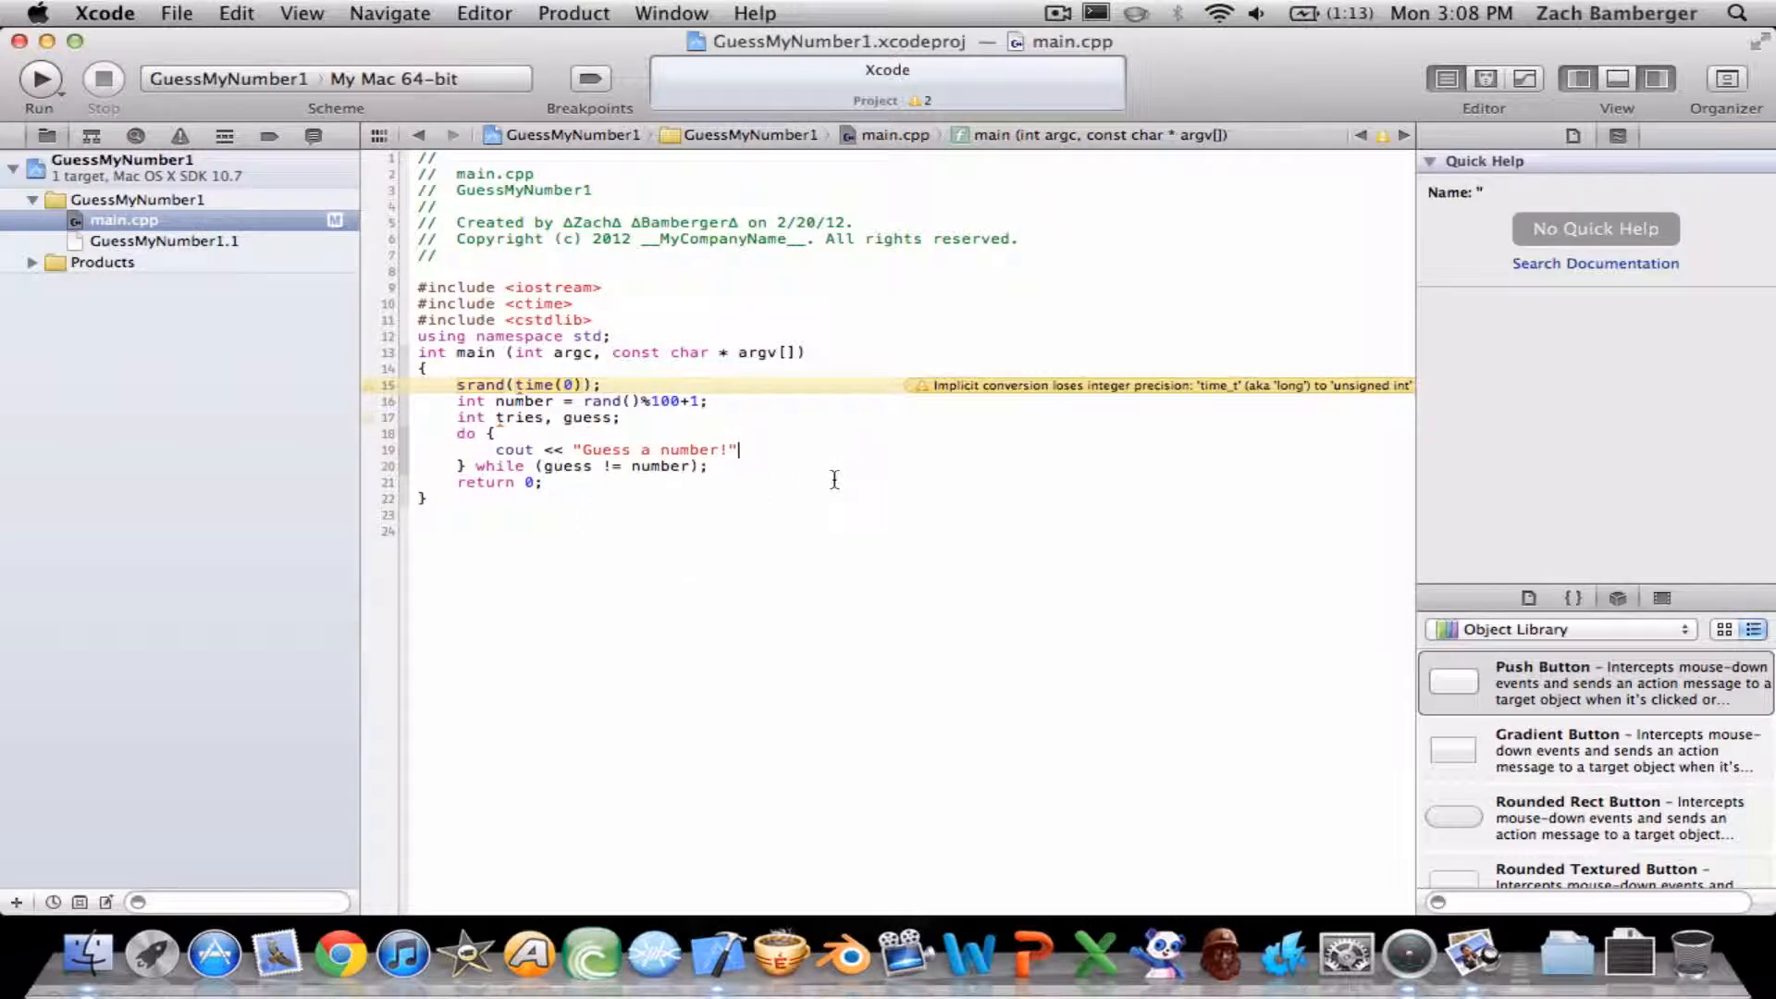
text(<< endl;)
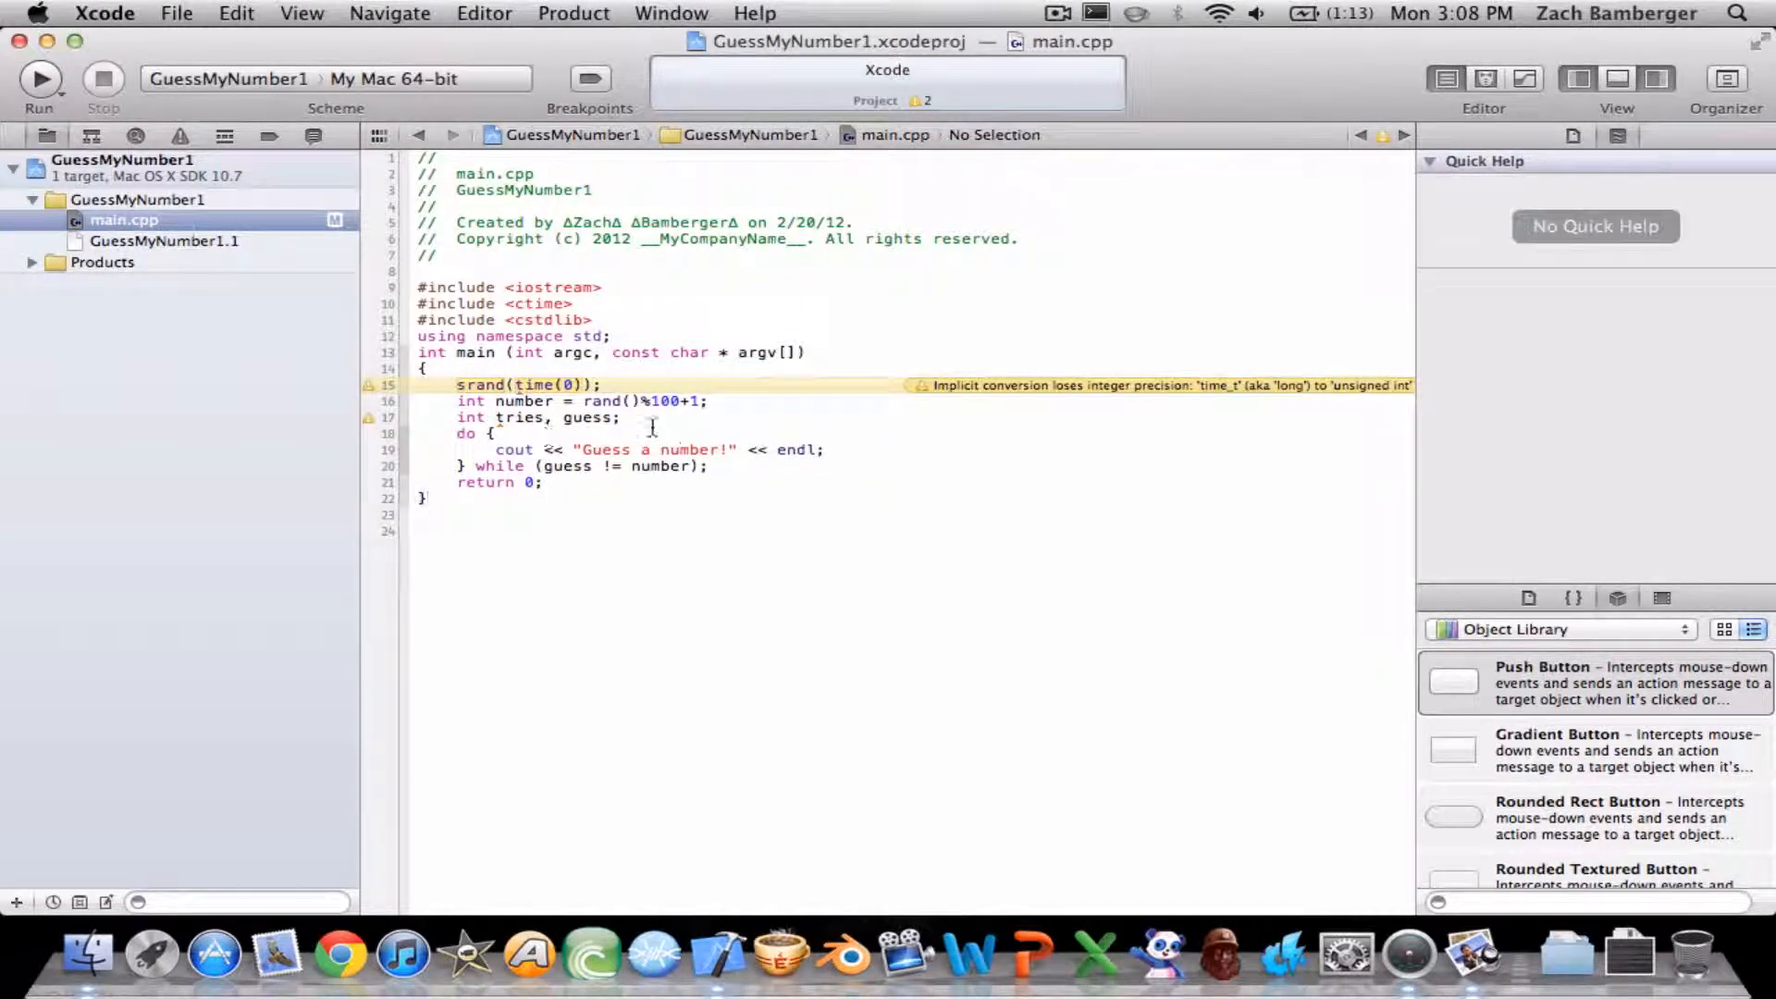
click(827, 450)
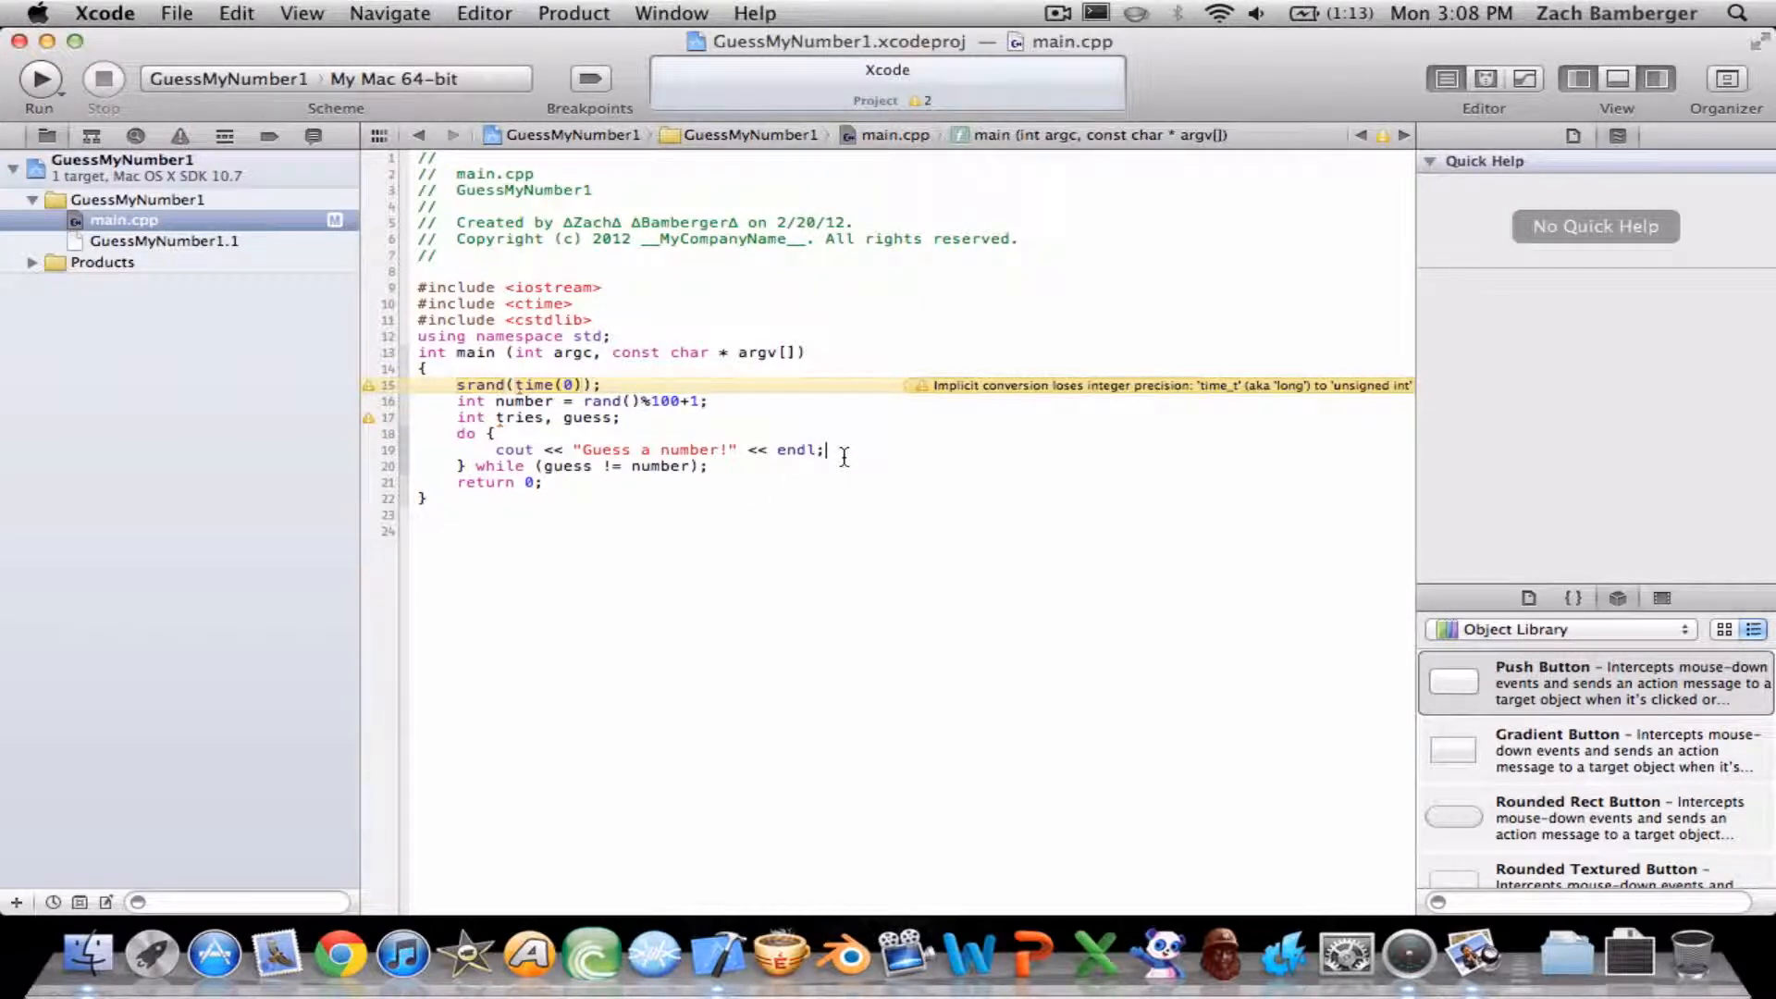
text(cin)
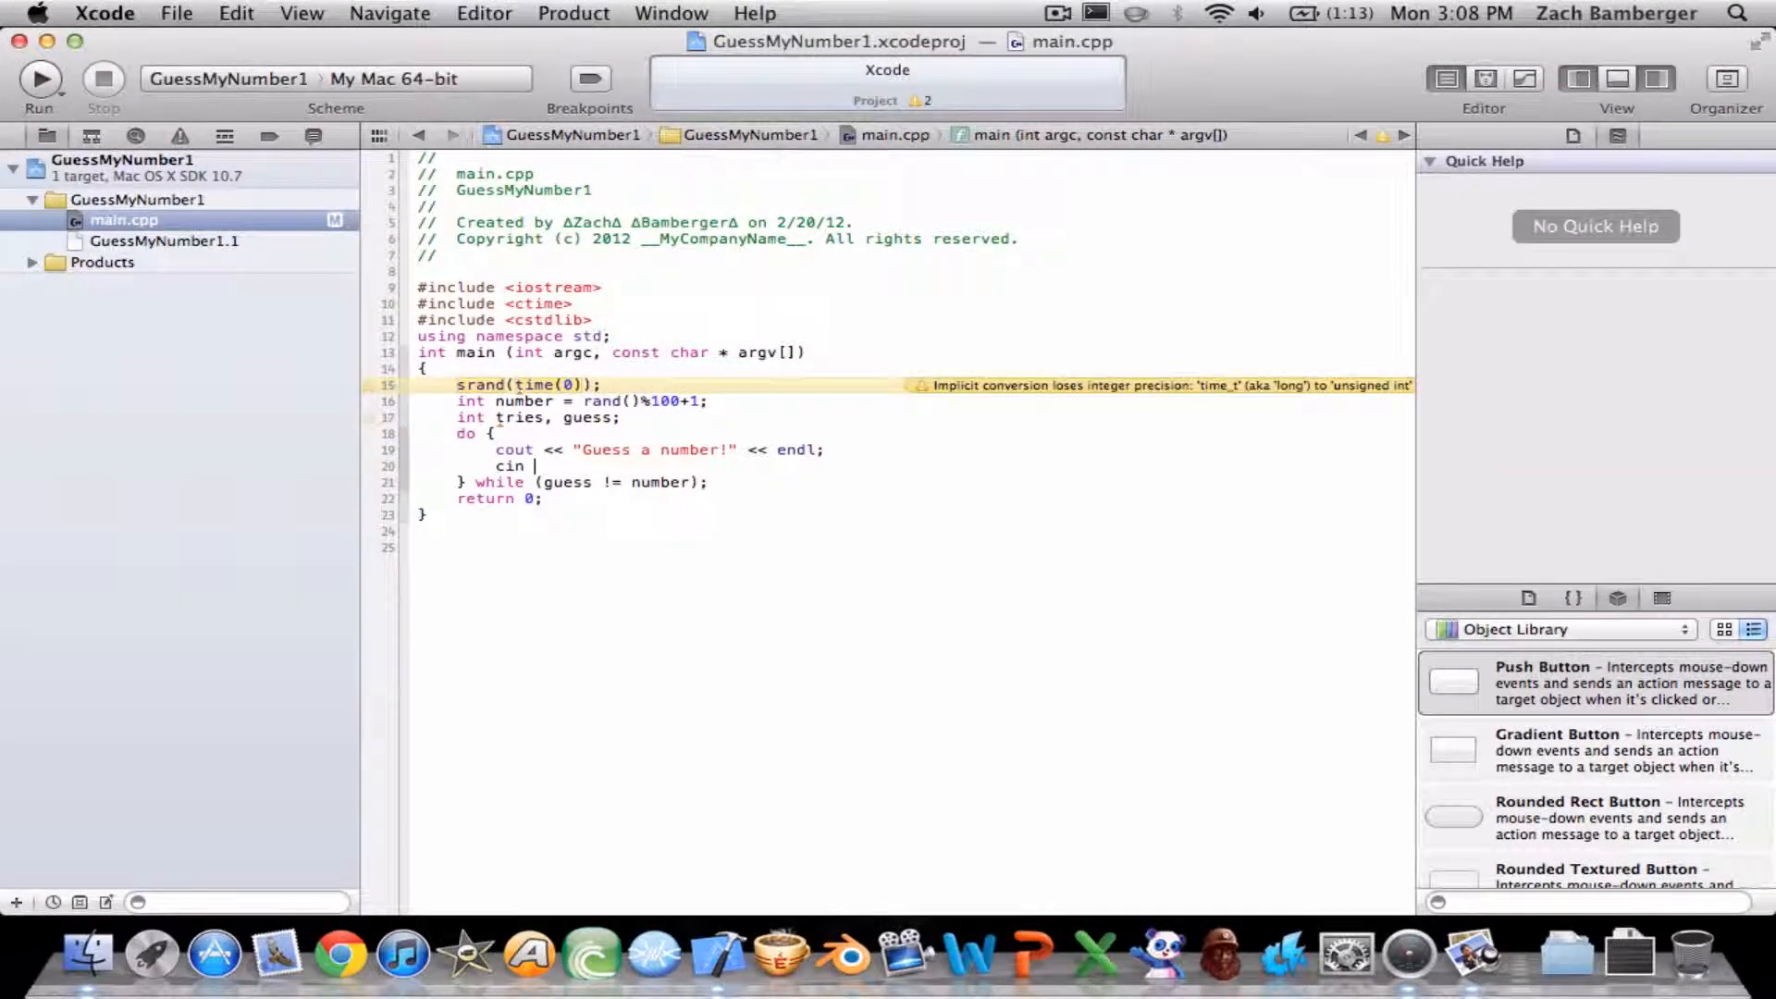
text(>> guess)
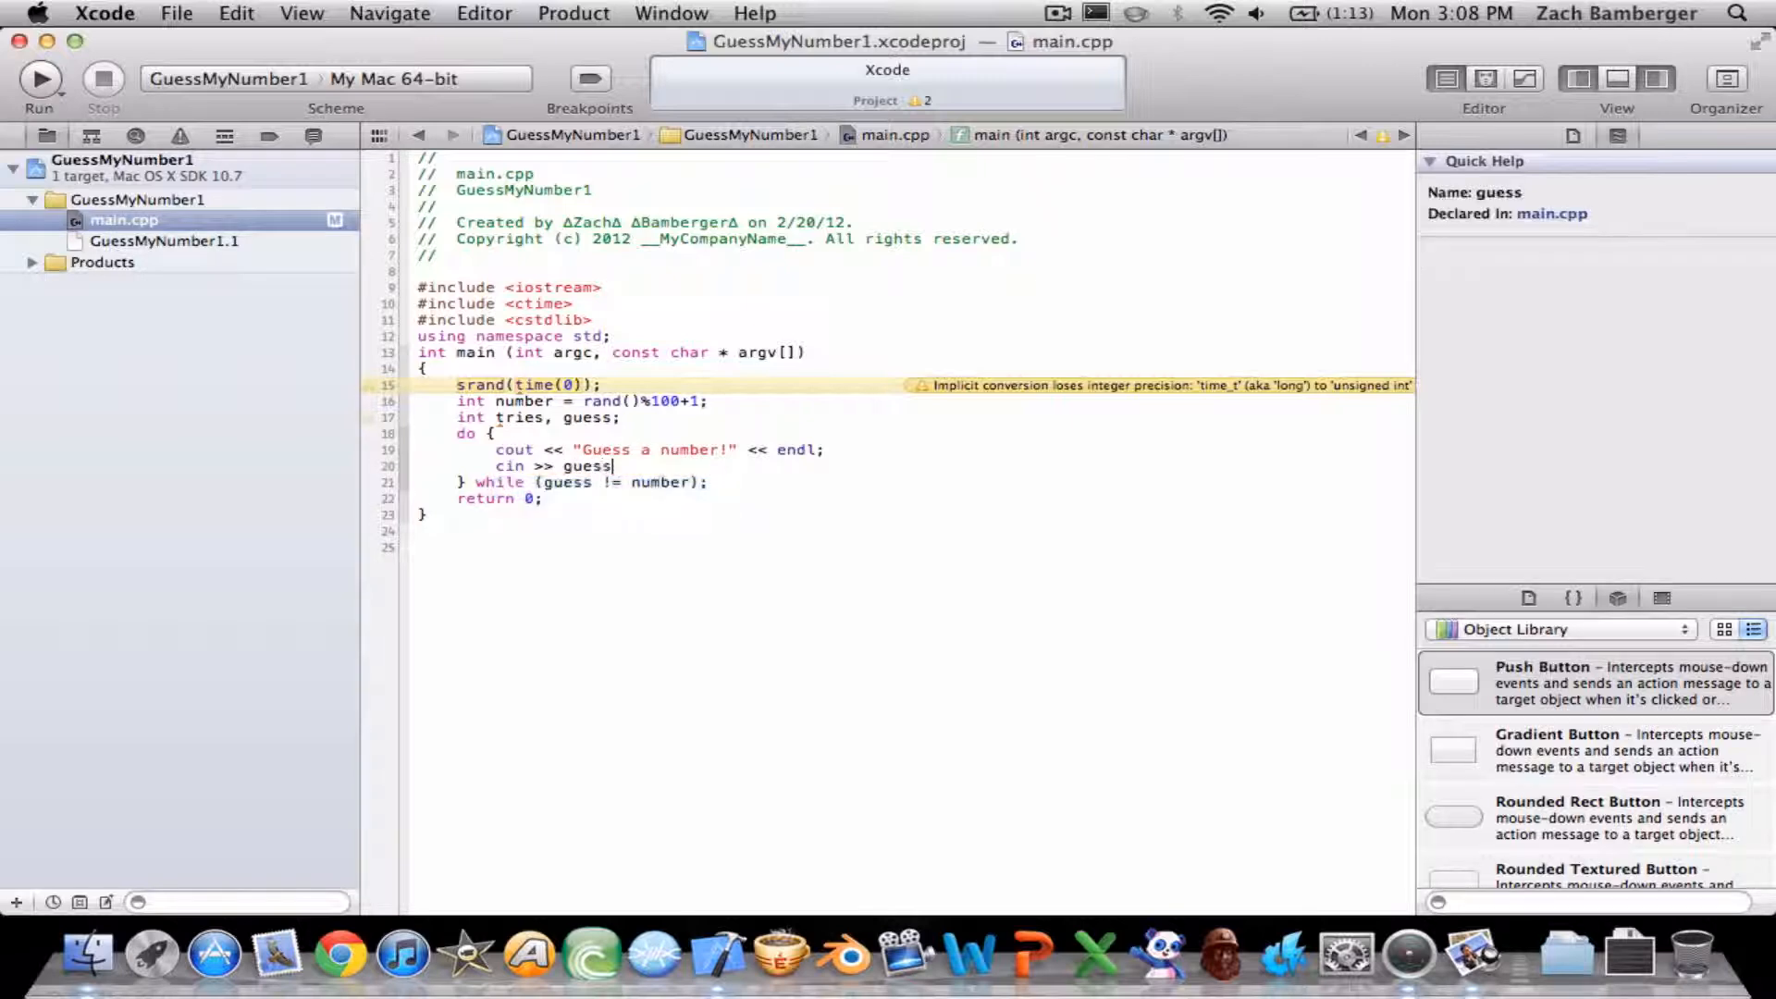
key(Return)
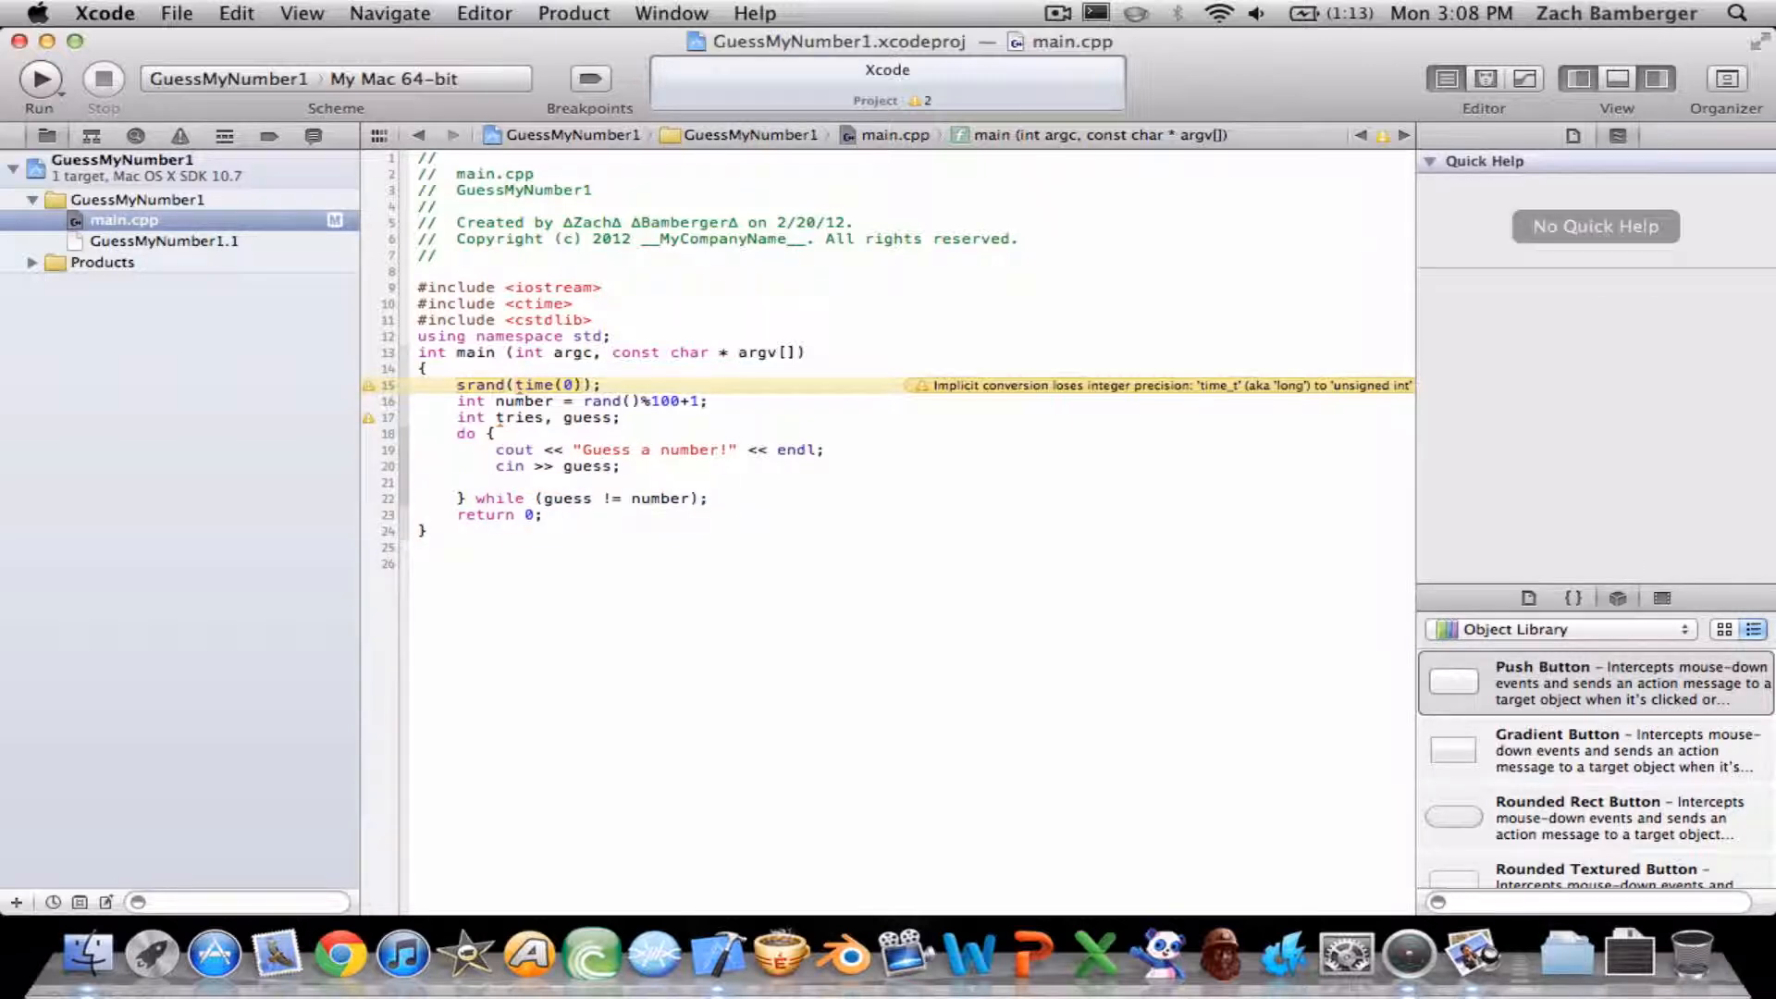
text(++tire)
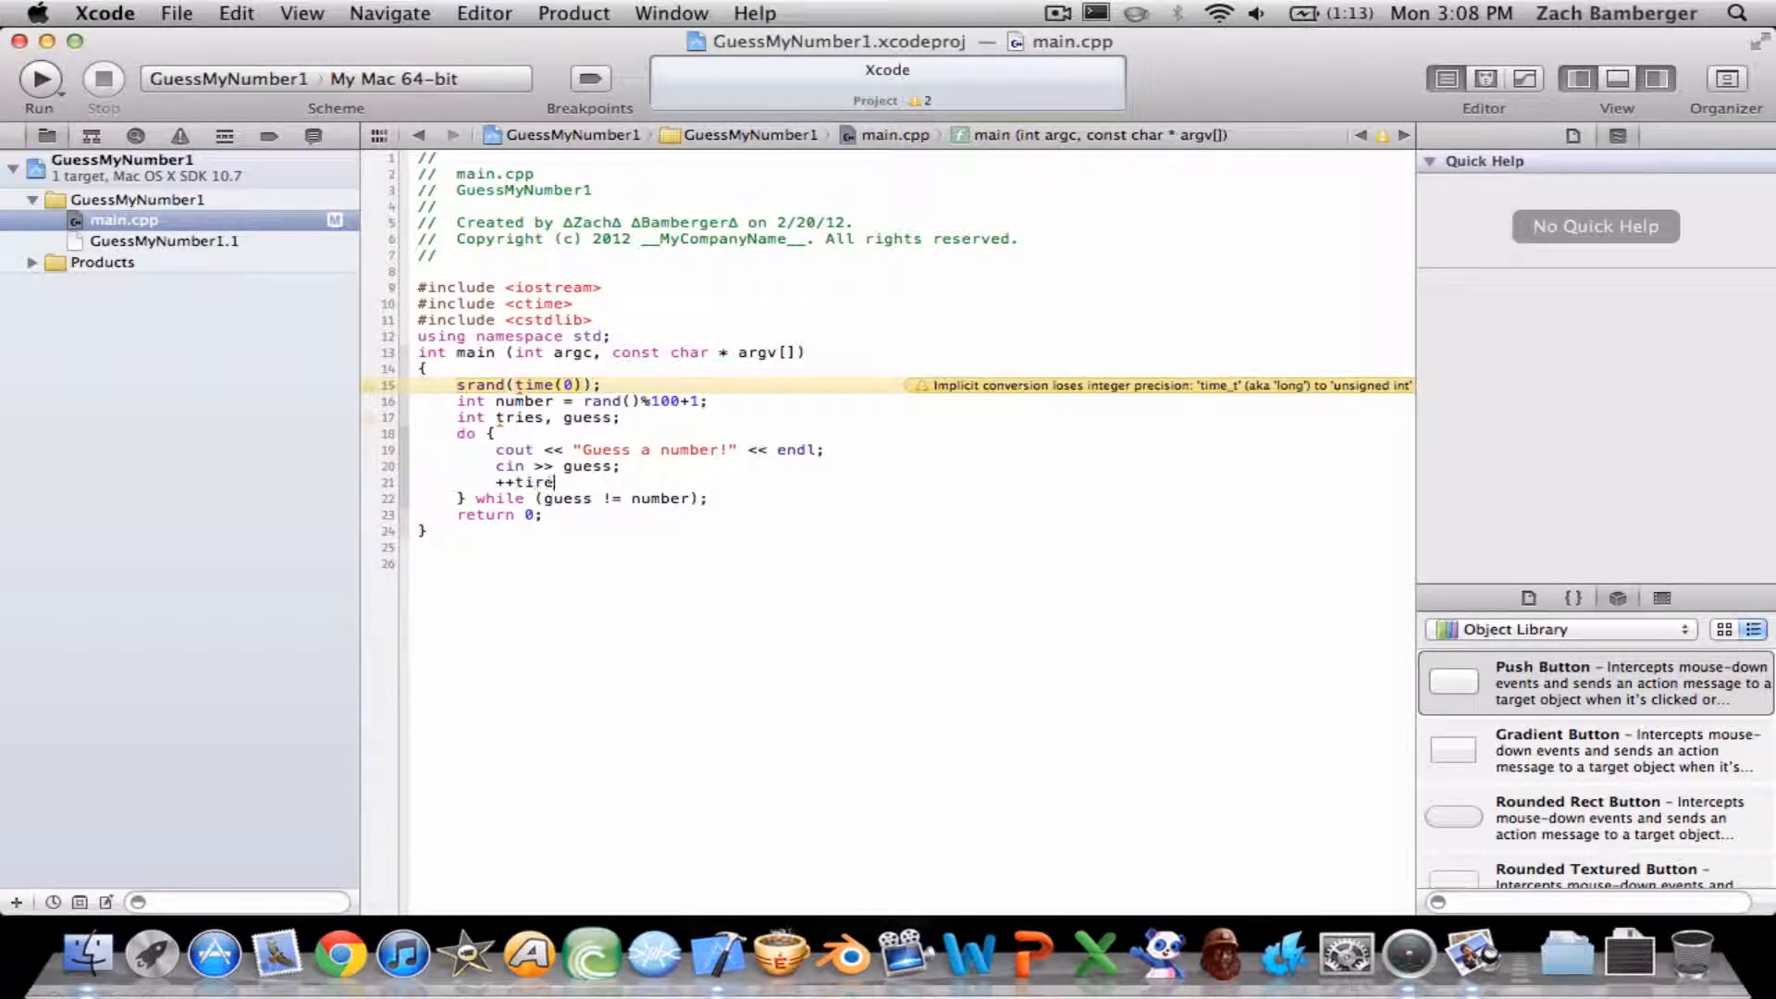
text(x)
text(ries;)
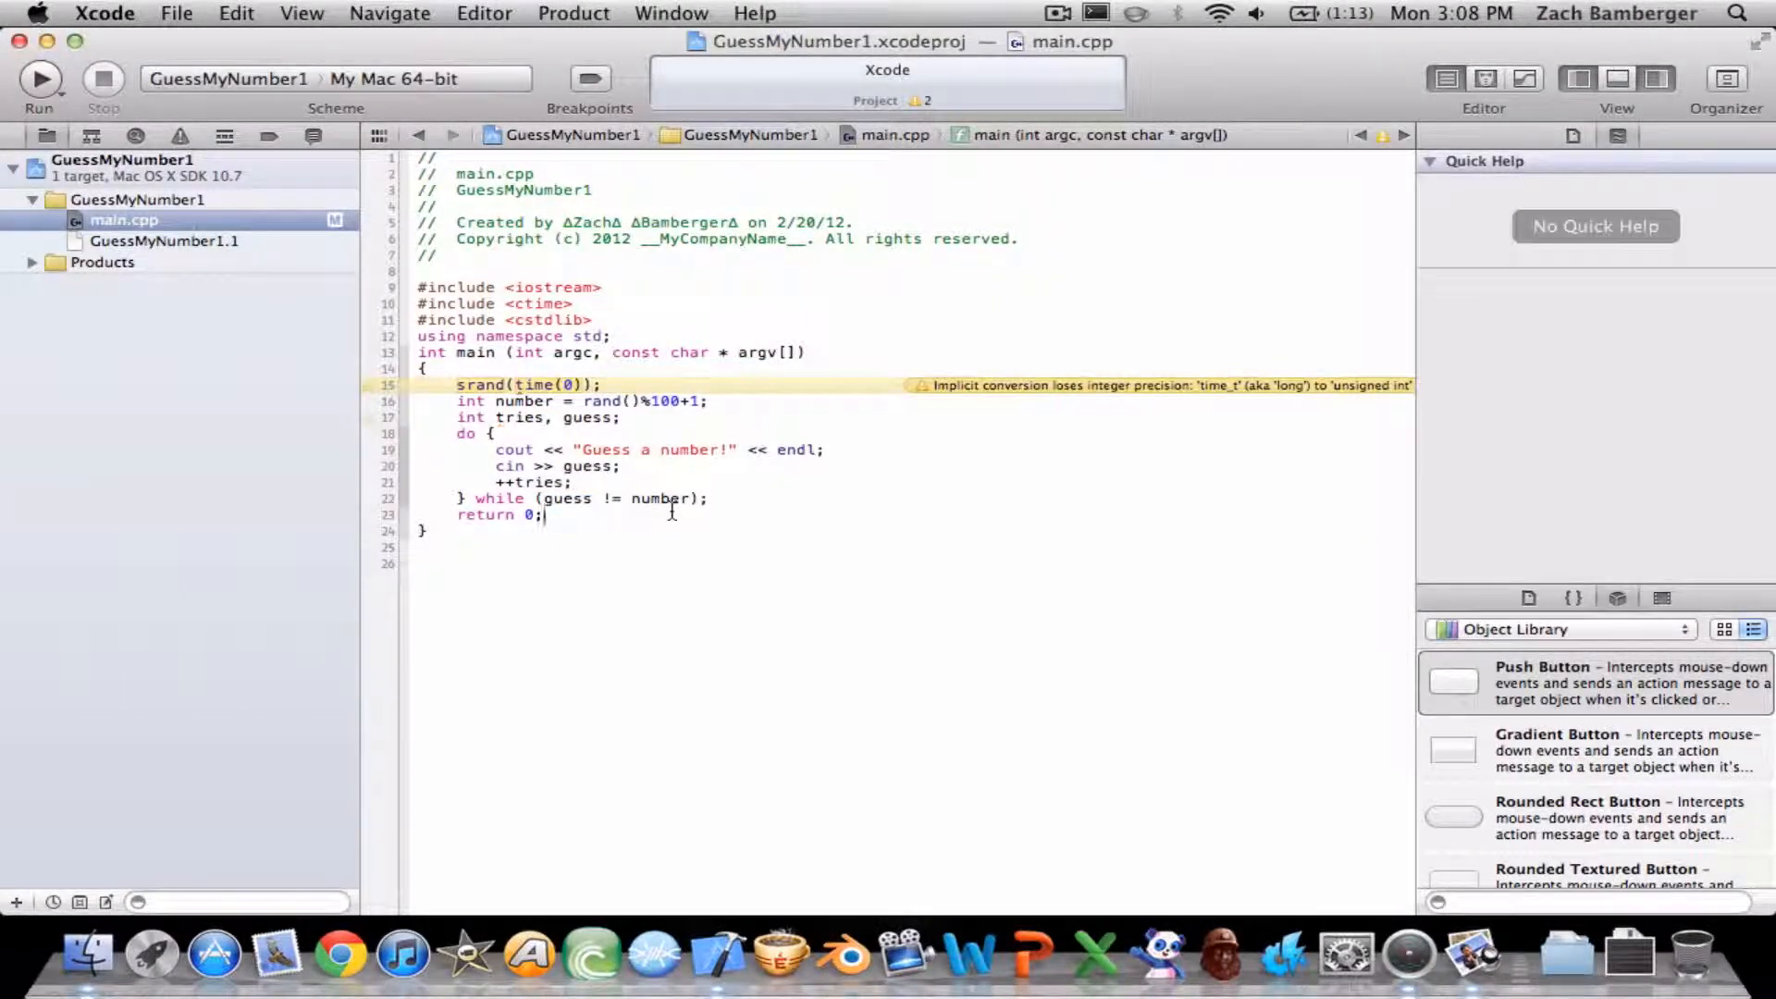
double_click(535, 481)
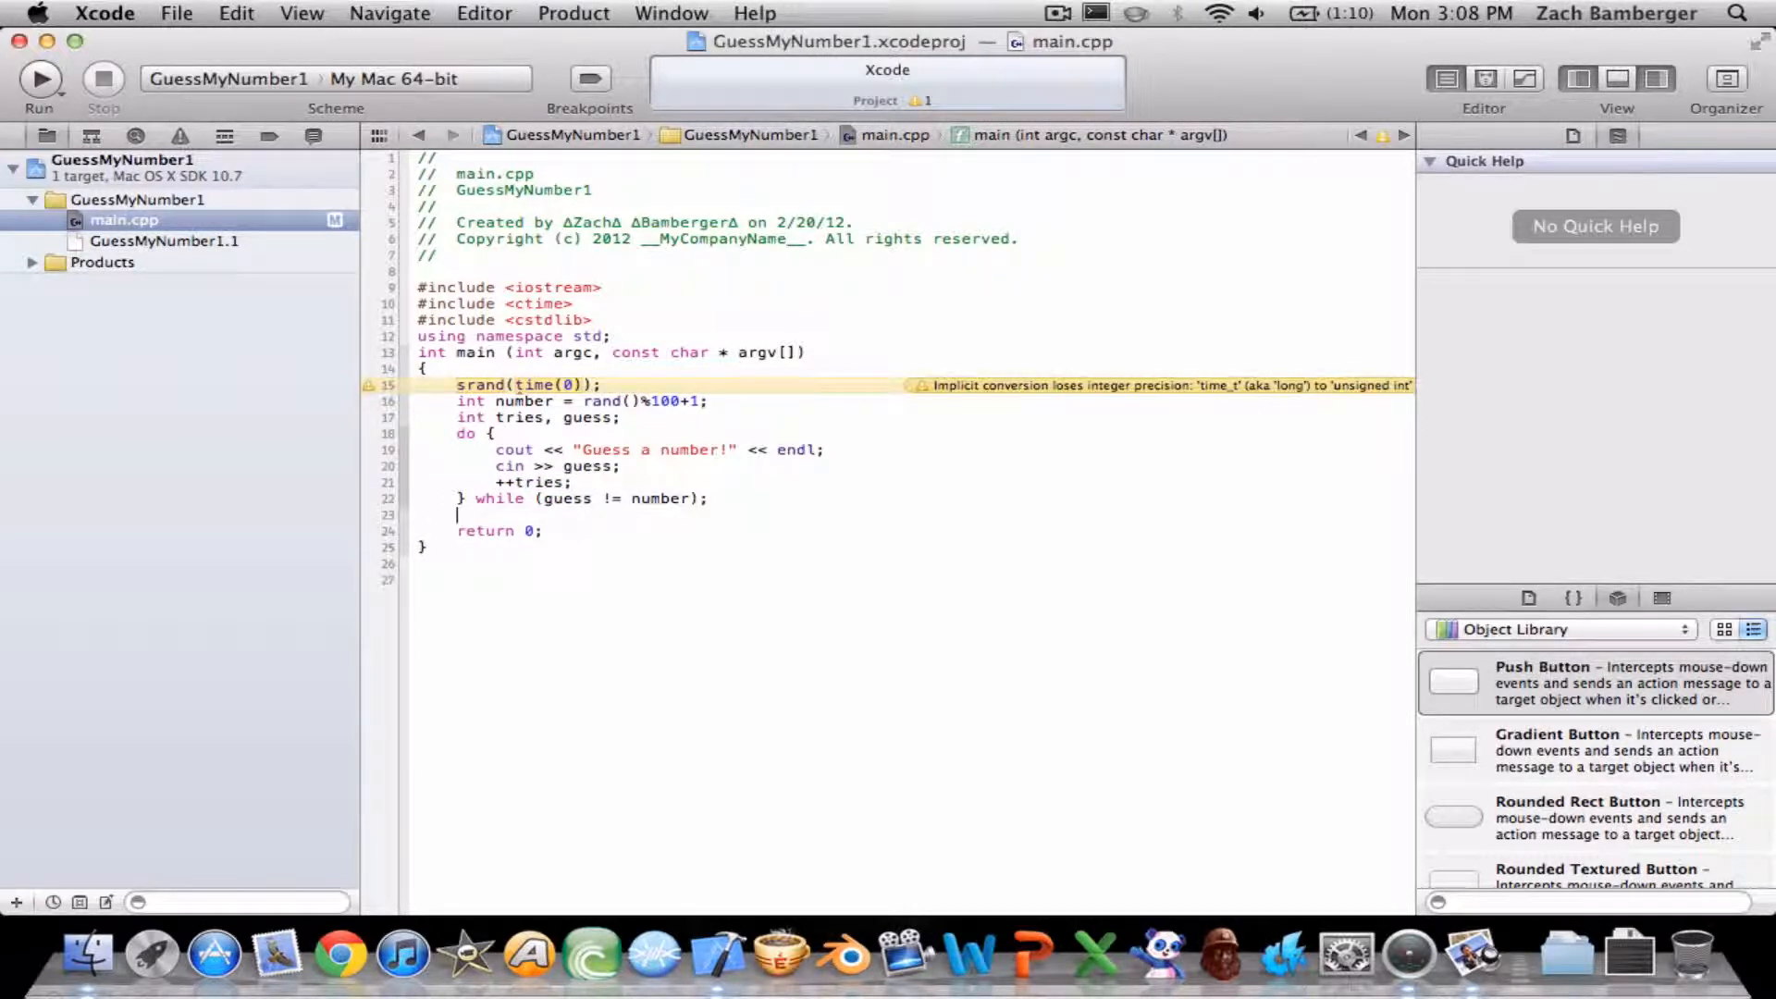
After the loop, print "You got it in " << tries << "good job!" << endl, fixing the typo.
text(cout << "You w)
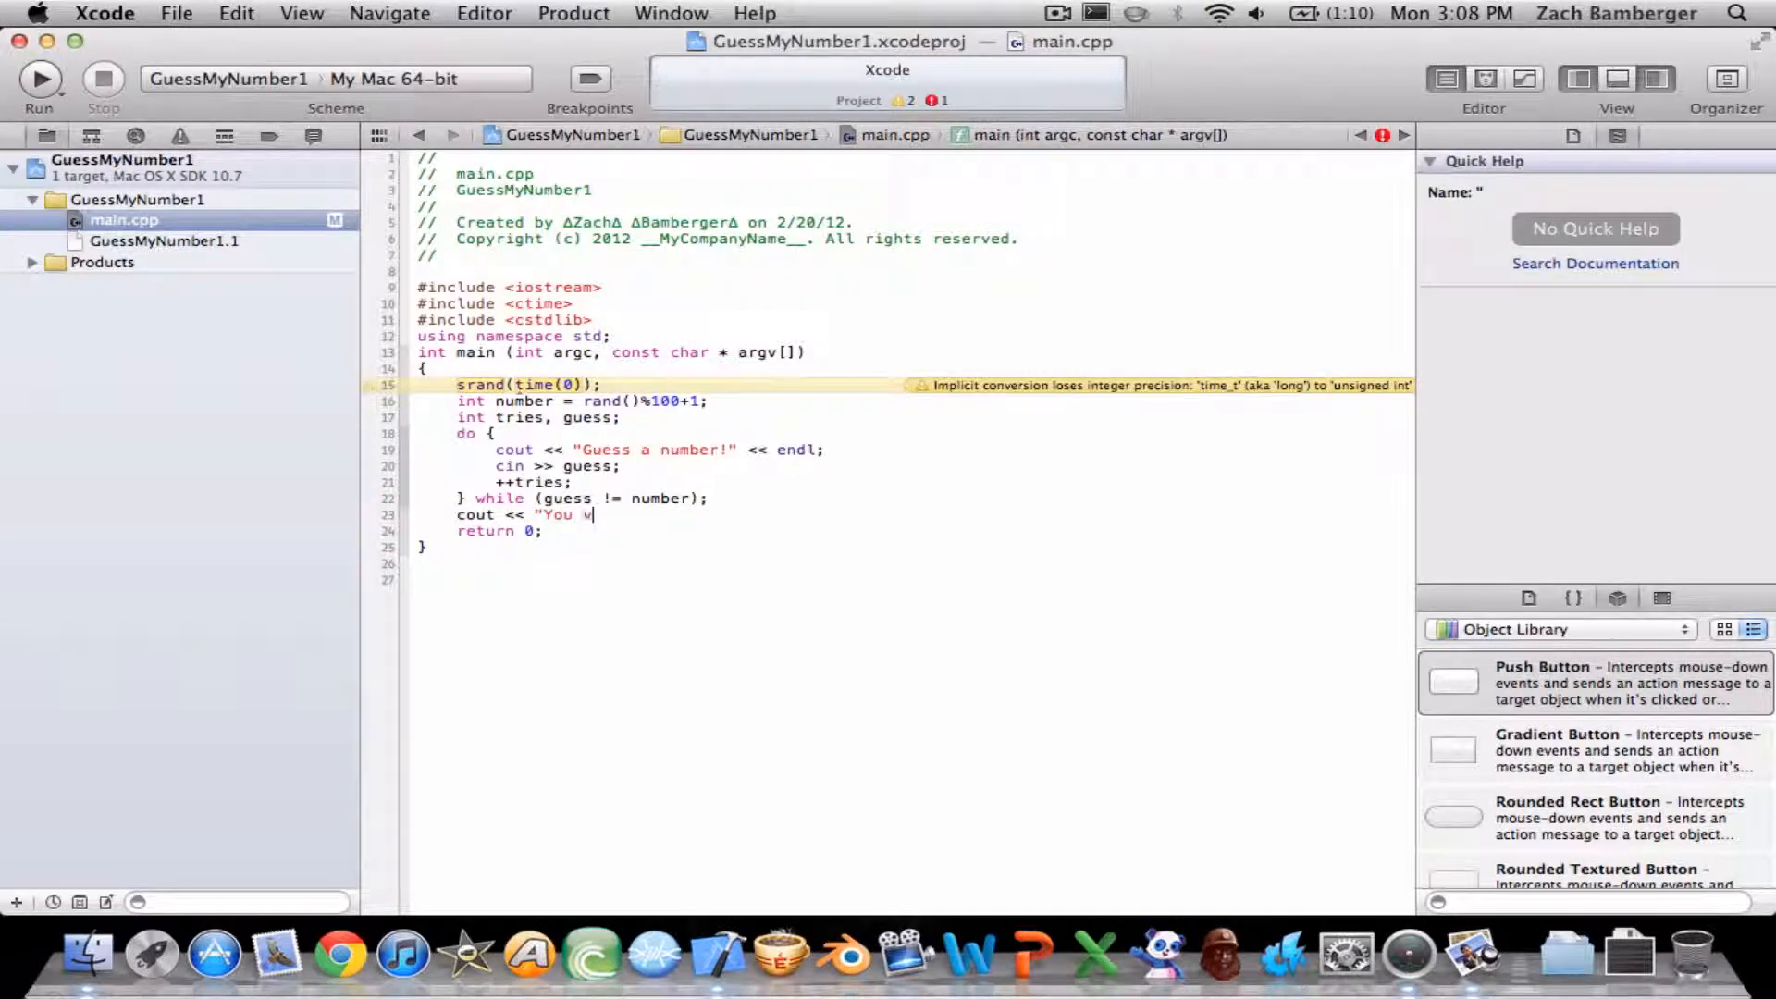
text(got it)
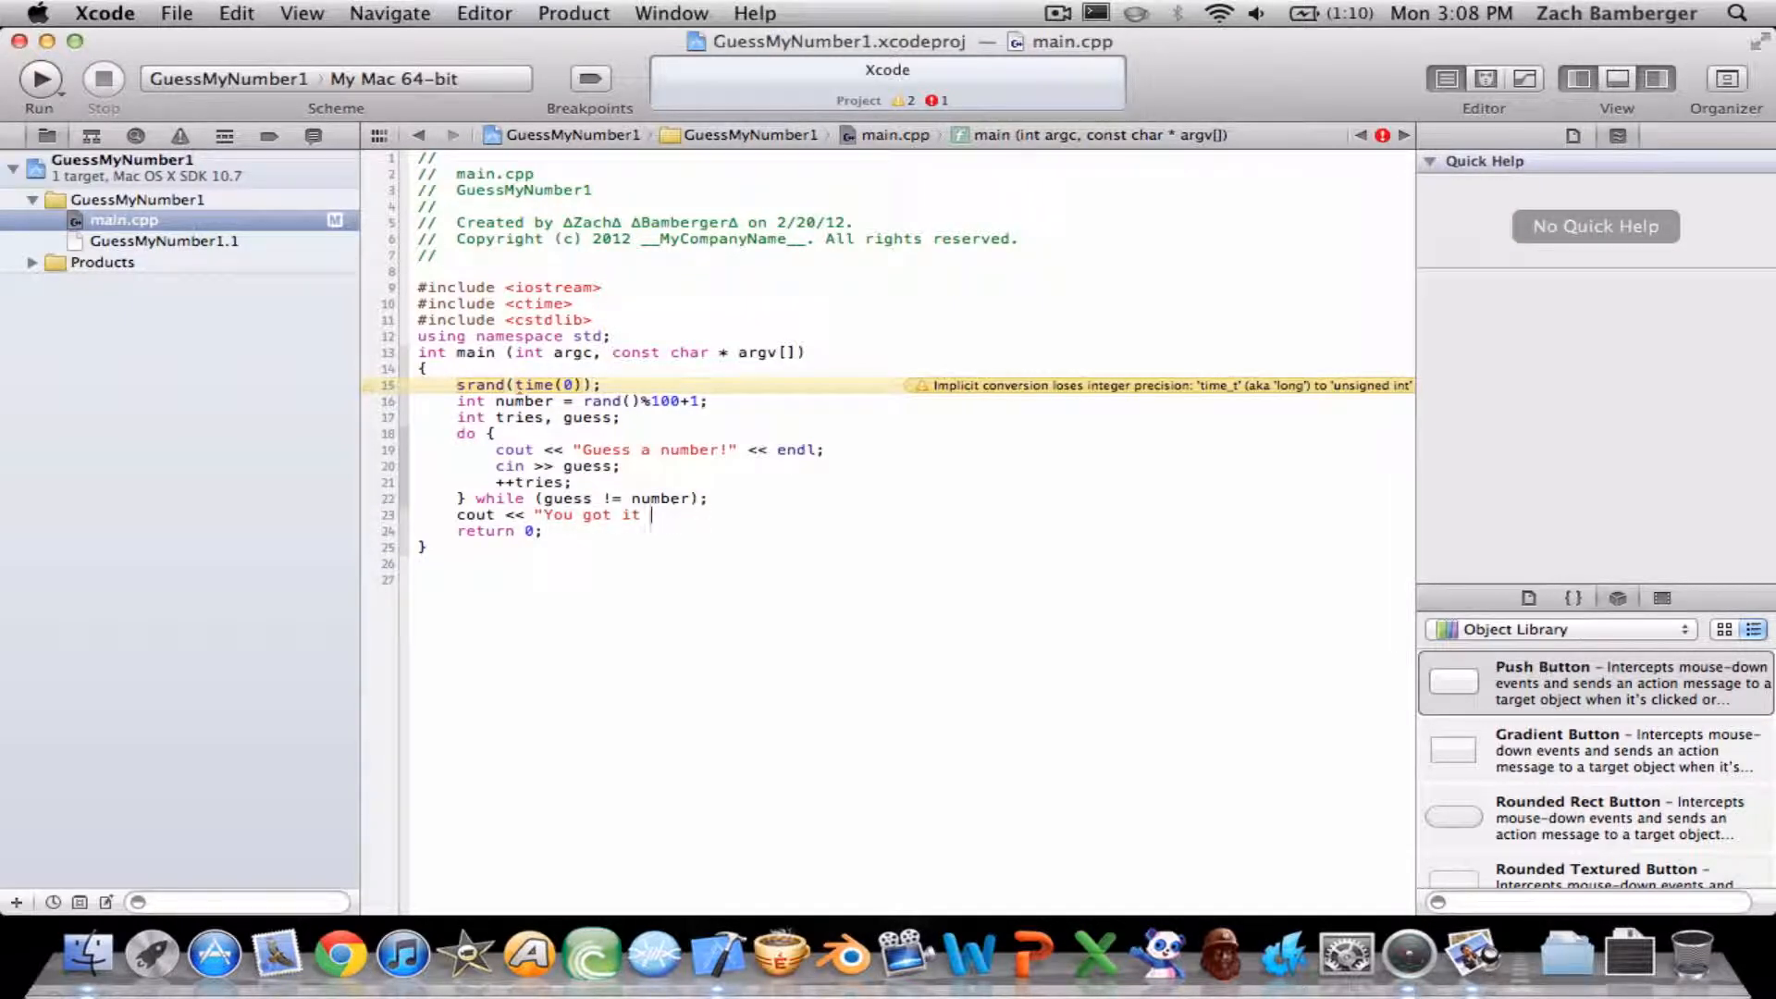
text(in ")
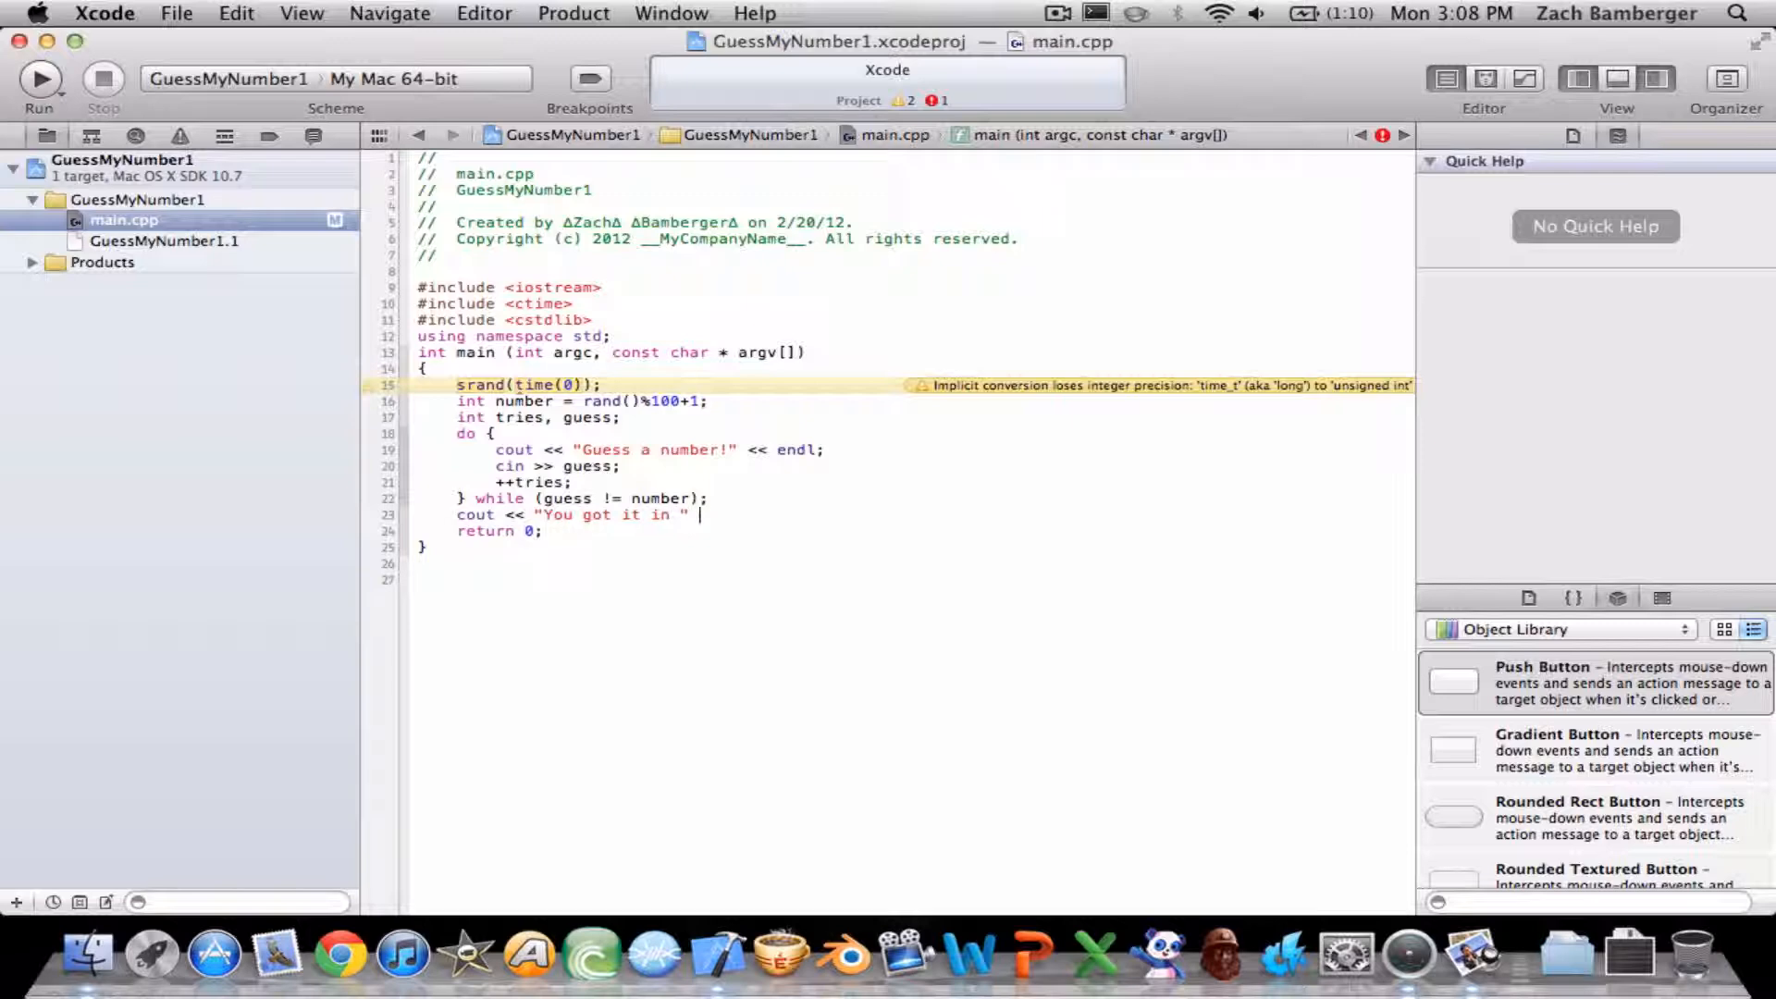
text(<< tried)
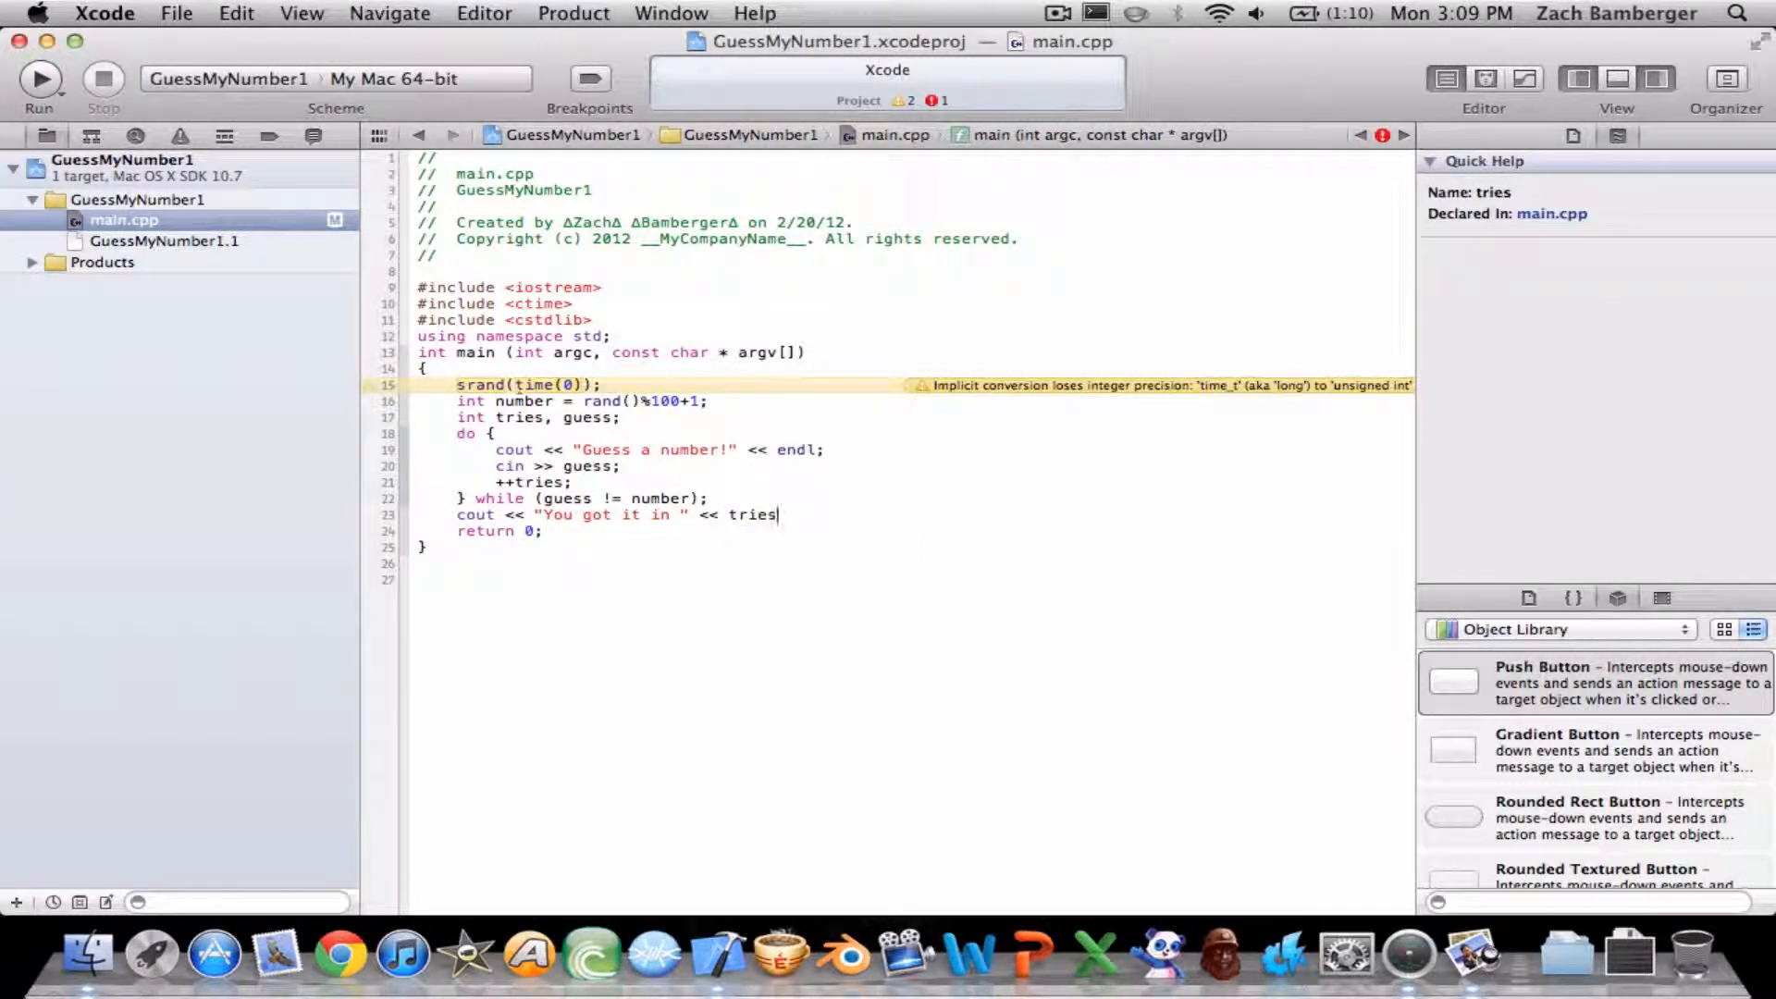
text(<<)
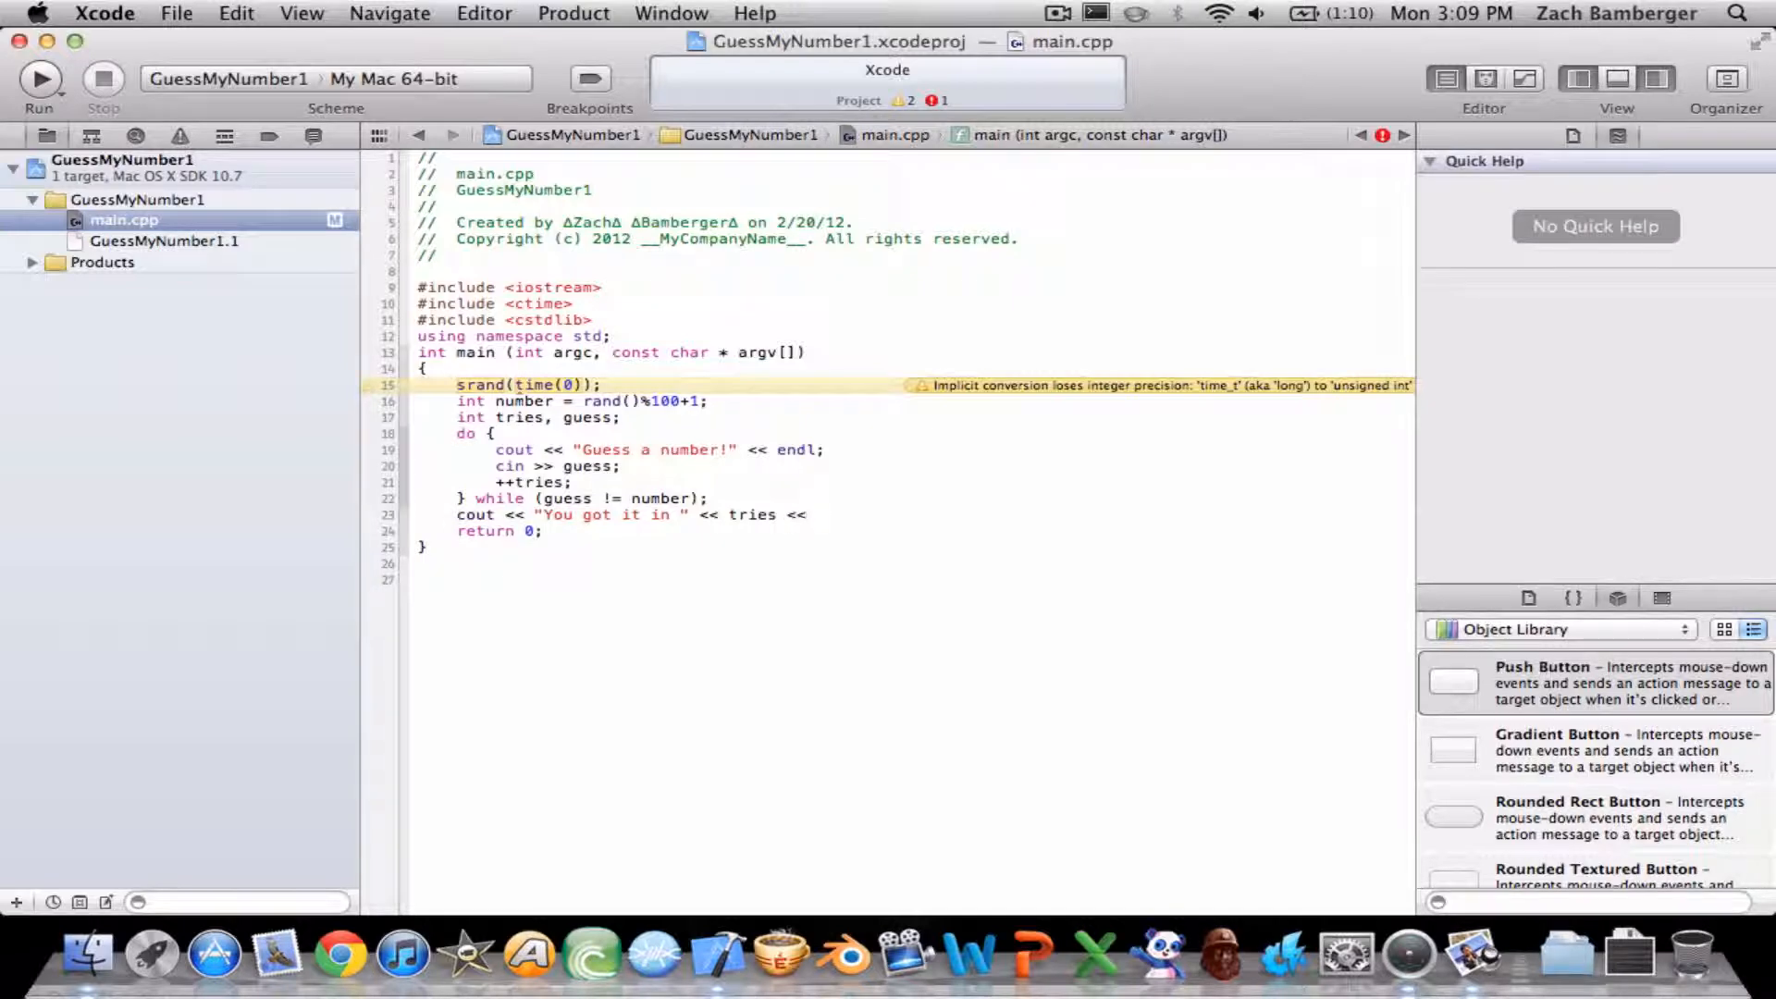
text("good)
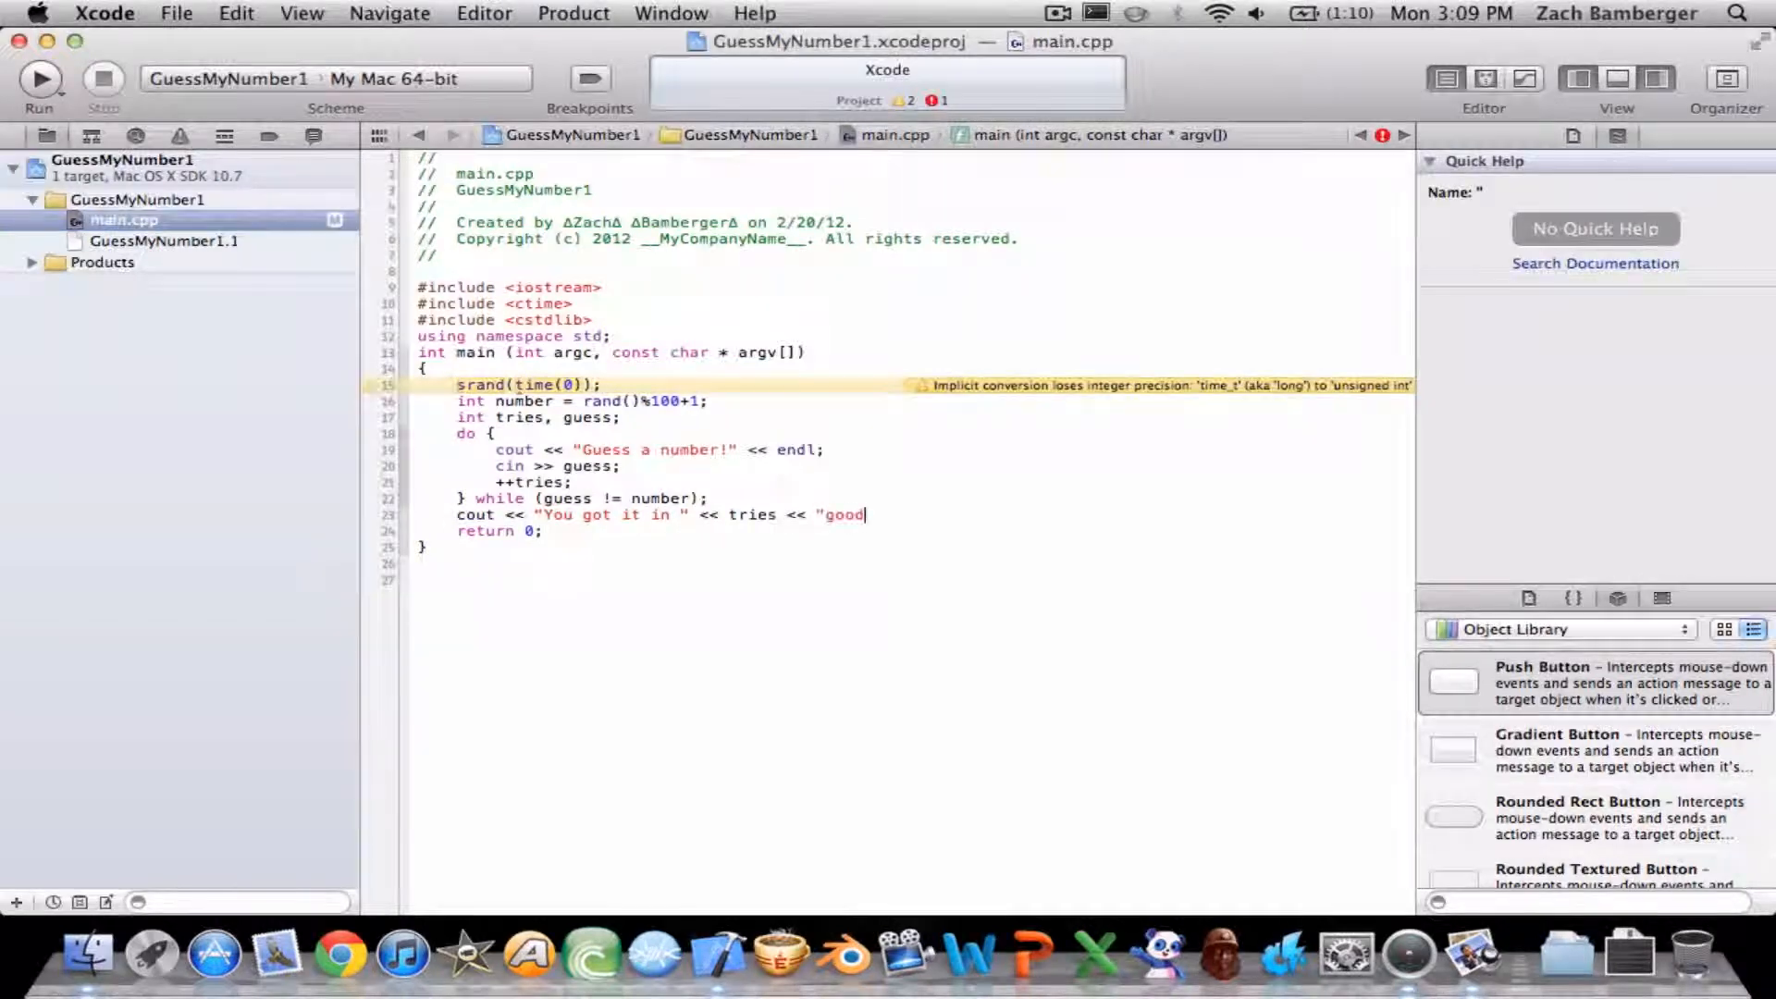
text(job!)
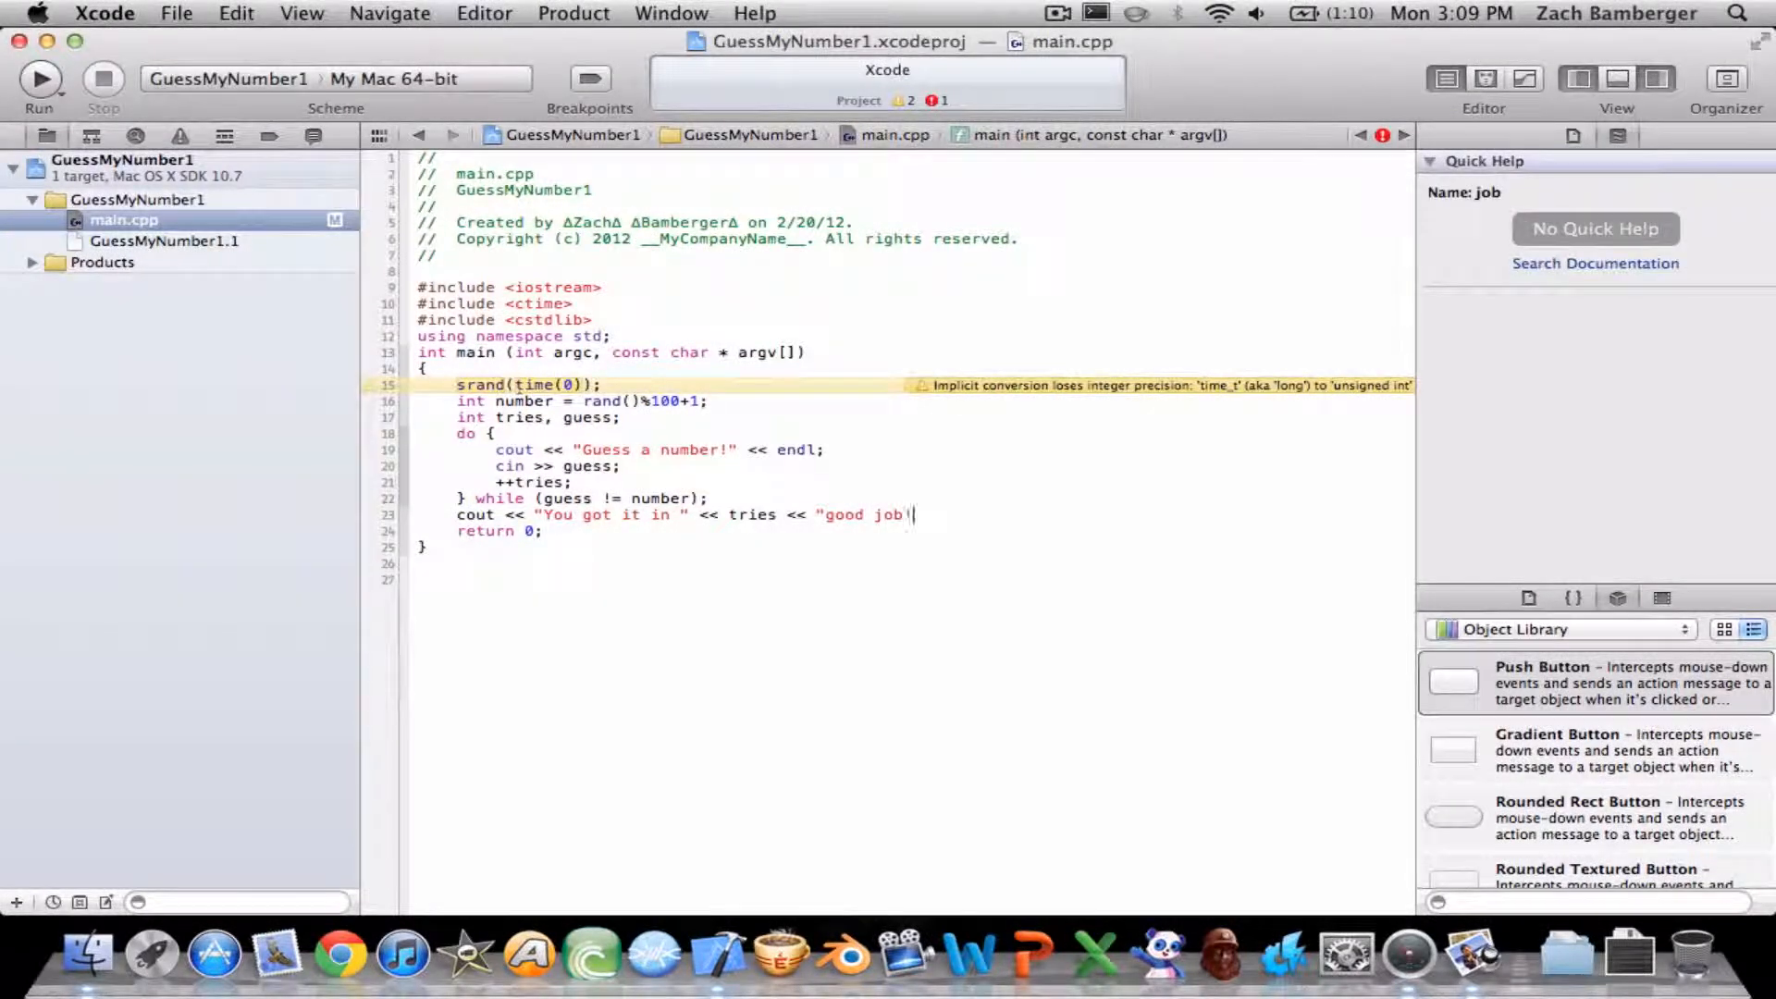
text(" << en)
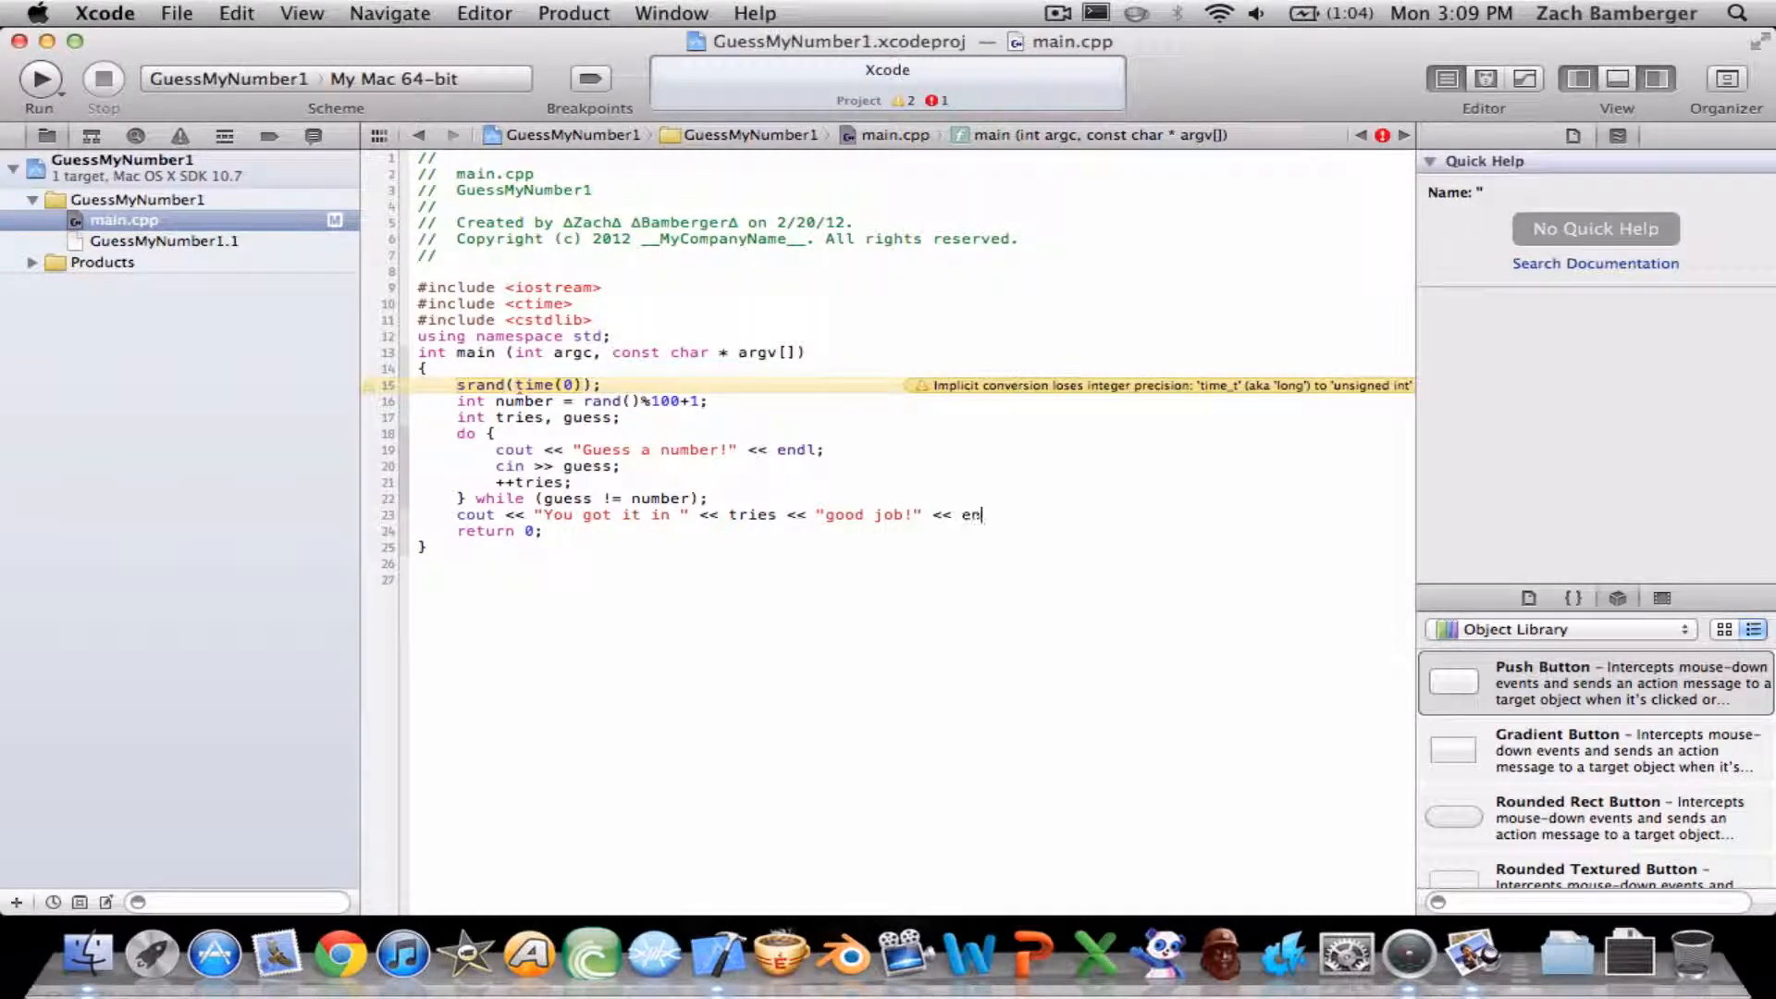
text(dl;)
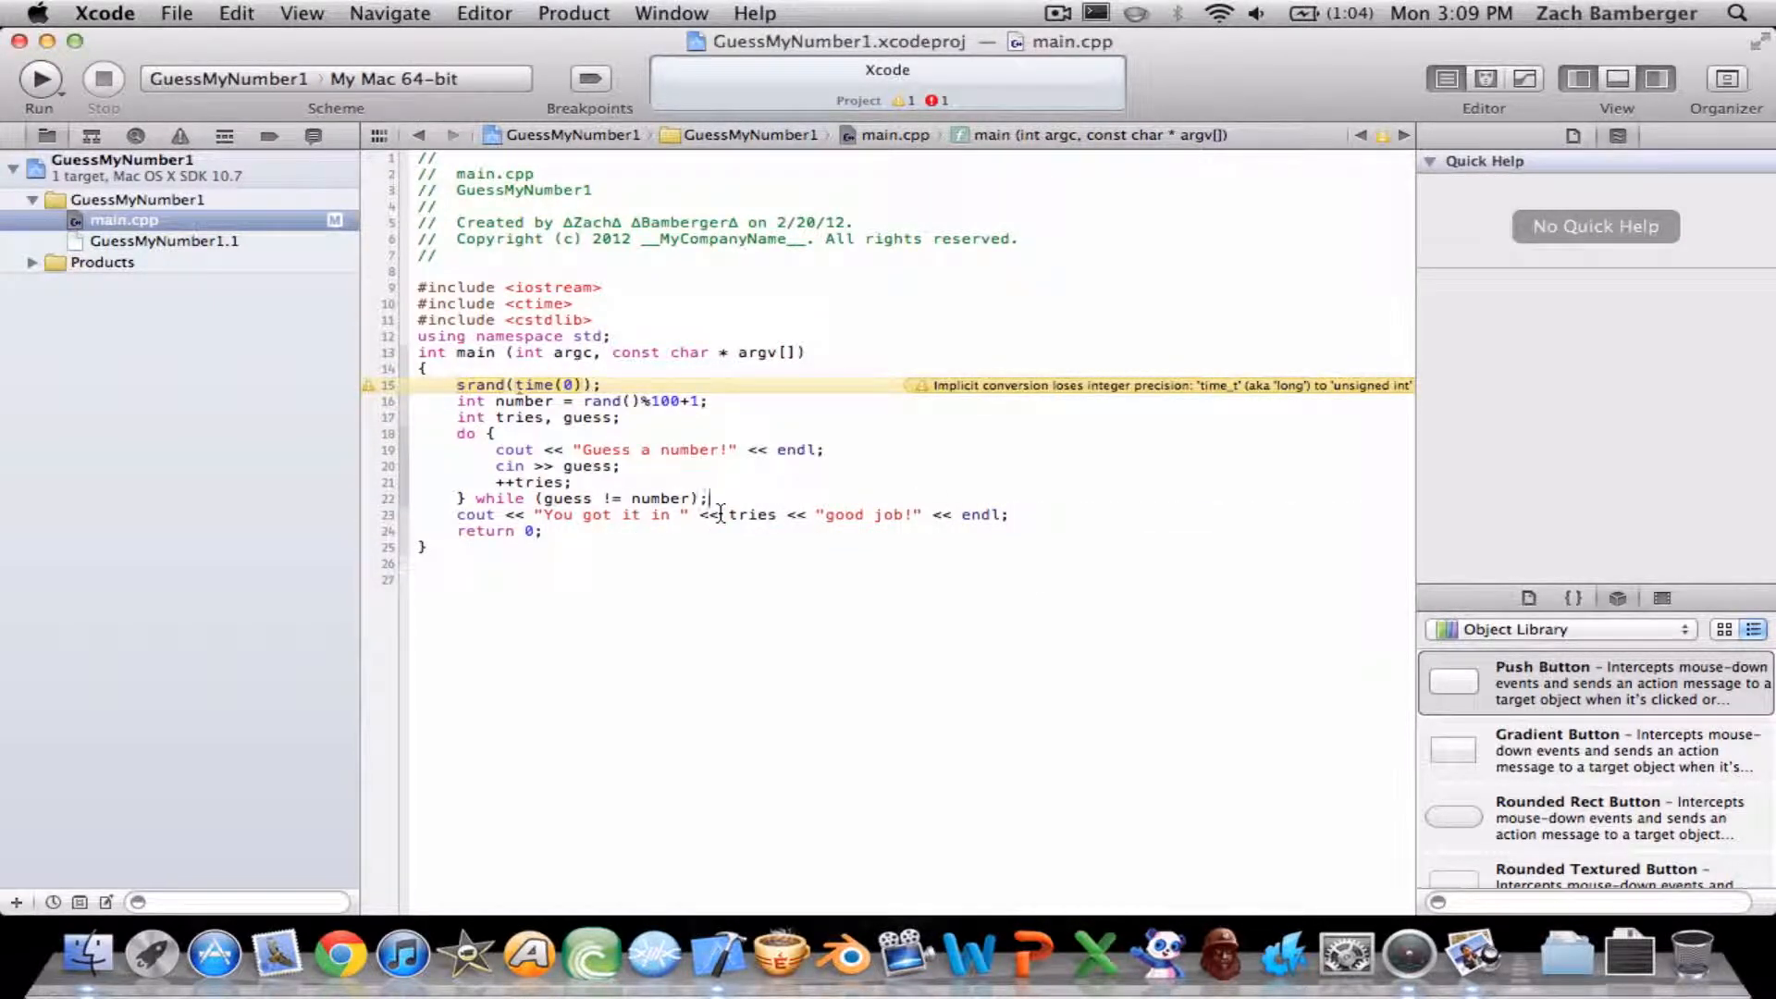
double_click(750, 515)
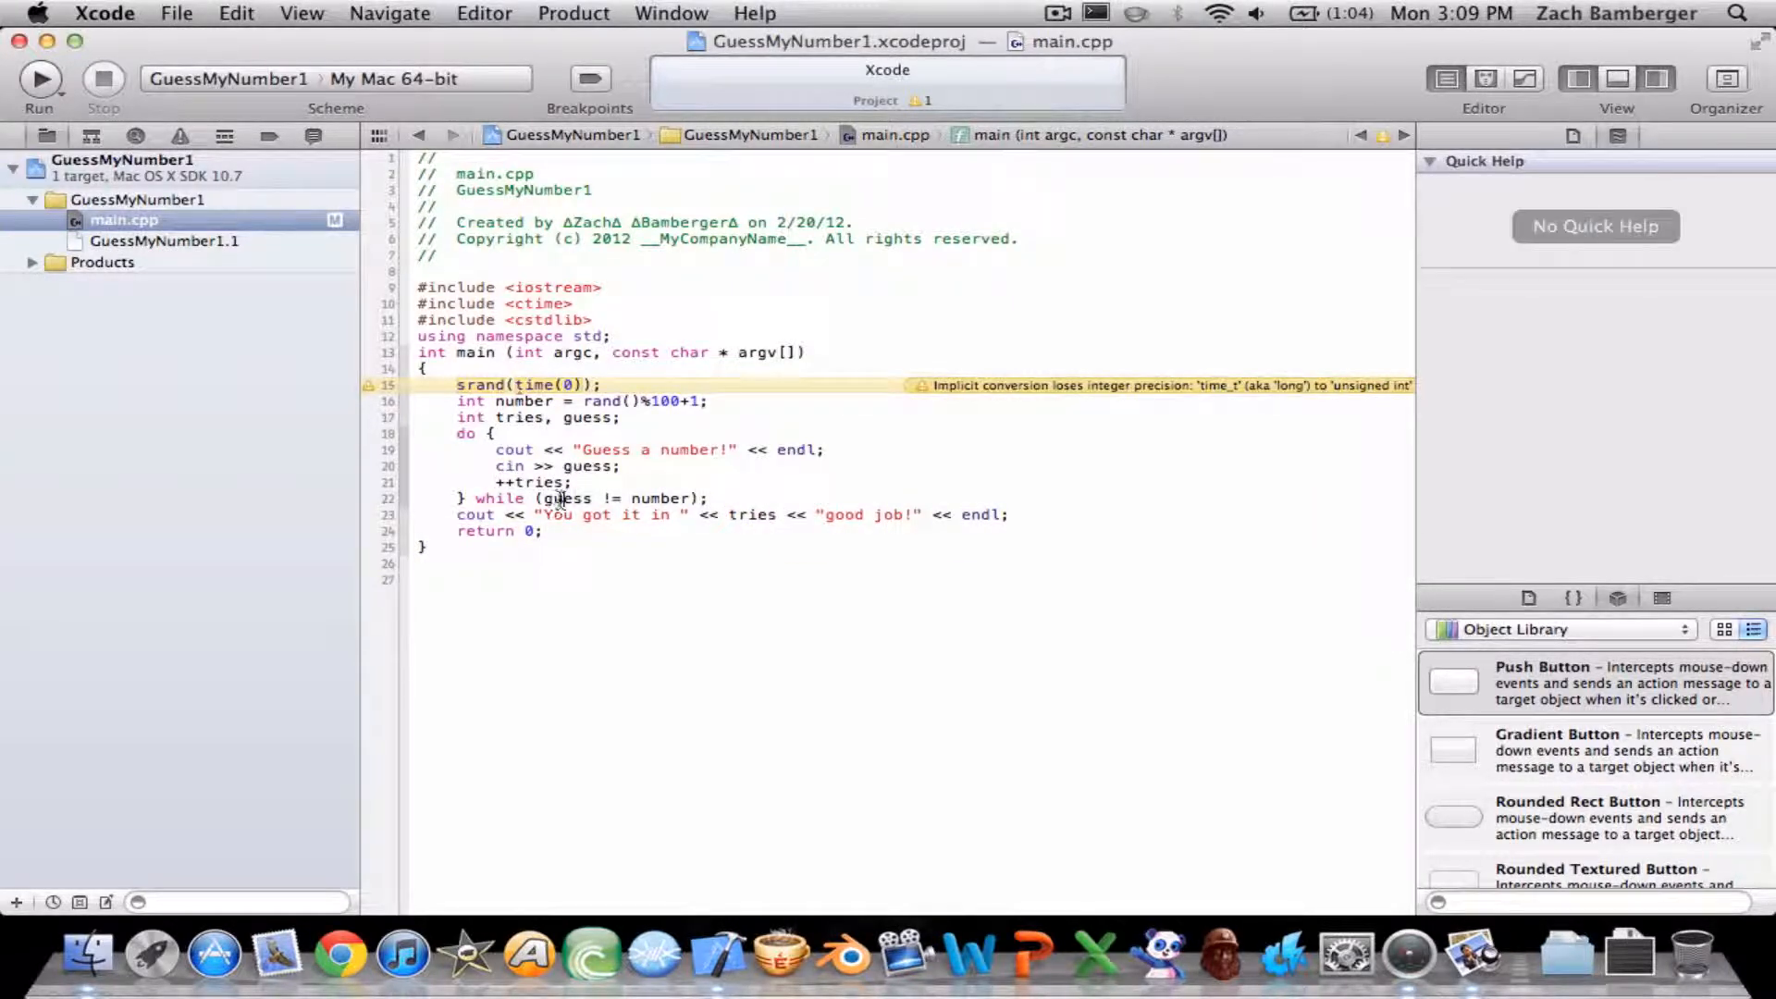
click(512, 514)
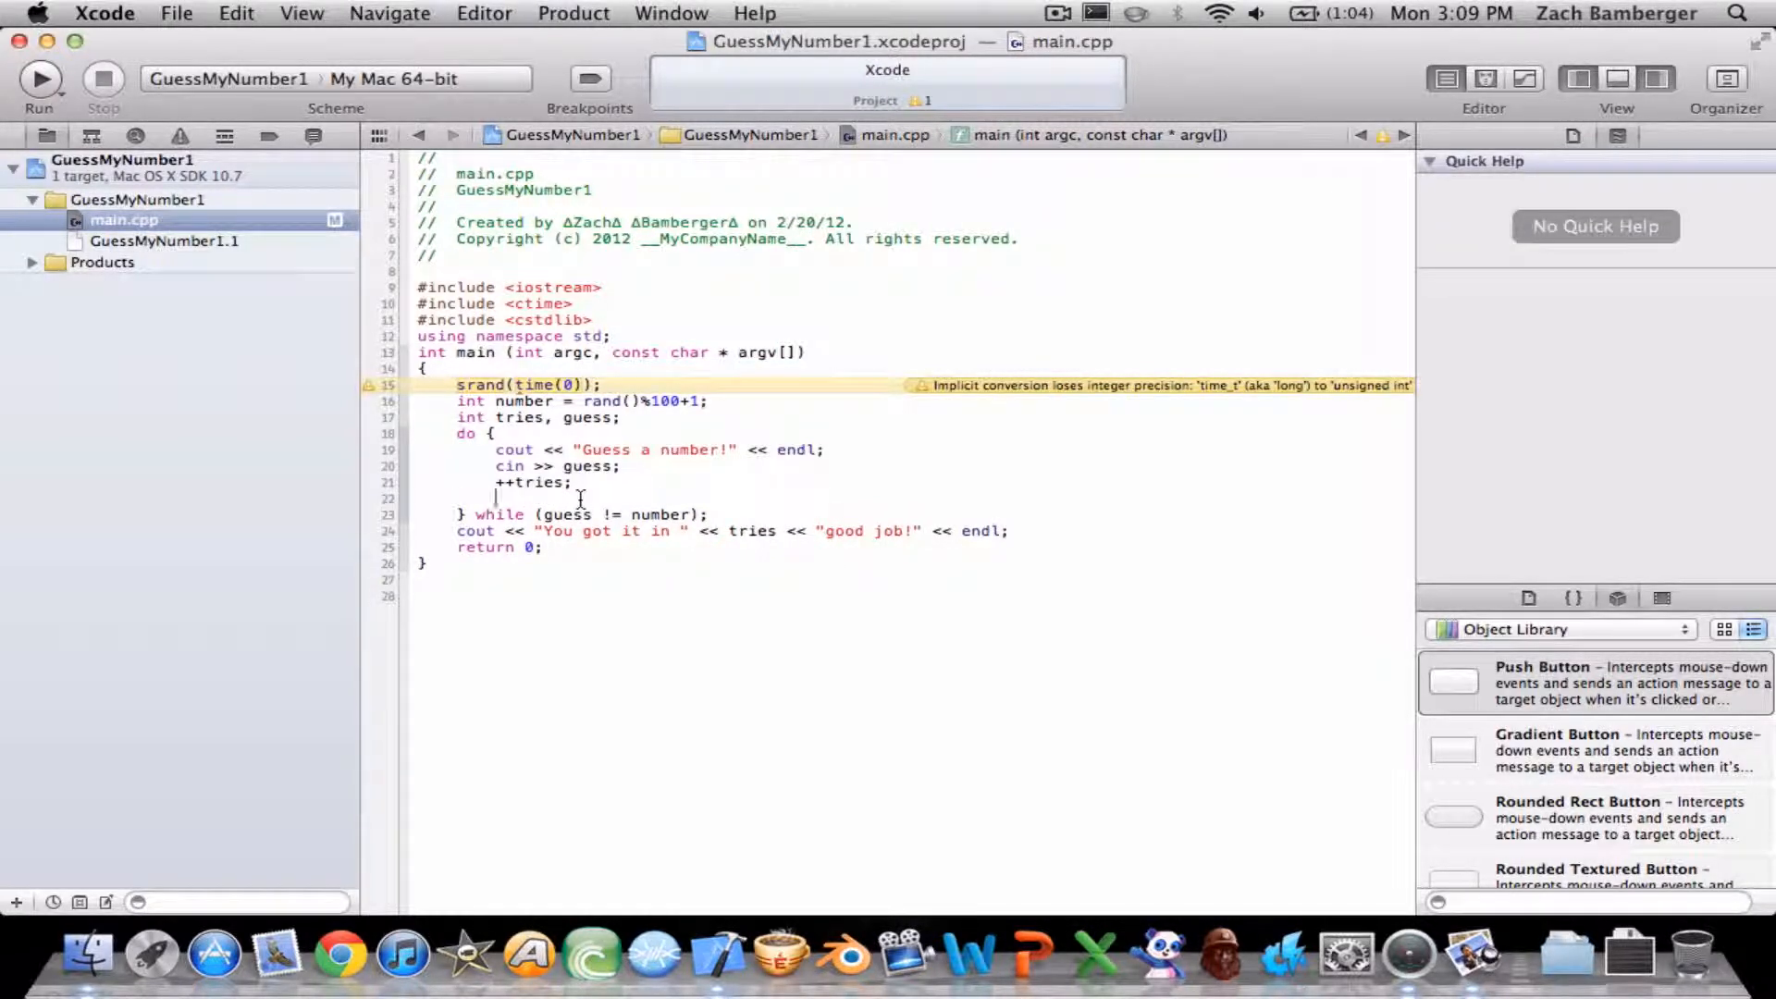
Add if blocks printing "To high!" when guess > number and "To low!" when guess < number.
text(if (guess >)
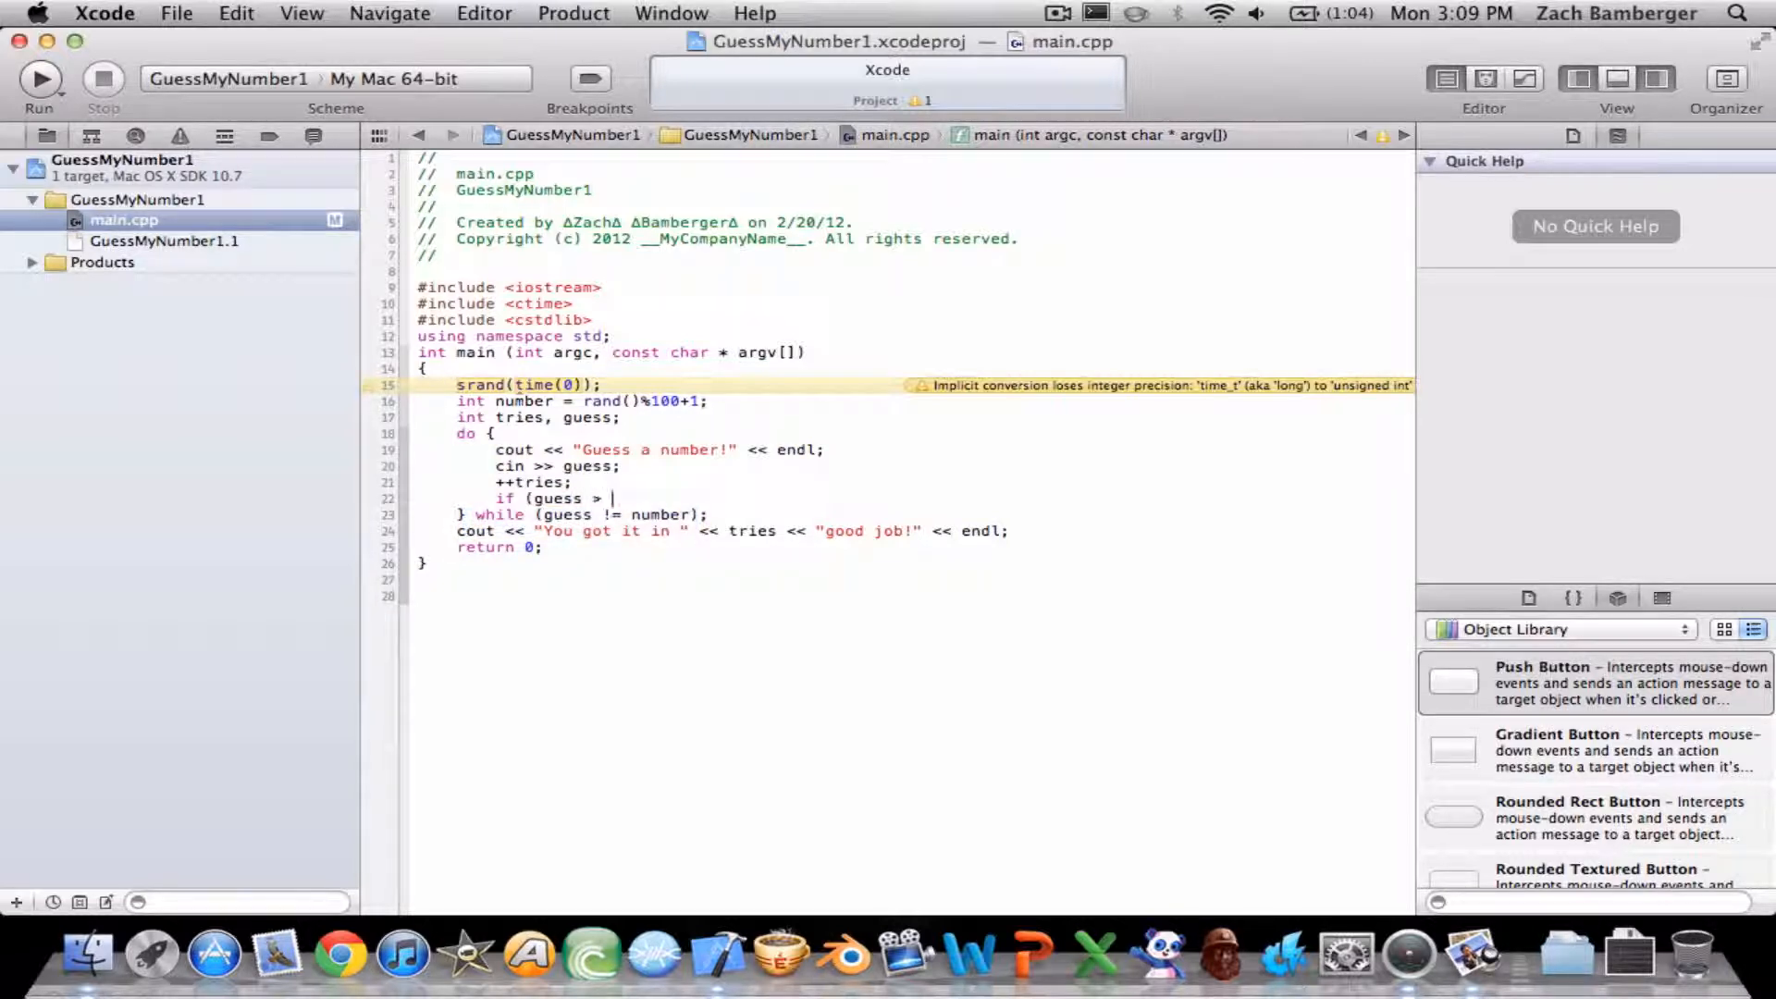
text(number))
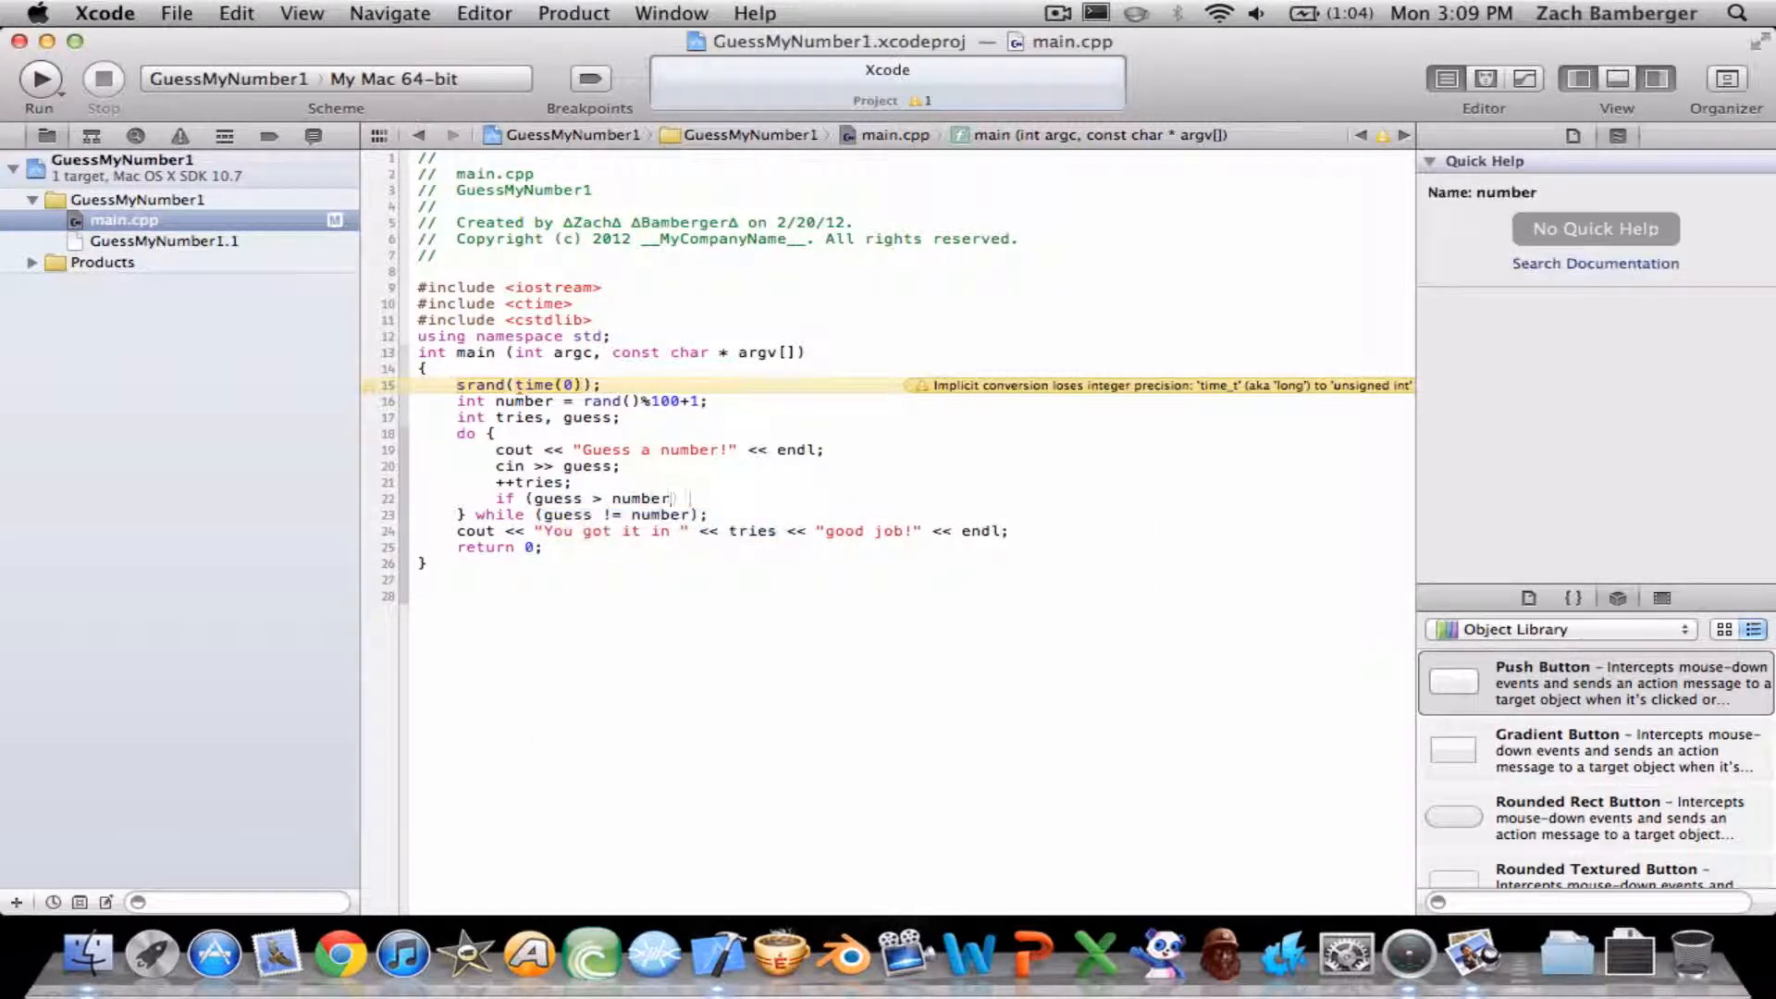
text({)
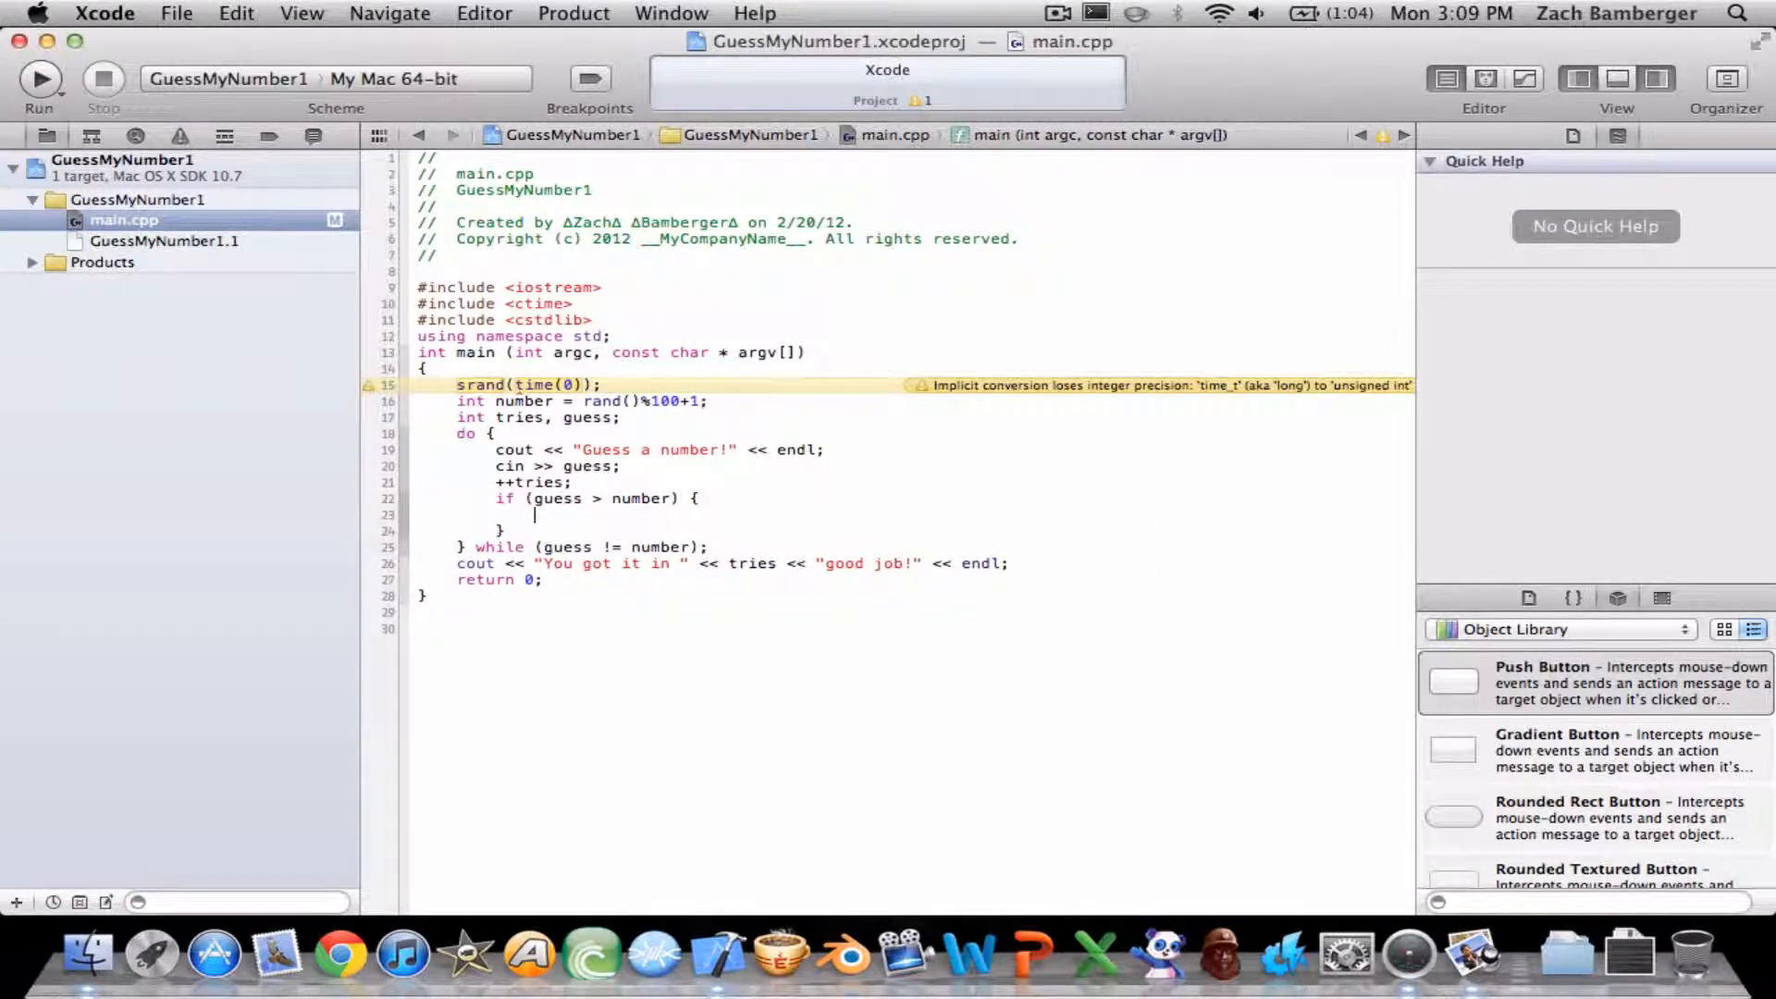
text(c)
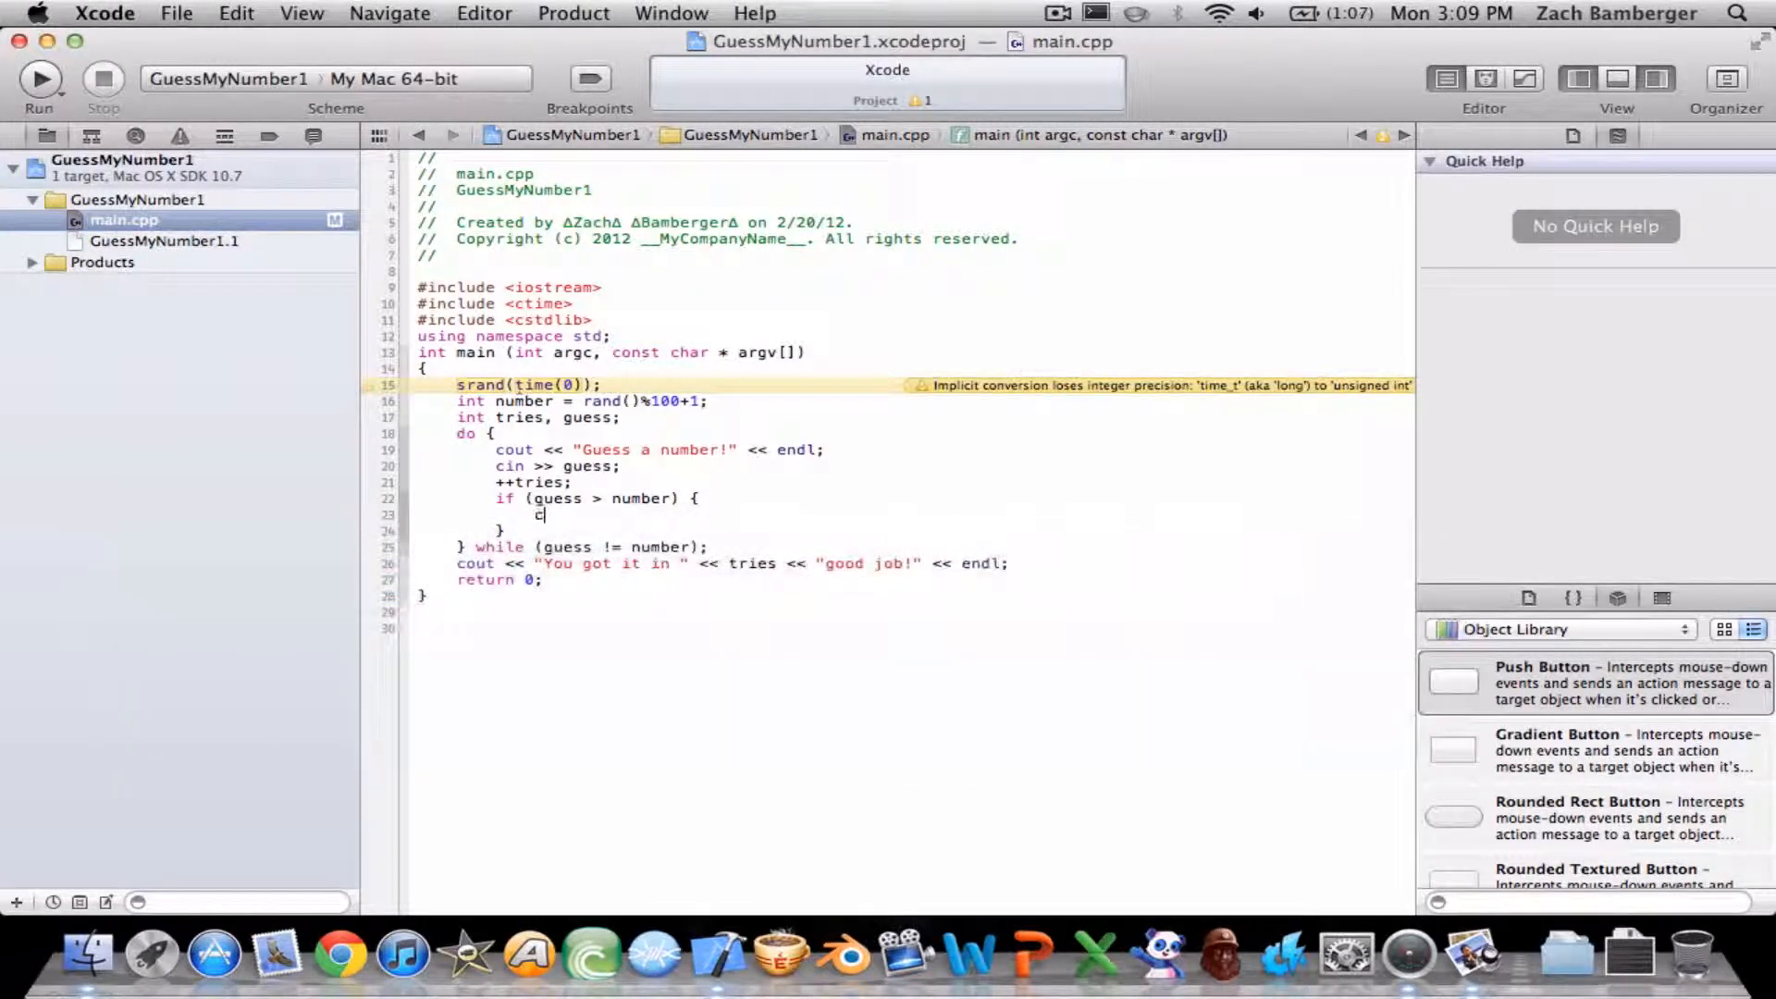
text(out <<)
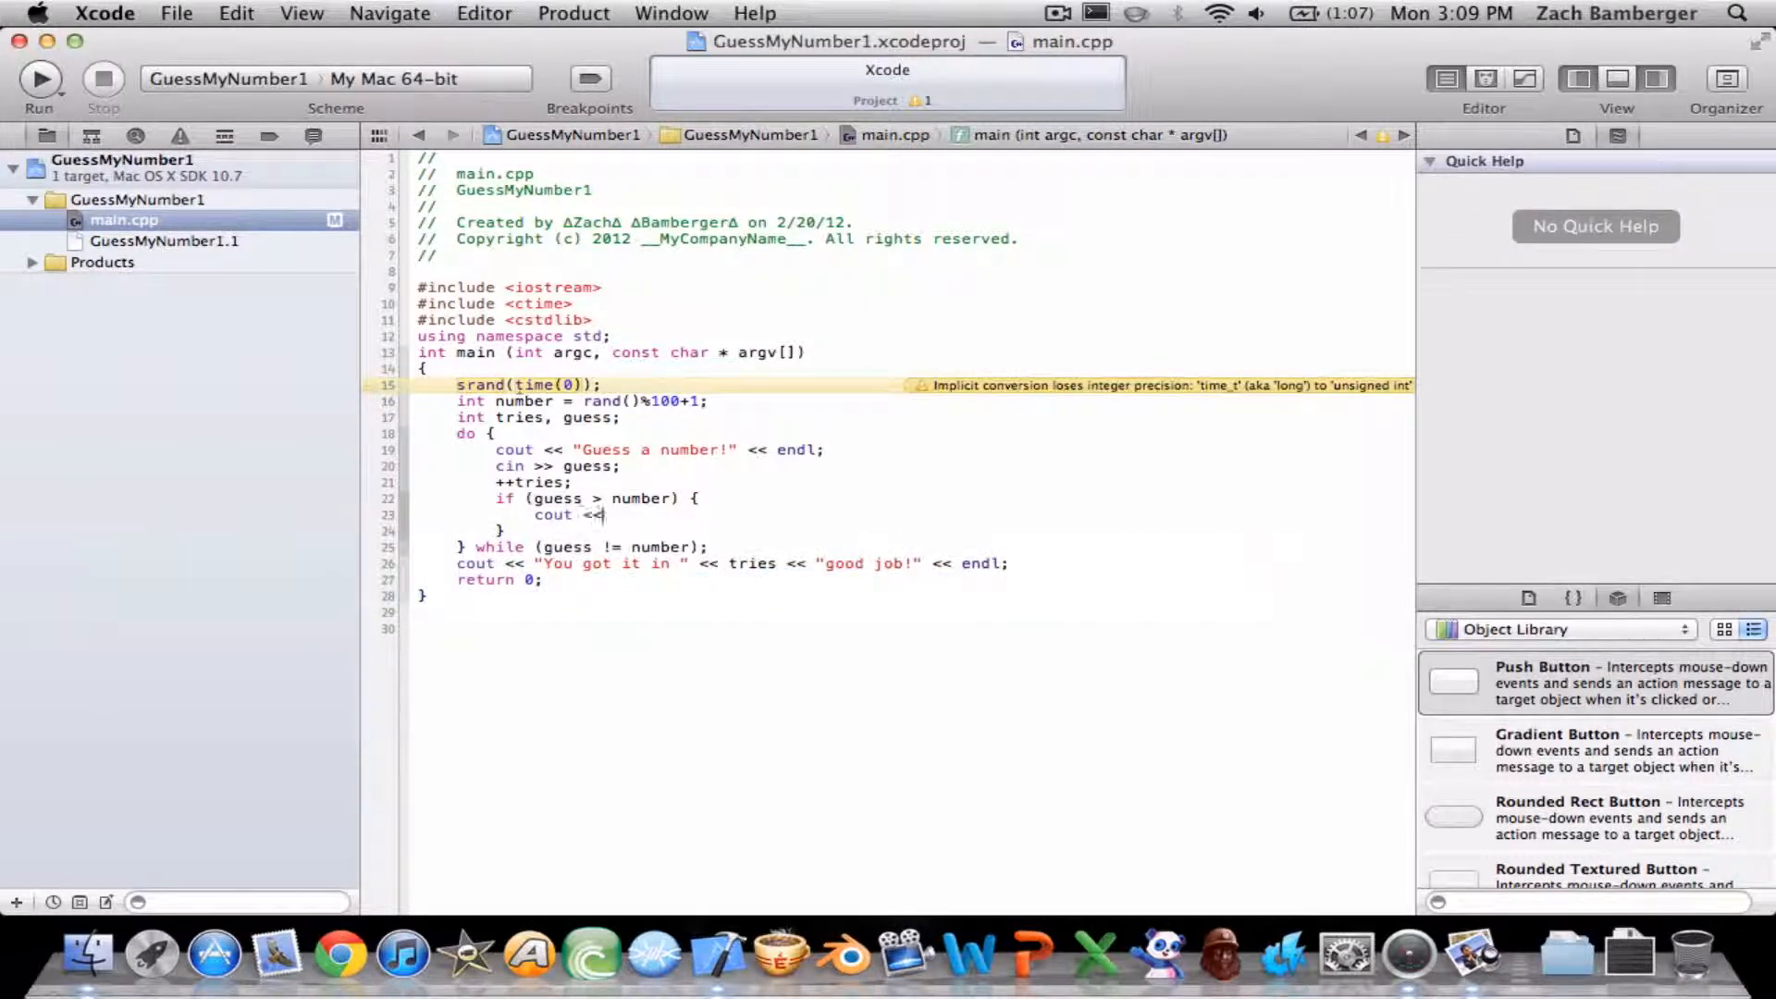
text("To b)
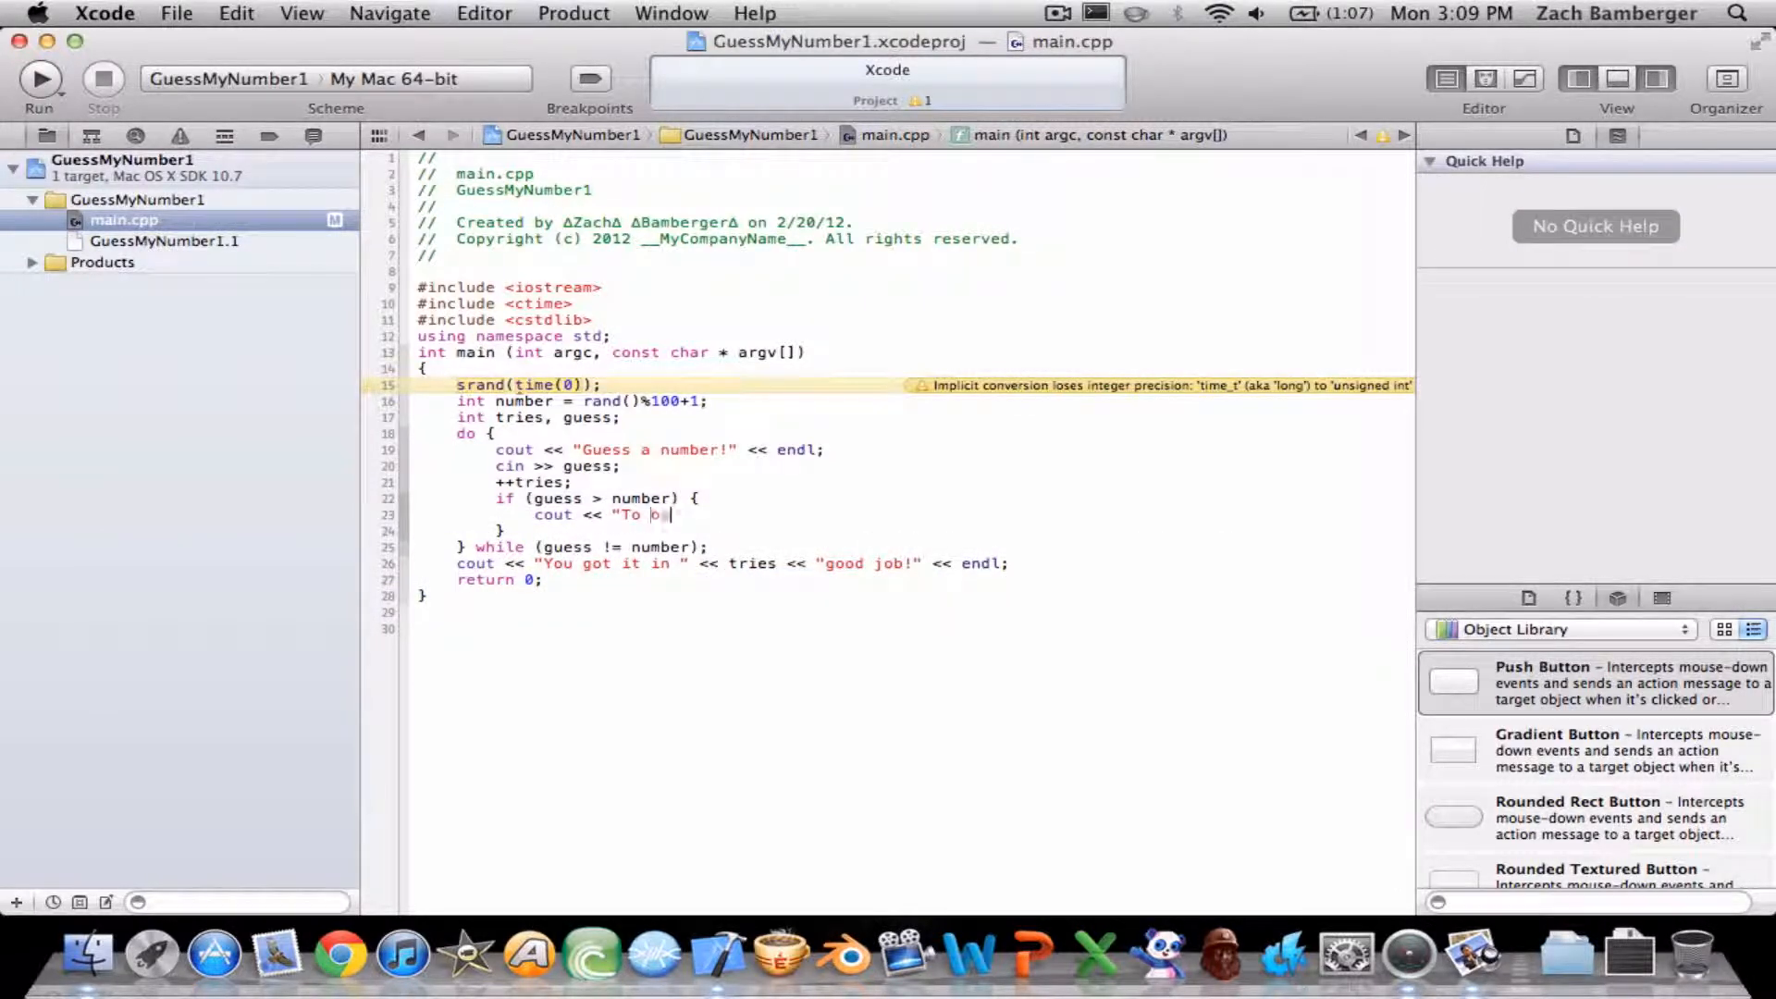
text(igh!")
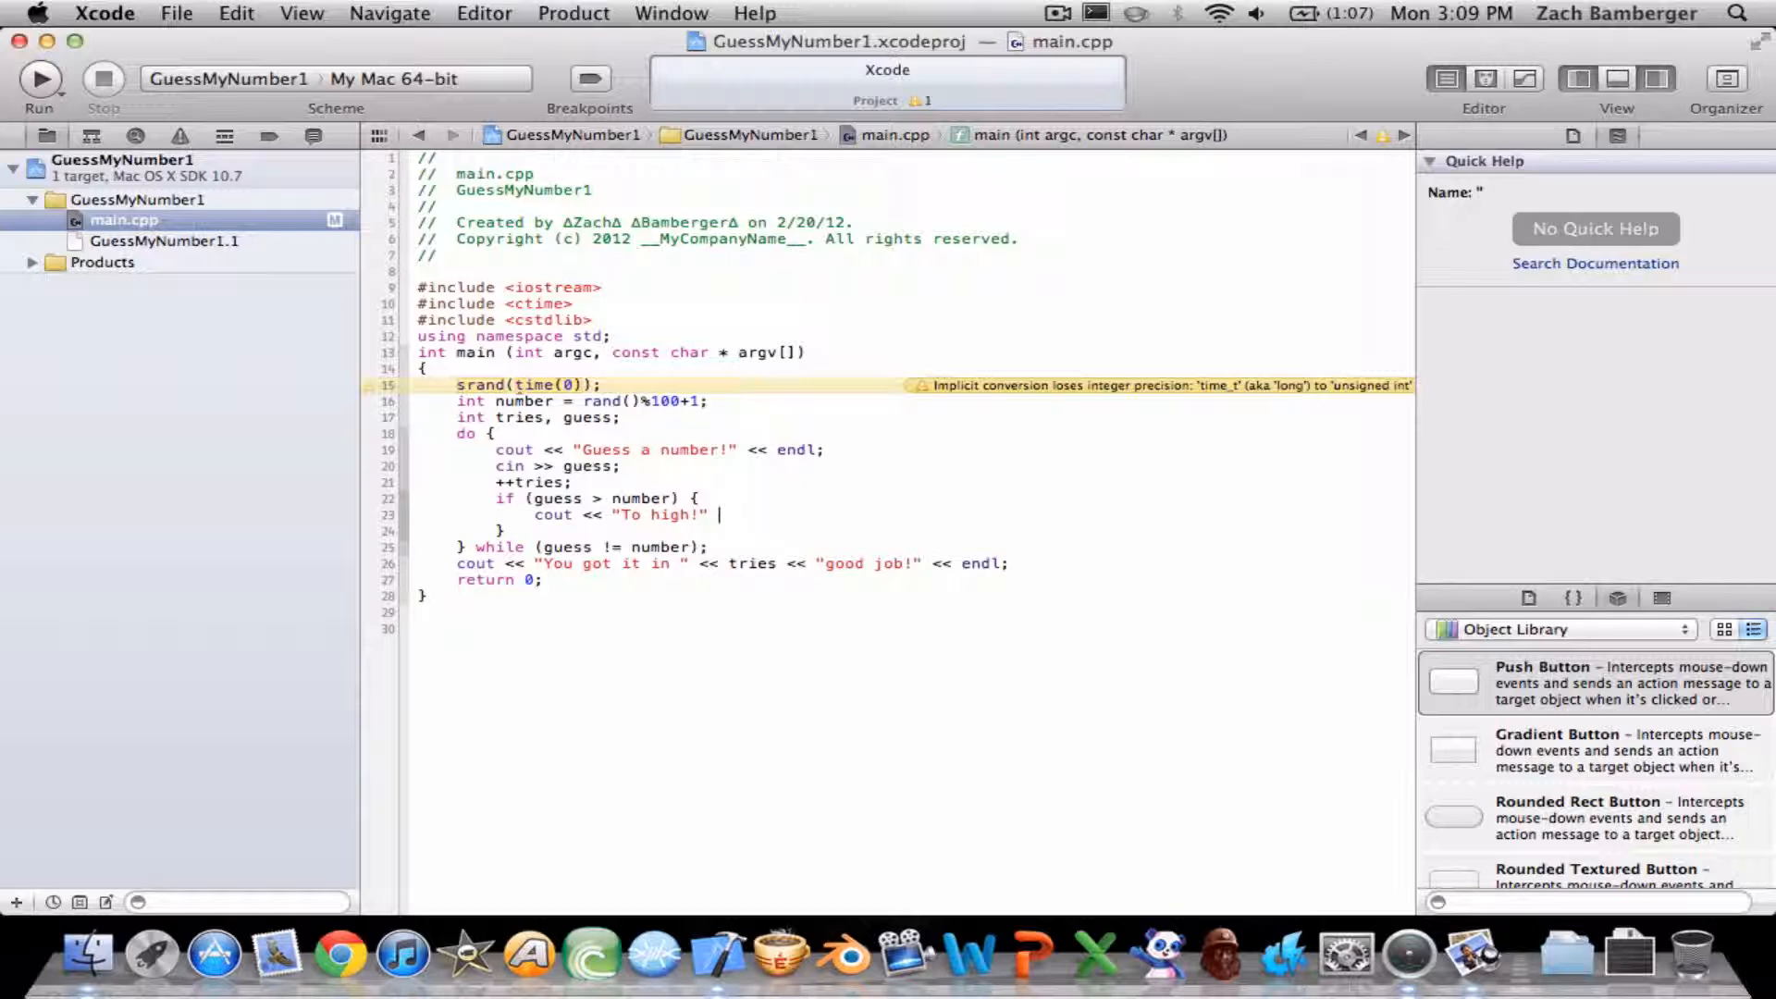
text(endl;)
text(if)
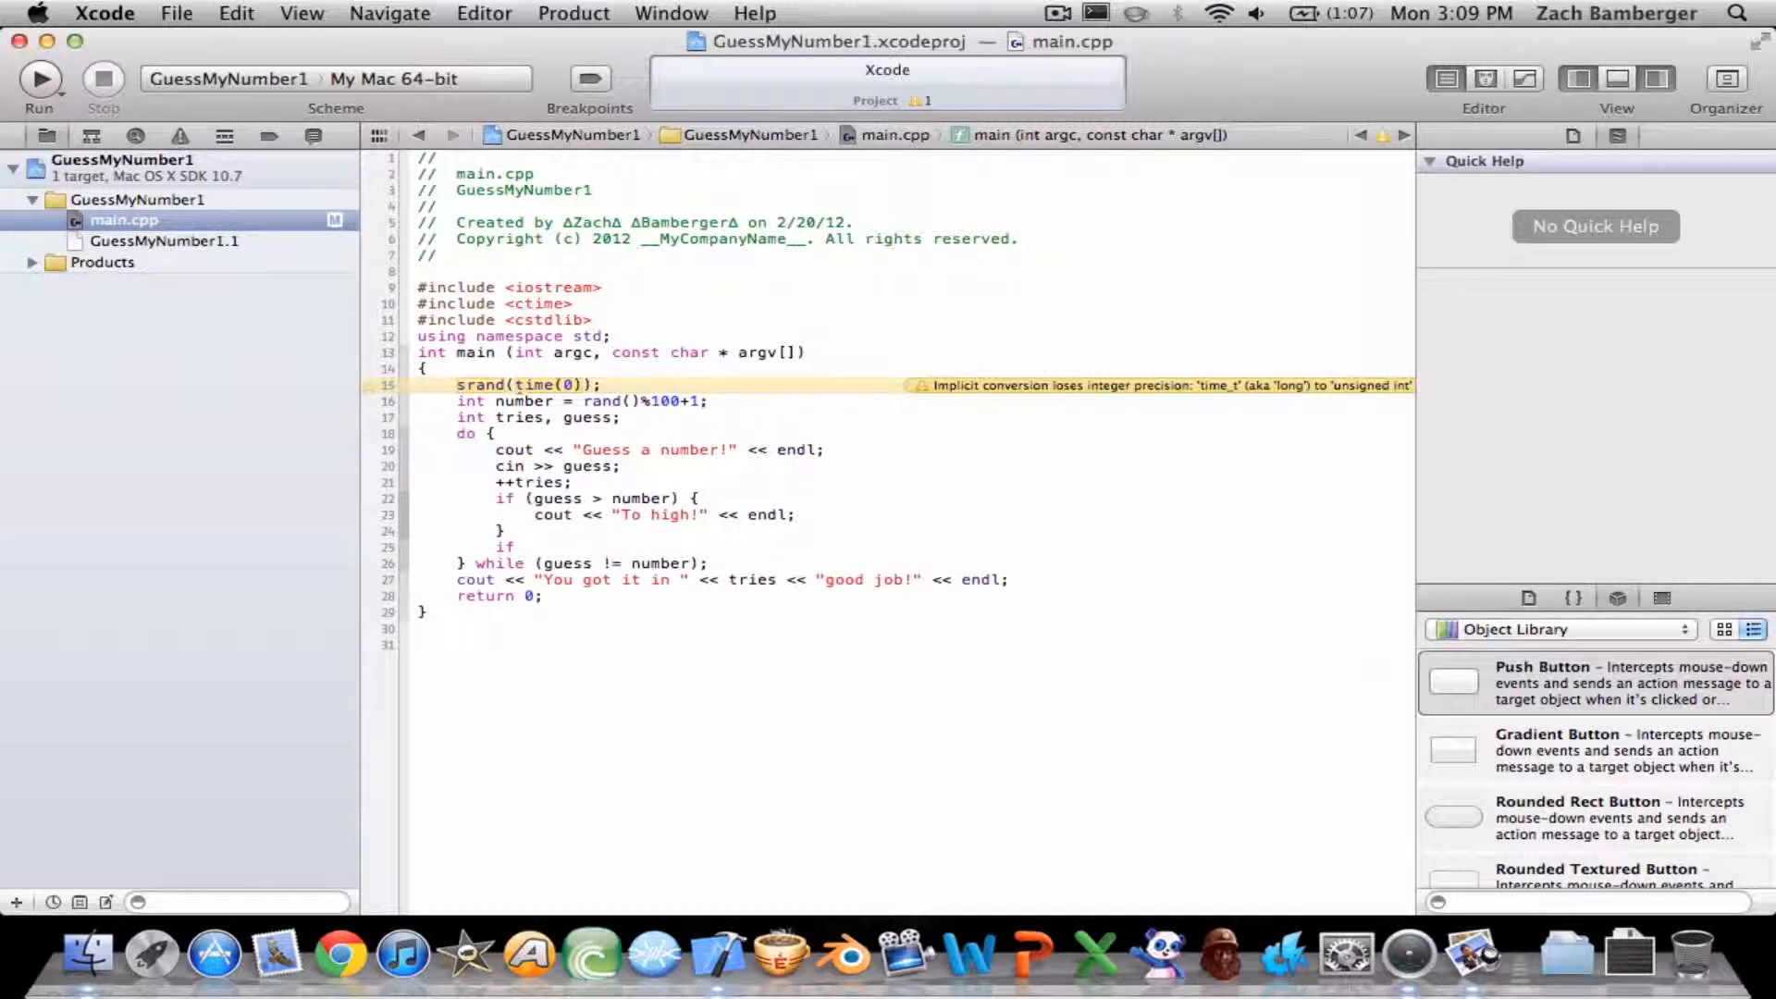
text(guess < number) {)
text(c)
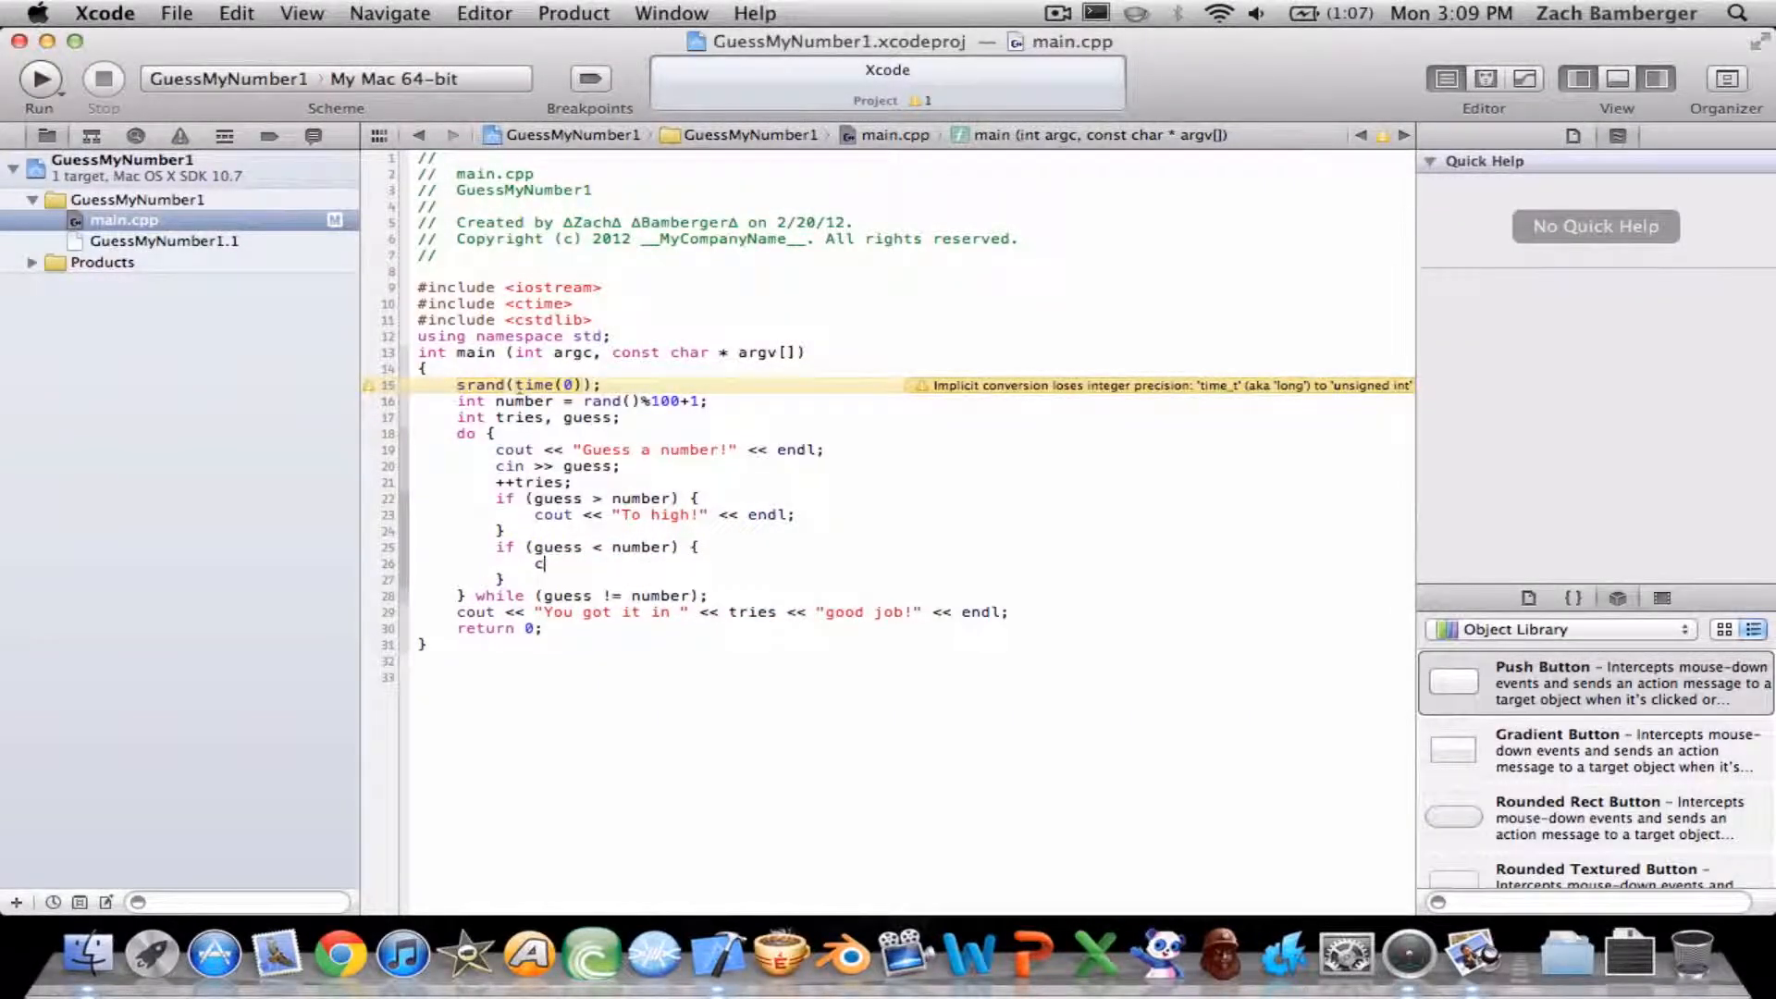
text(out << t)
text(cout << number << endl;)
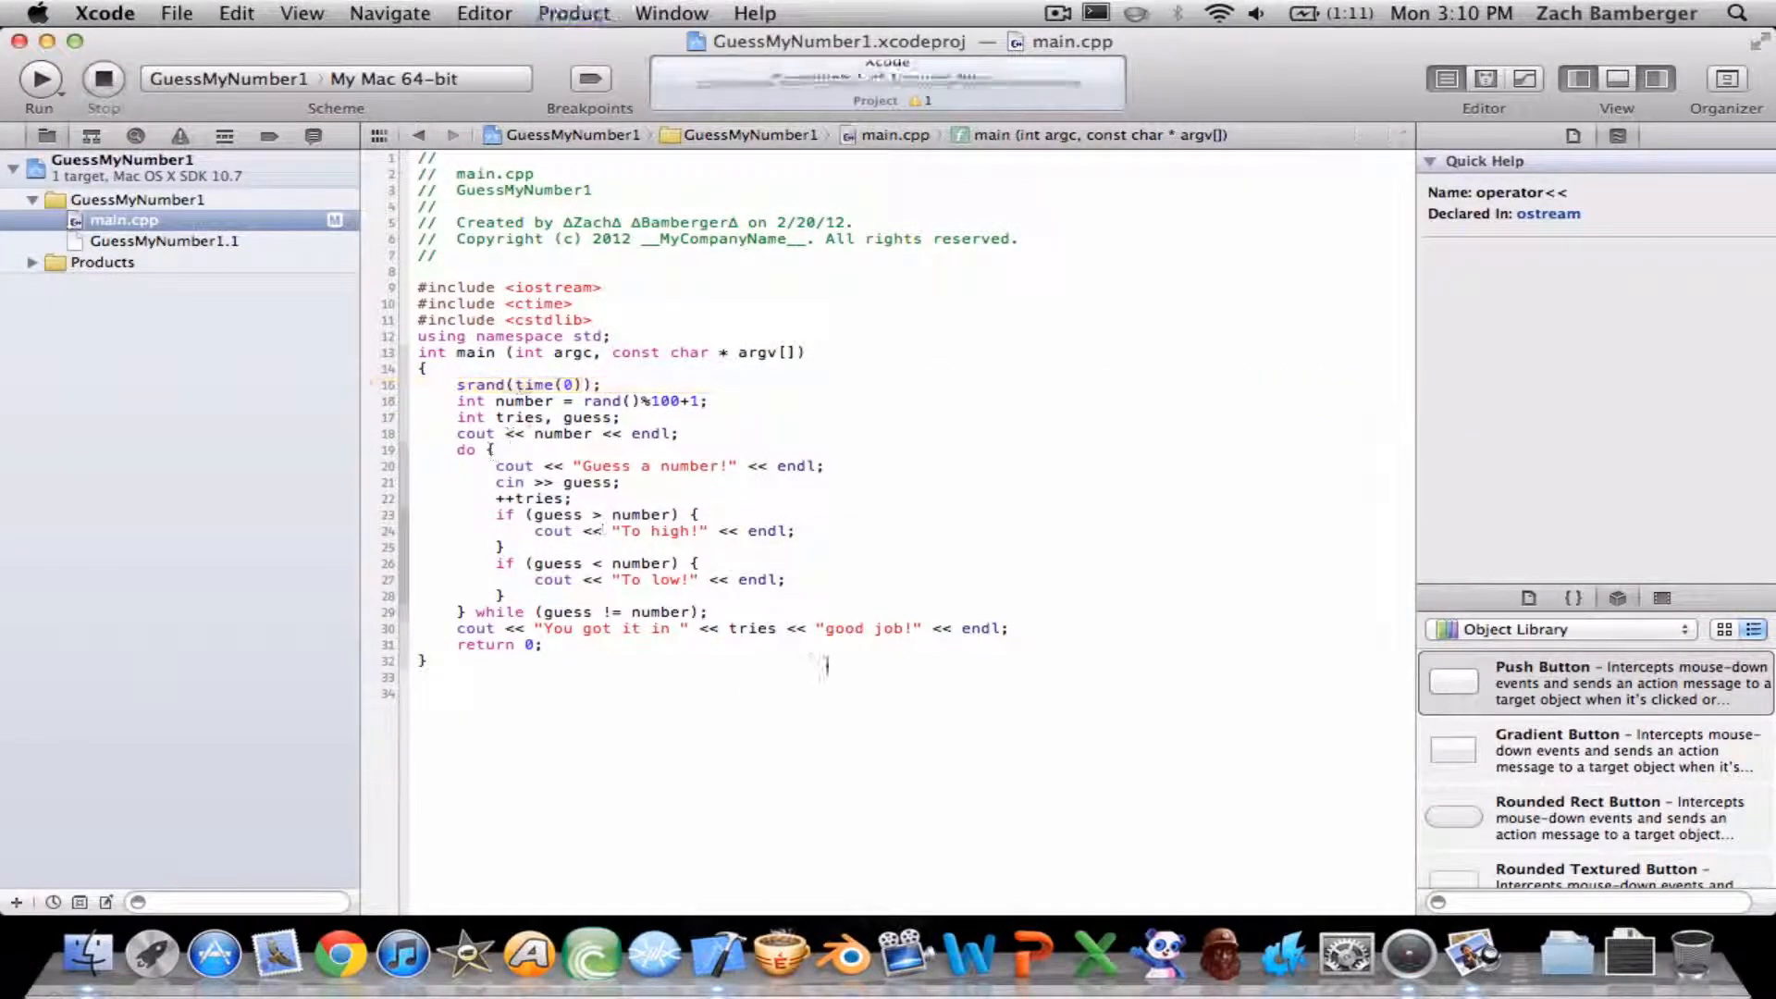
Run the game and enter guesses like 76, 12 and 13 in the console, getting hints.
click(39, 78)
text(22)
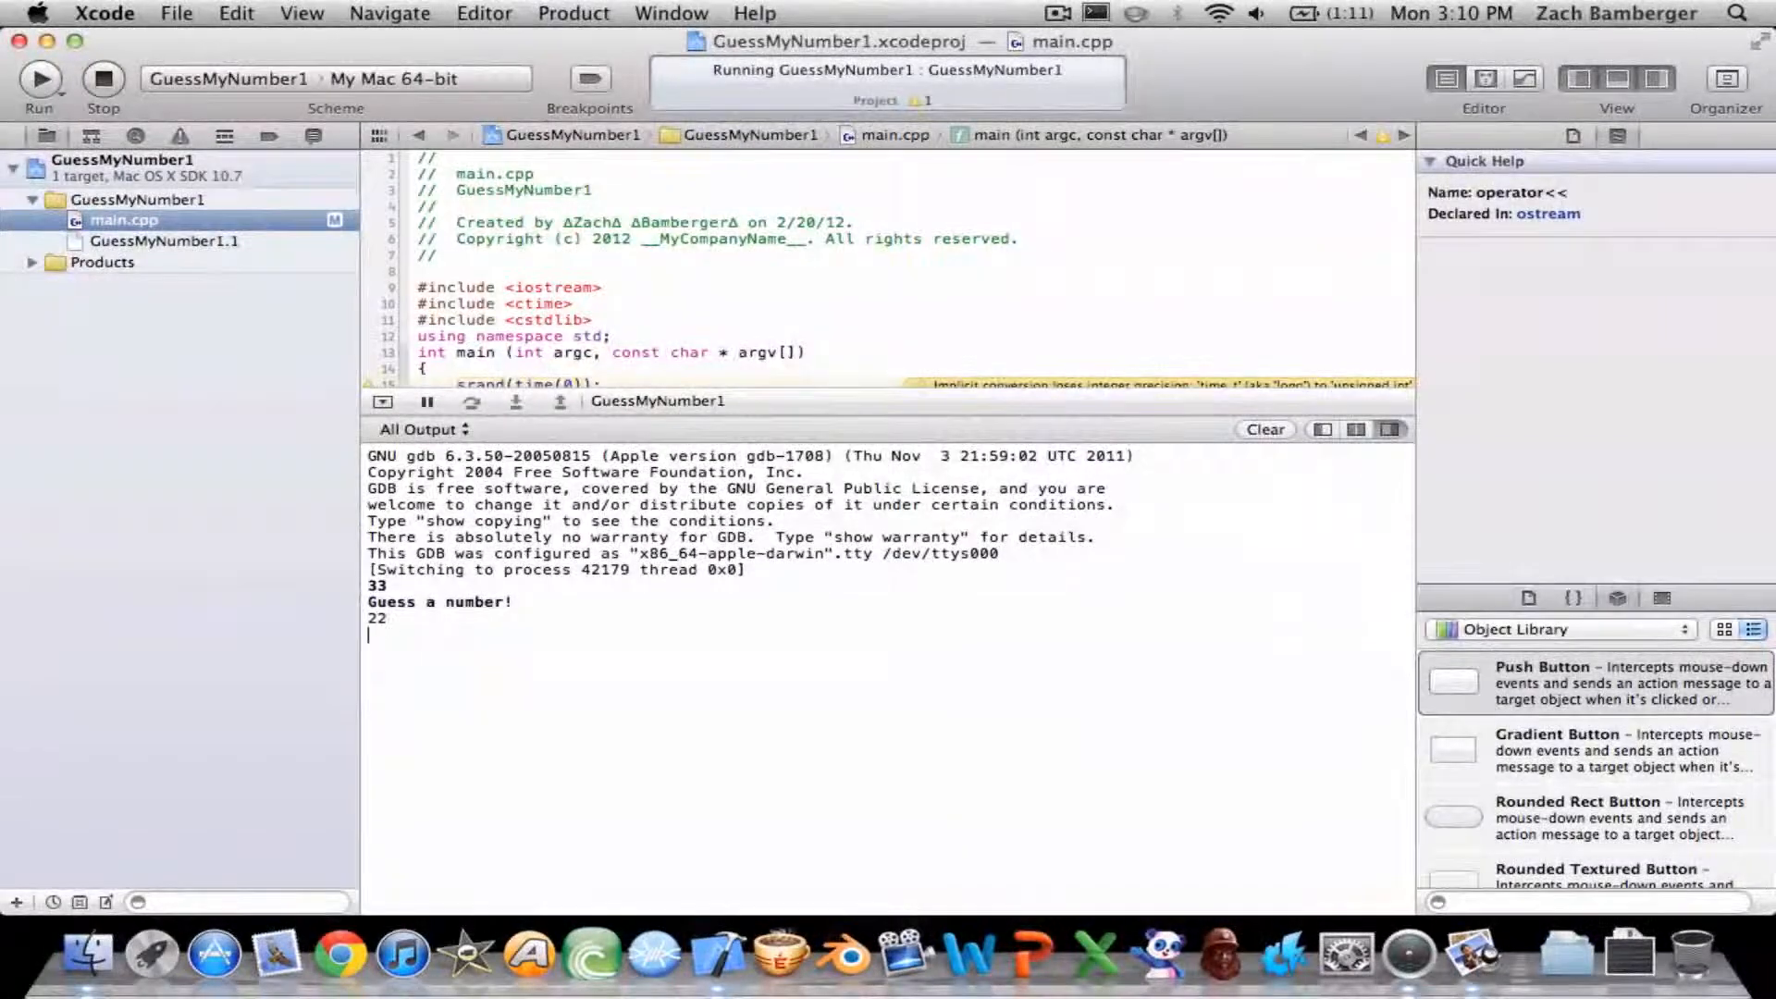
key(Return)
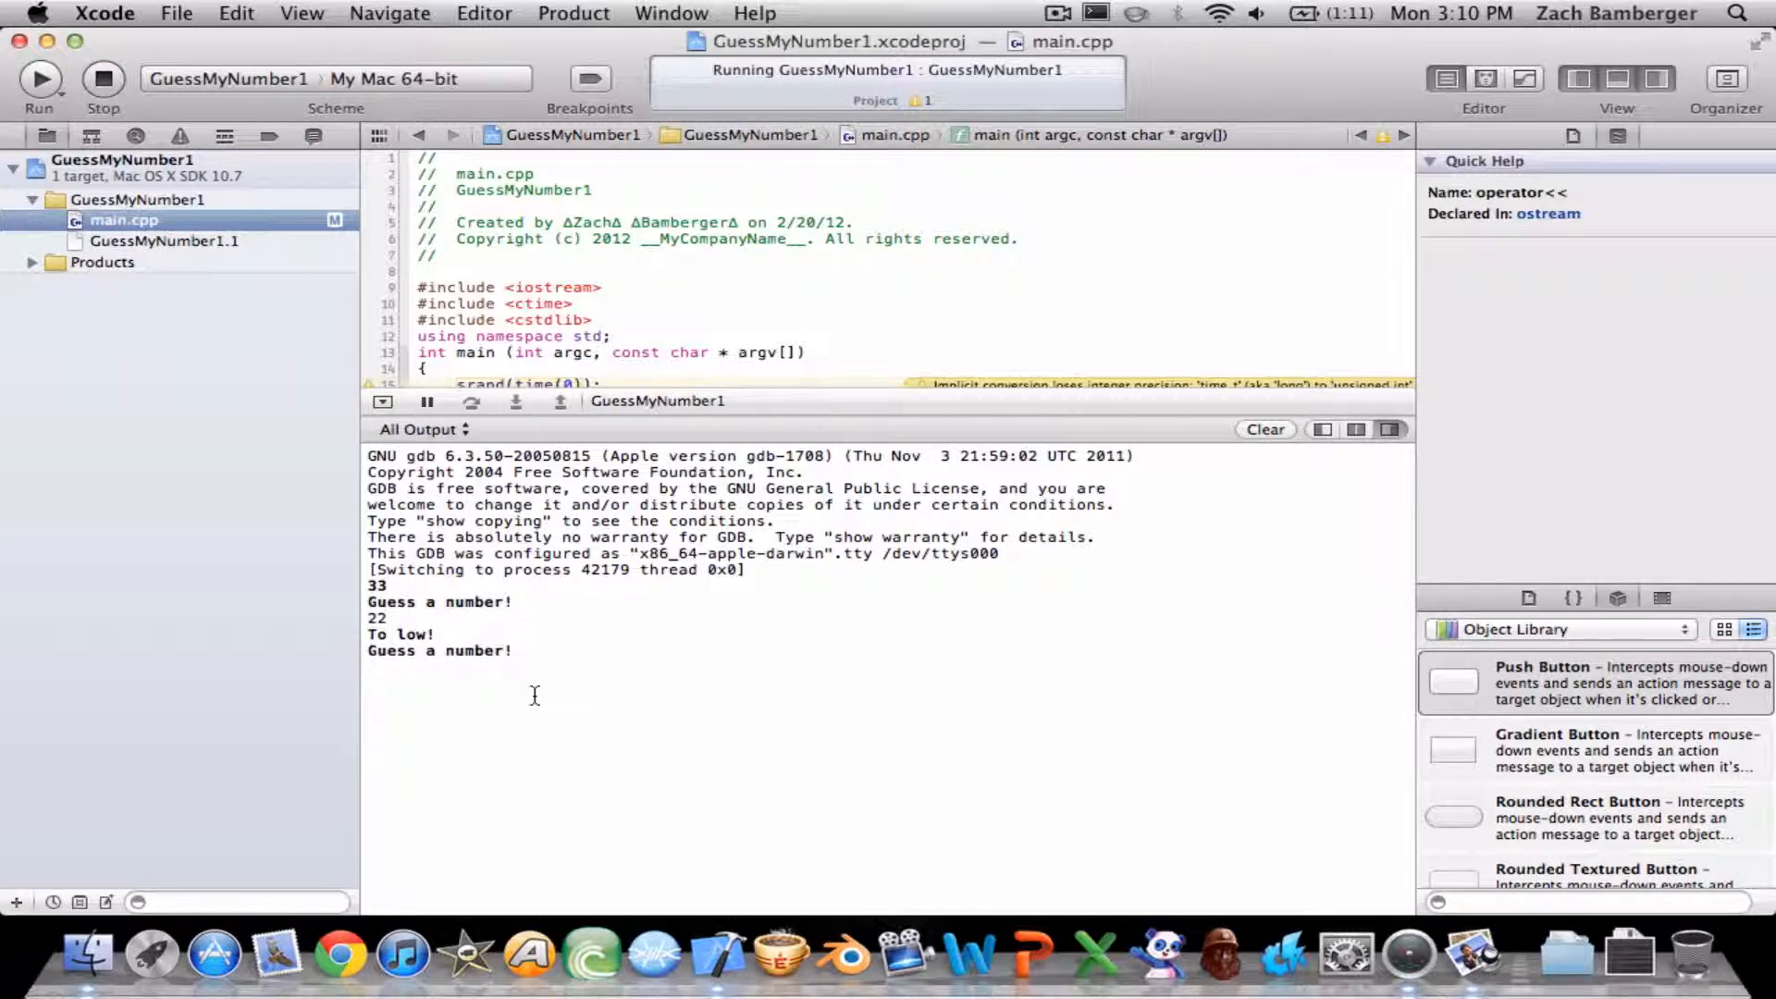
text(76)
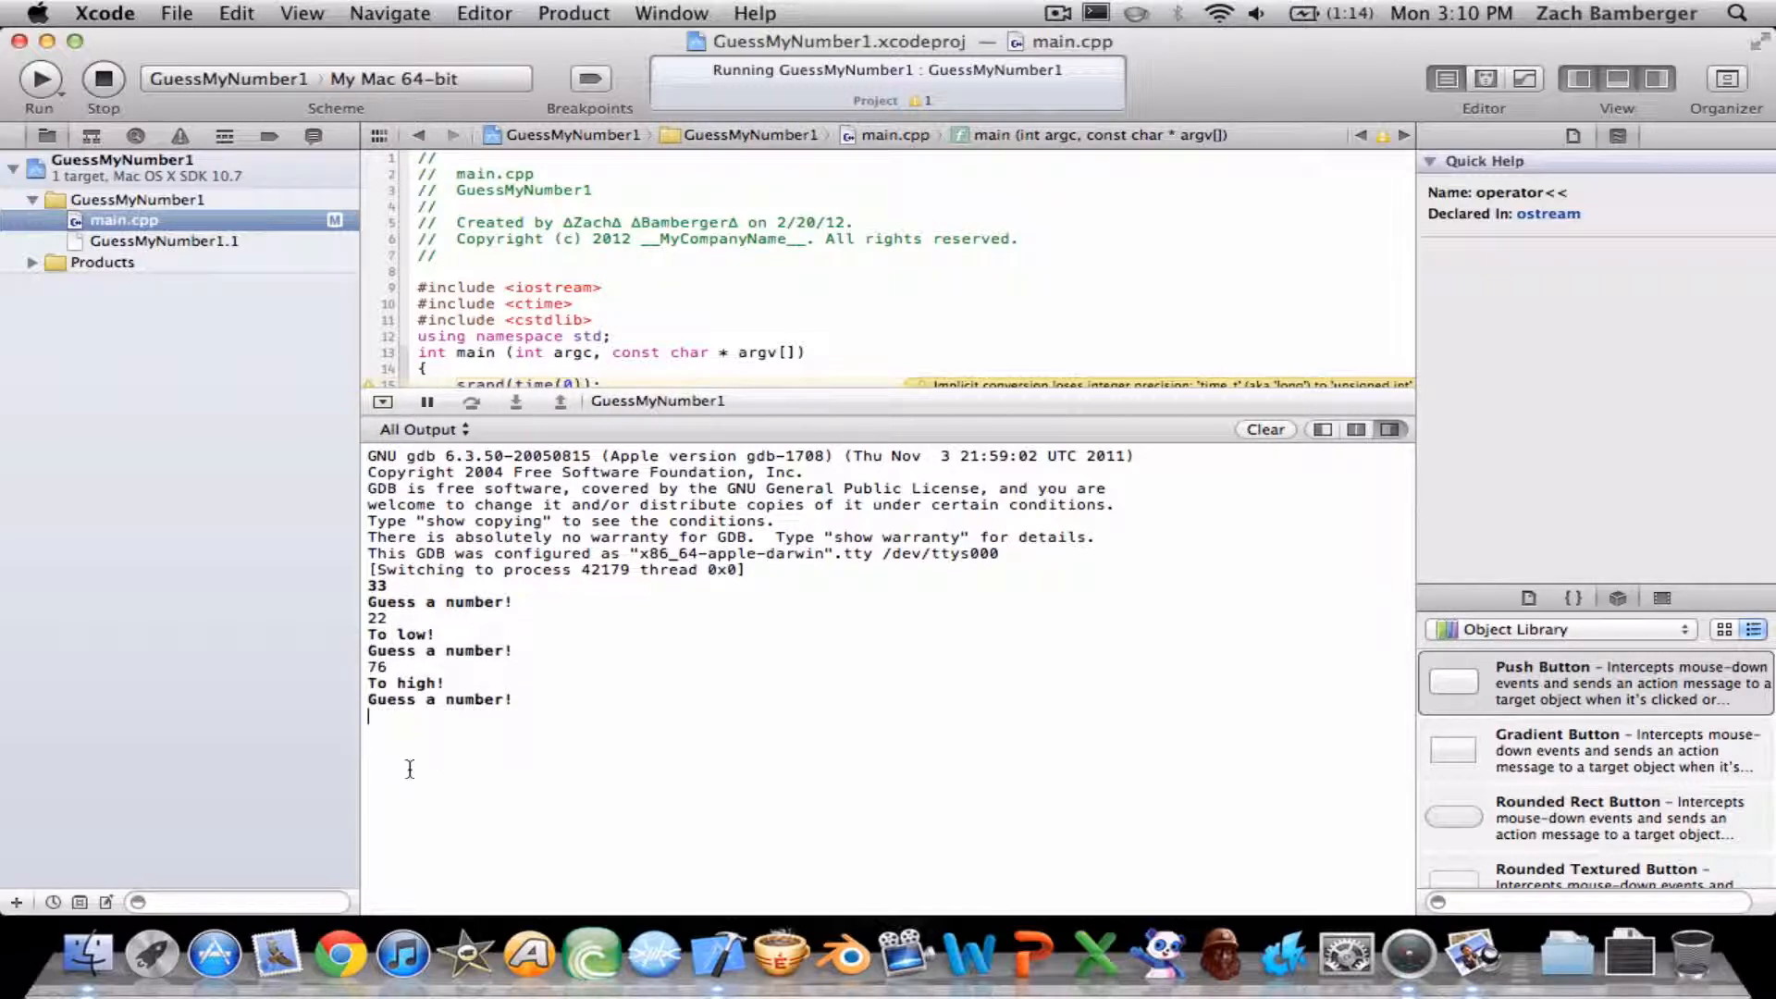
text(12)
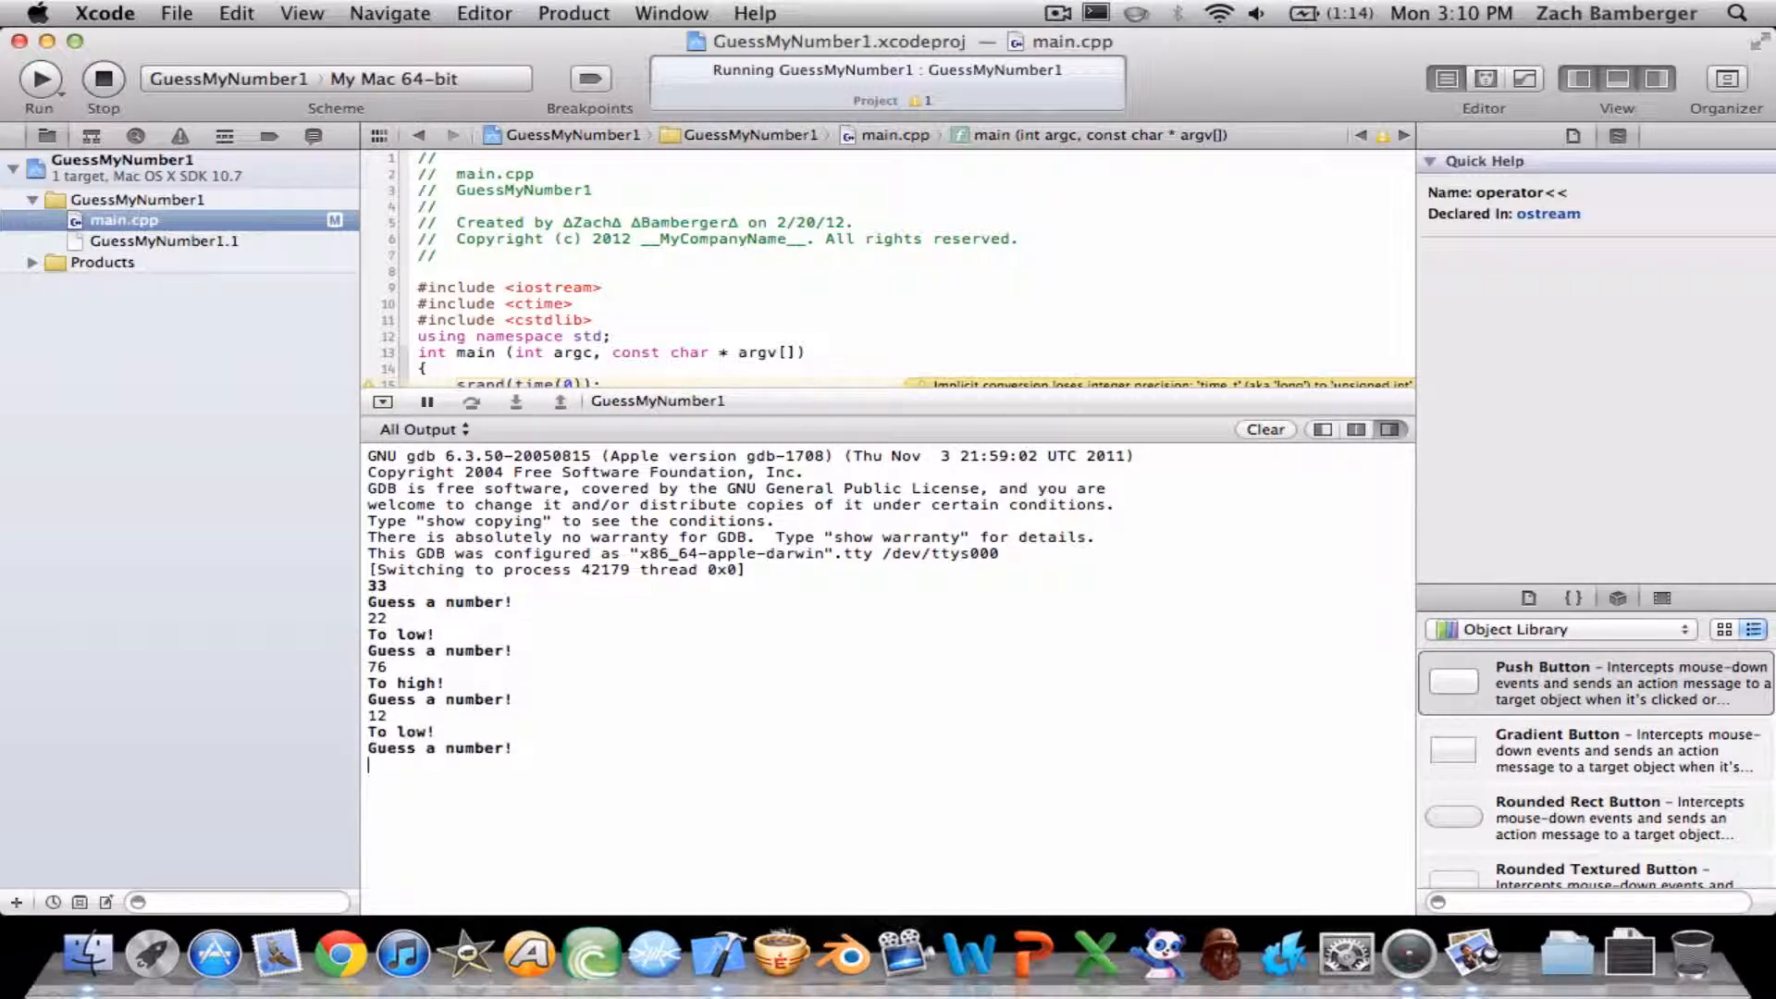
text(13)
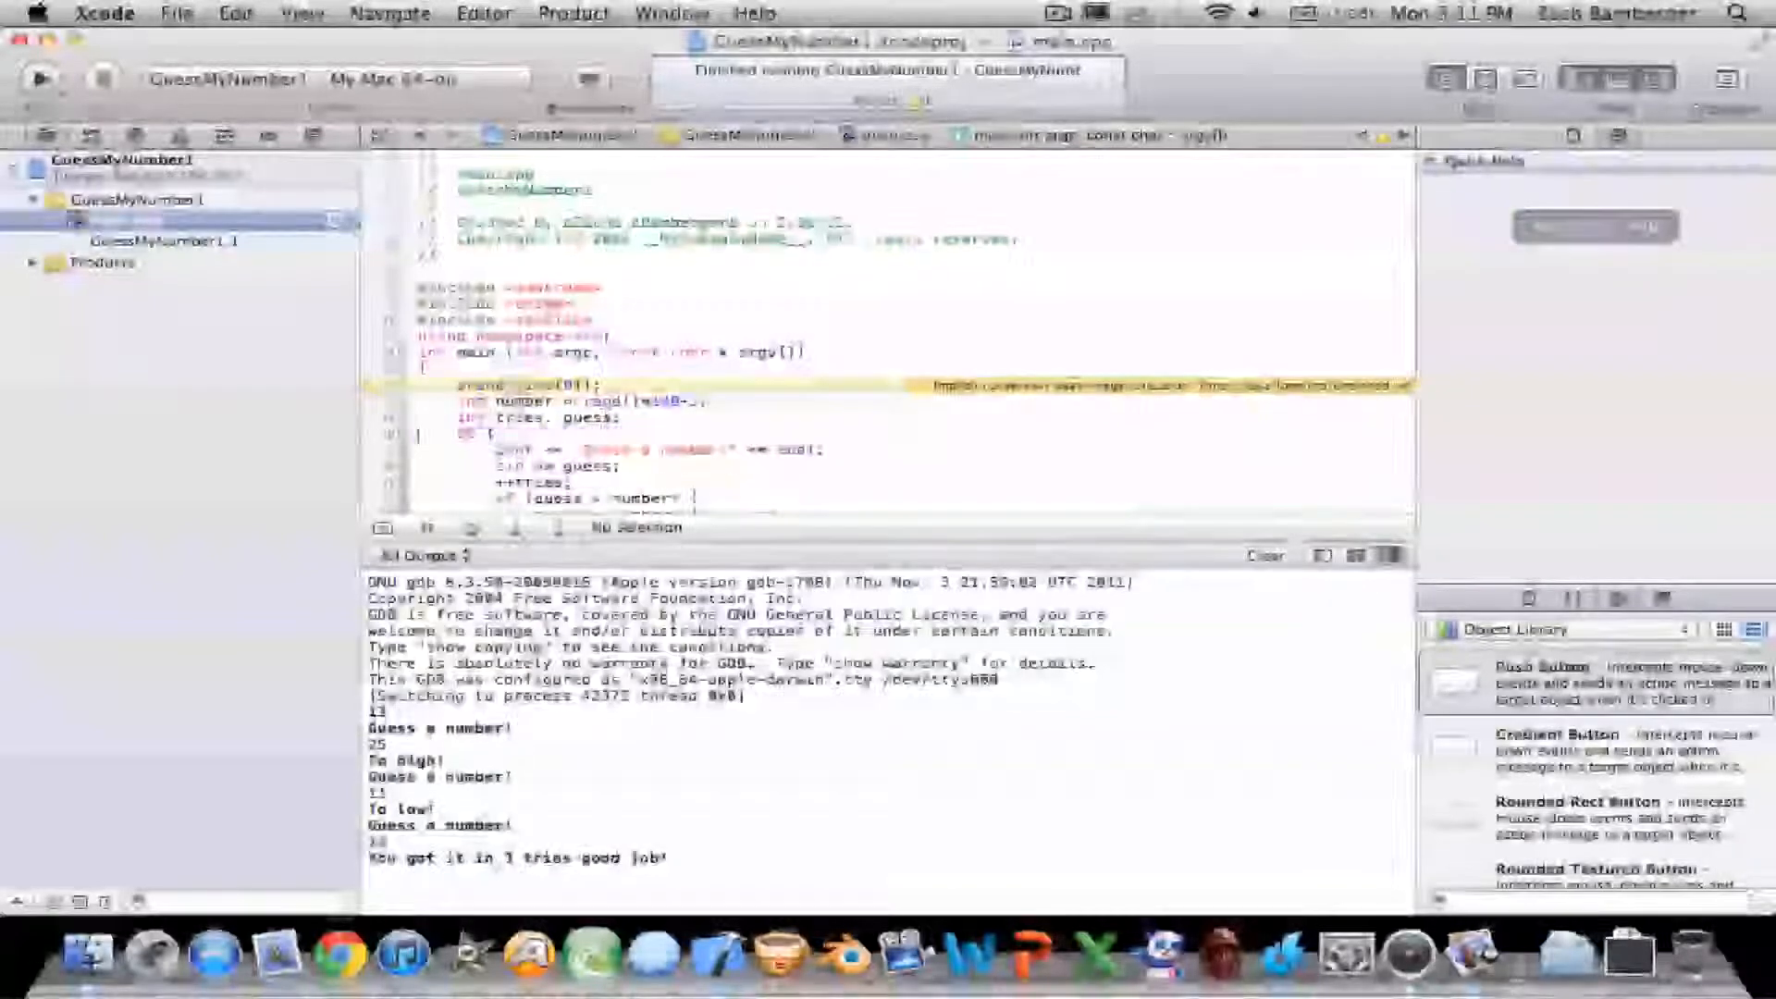
Rerun the game and enter 12 as the first guess of a new round.
click(39, 77)
text(32)
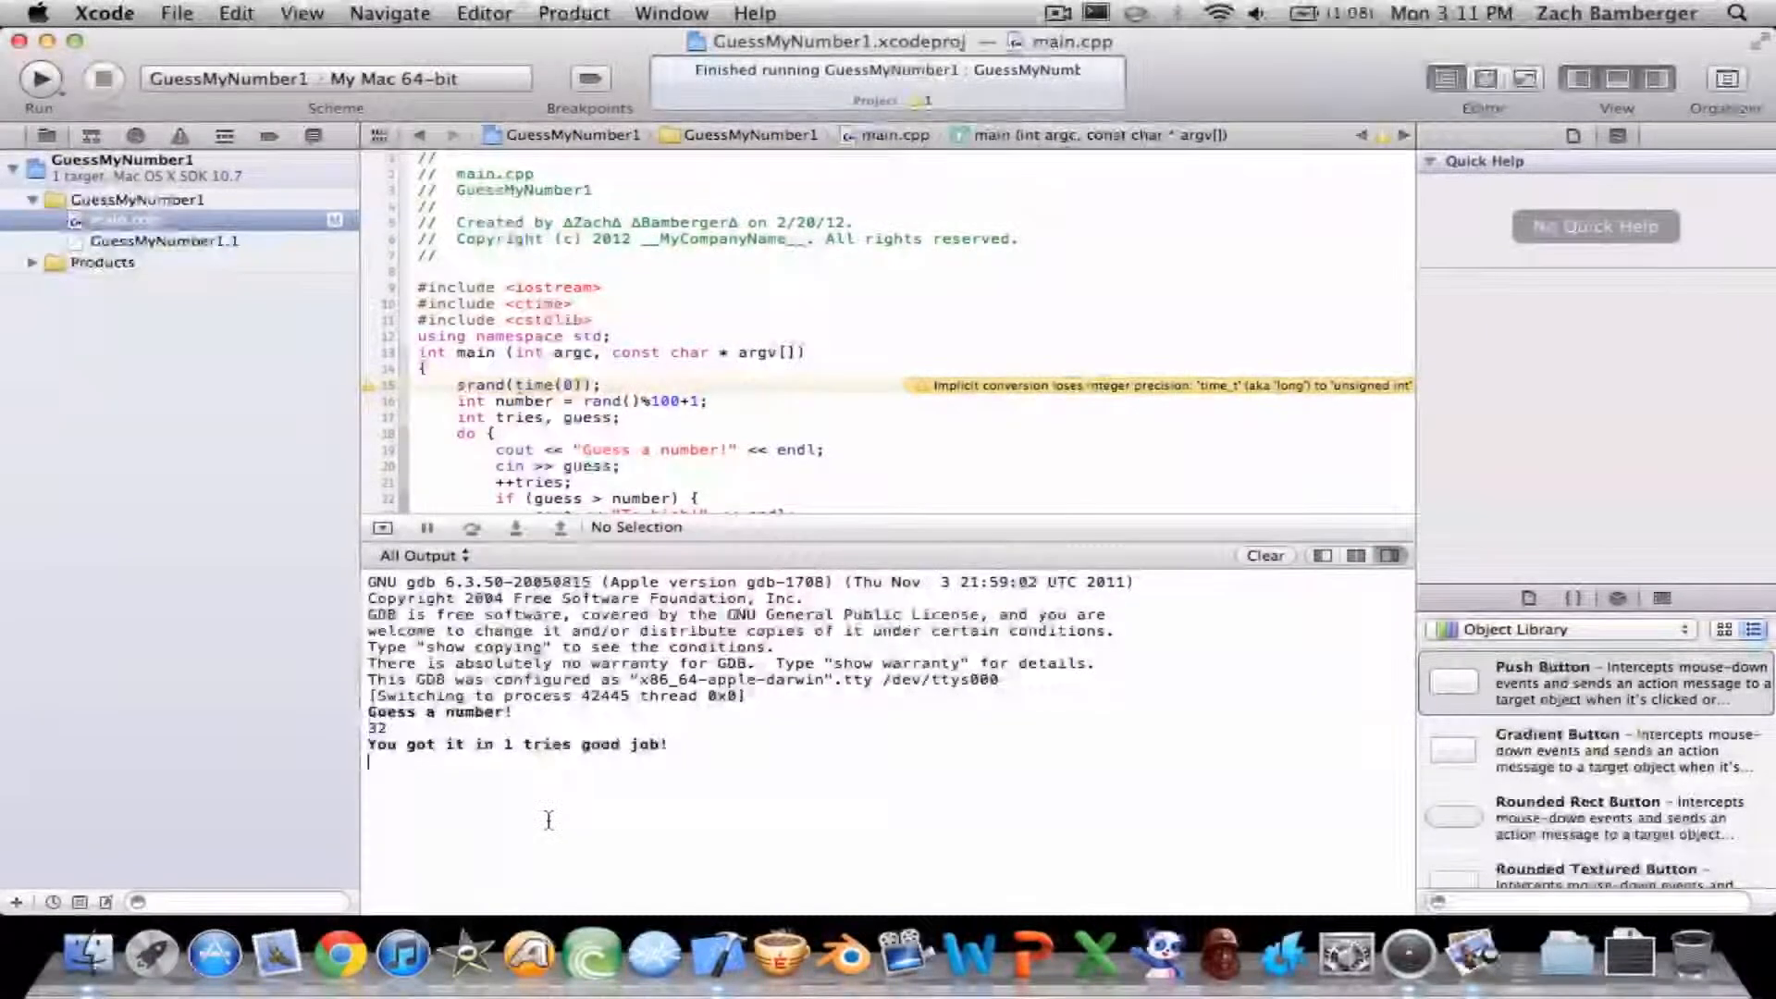
click(39, 78)
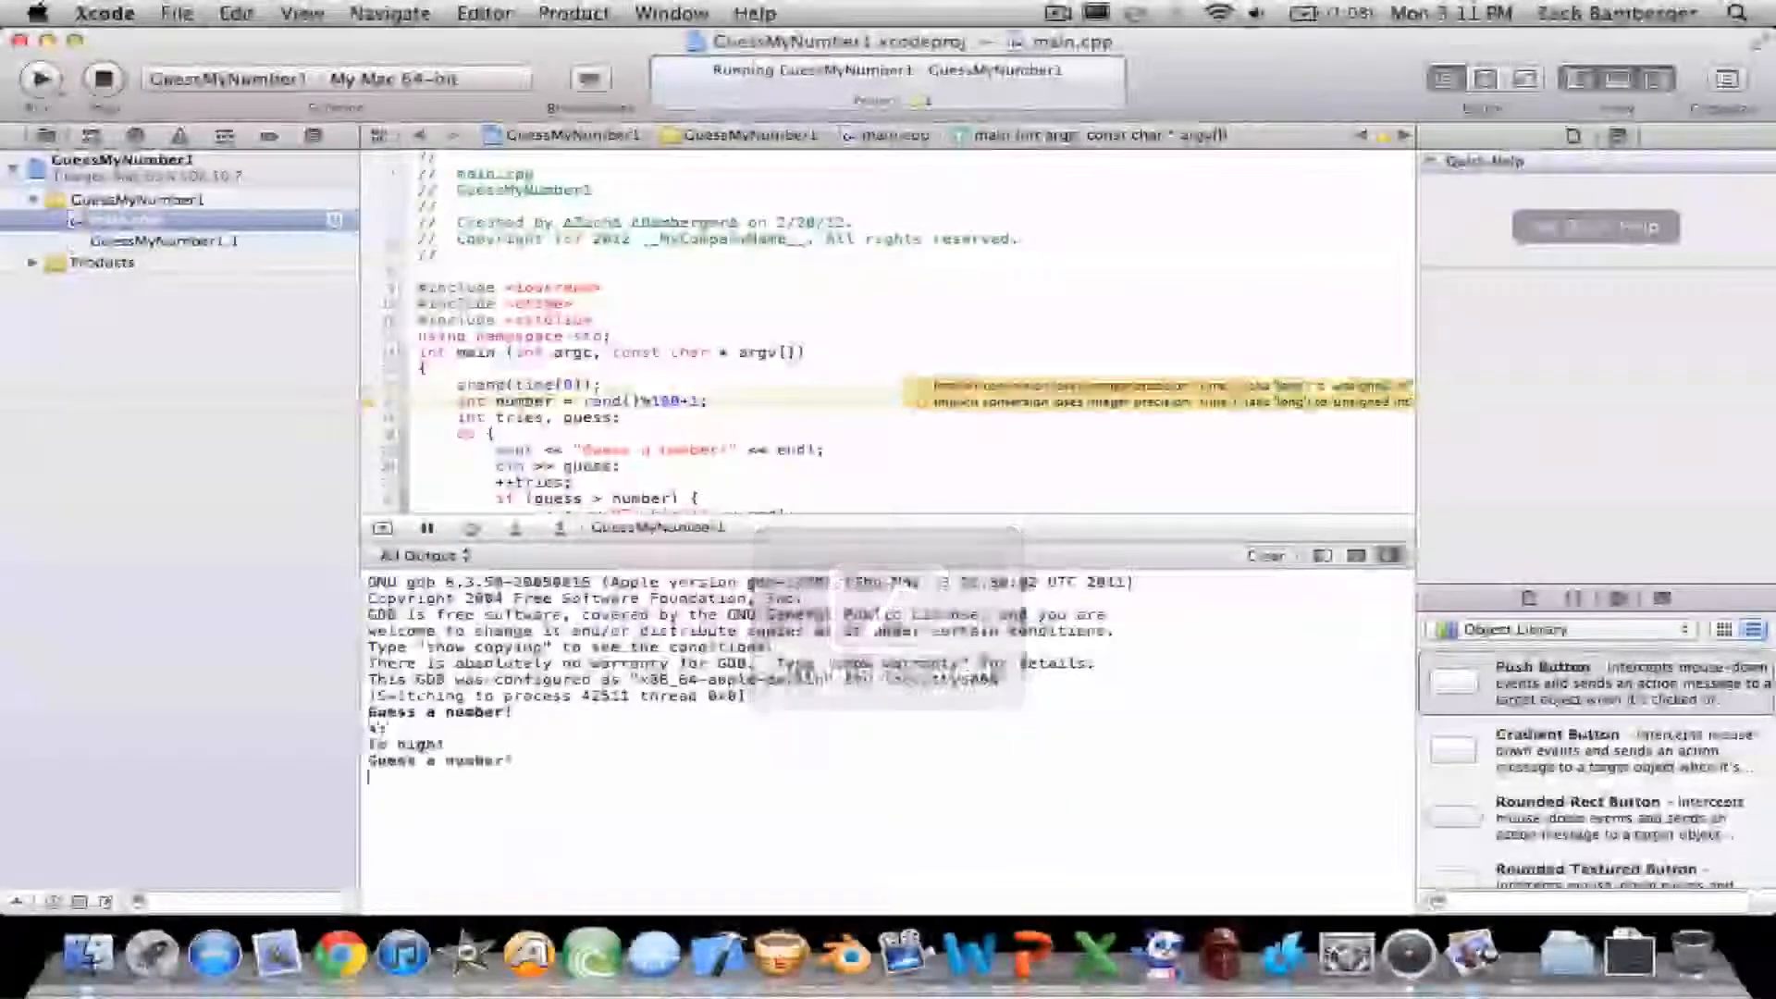
text(12)
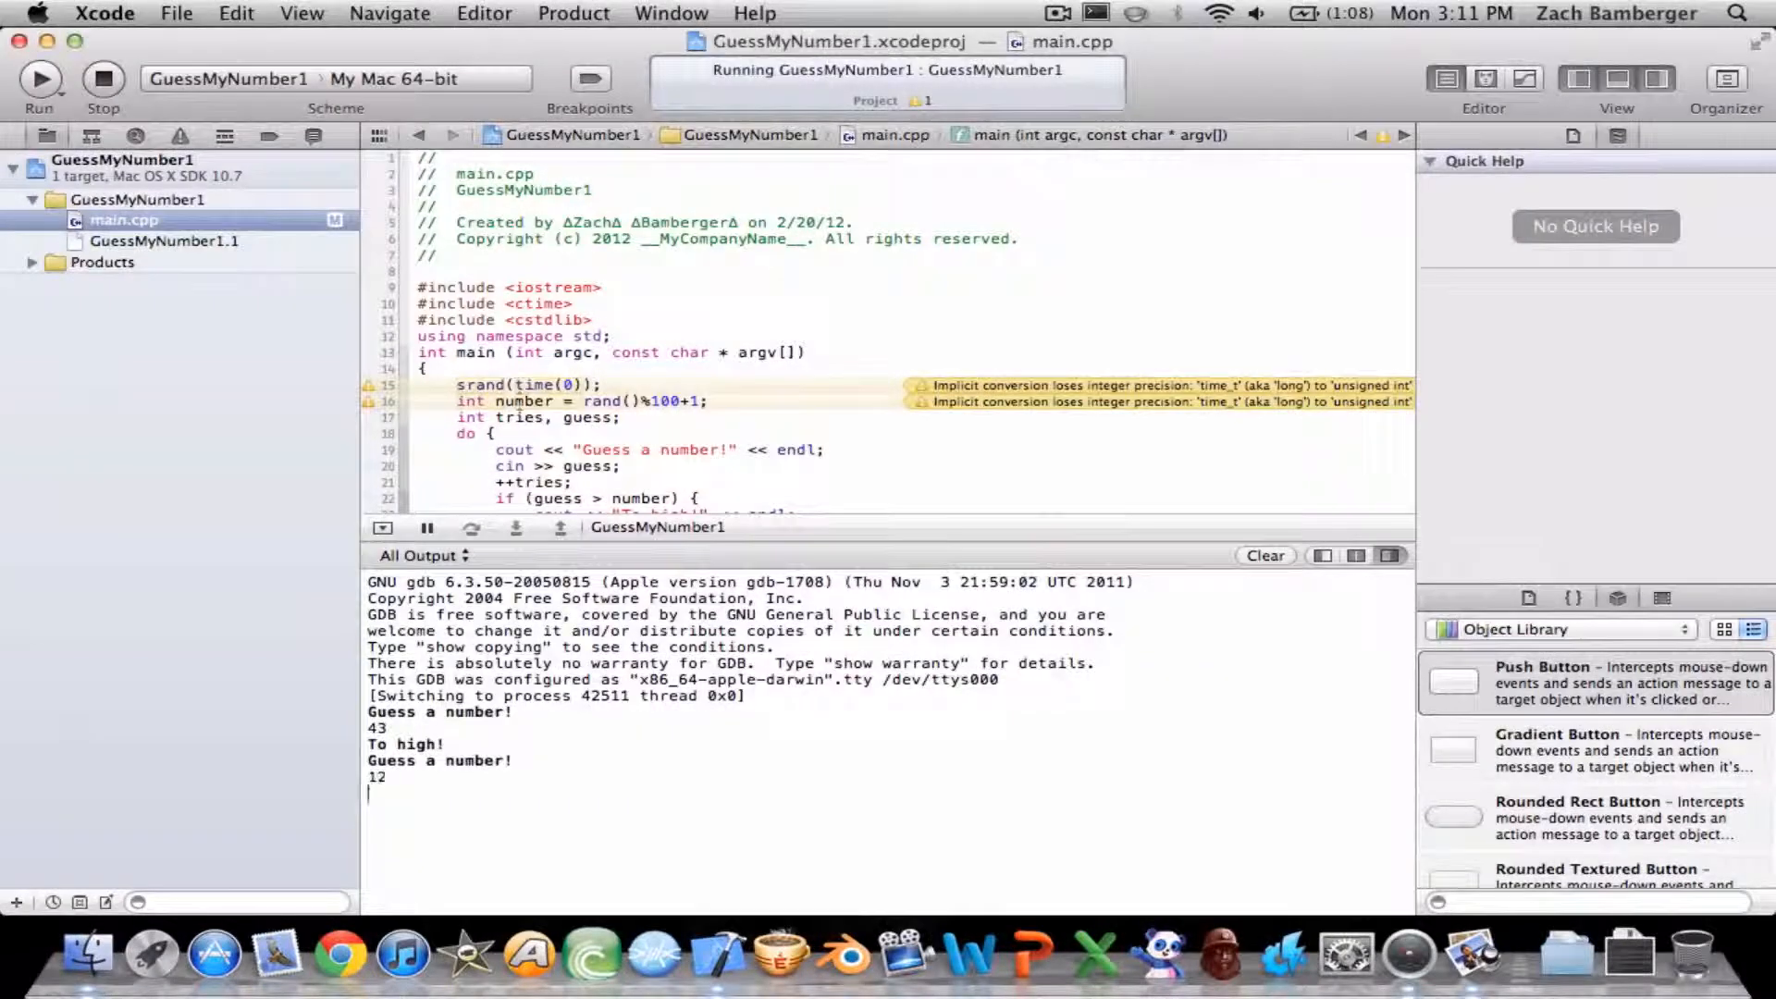